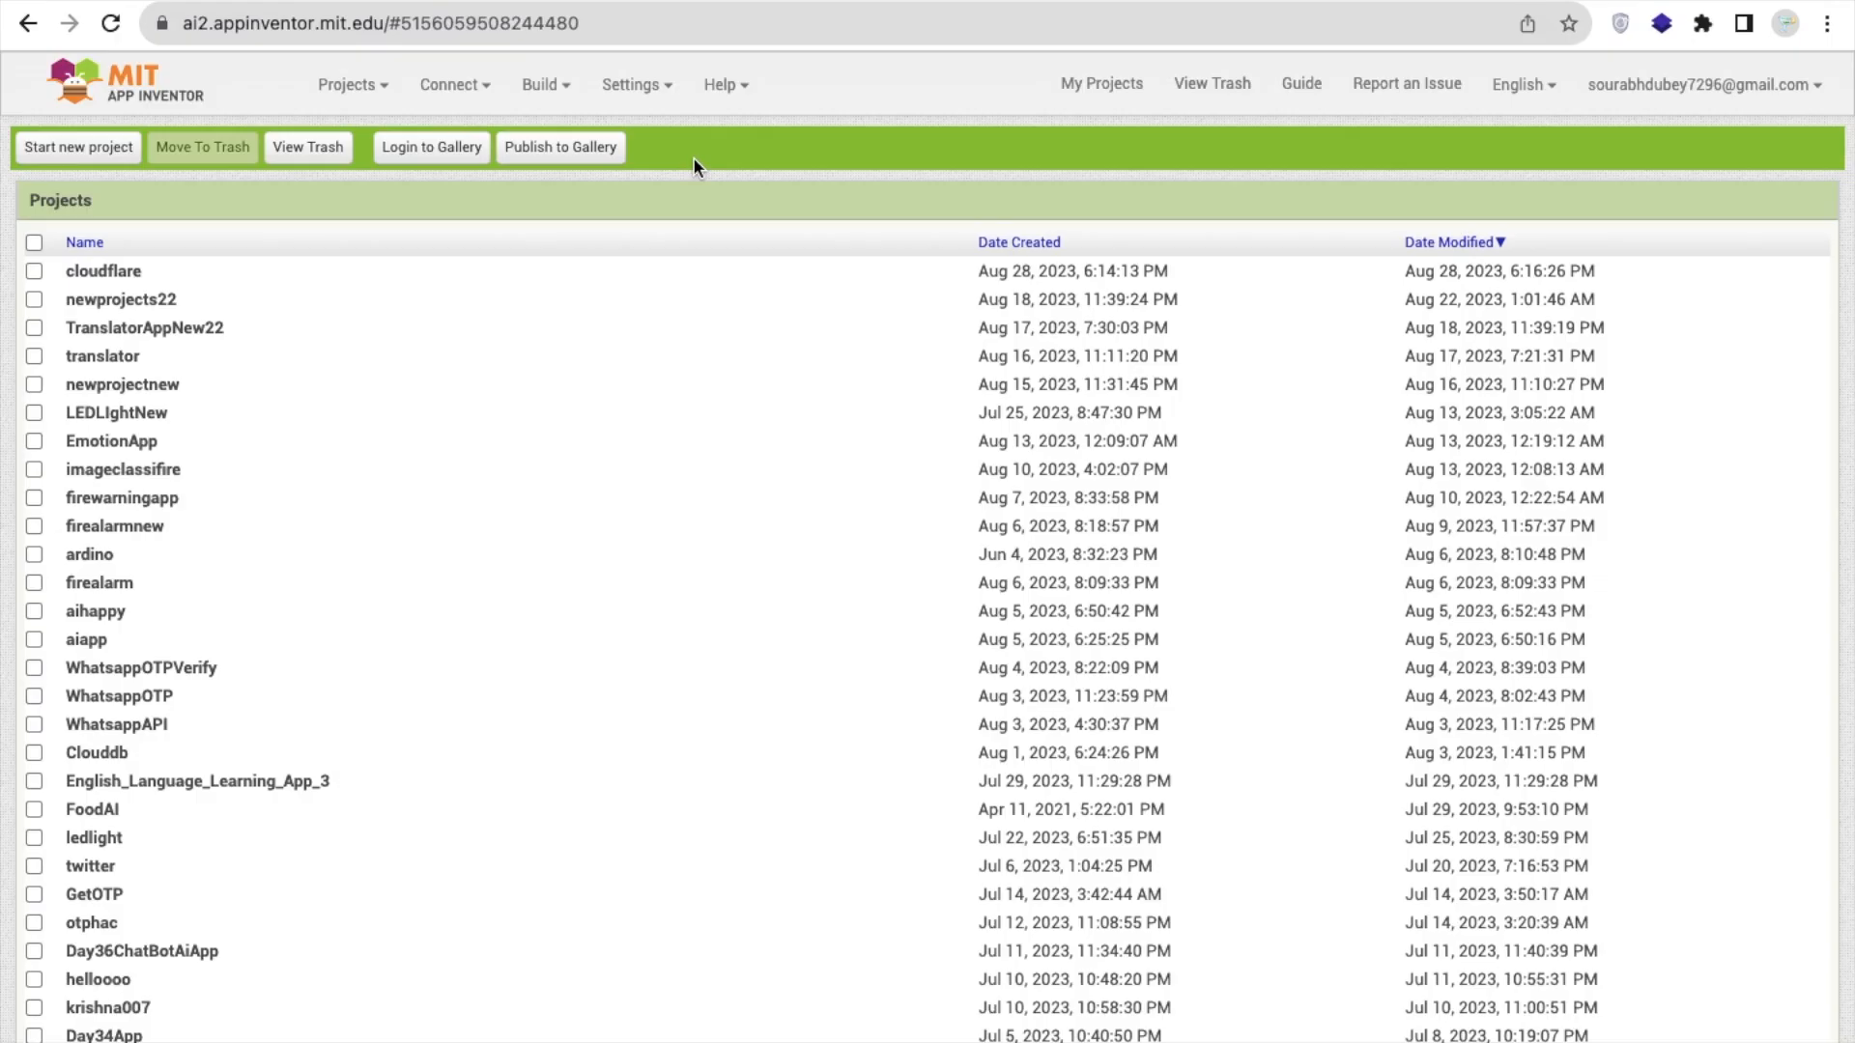
mouse_move(65, 160)
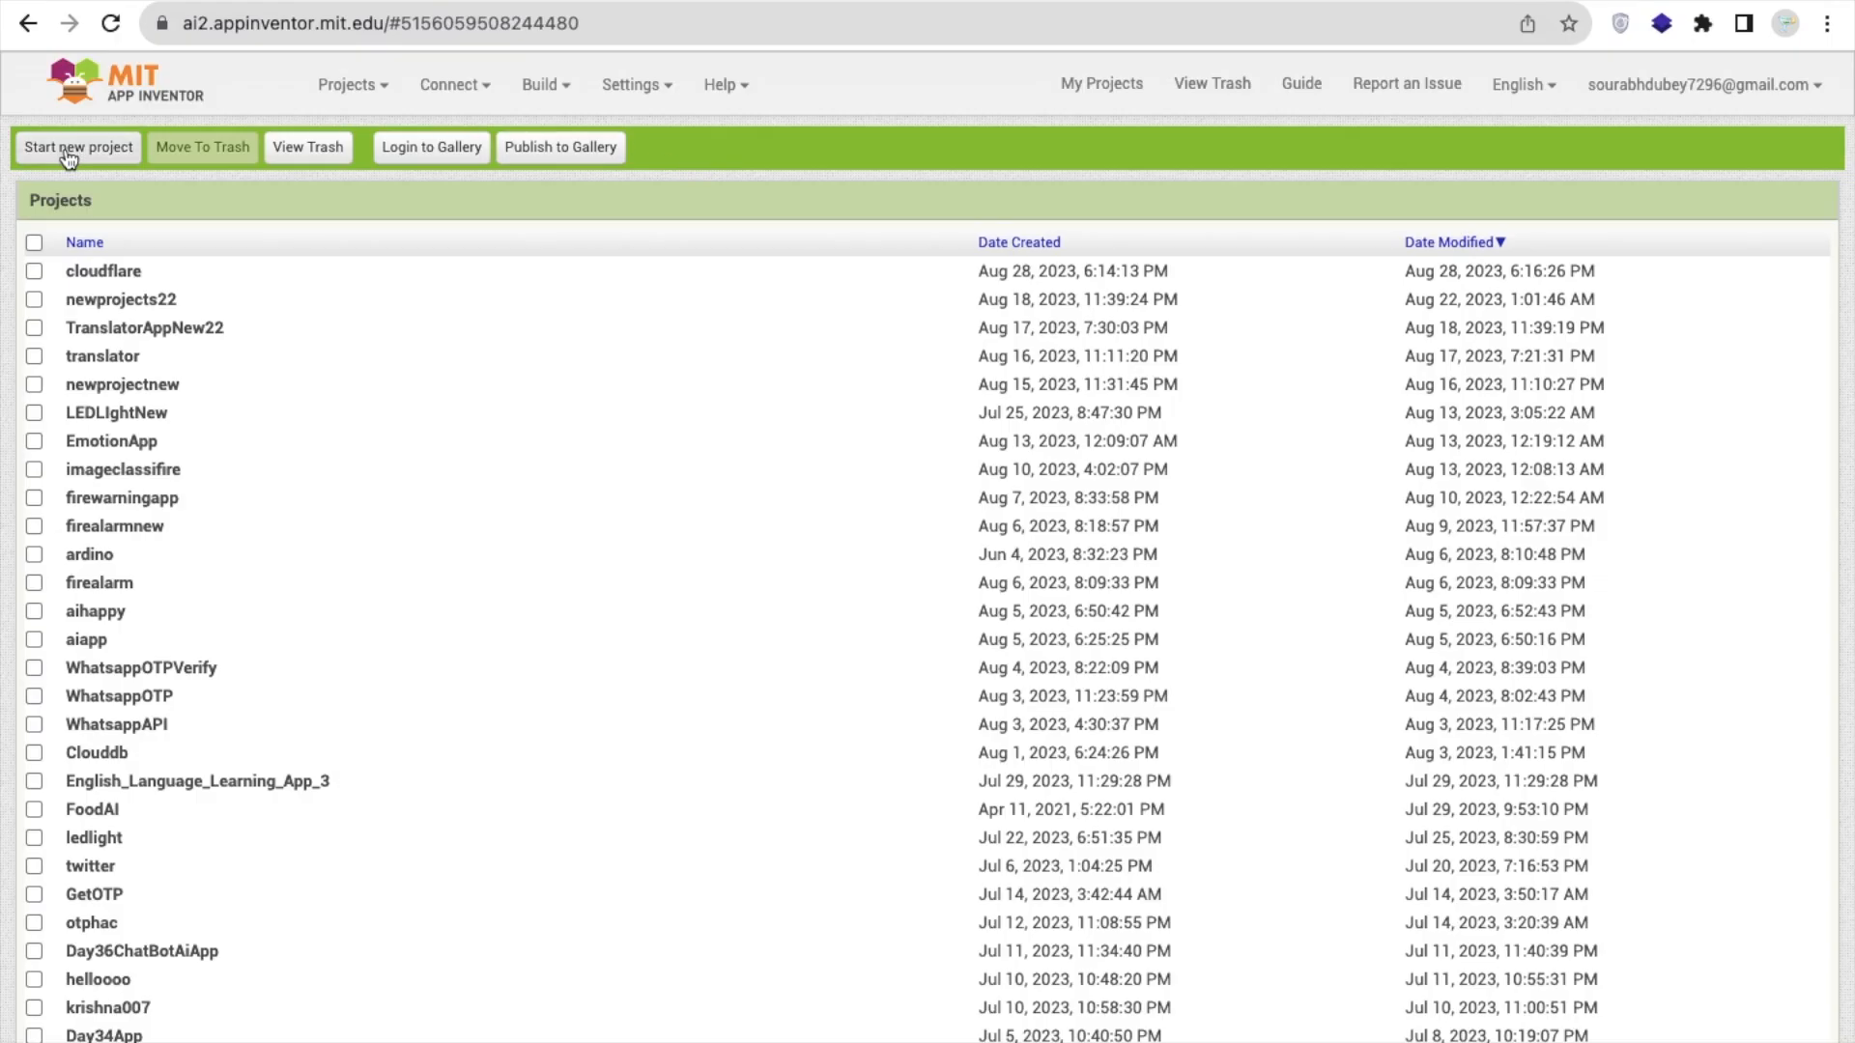
Start a new project named App36CloudDB and land on its empty Screen1 designer
click(78, 147)
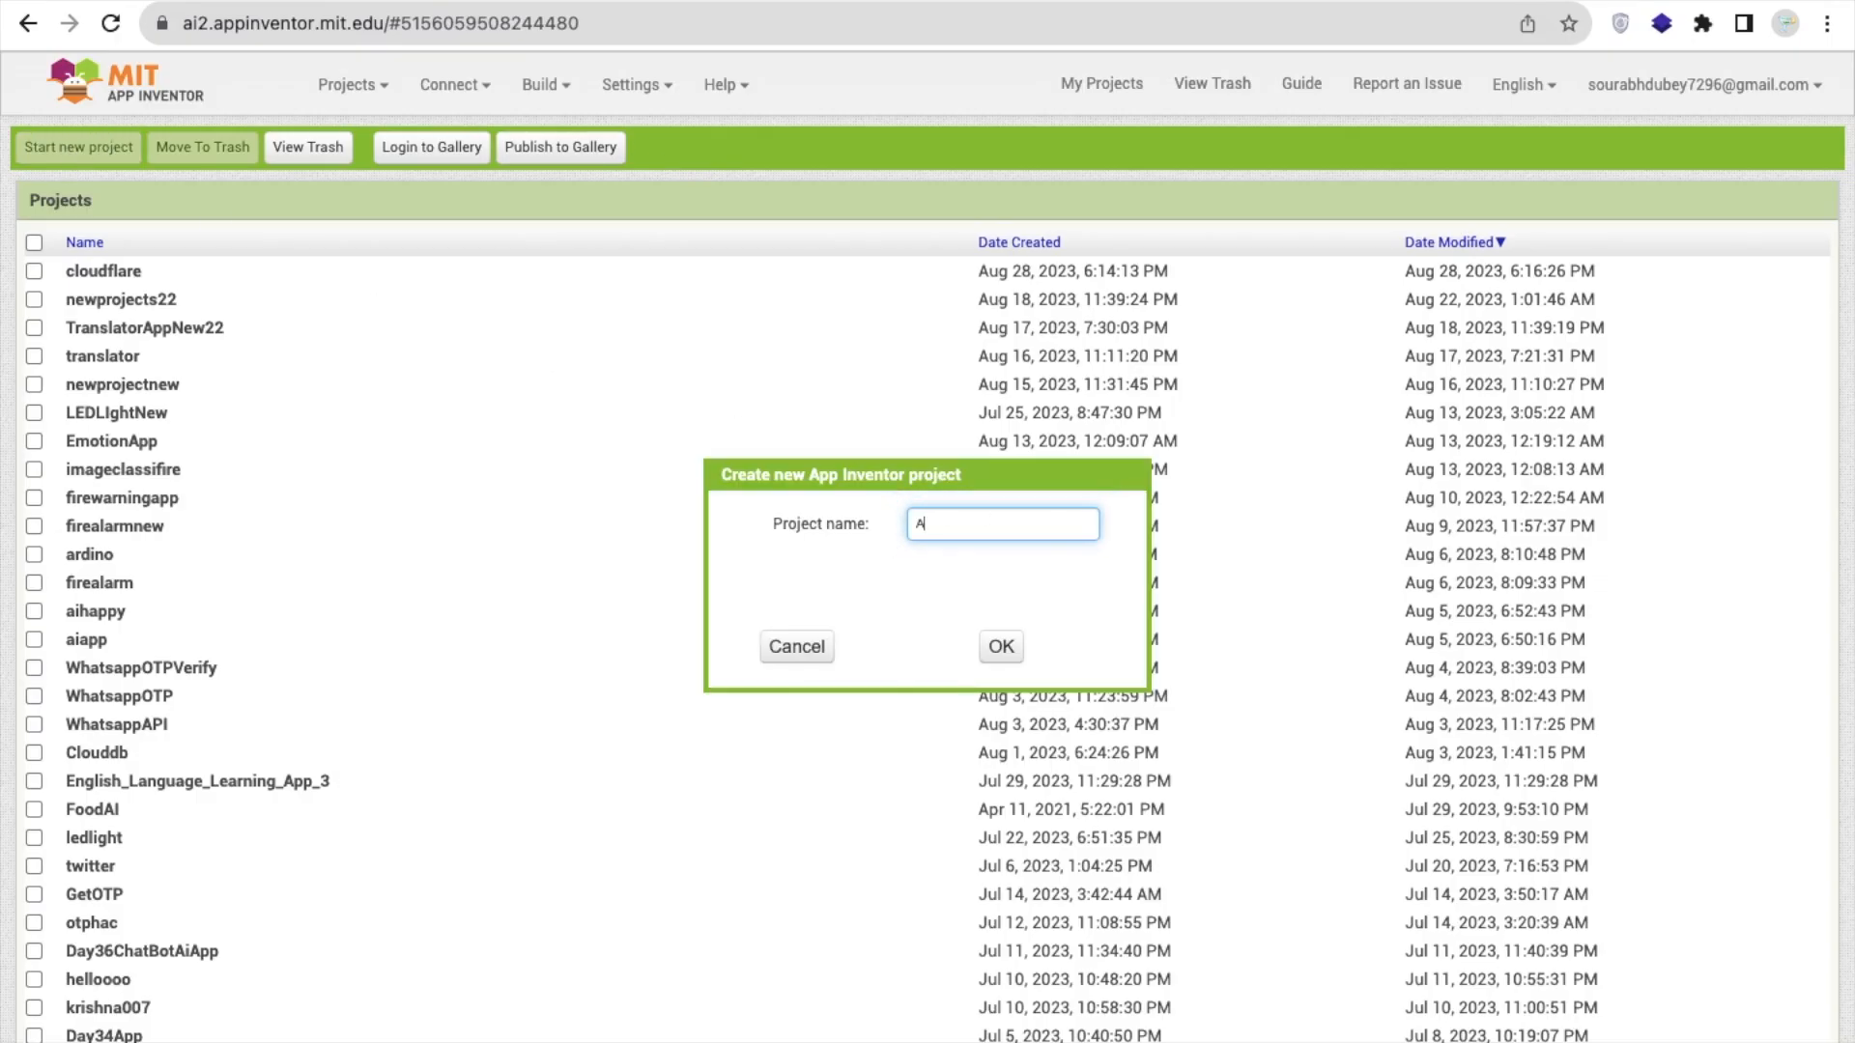
text(pp36)
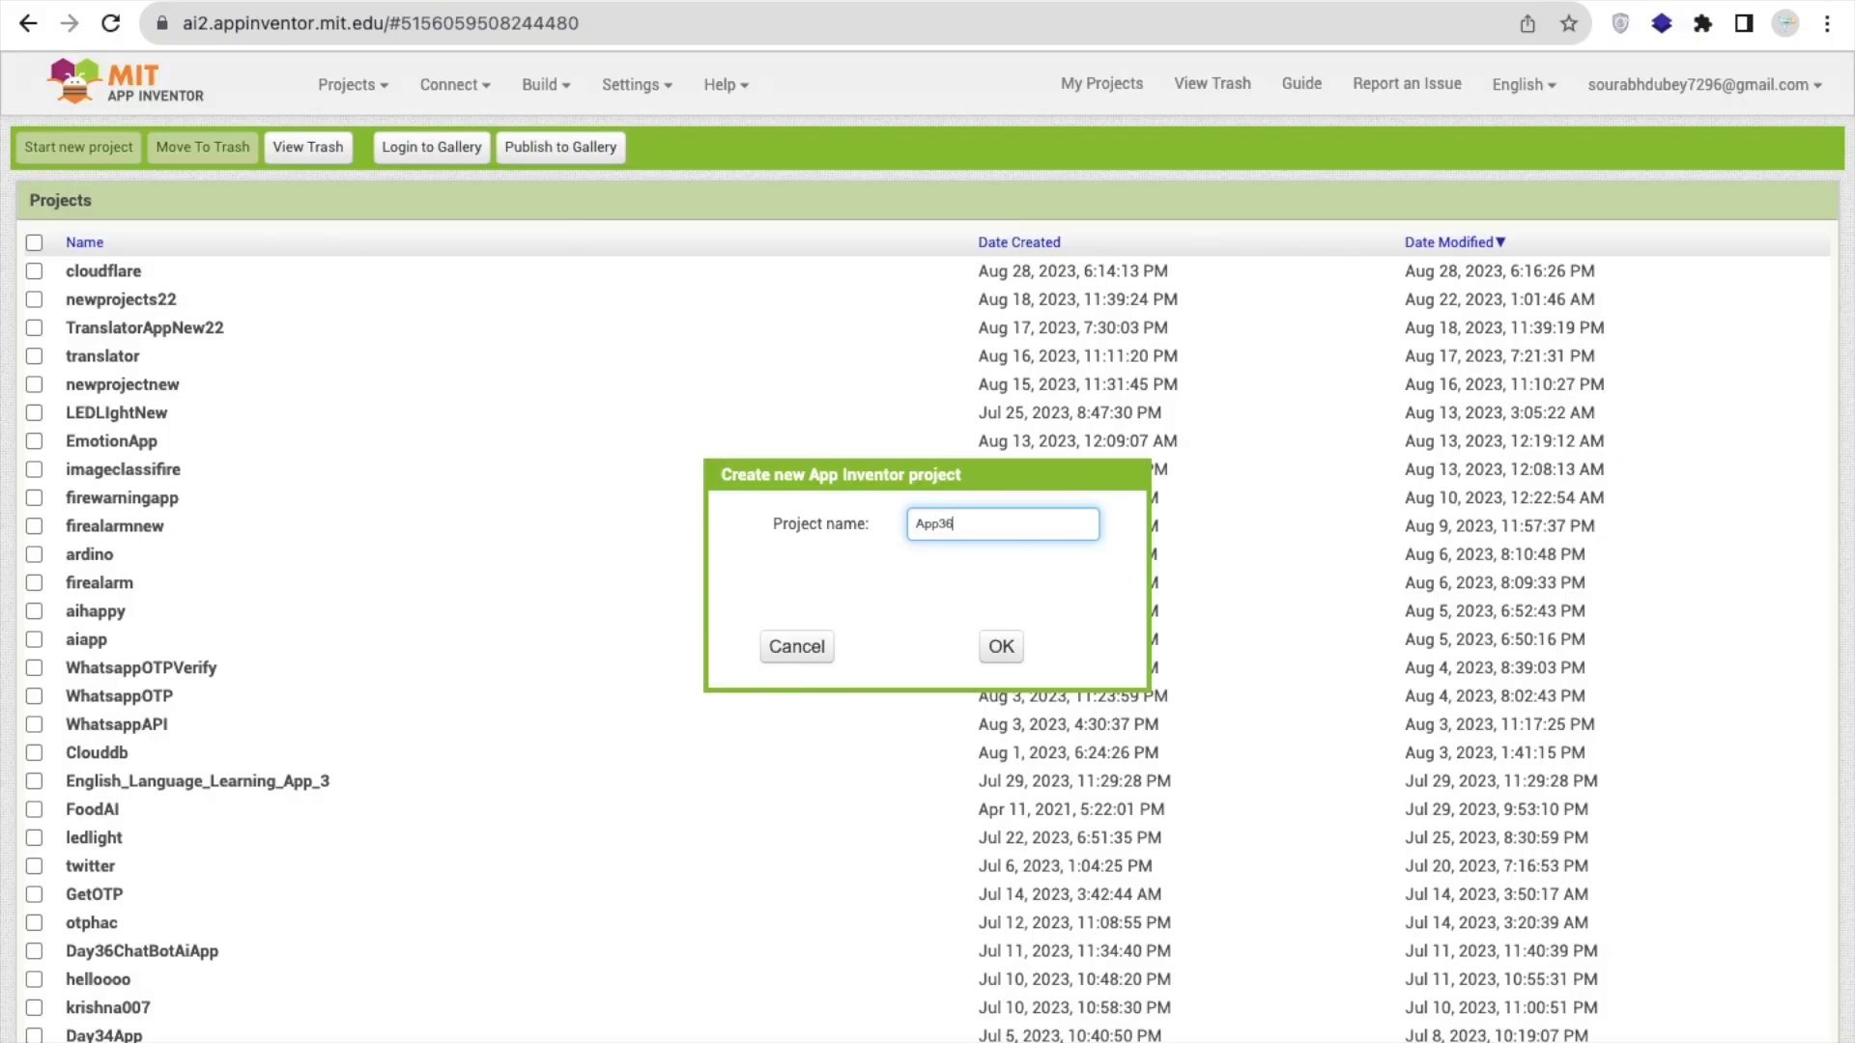
text(CloudDB)
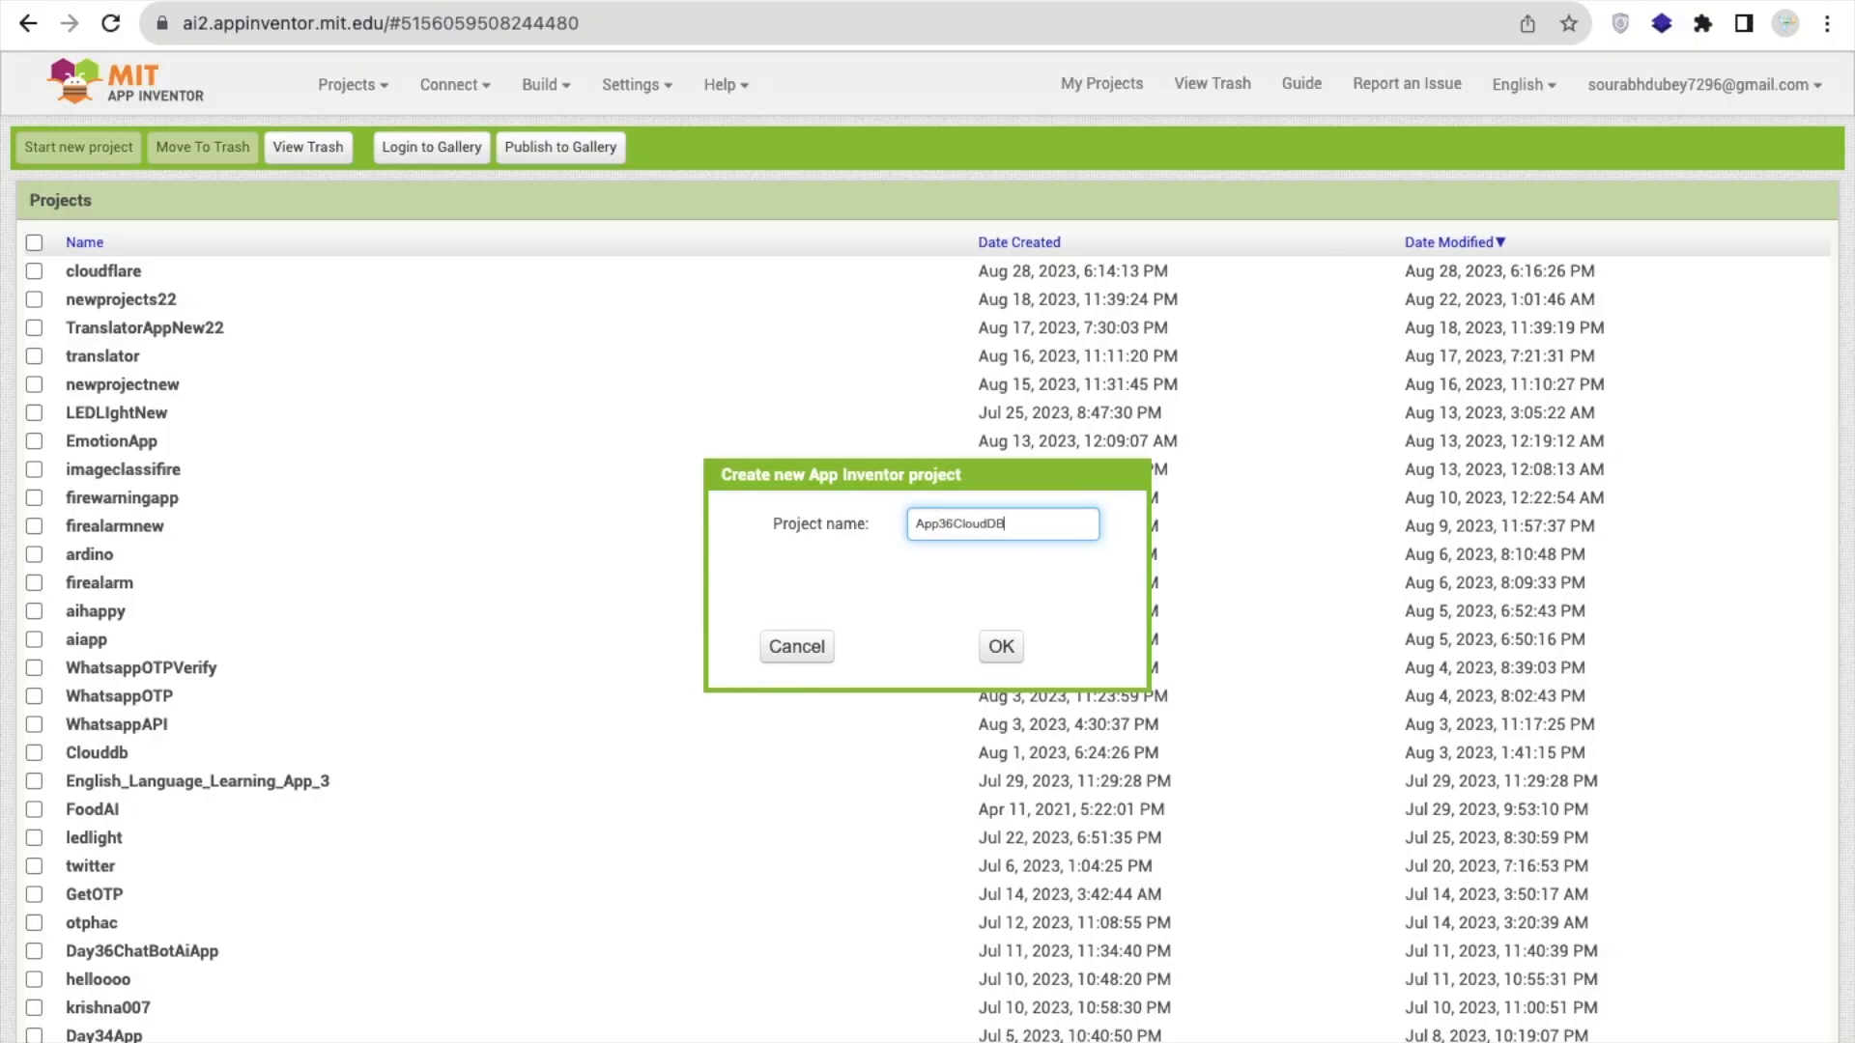
click(1001, 646)
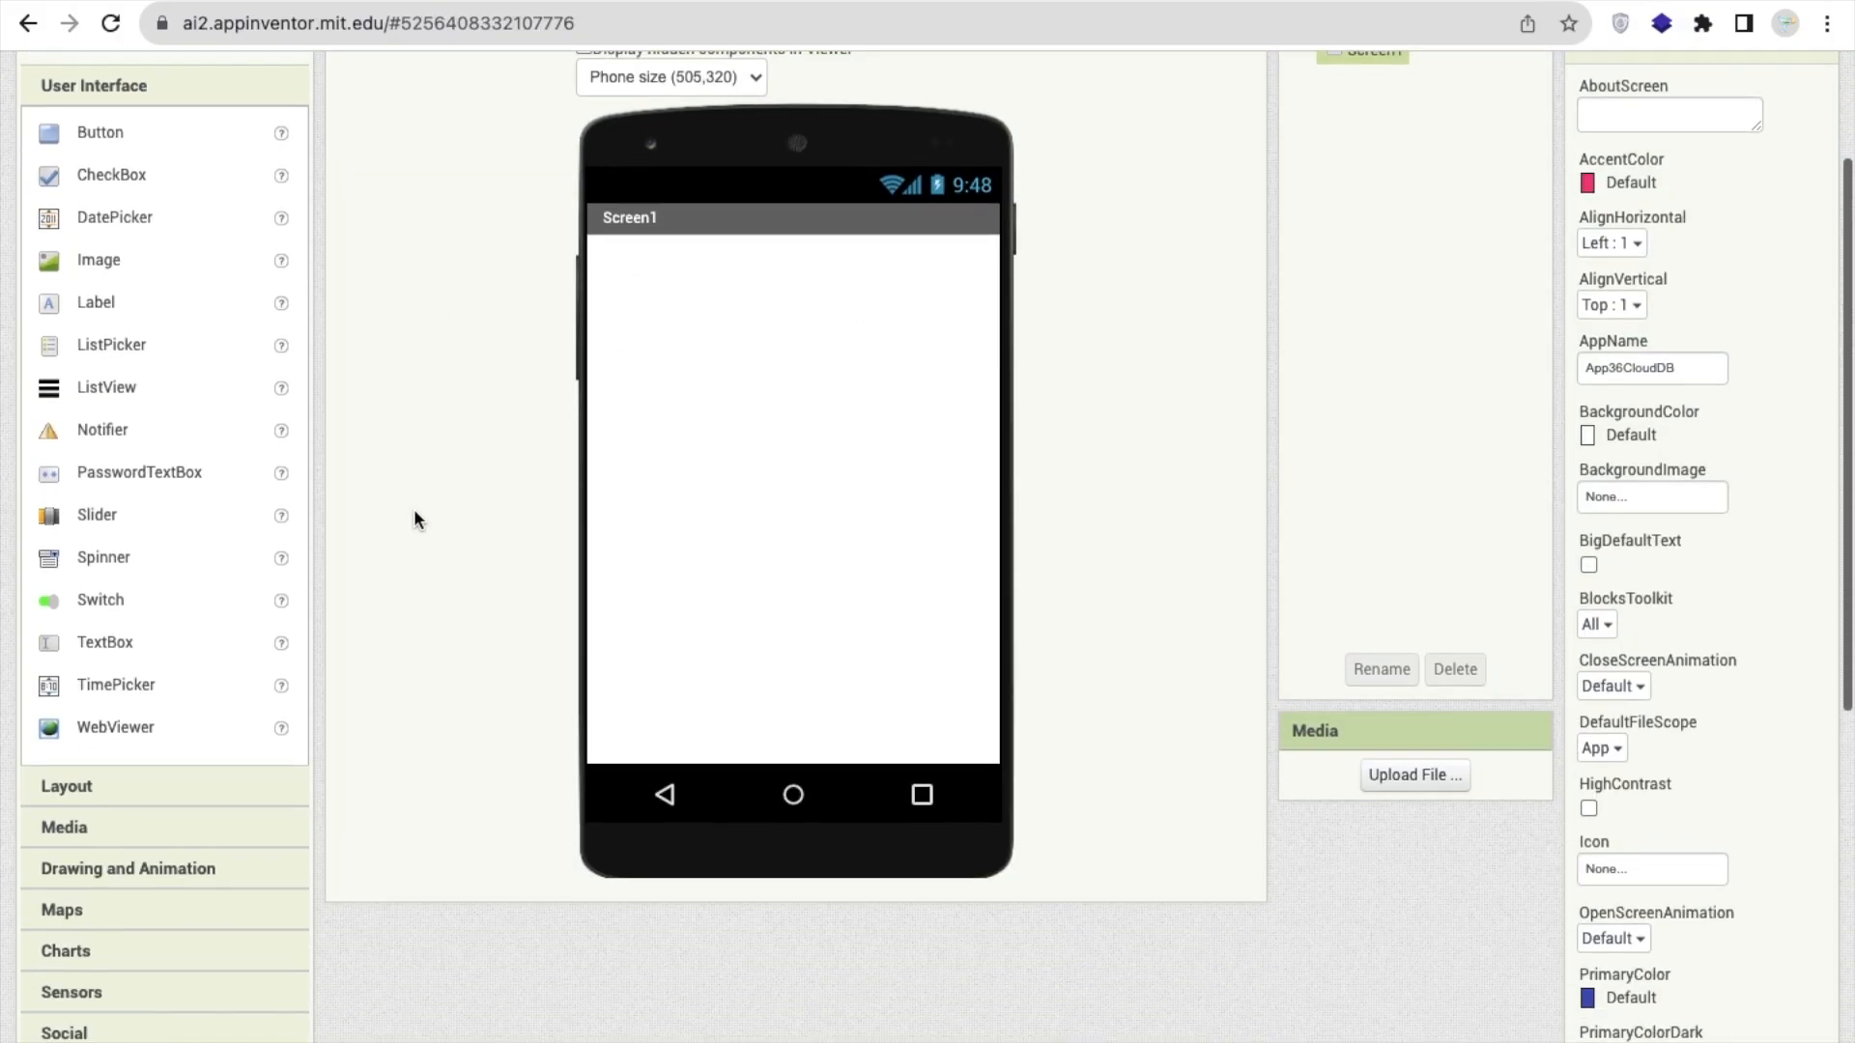
Add a CloudDB1 component from the Storage palette onto Screen1
scroll(down, 3)
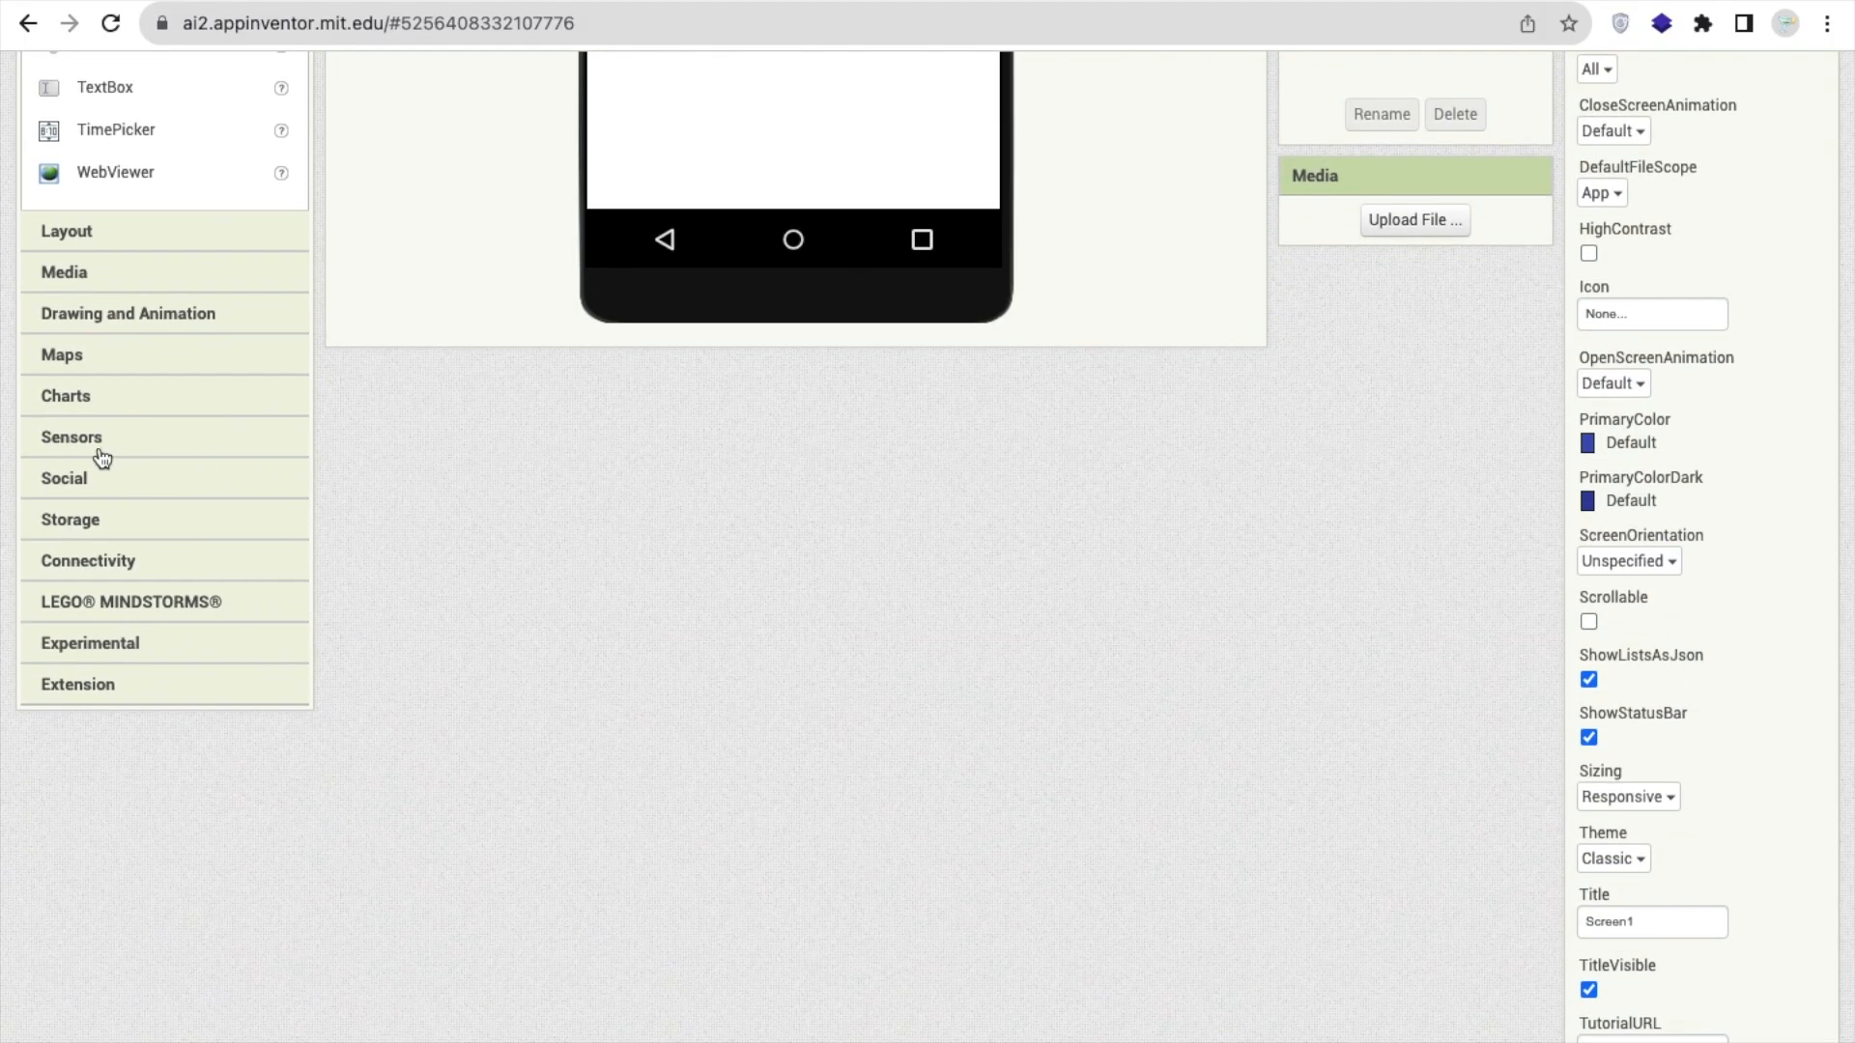
click(70, 517)
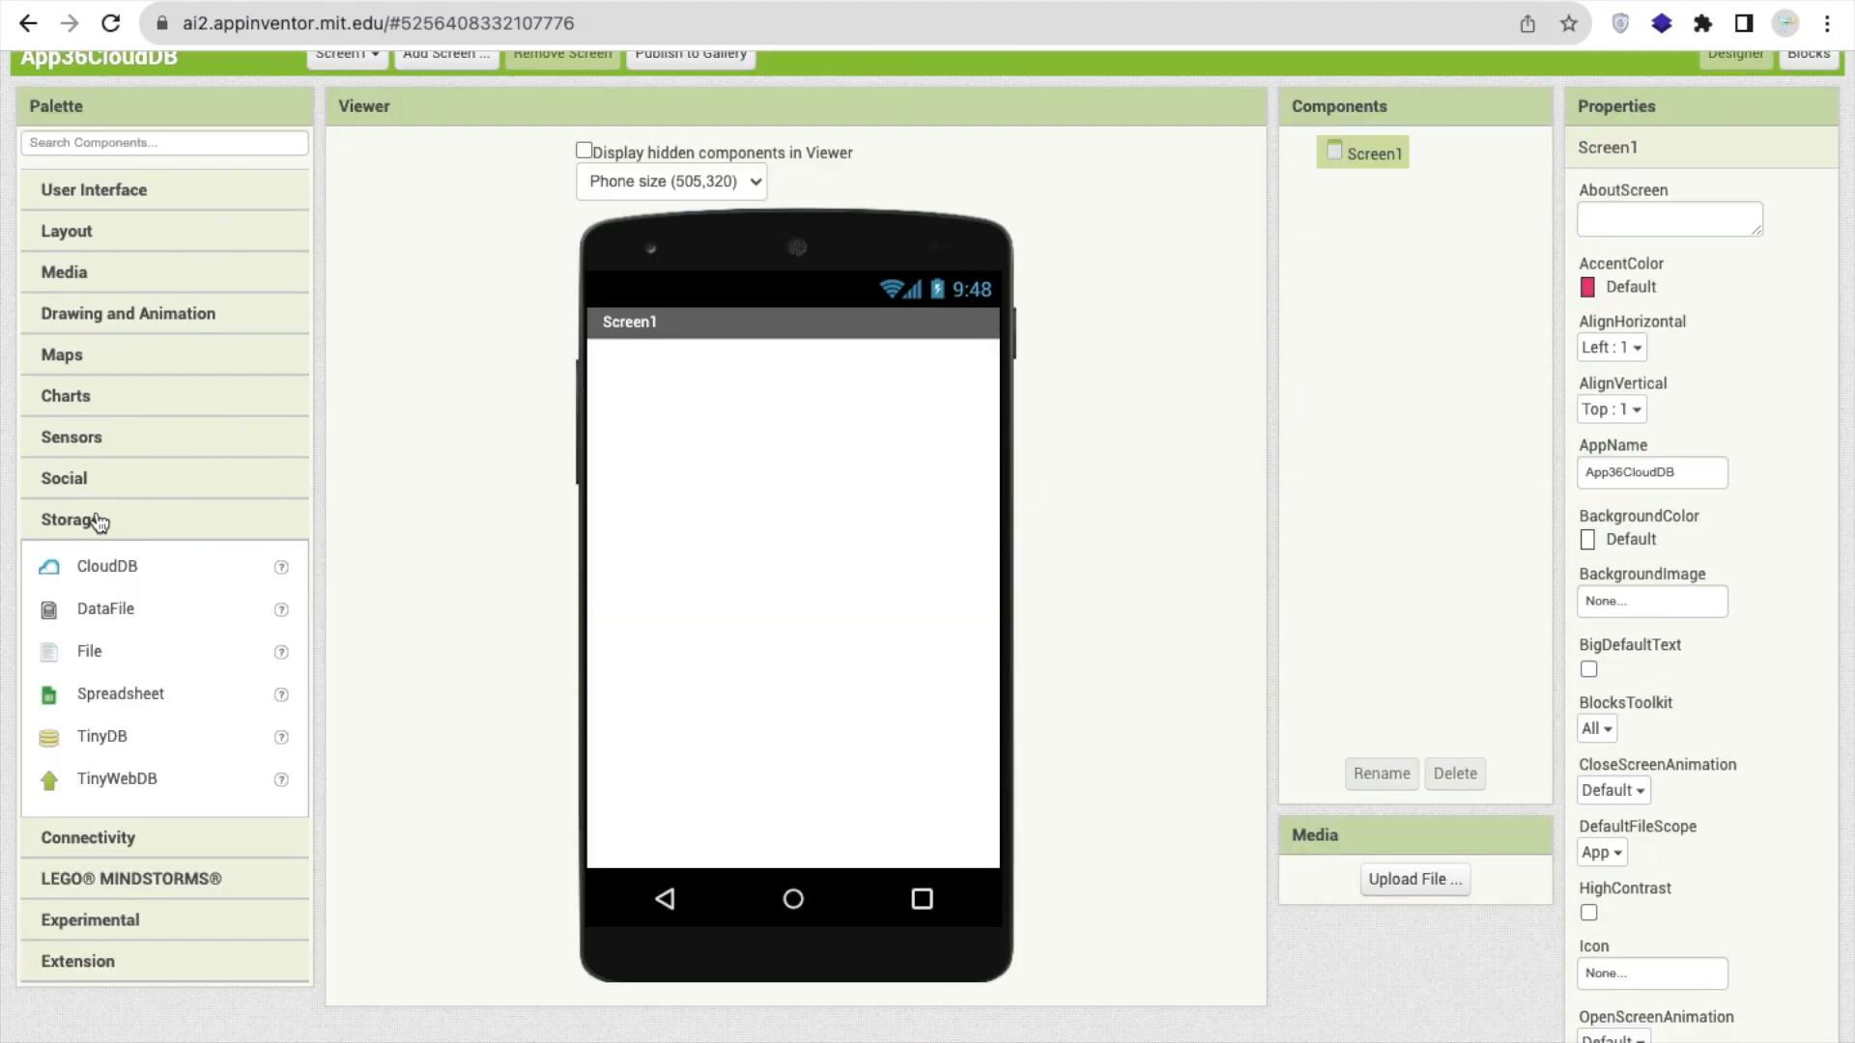
click(64, 479)
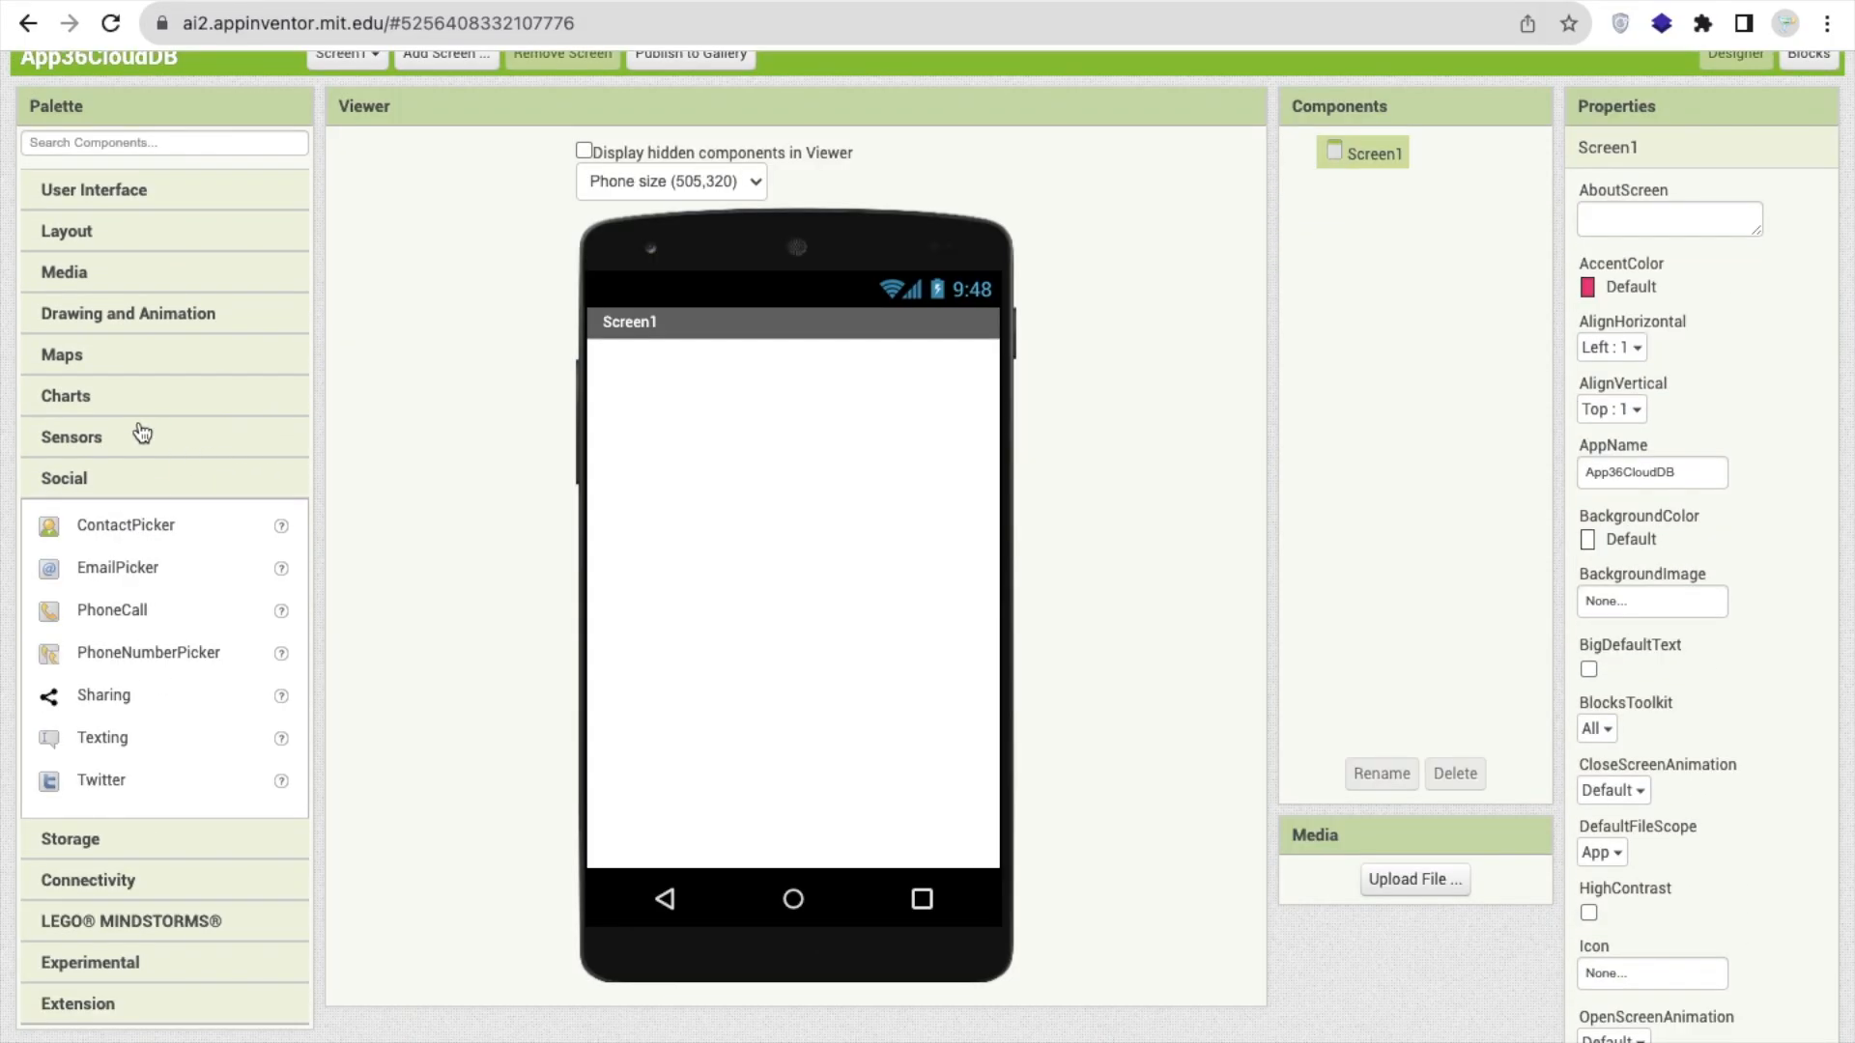
scroll(down, 3)
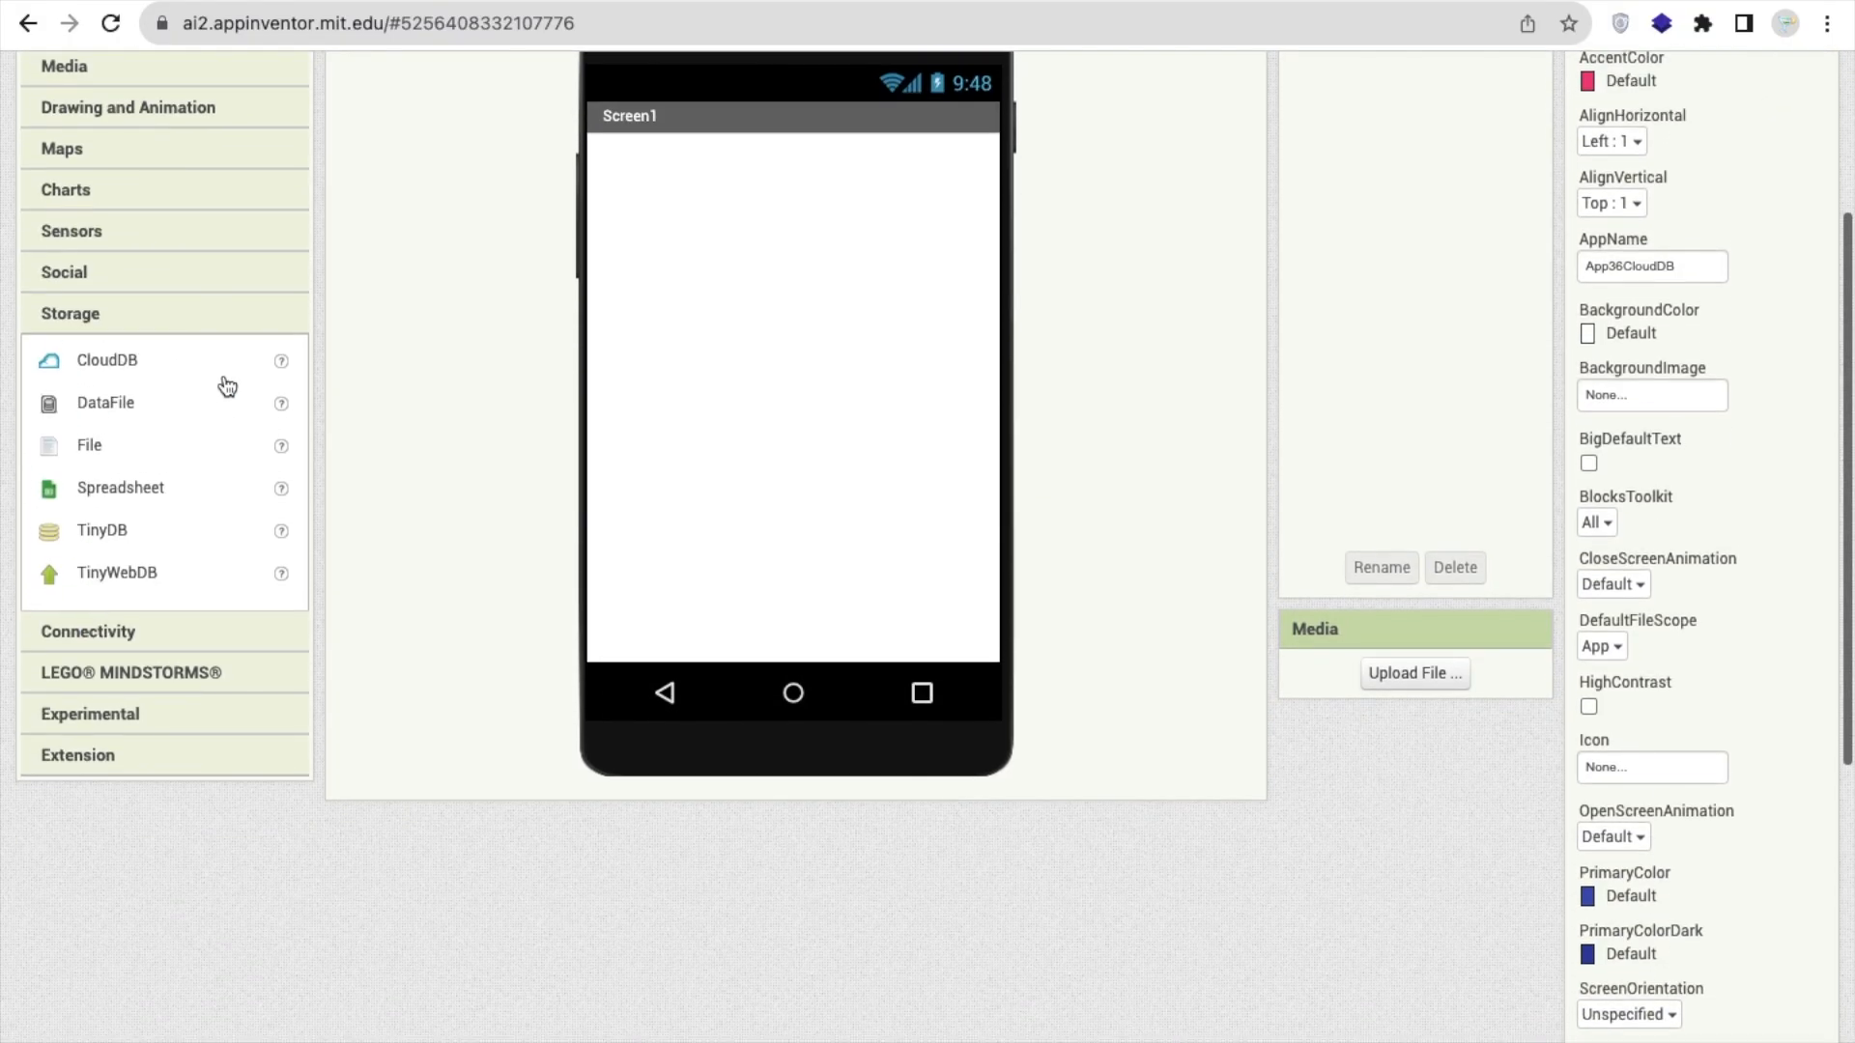
click(101, 359)
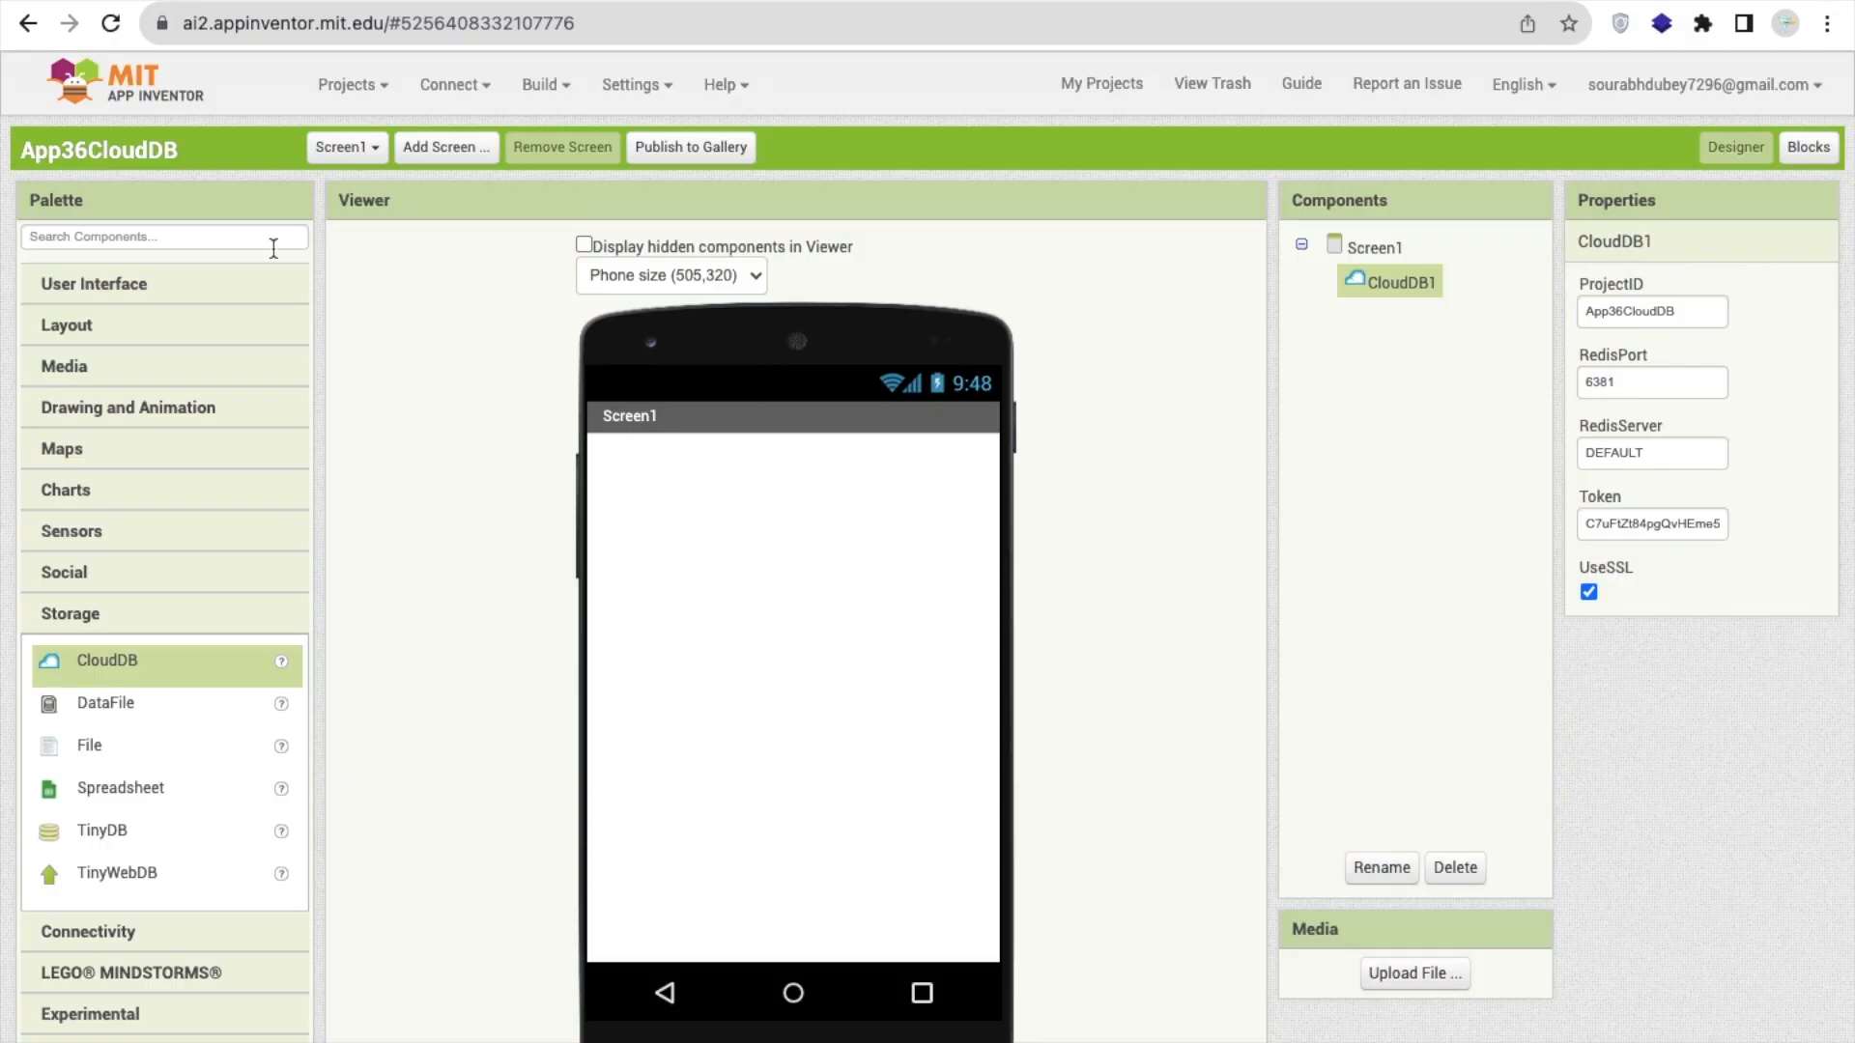
Place two TextBox components on Screen1 and give TextBox1 the hint Name
click(93, 284)
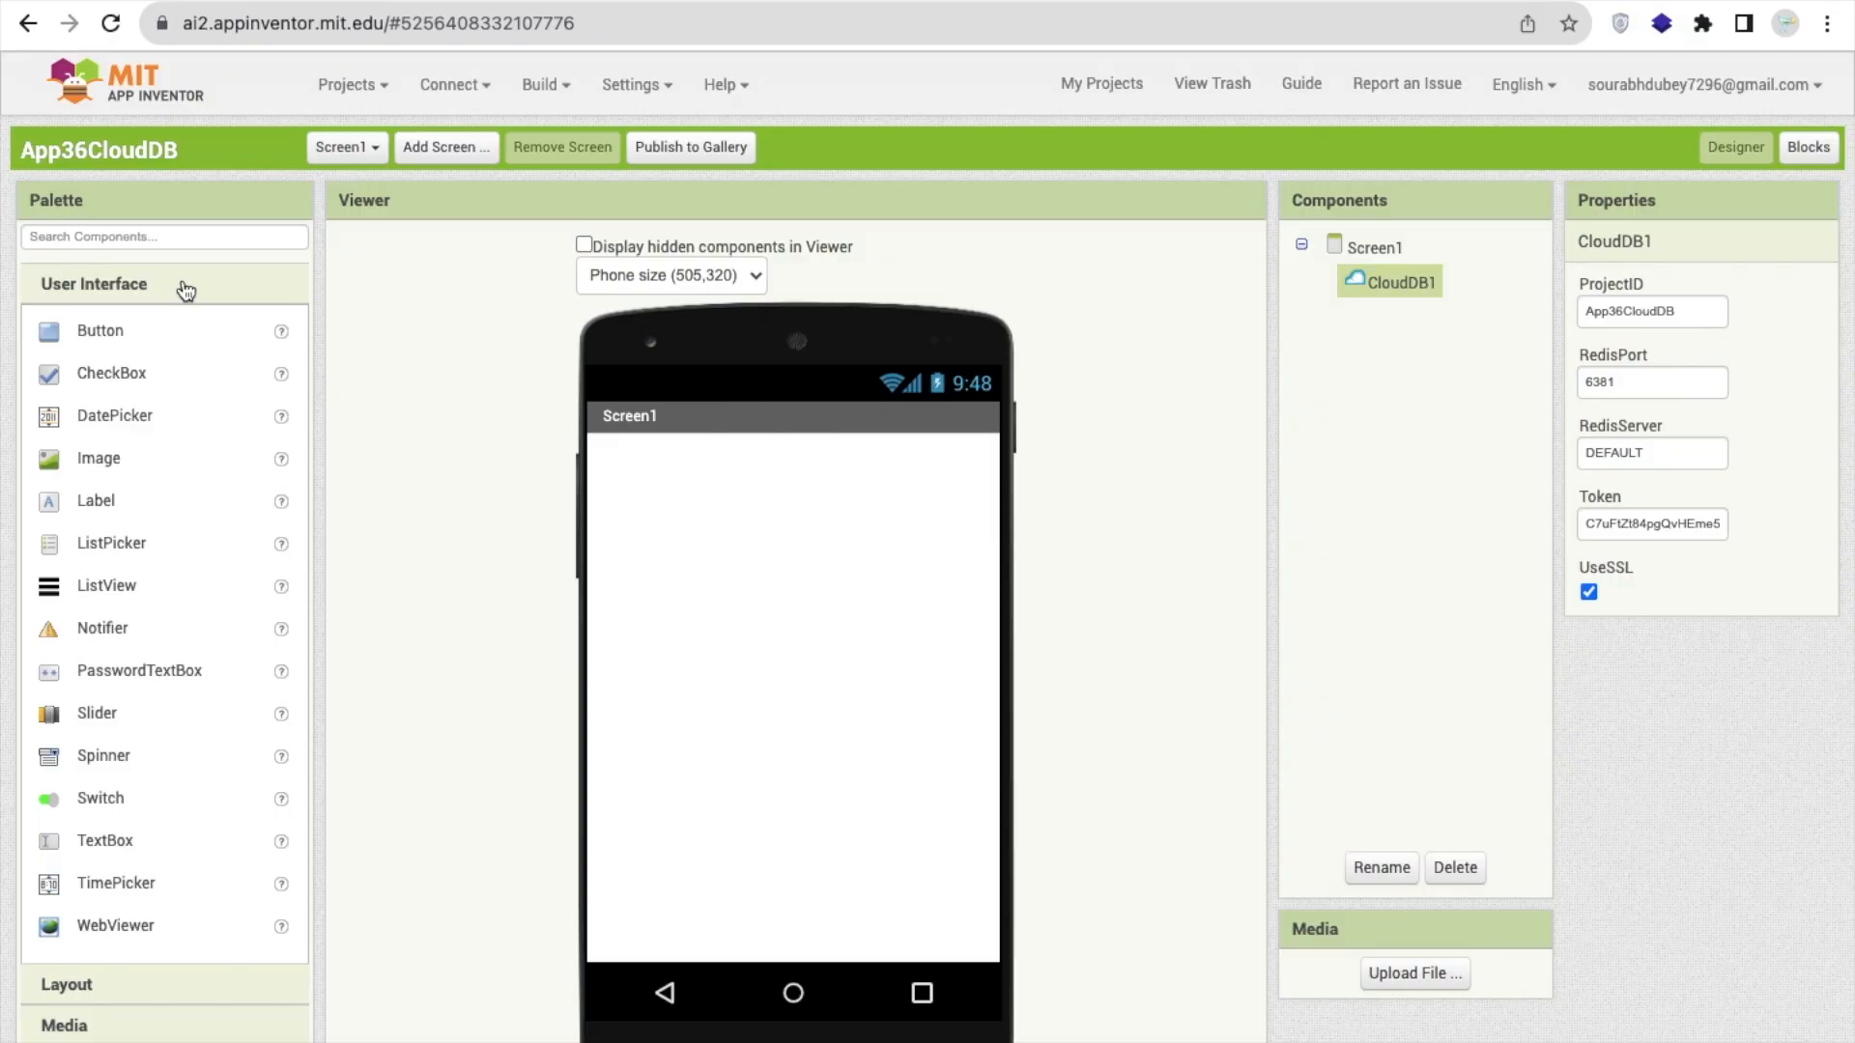
scroll(down, 3)
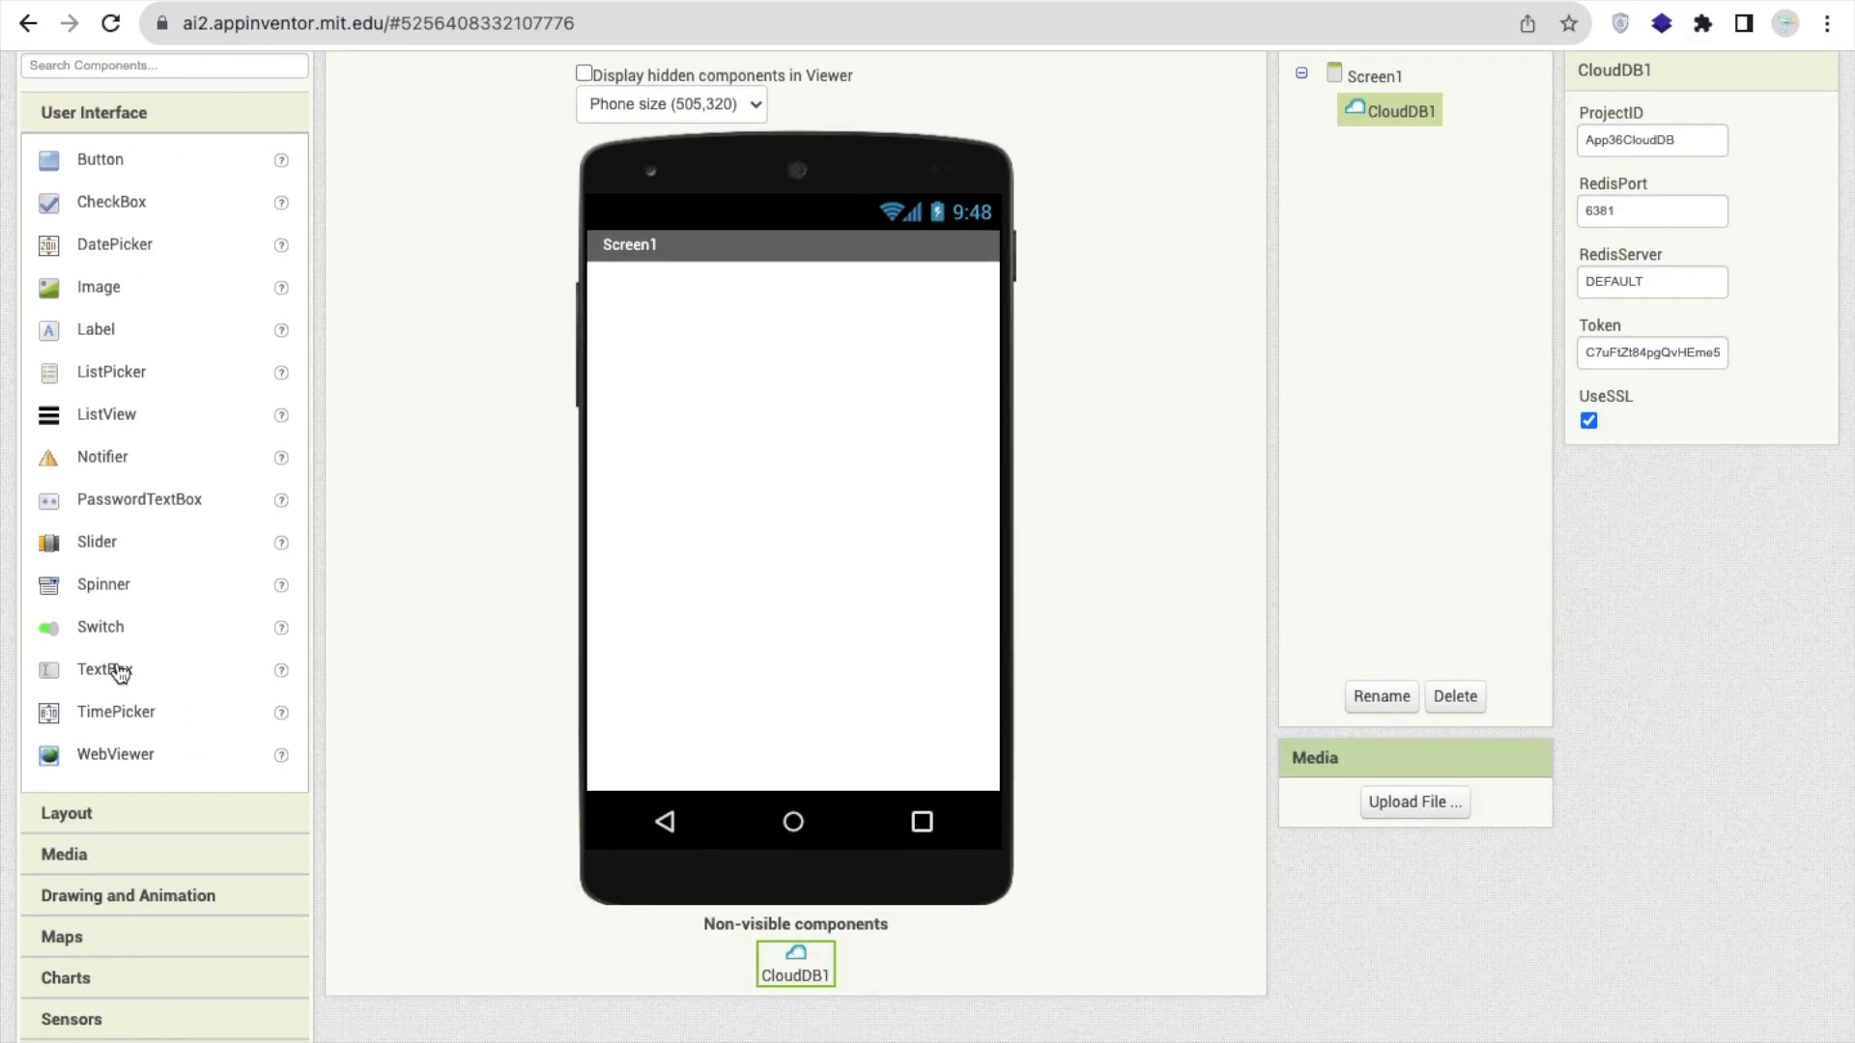
drag(103, 671, 692, 288)
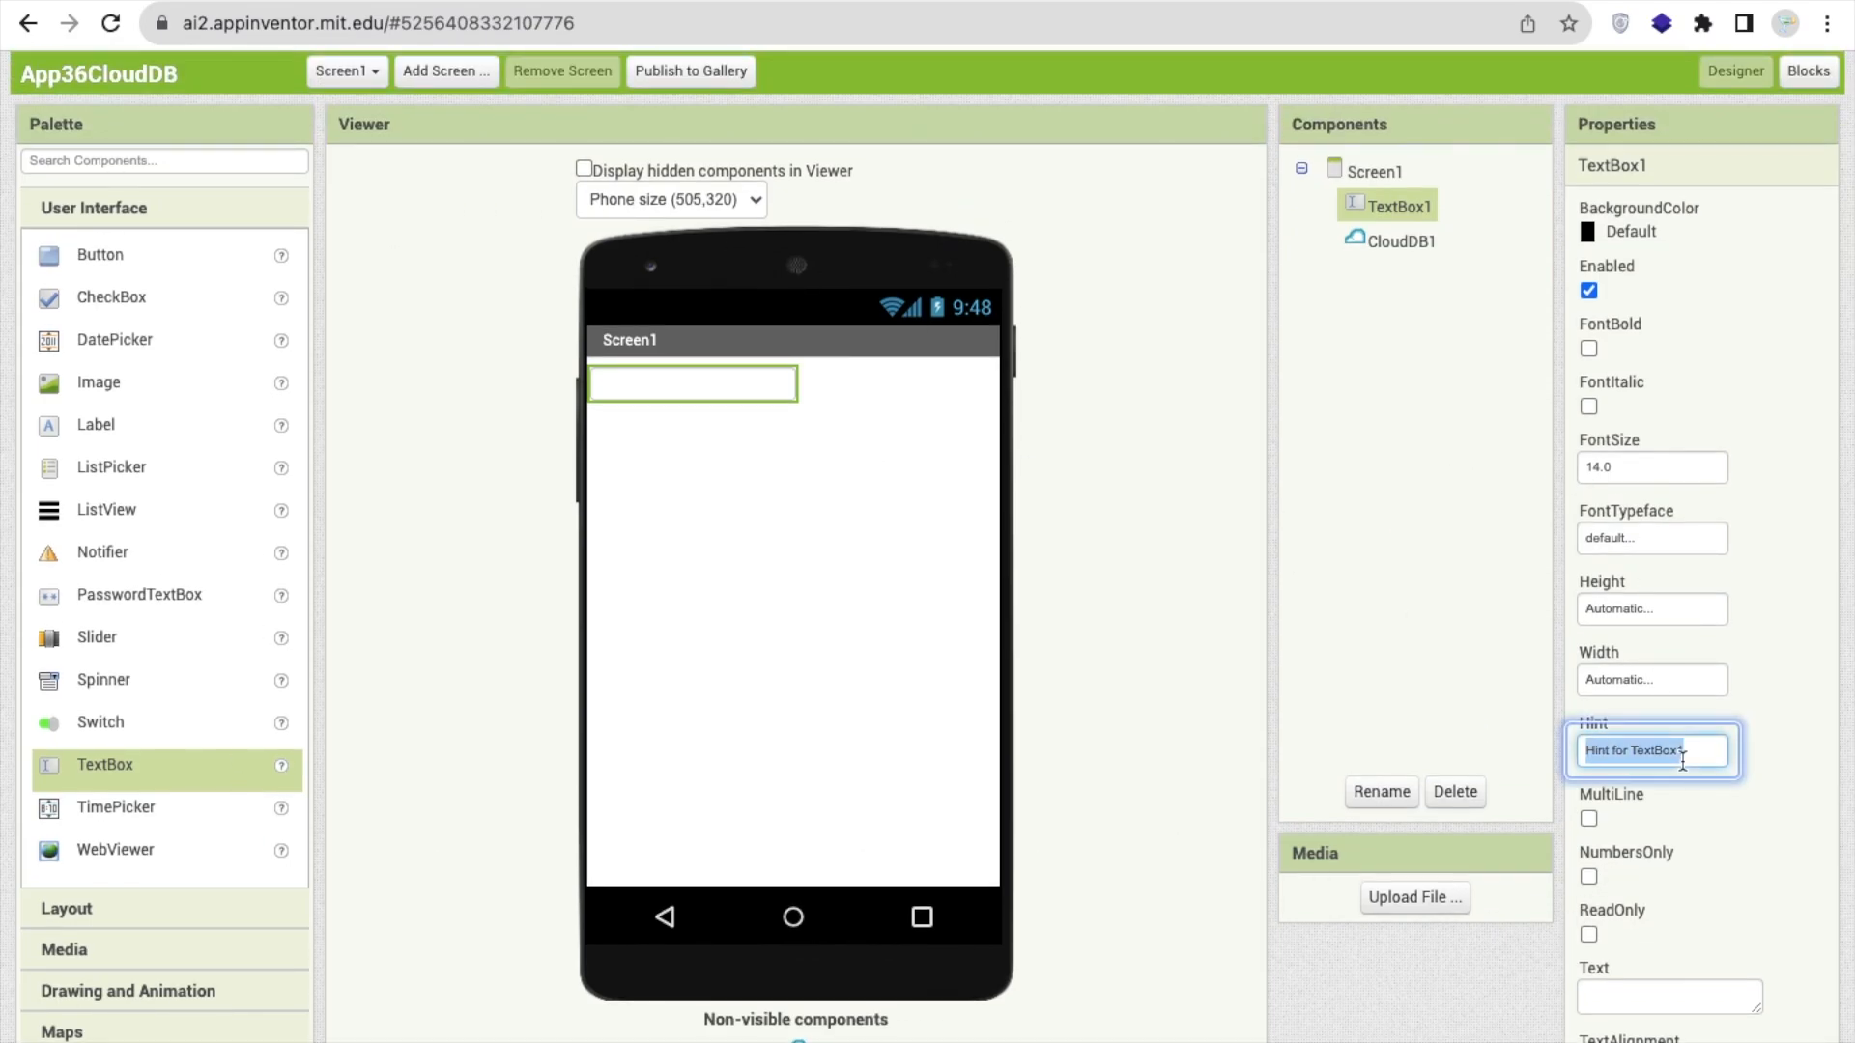
text(Name)
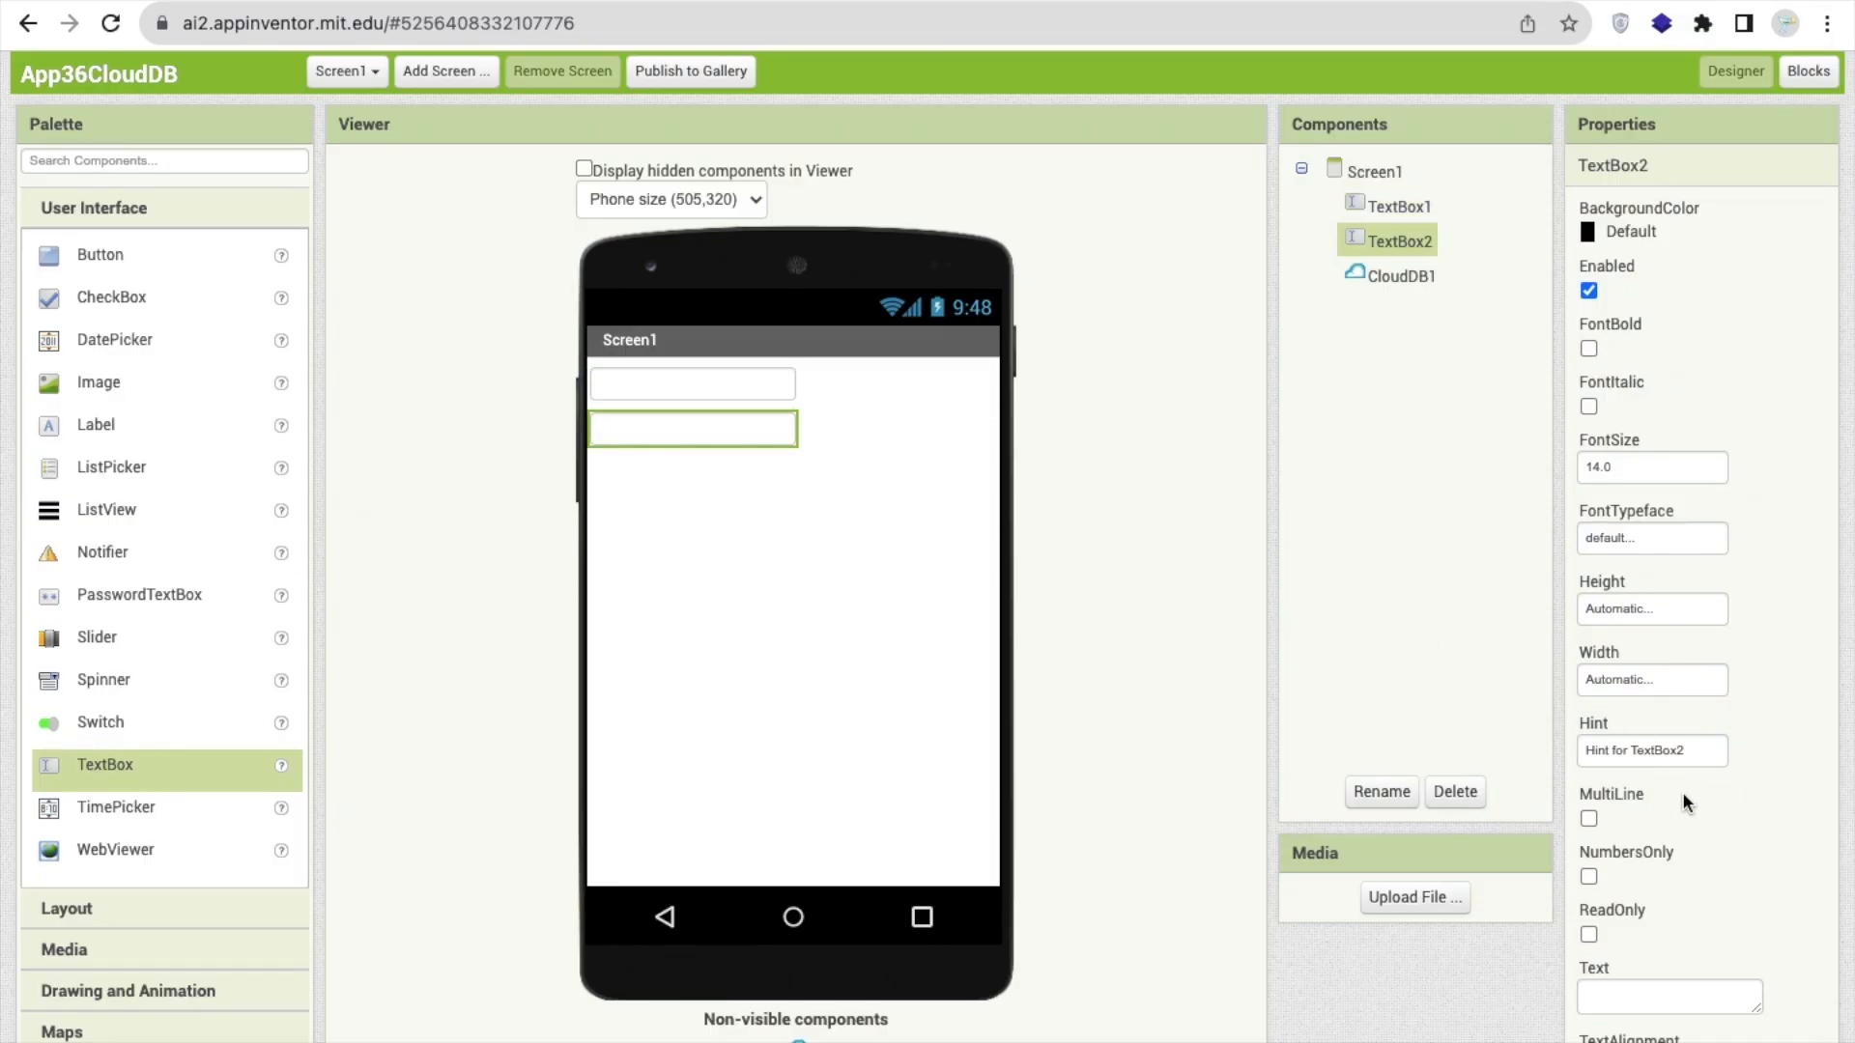
text(Sd)
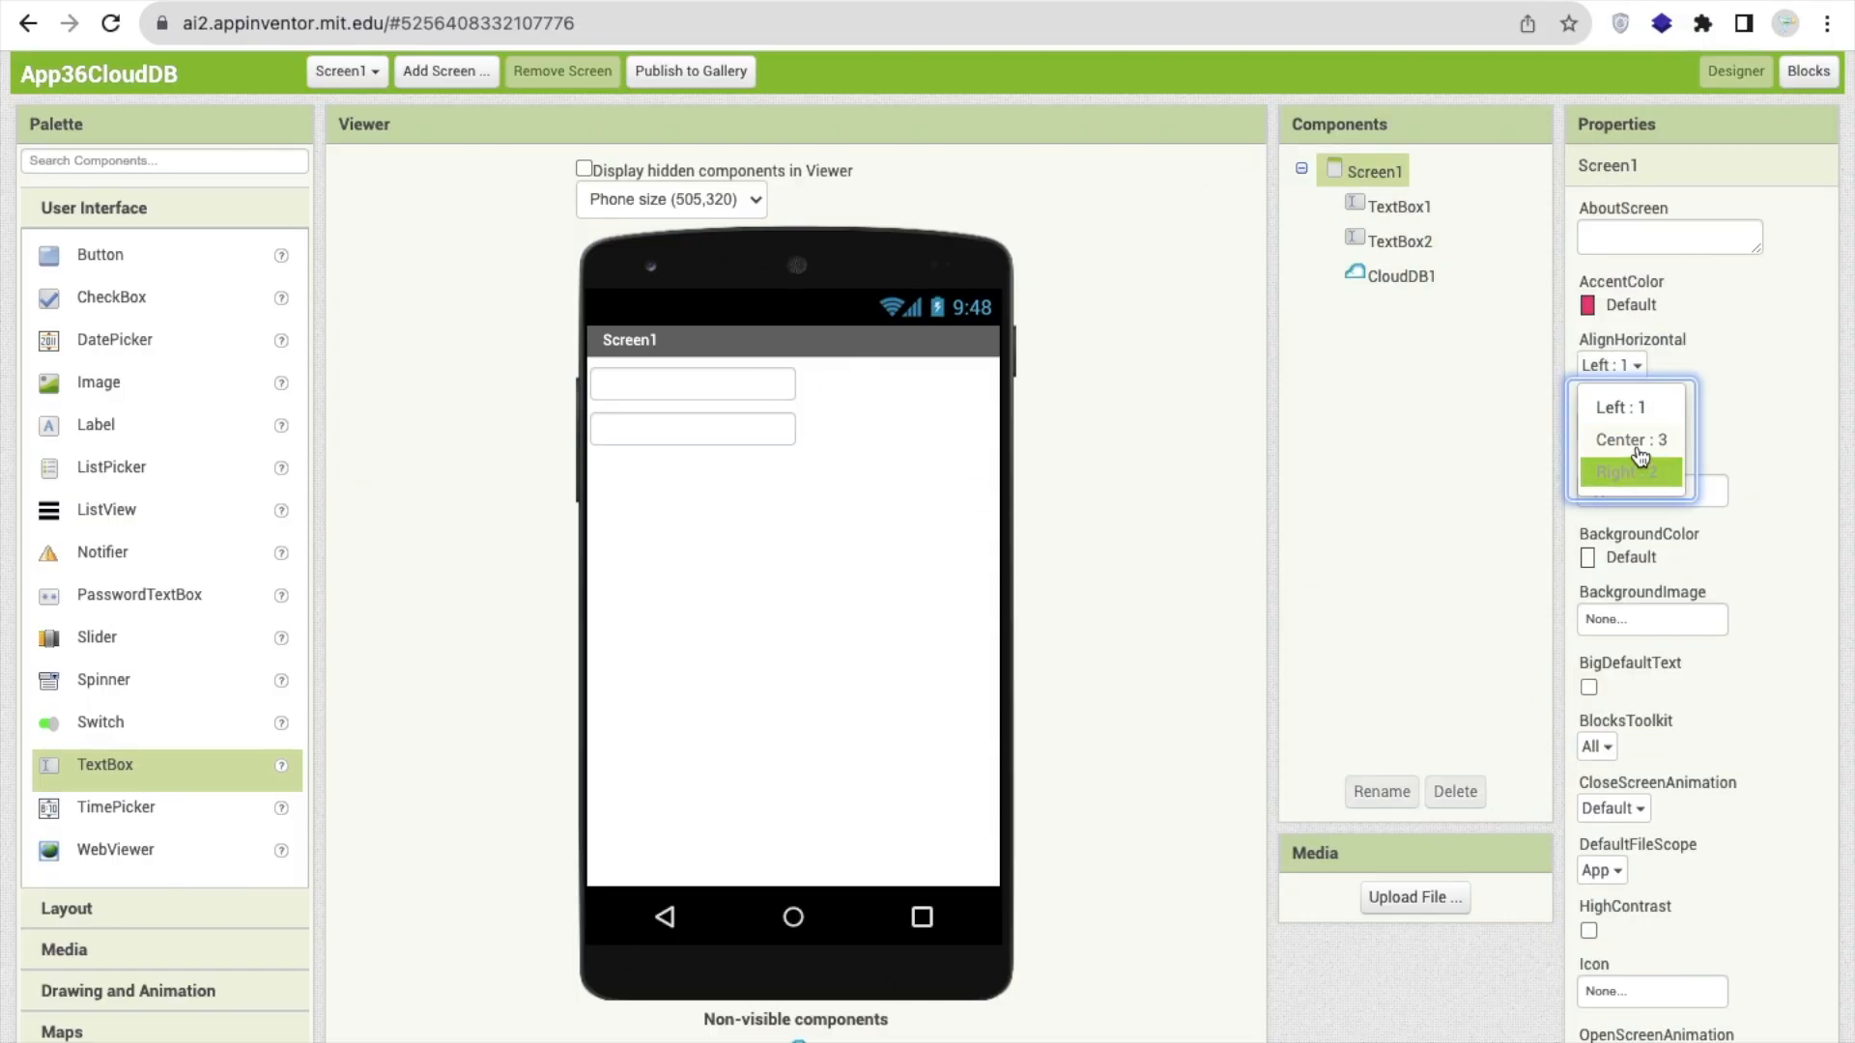
Centre Screen1 horizontally and add a Button labelled Submit below the text boxes
click(1627, 441)
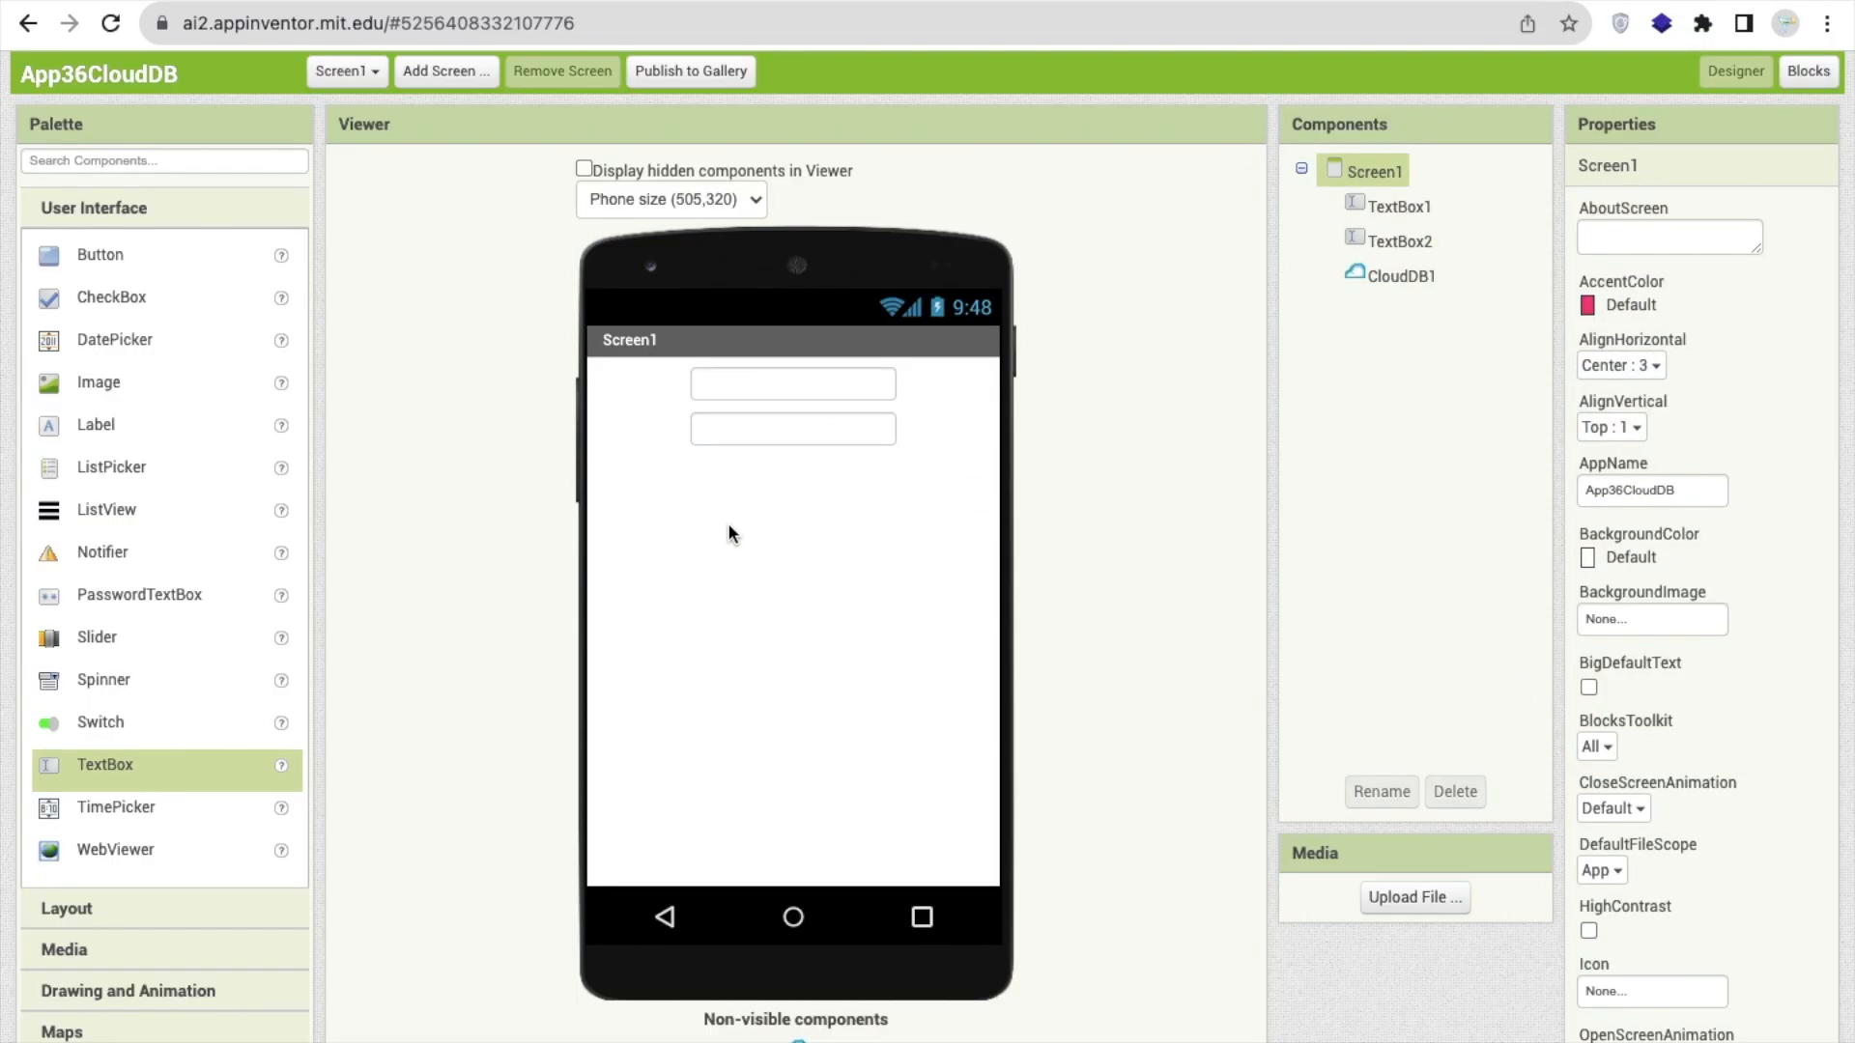
click(792, 383)
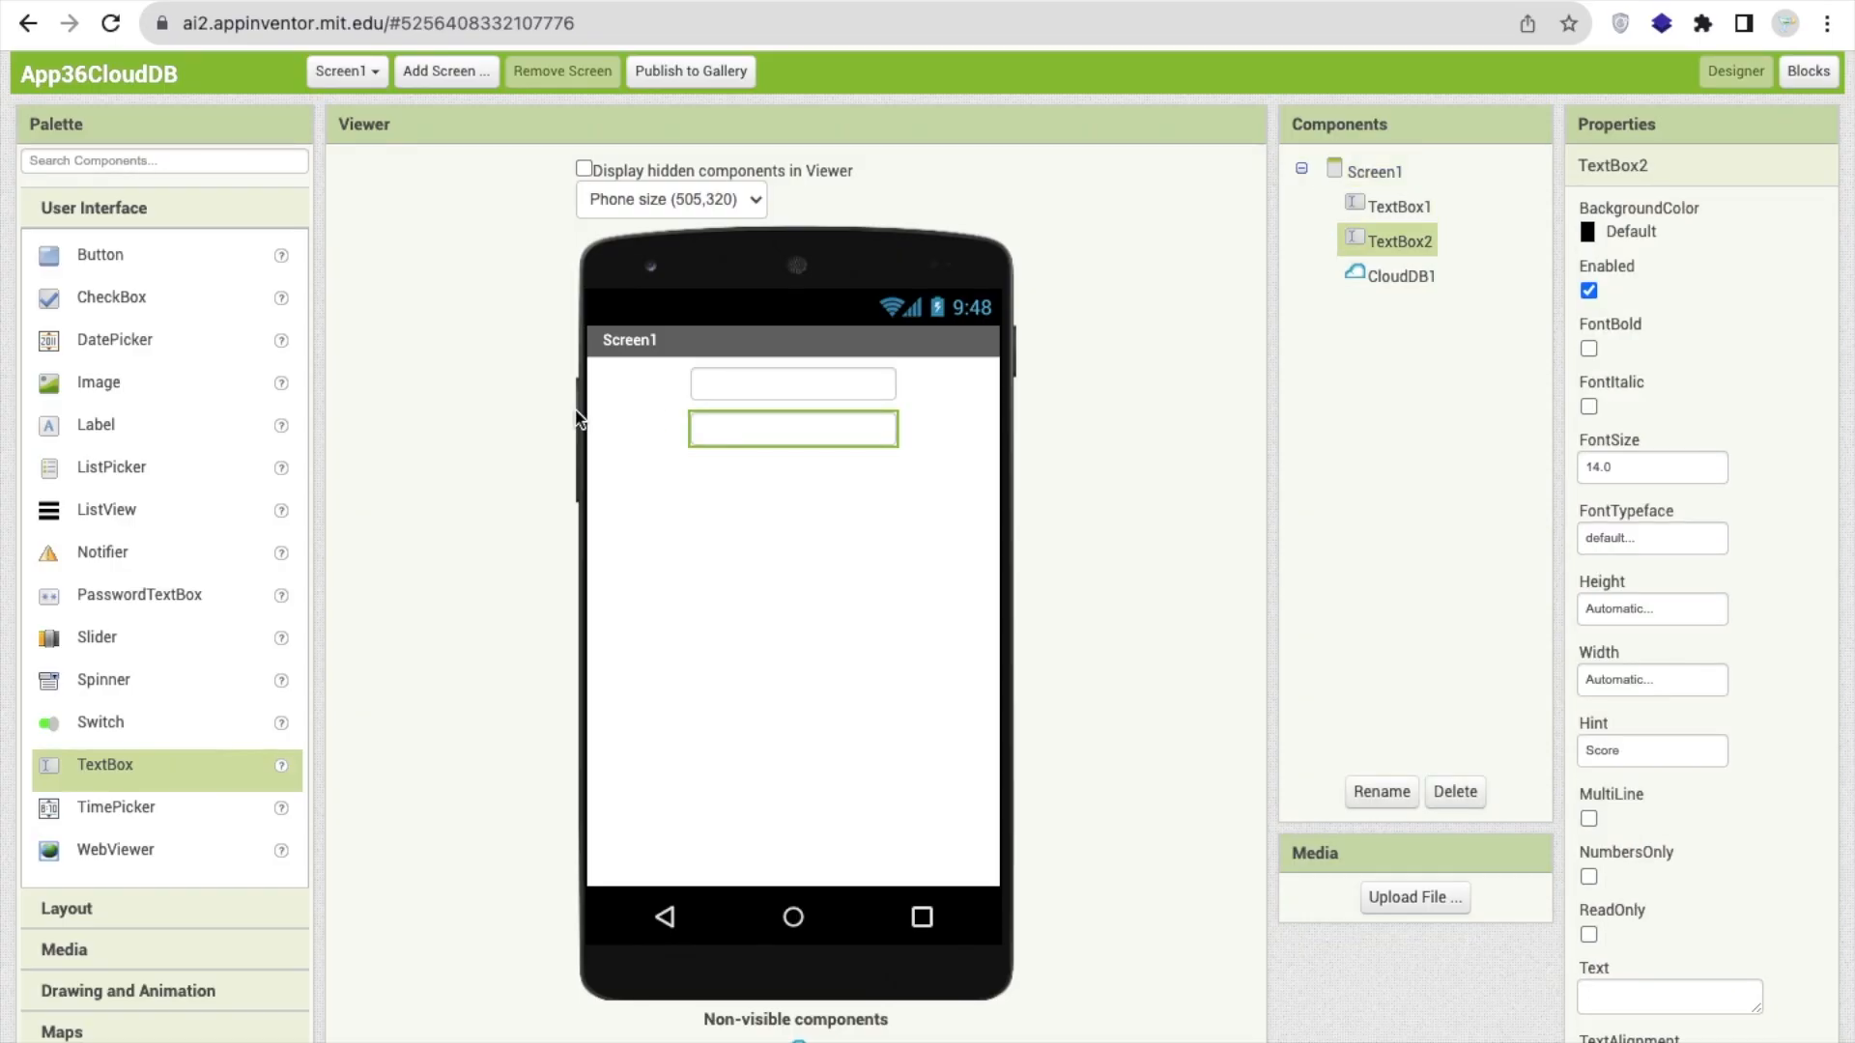
drag(99, 255, 792, 475)
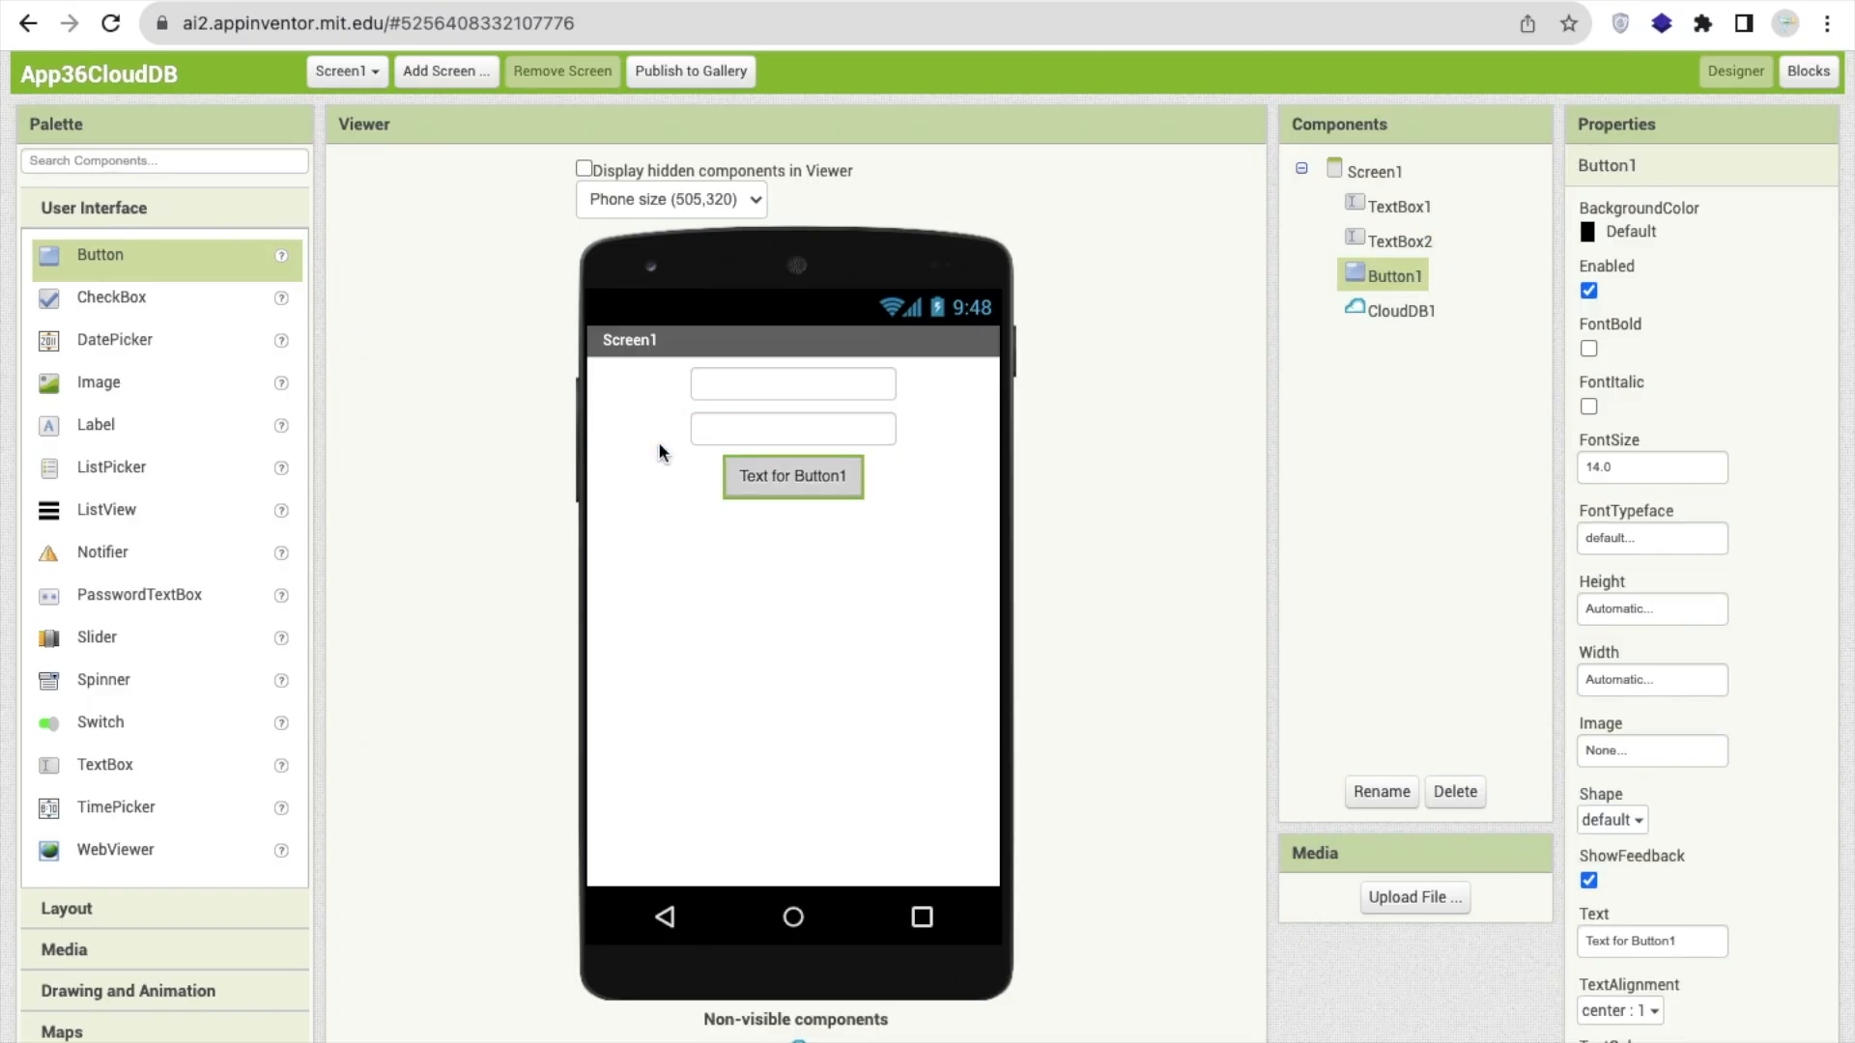
click(1652, 941)
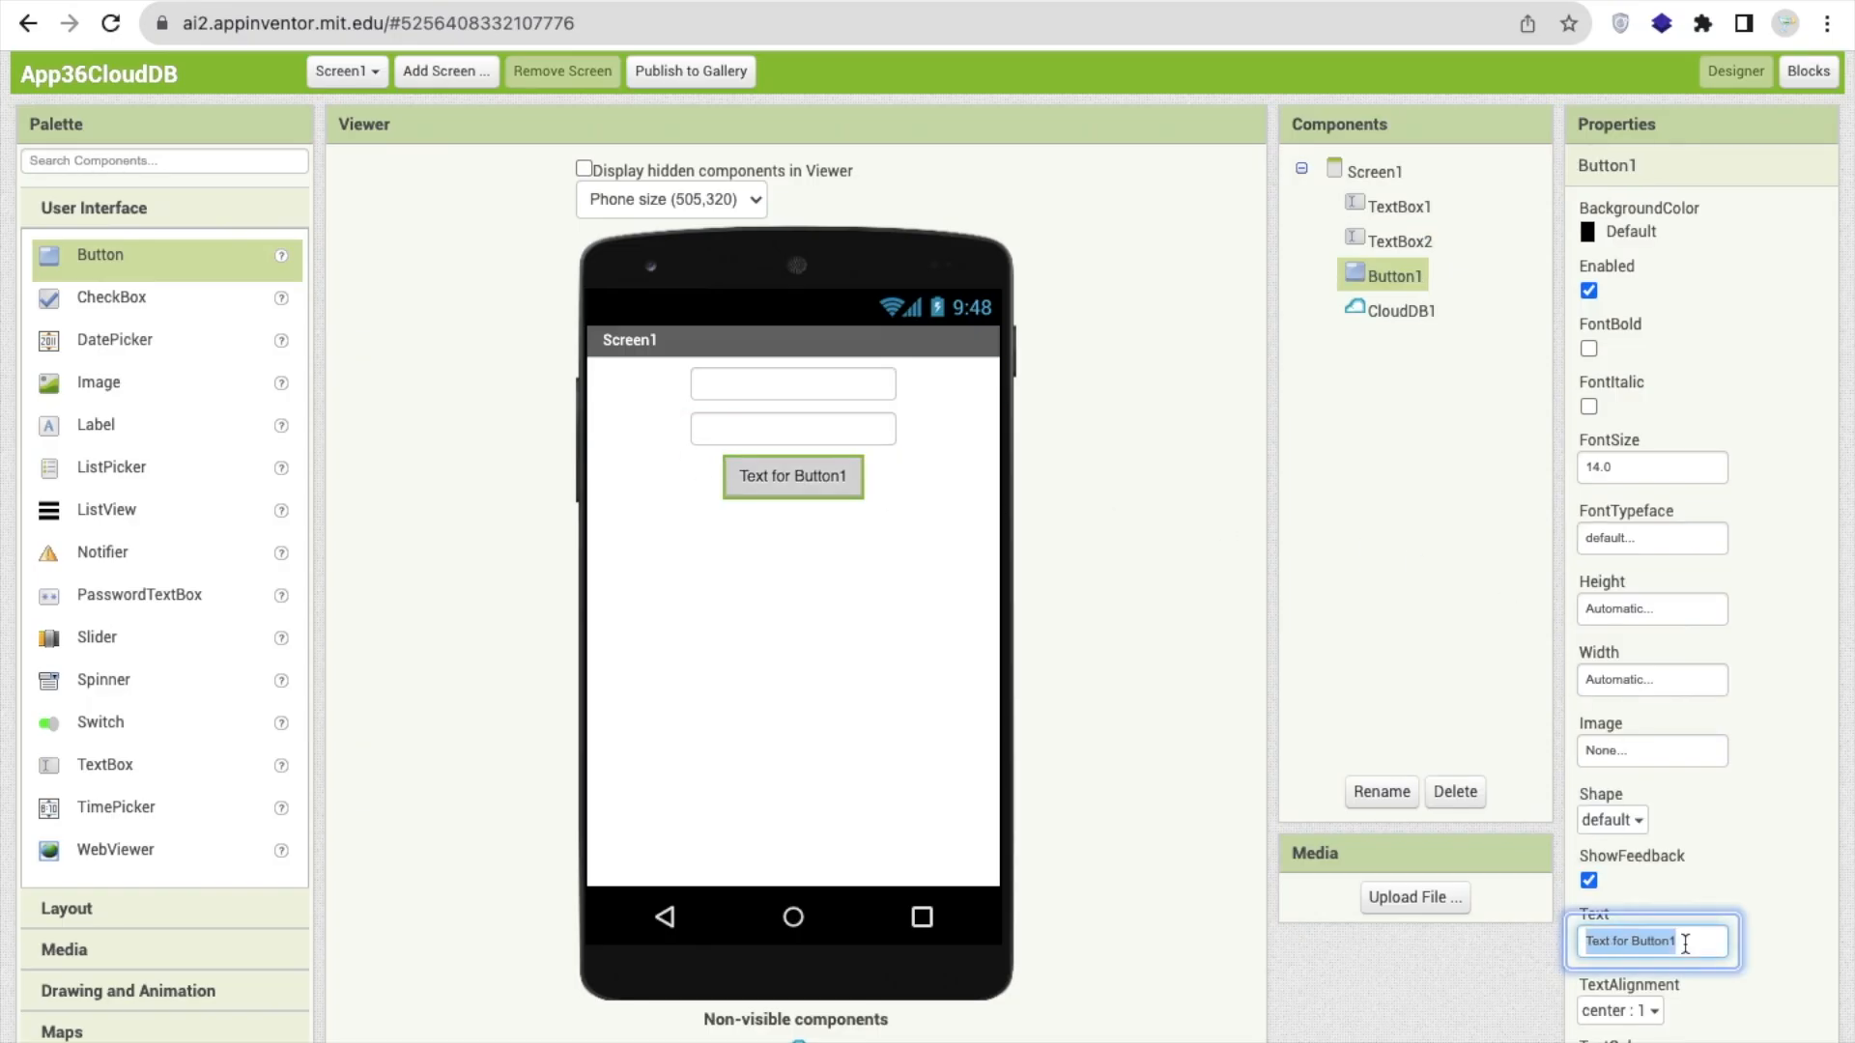
text(Submit)
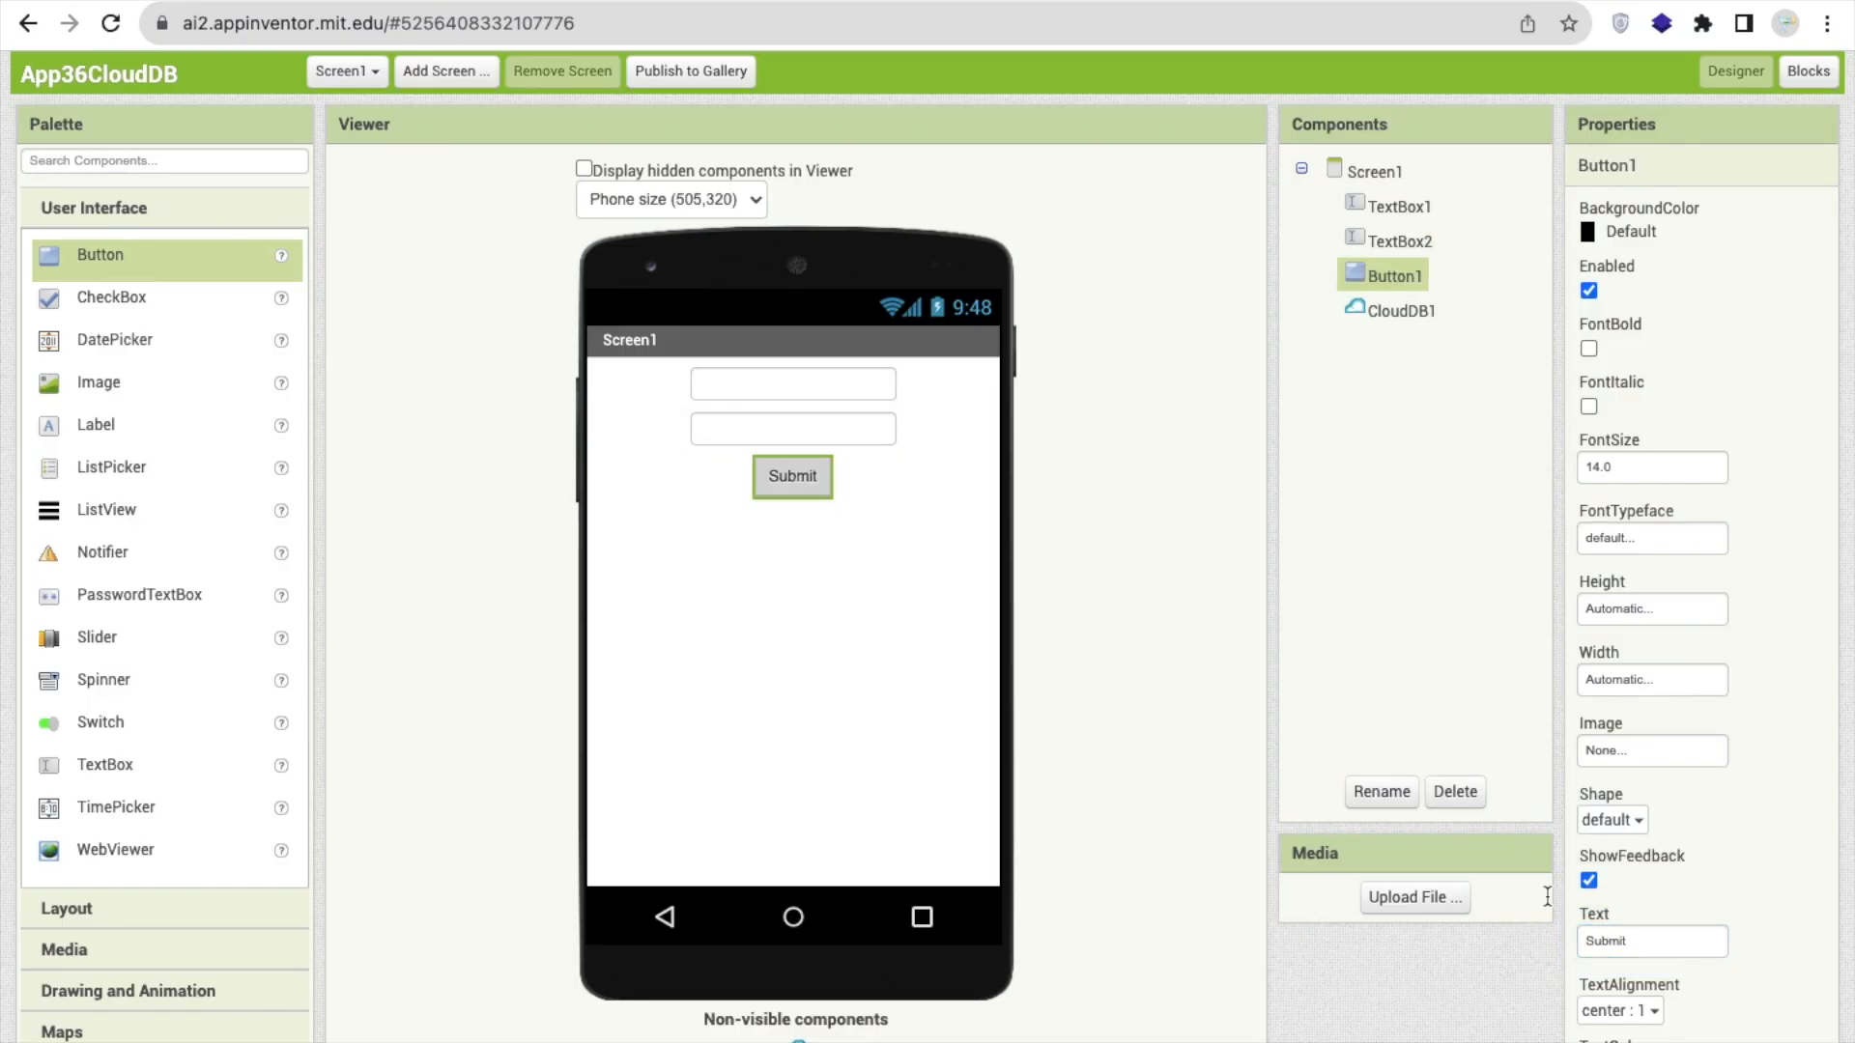
click(1627, 231)
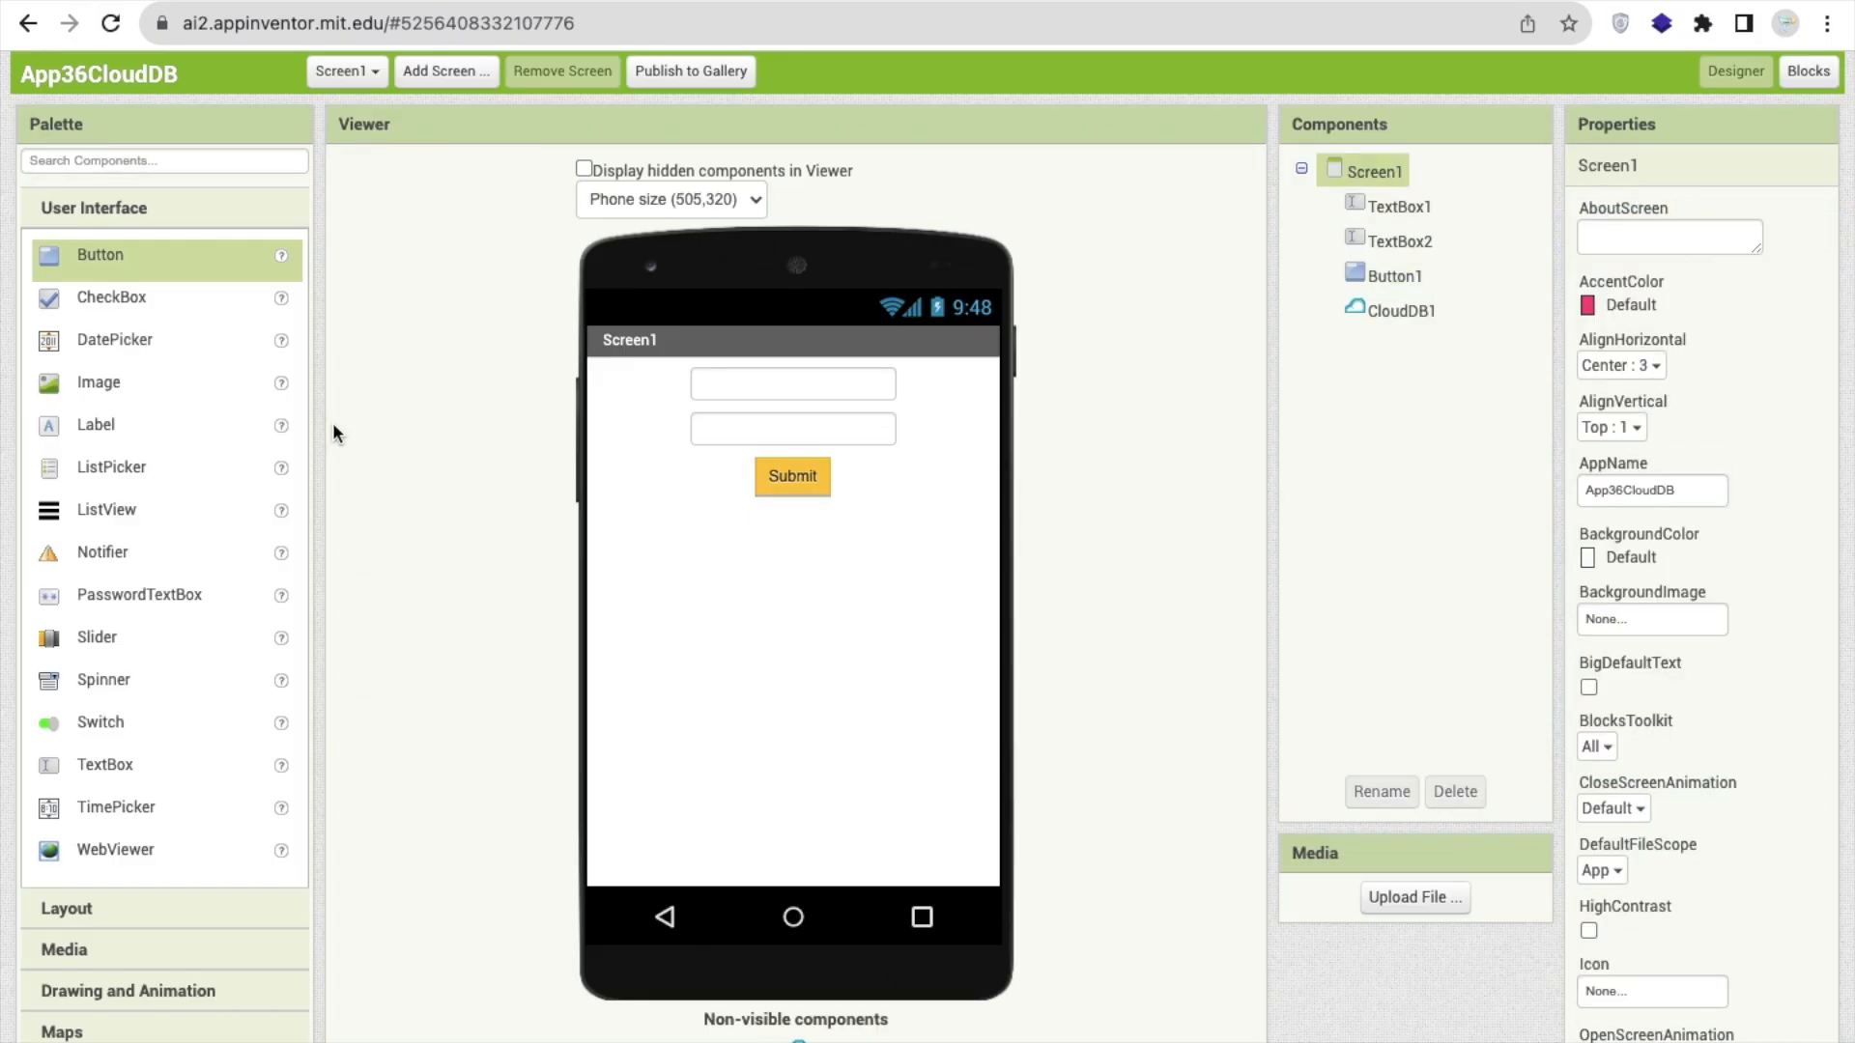
mouse_move(794, 363)
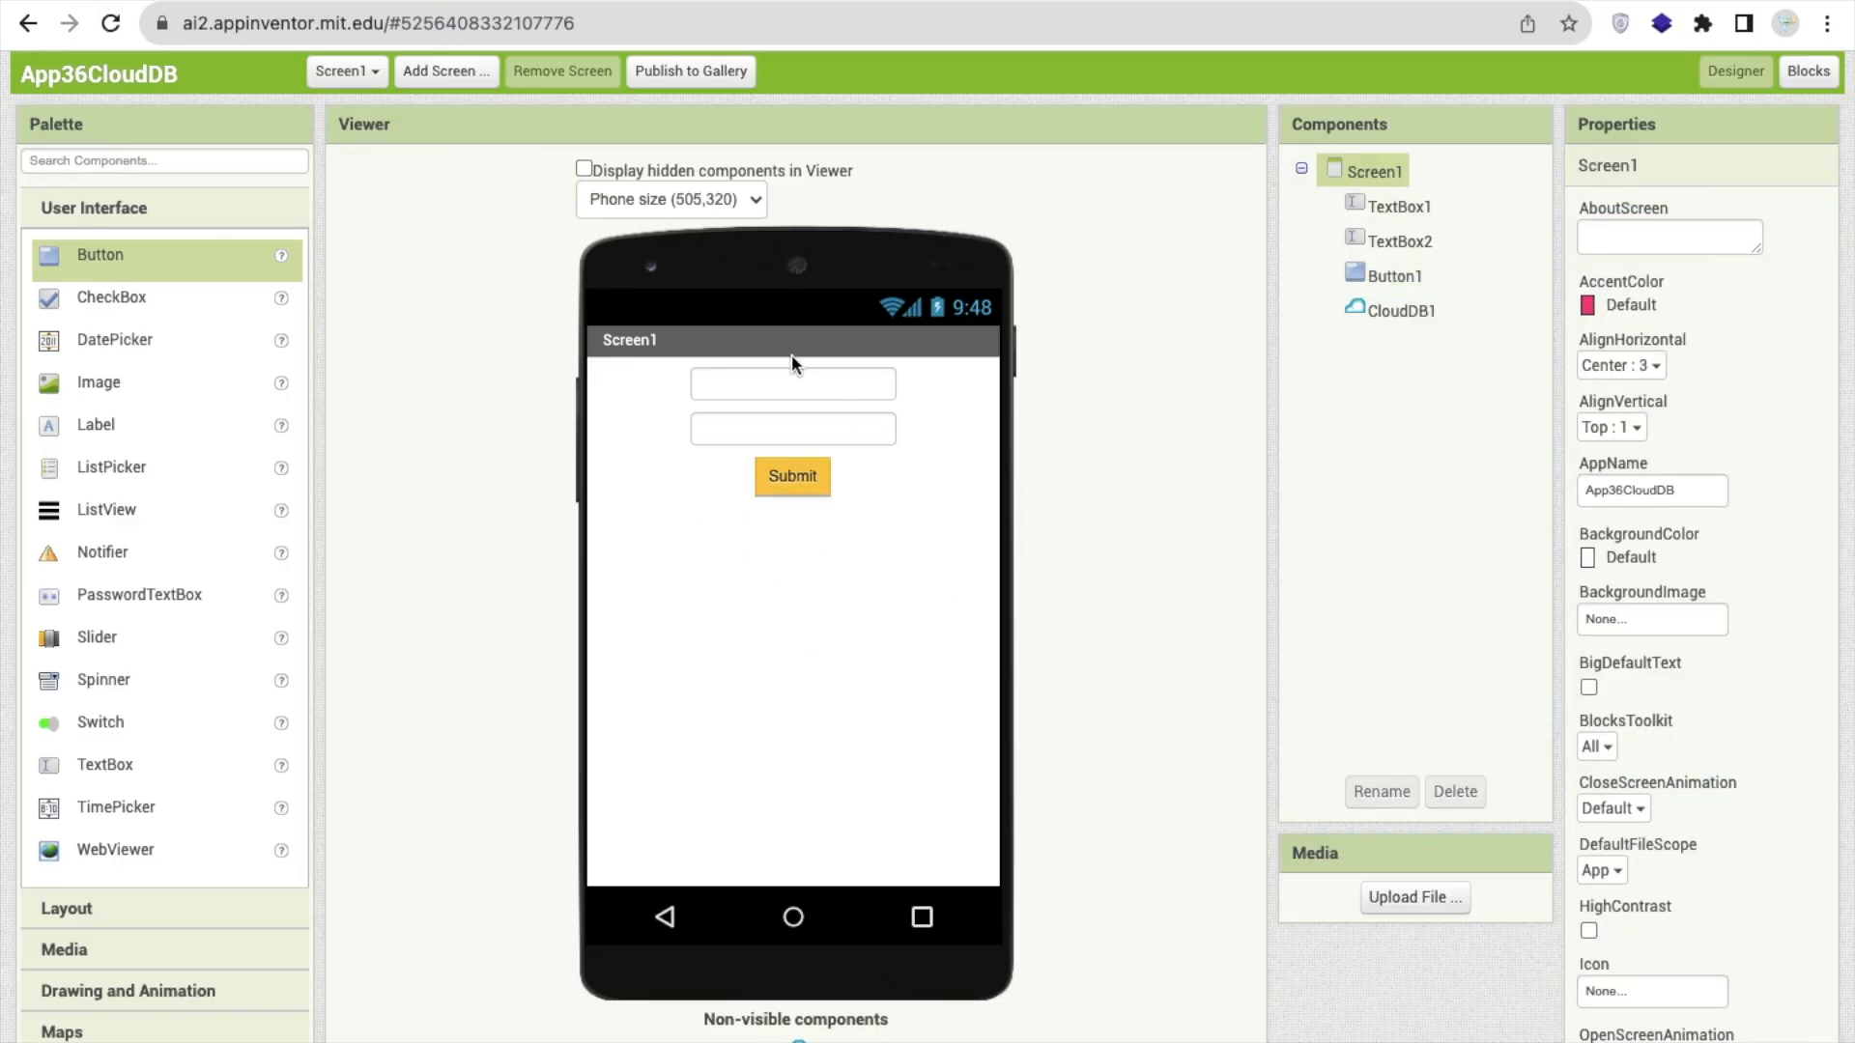
Review both text boxes so they hint Name and Score, selecting TextBox2 for its hint
click(792, 429)
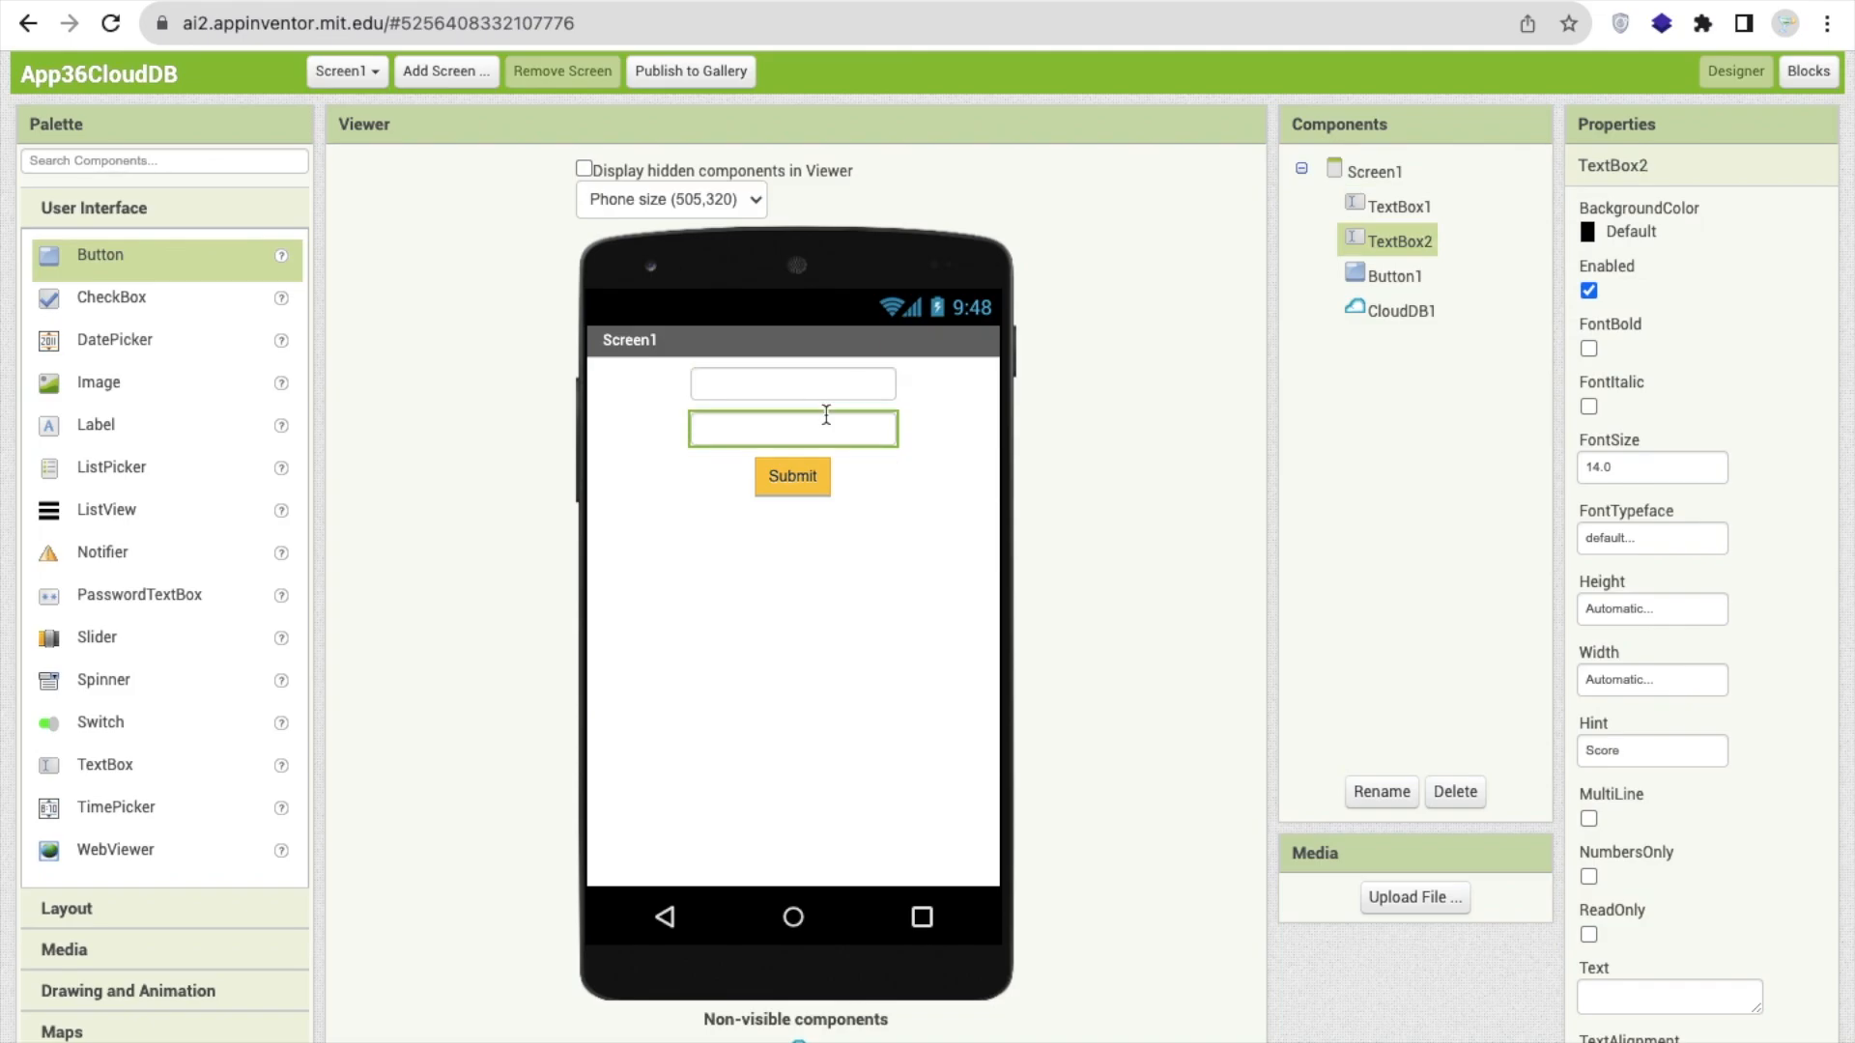
mouse_move(819, 653)
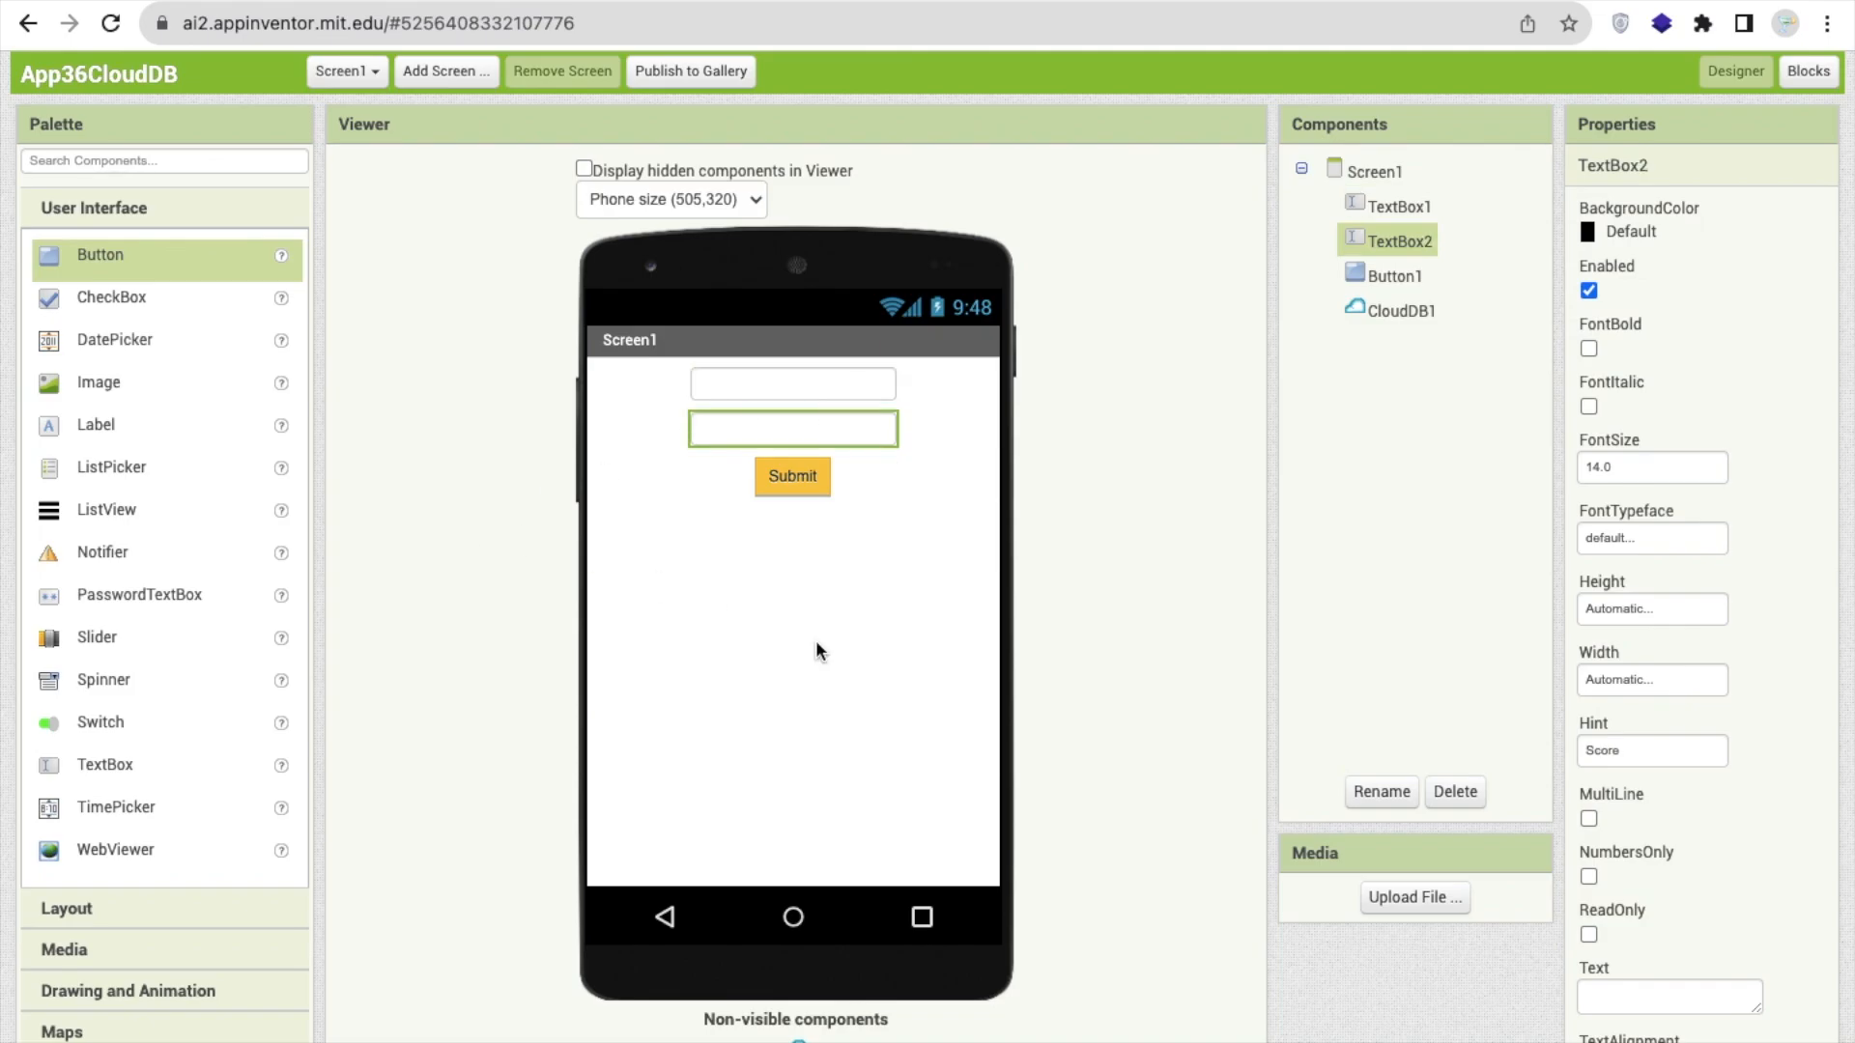
click(792, 382)
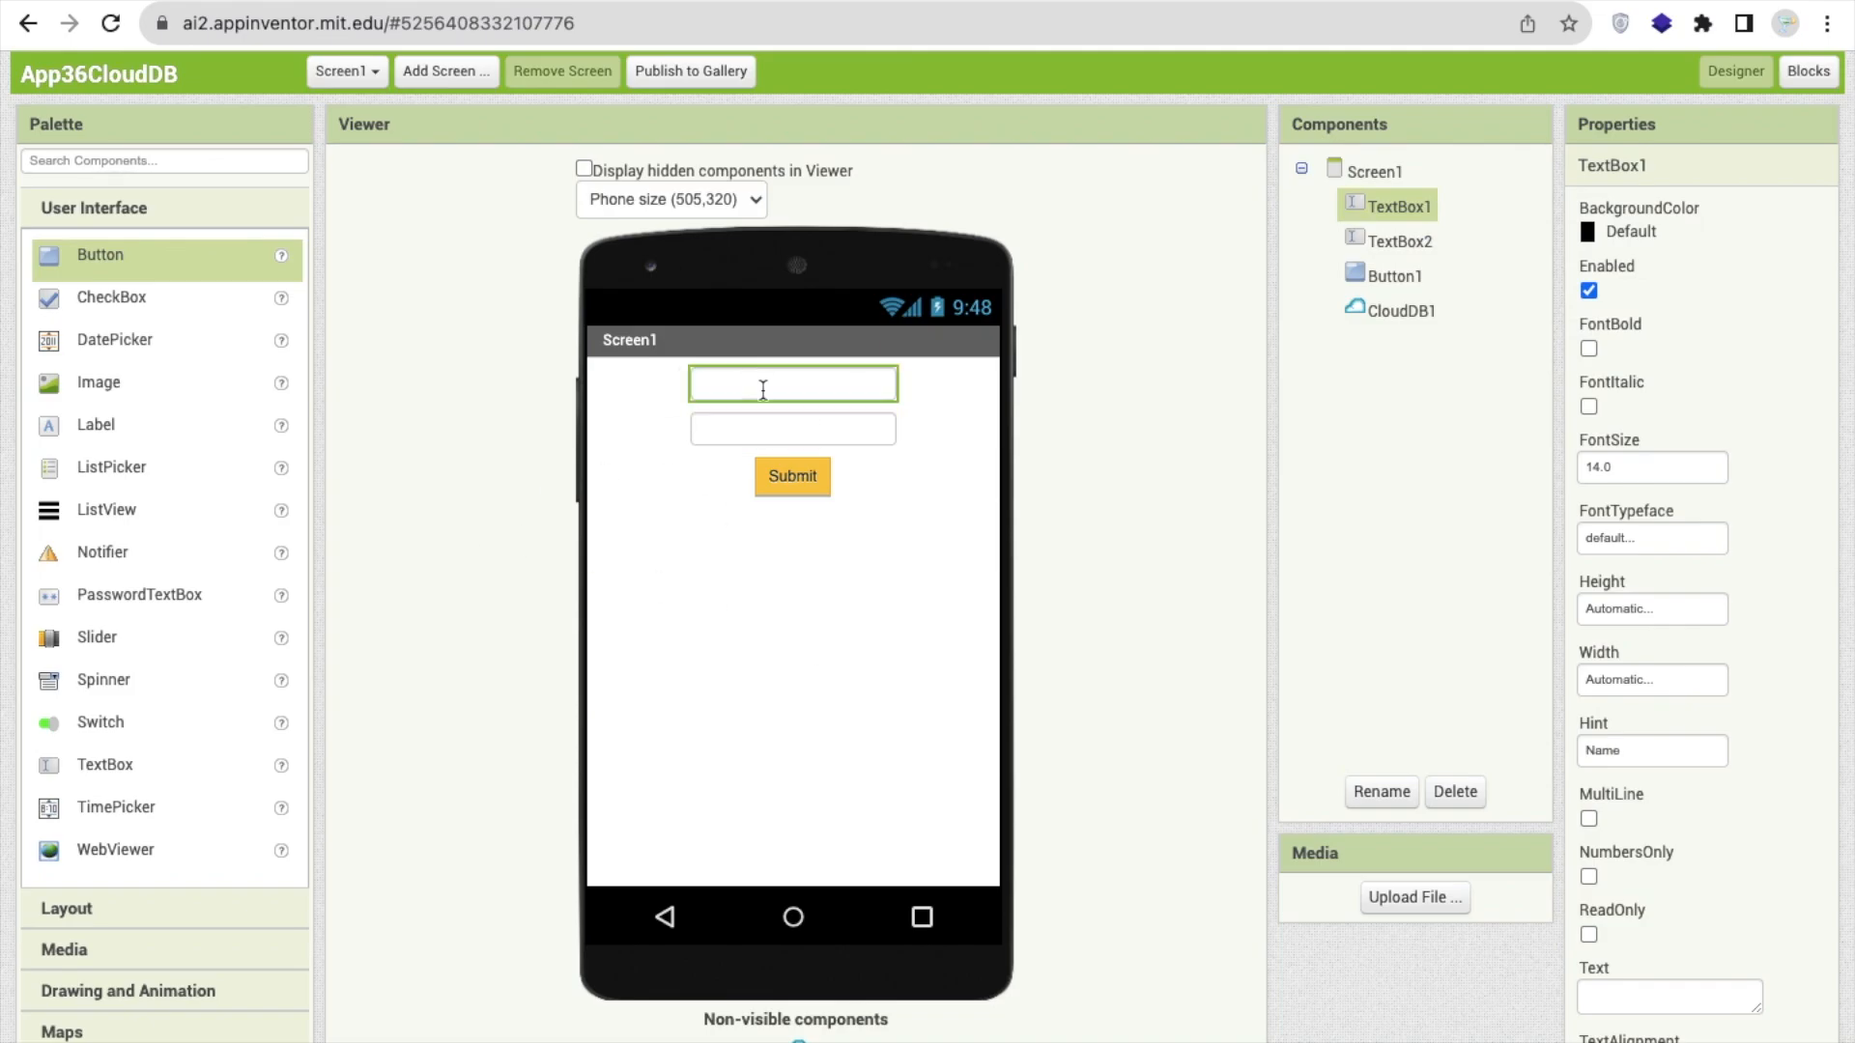
click(792, 429)
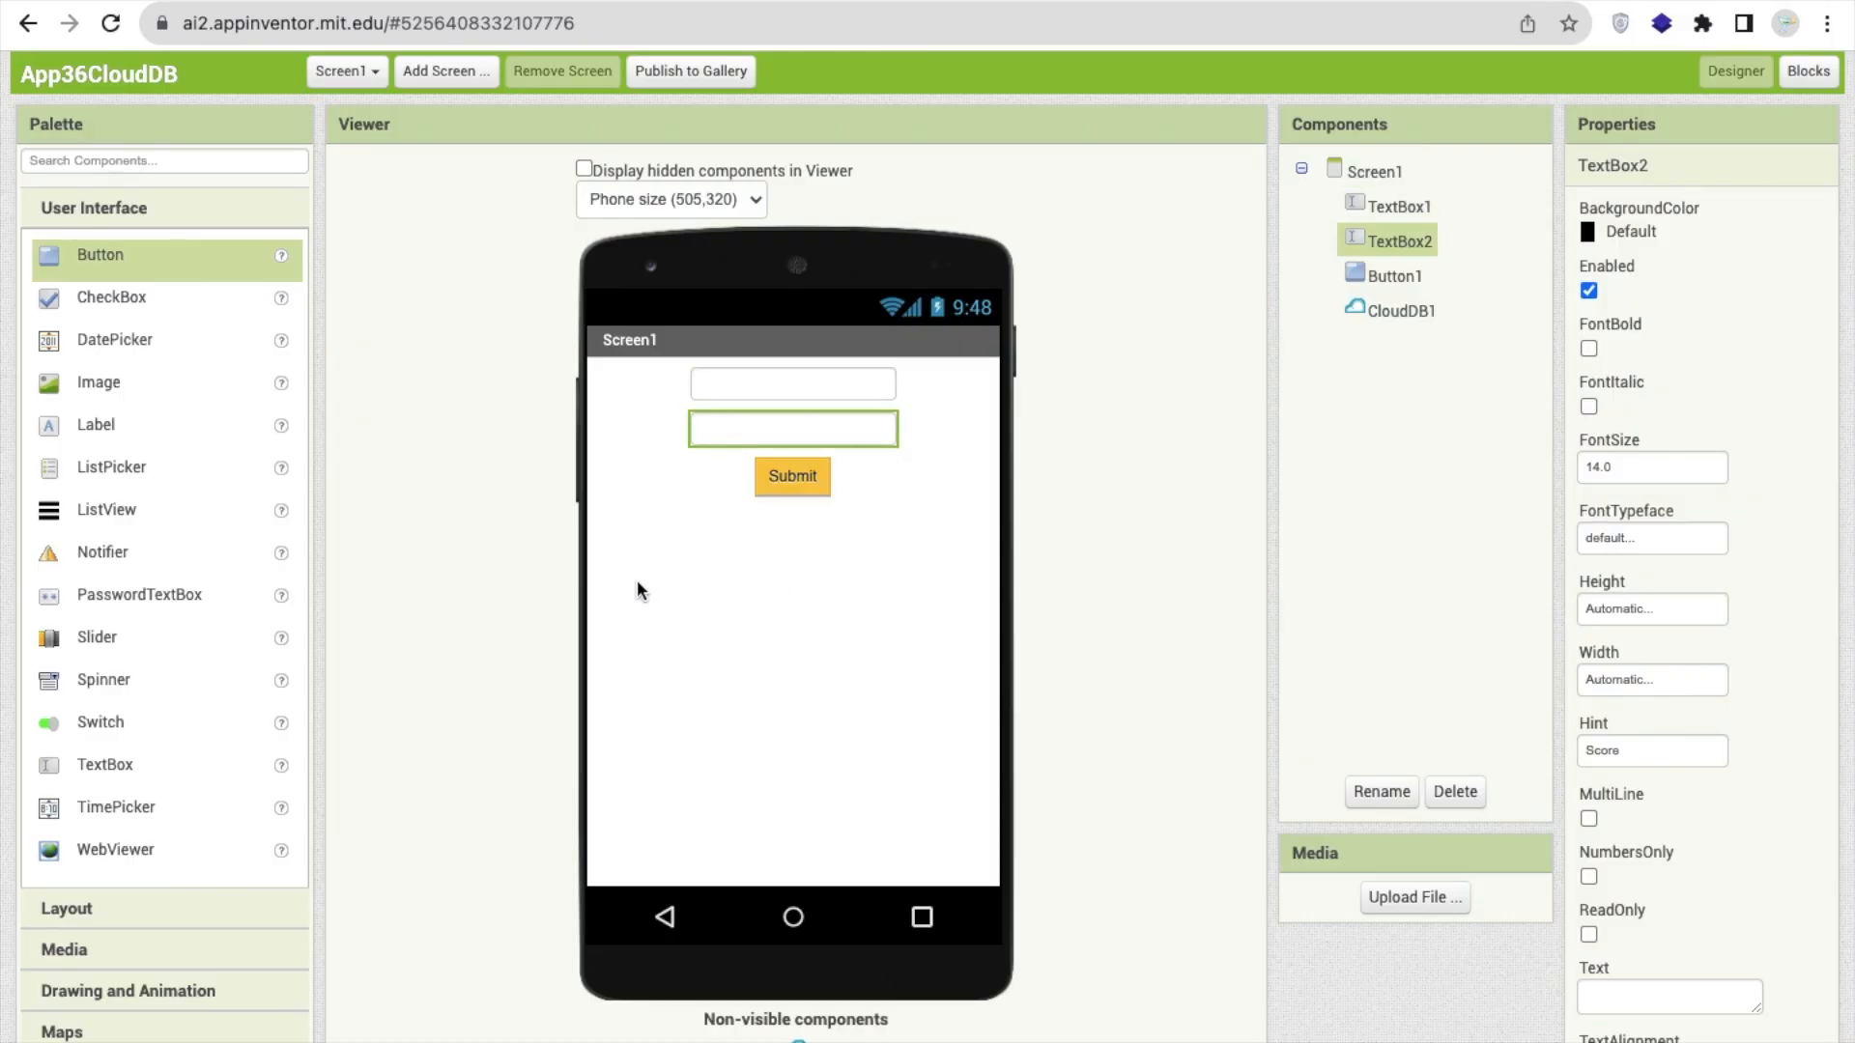
mouse_move(638, 591)
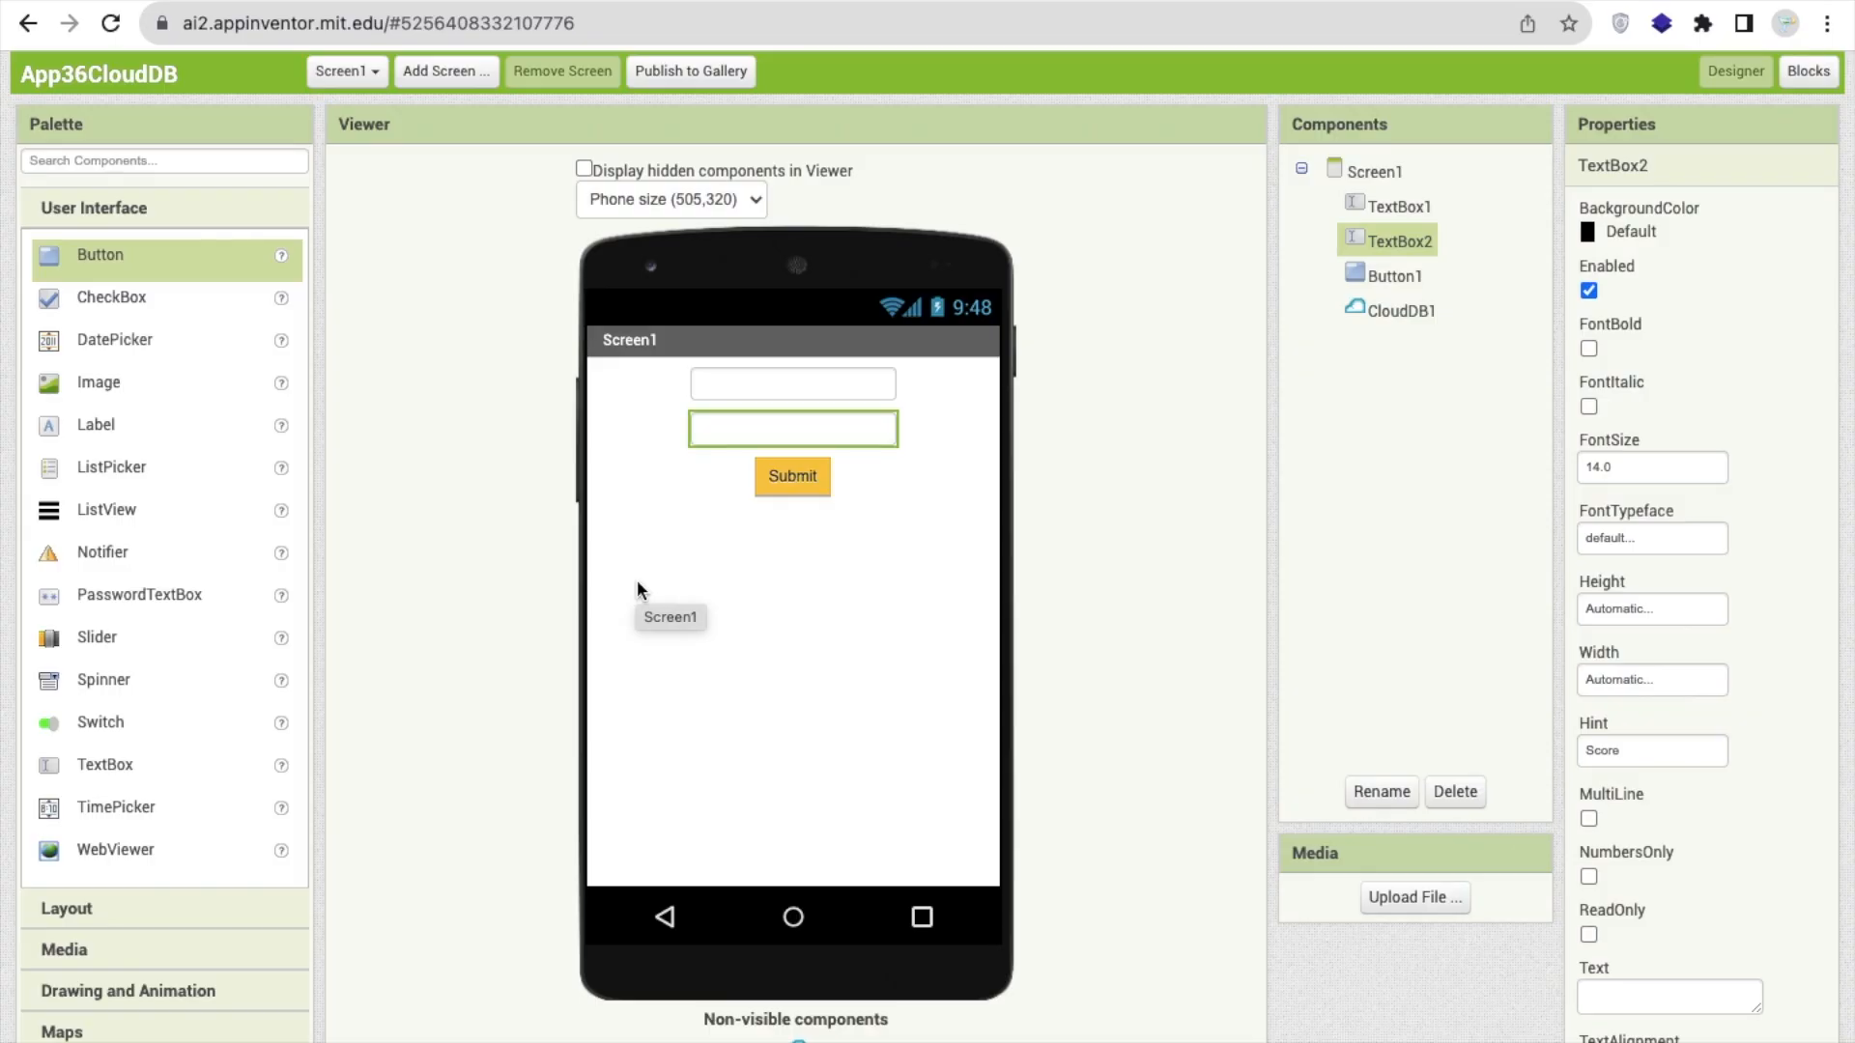
mouse_move(364, 599)
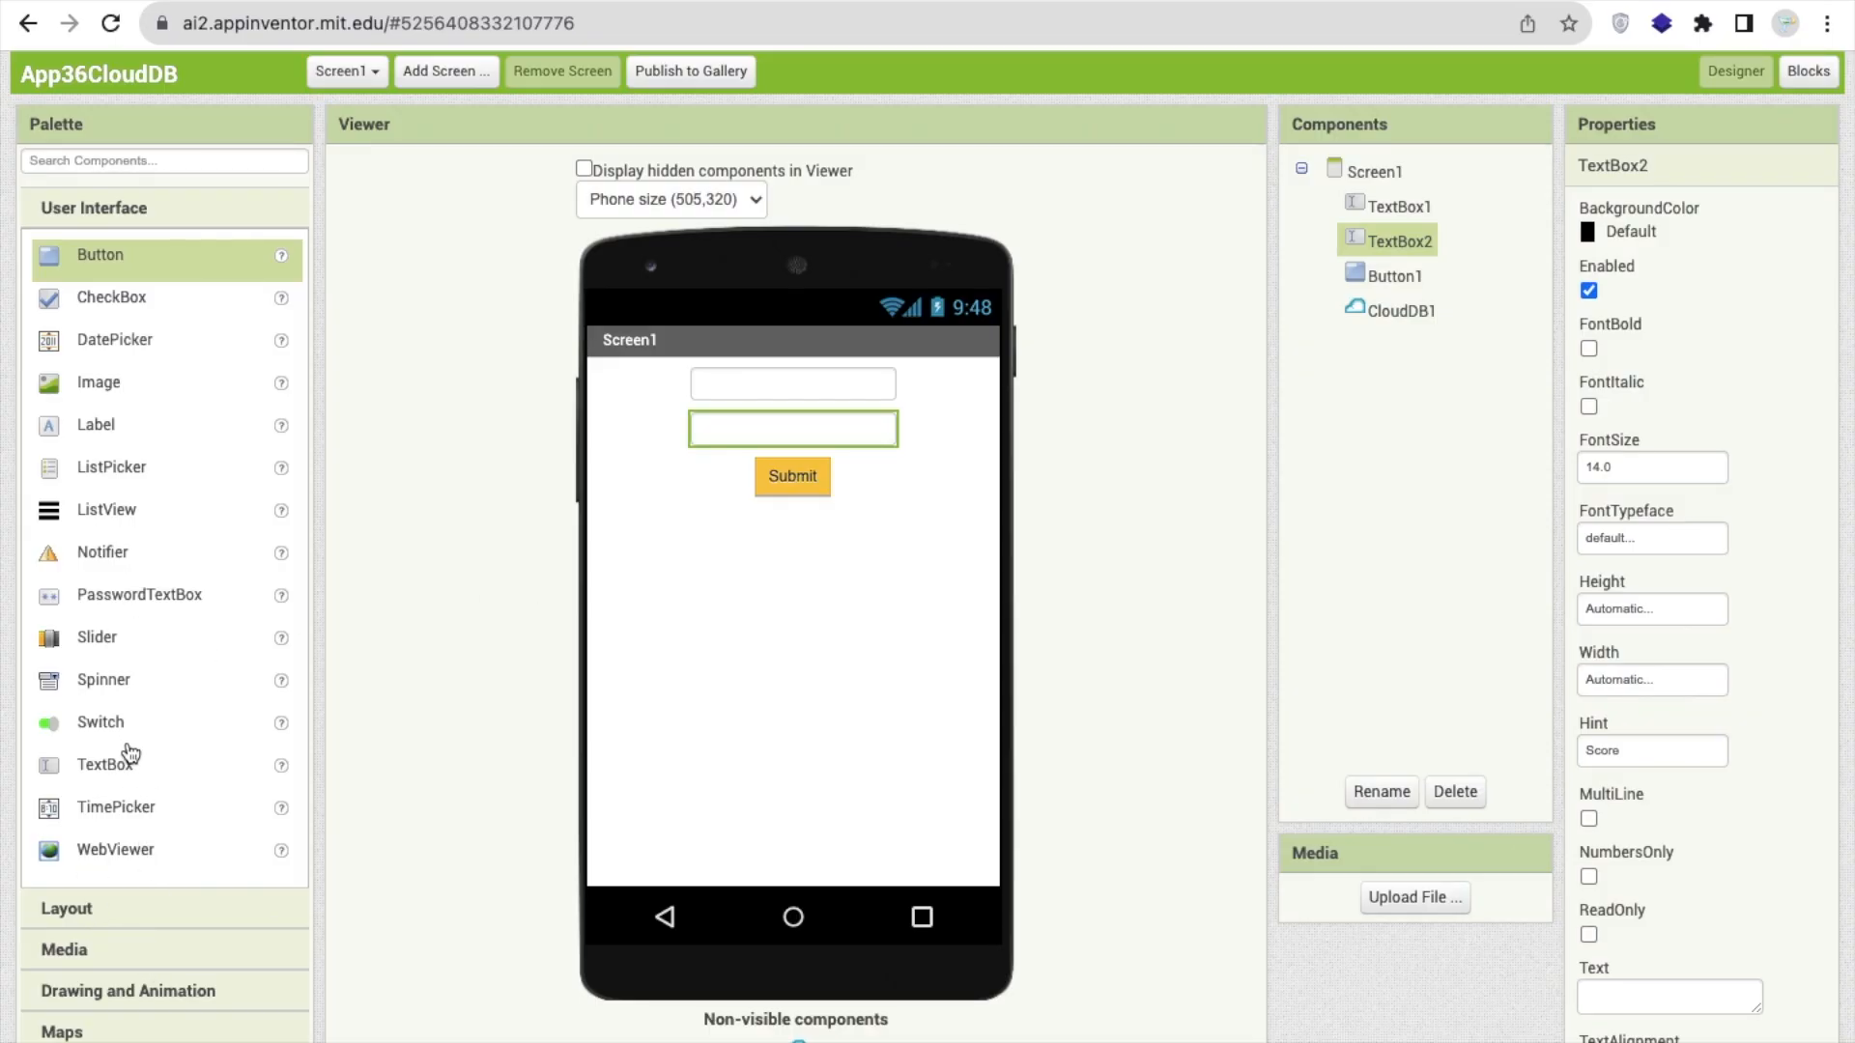
Add a third text box and a Get Data heading label (size 30) below Submit
drag(104, 765, 792, 526)
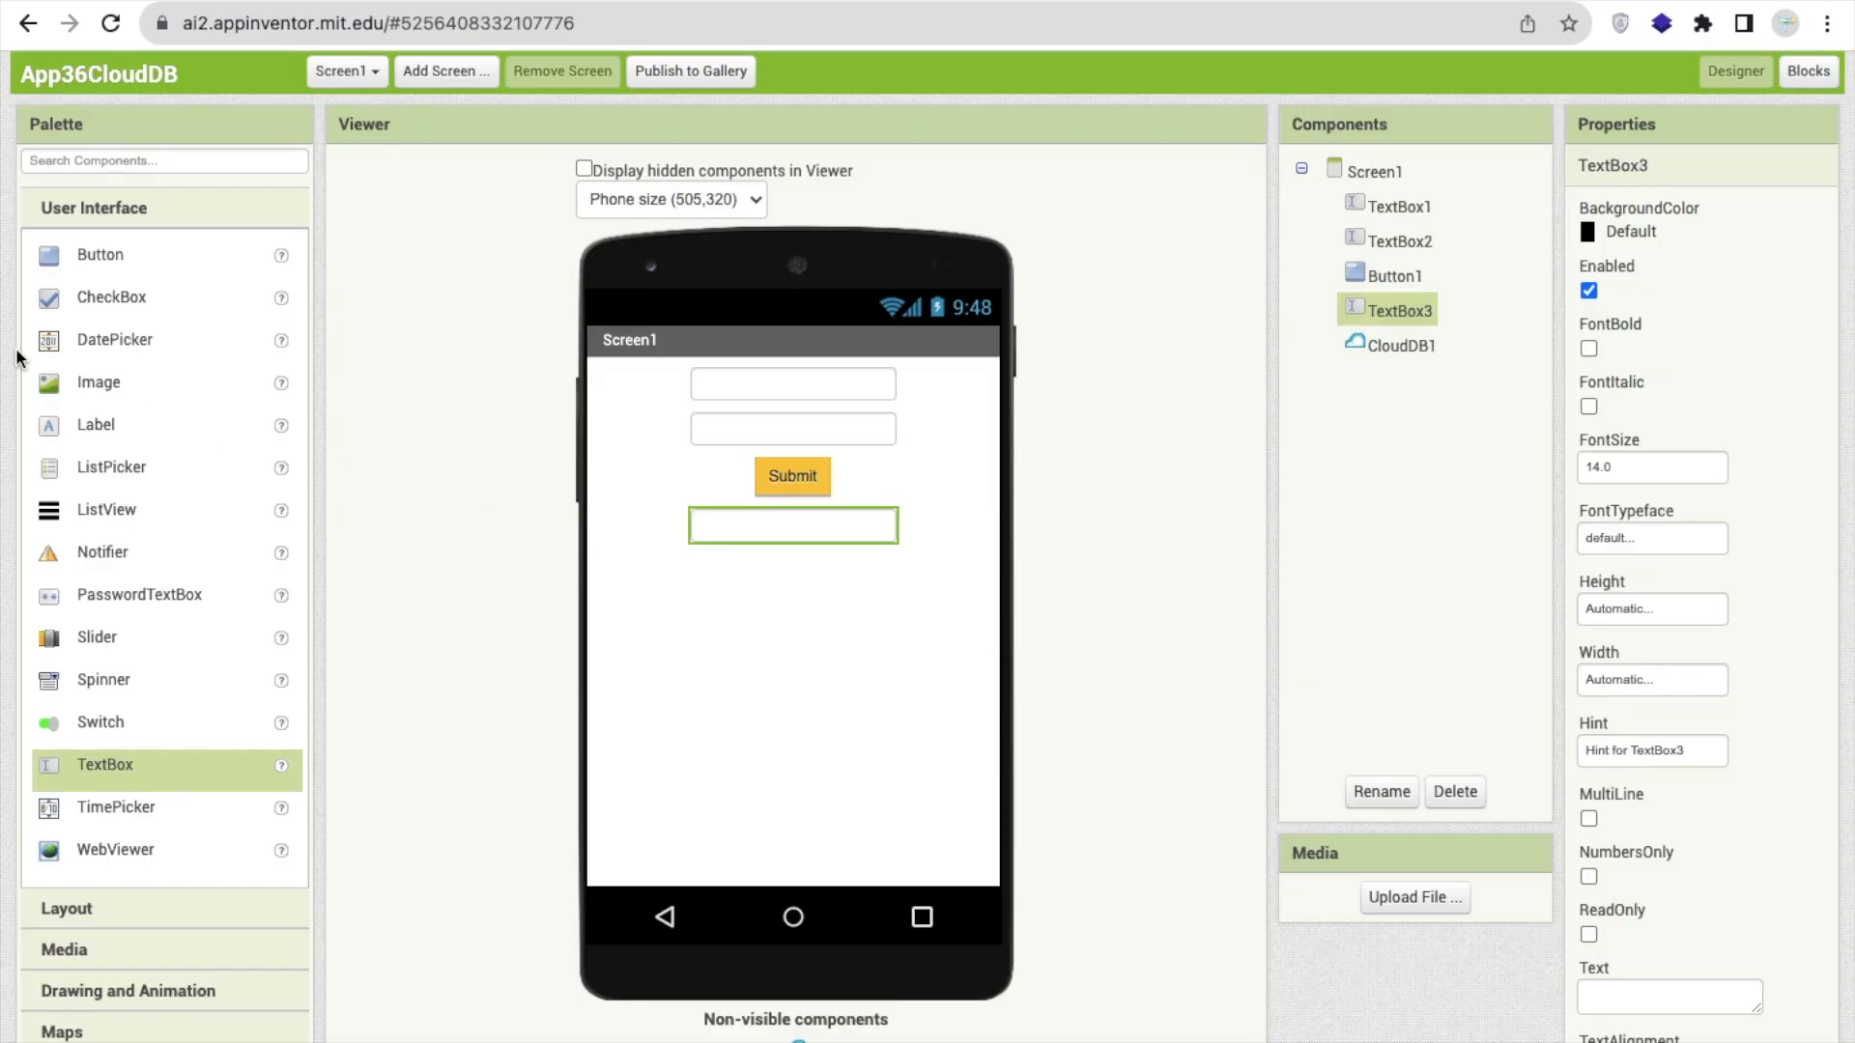
drag(95, 425, 792, 517)
text(30)
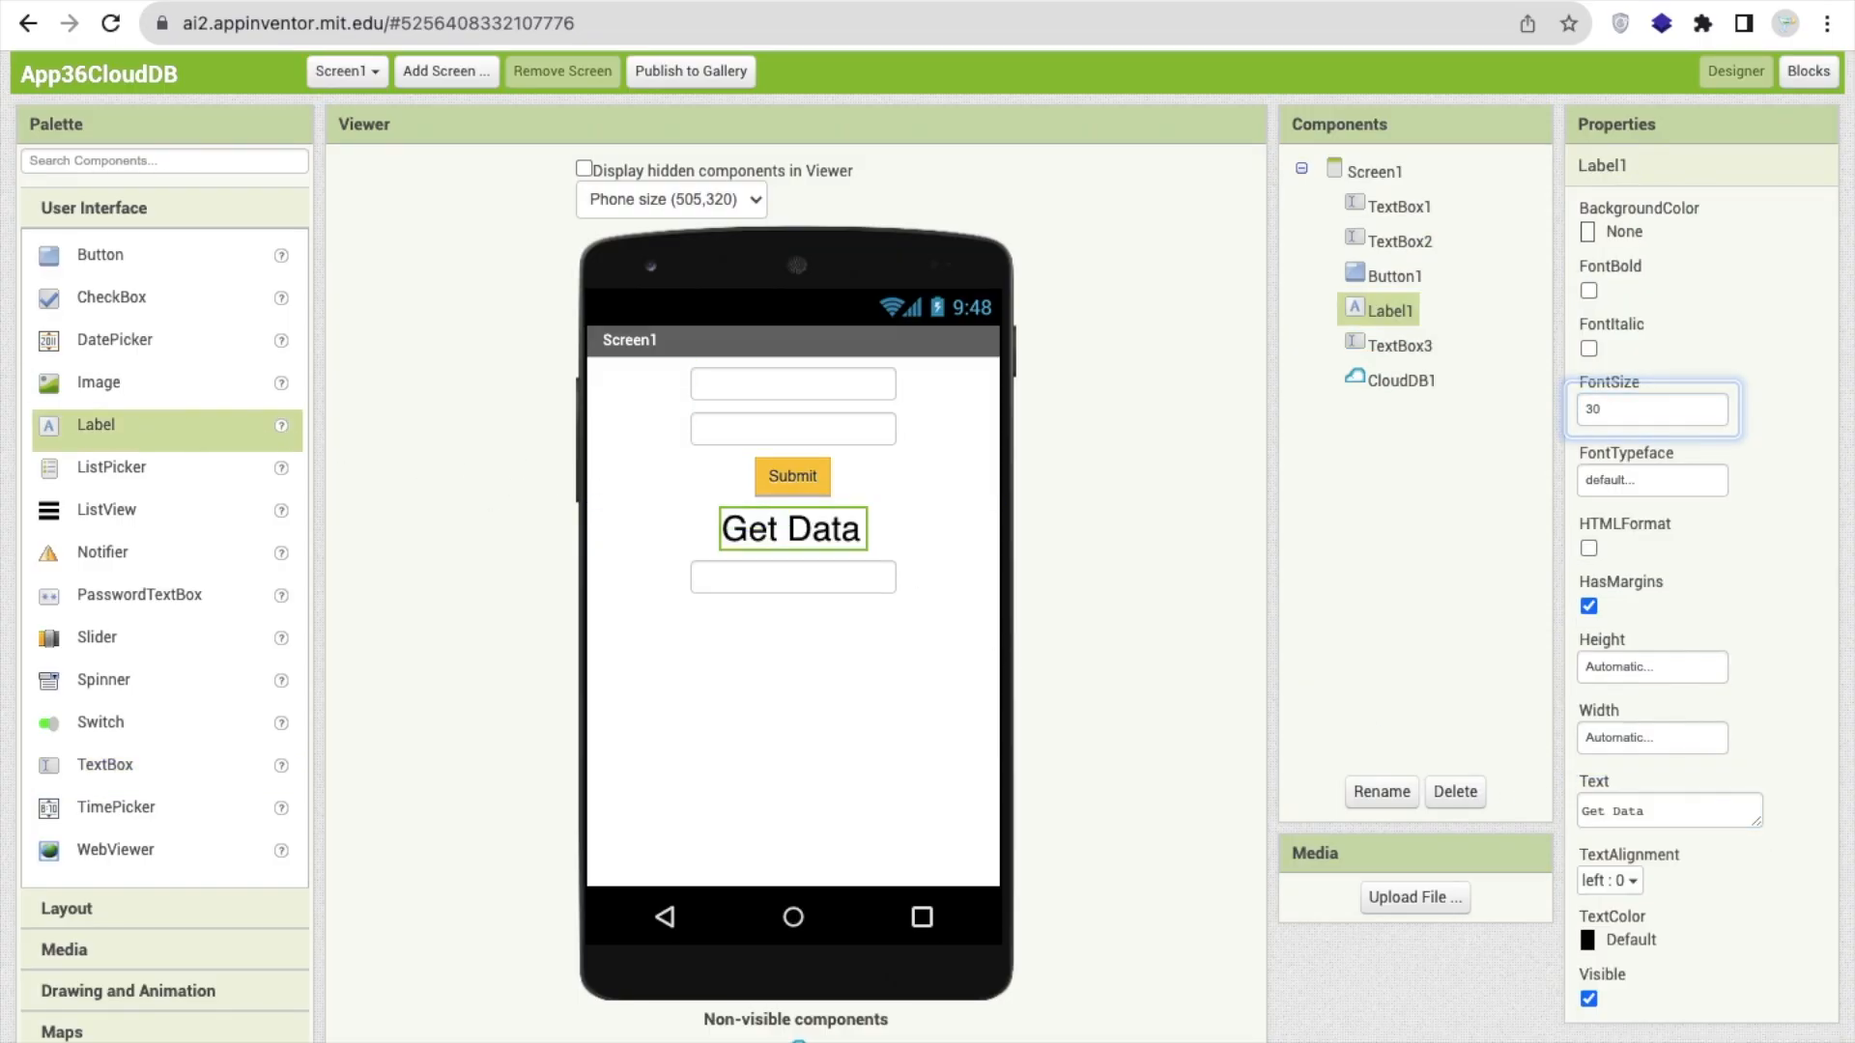
click(1376, 170)
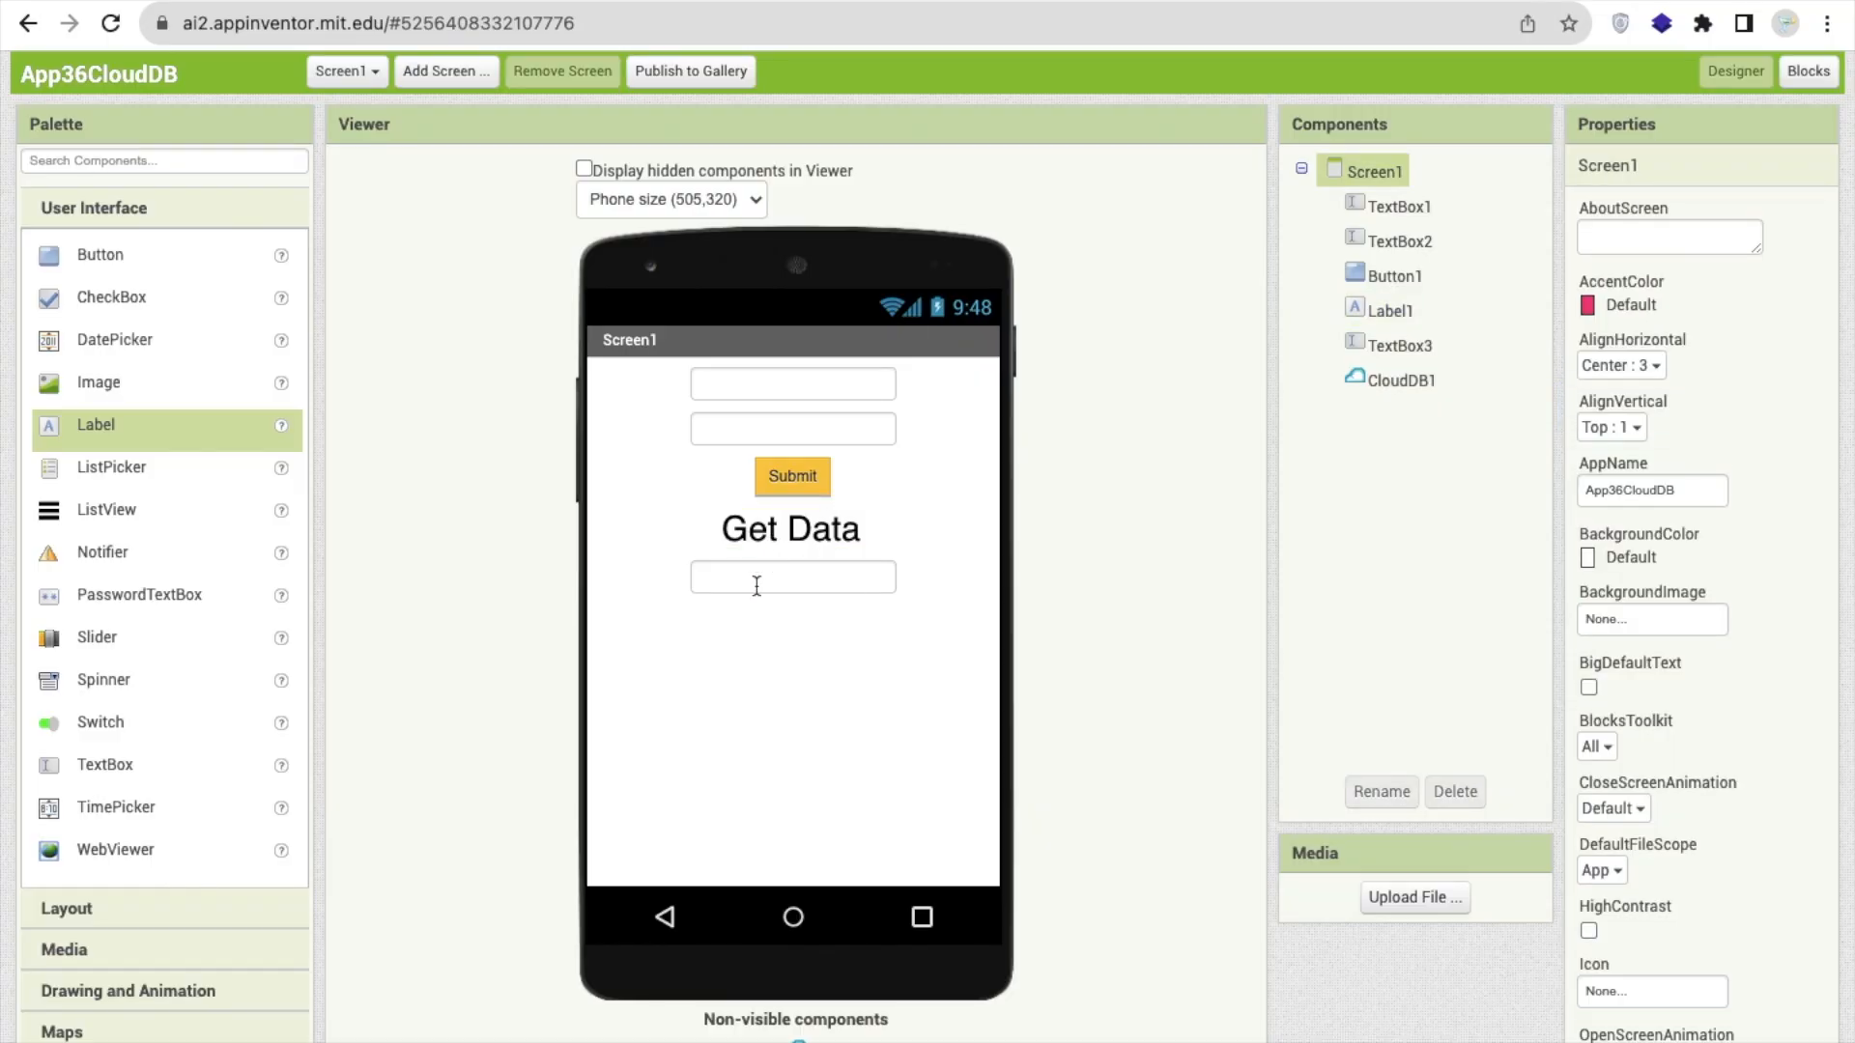
Label Button2 'Get Score' and colour its background orange
click(792, 576)
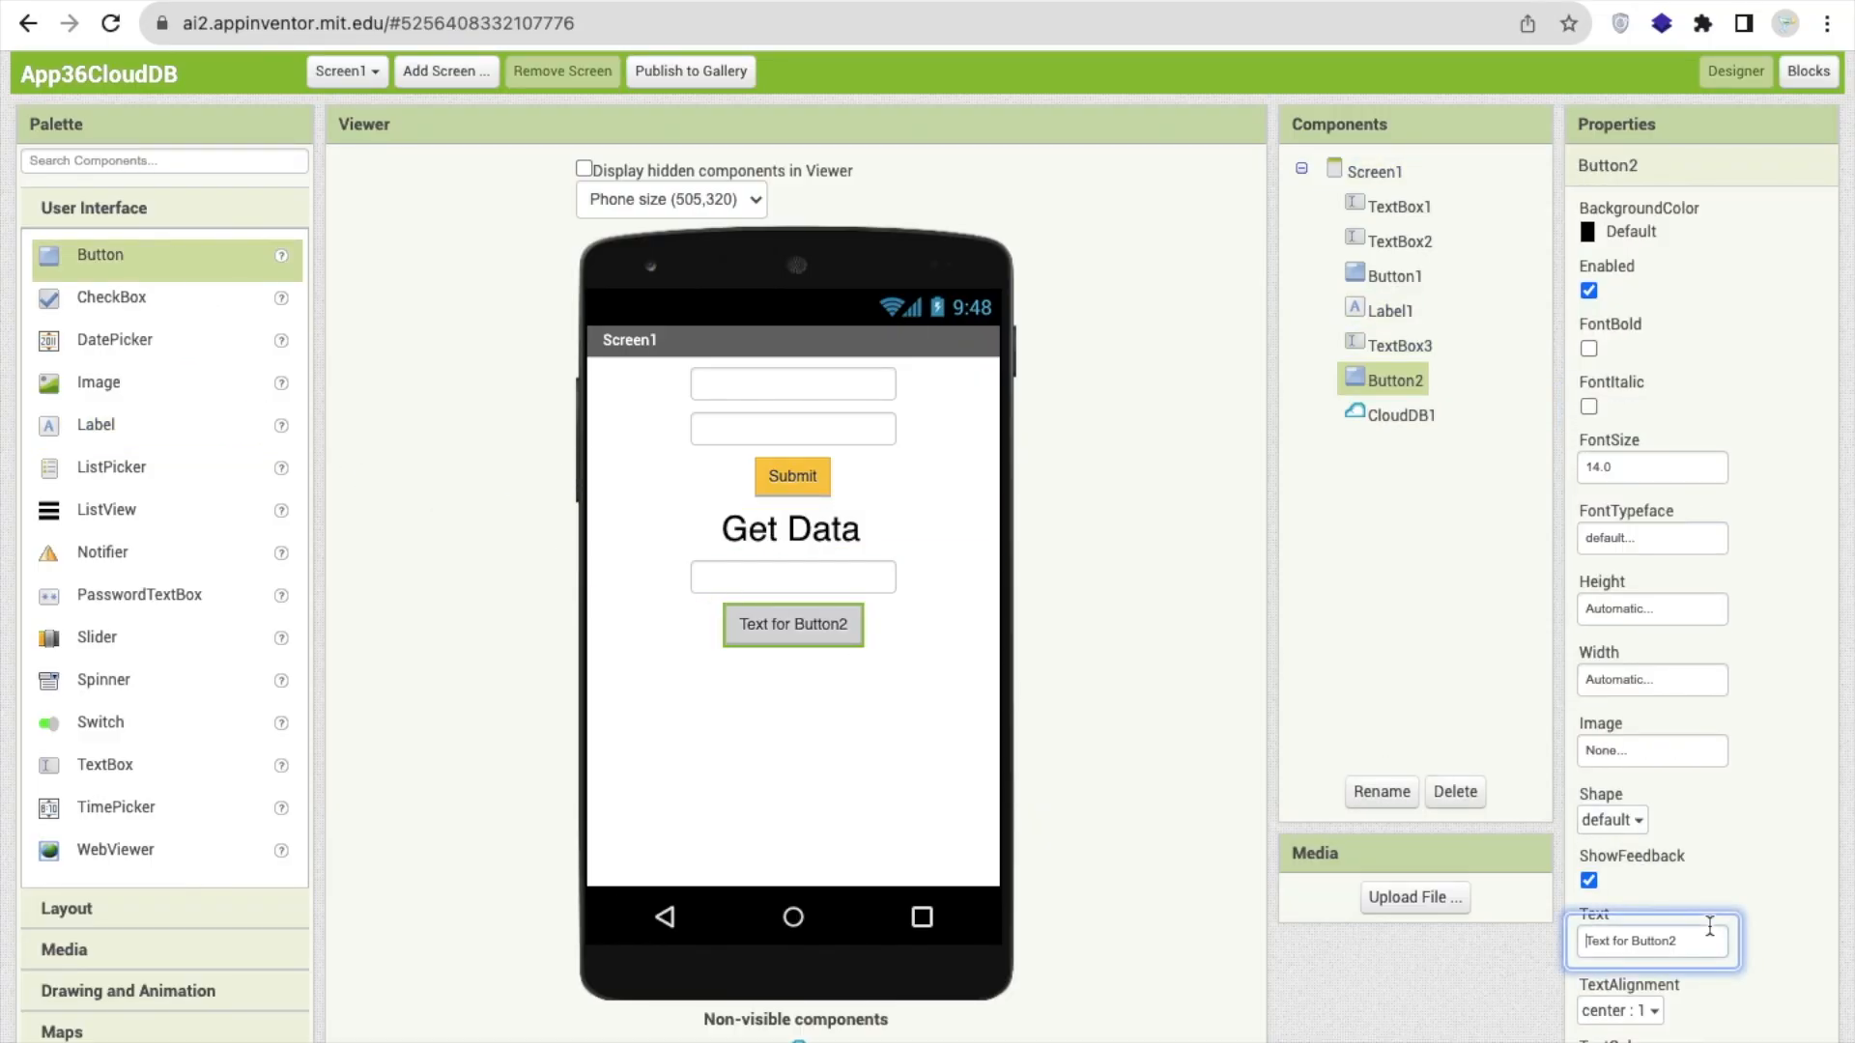
text(Get Score)
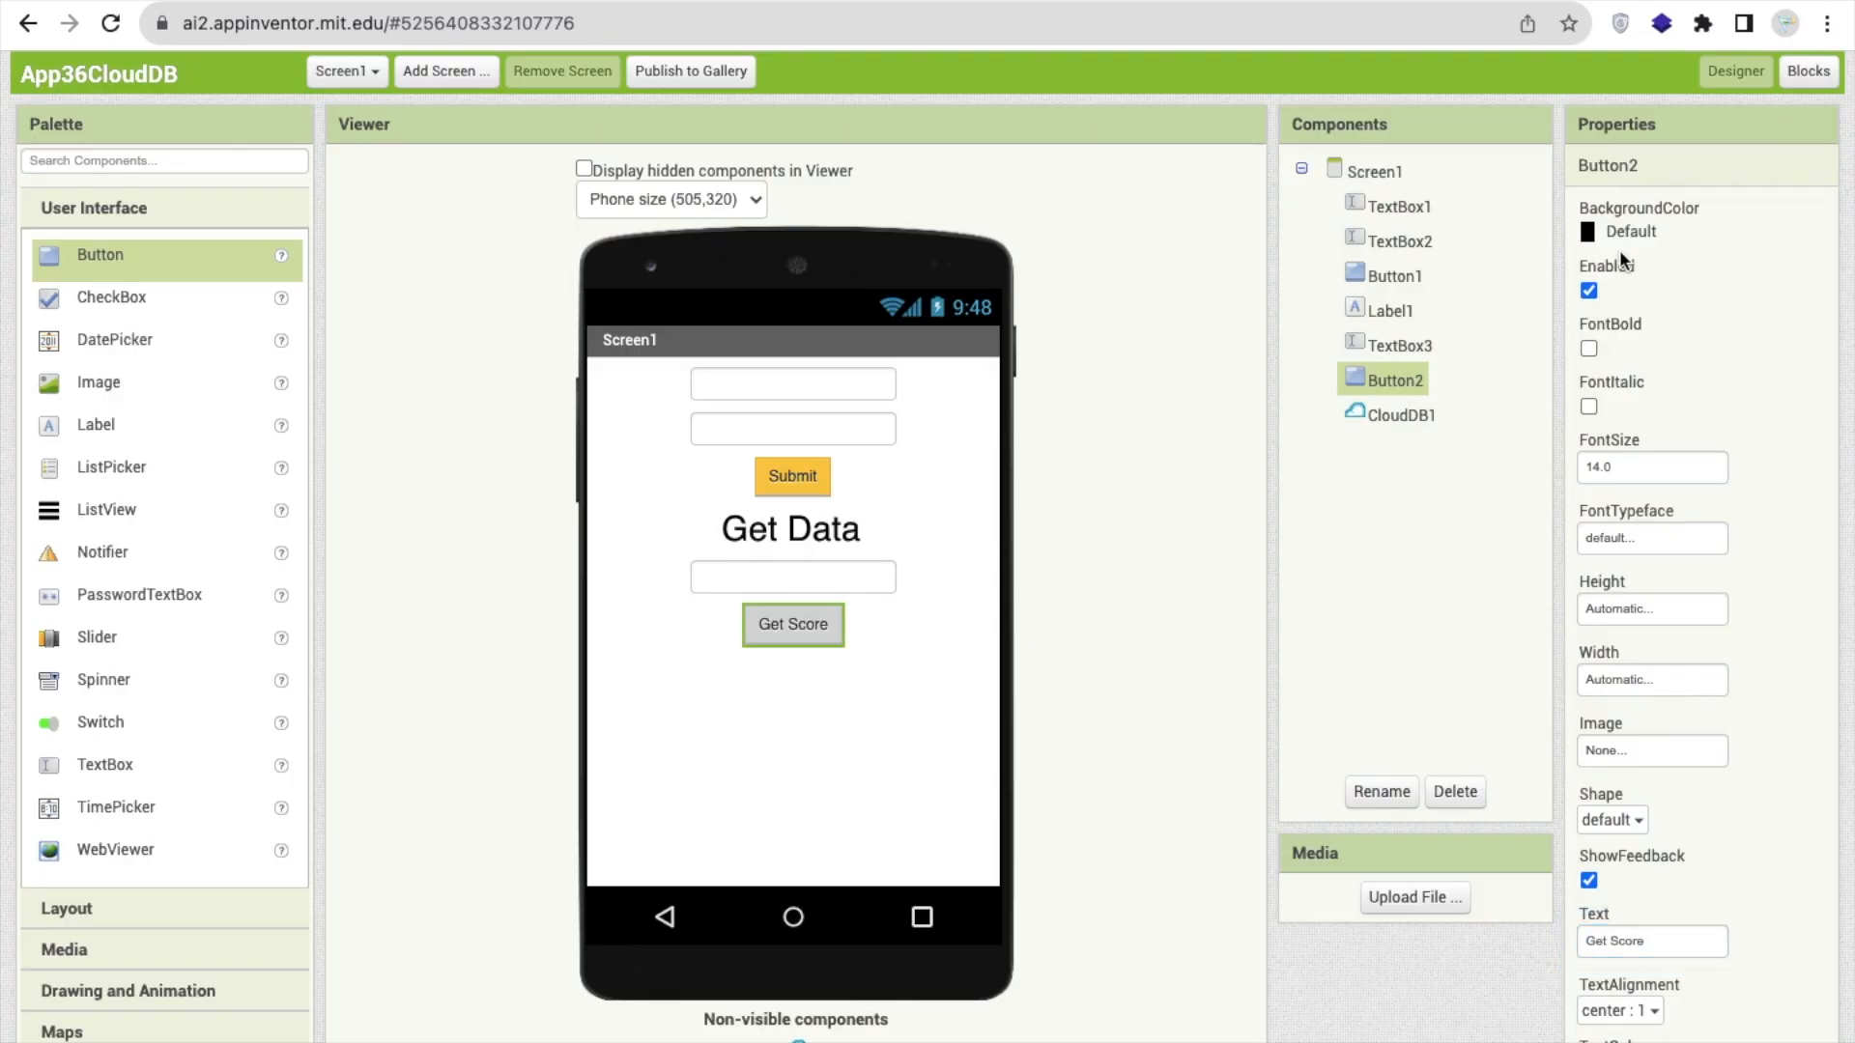
click(1631, 232)
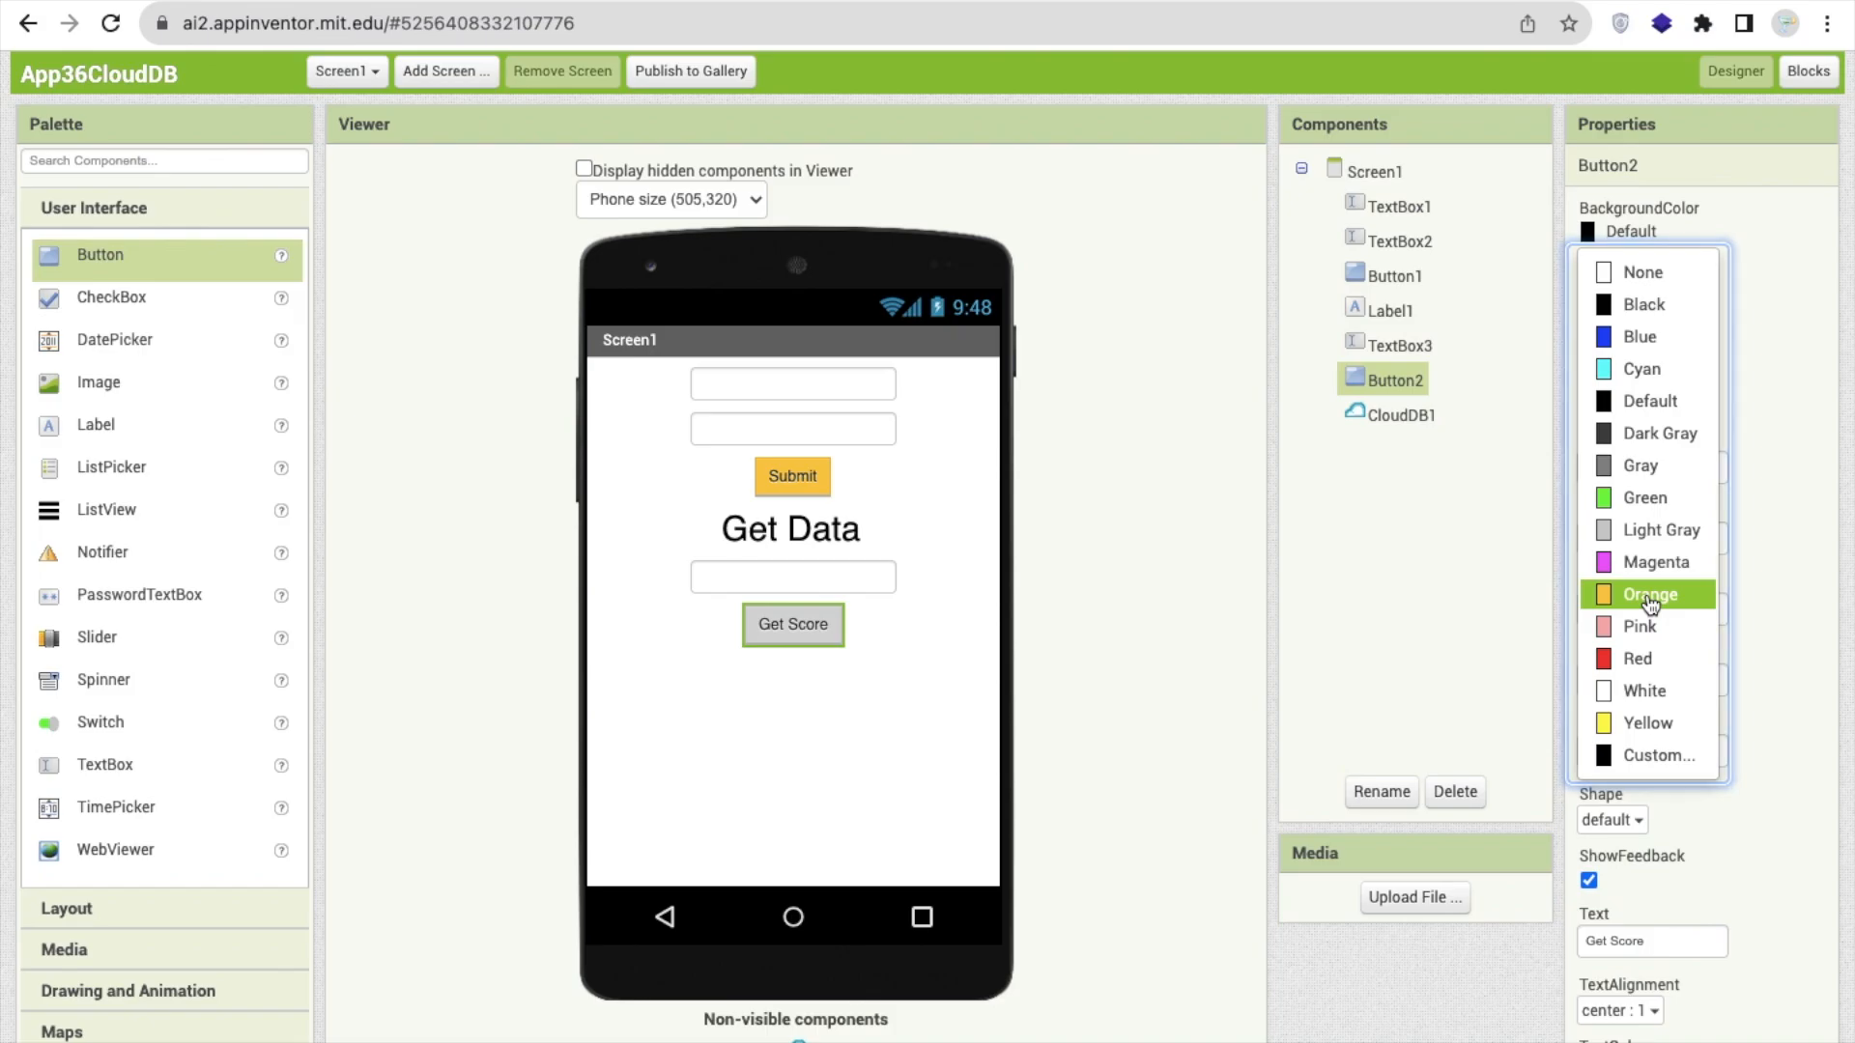
click(1650, 595)
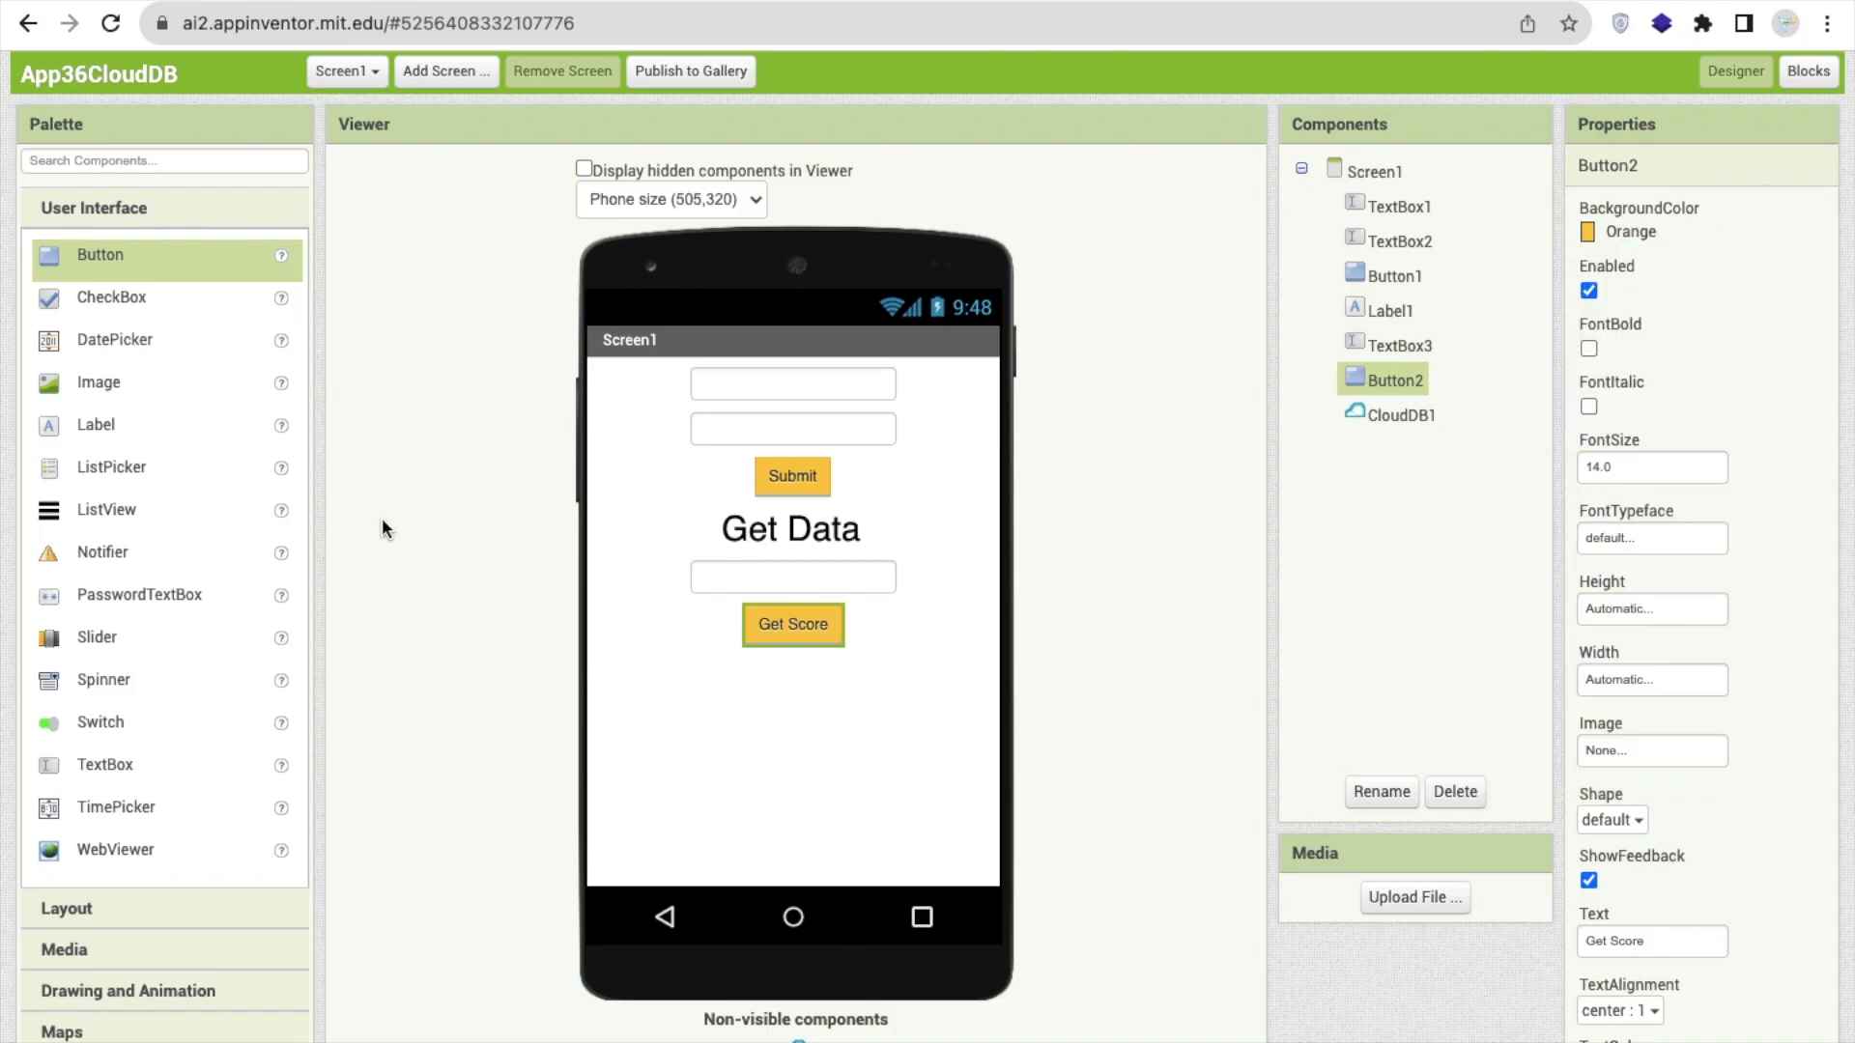
Add a label reading Score in font size 20 above the Get Score button
drag(95, 425, 734, 597)
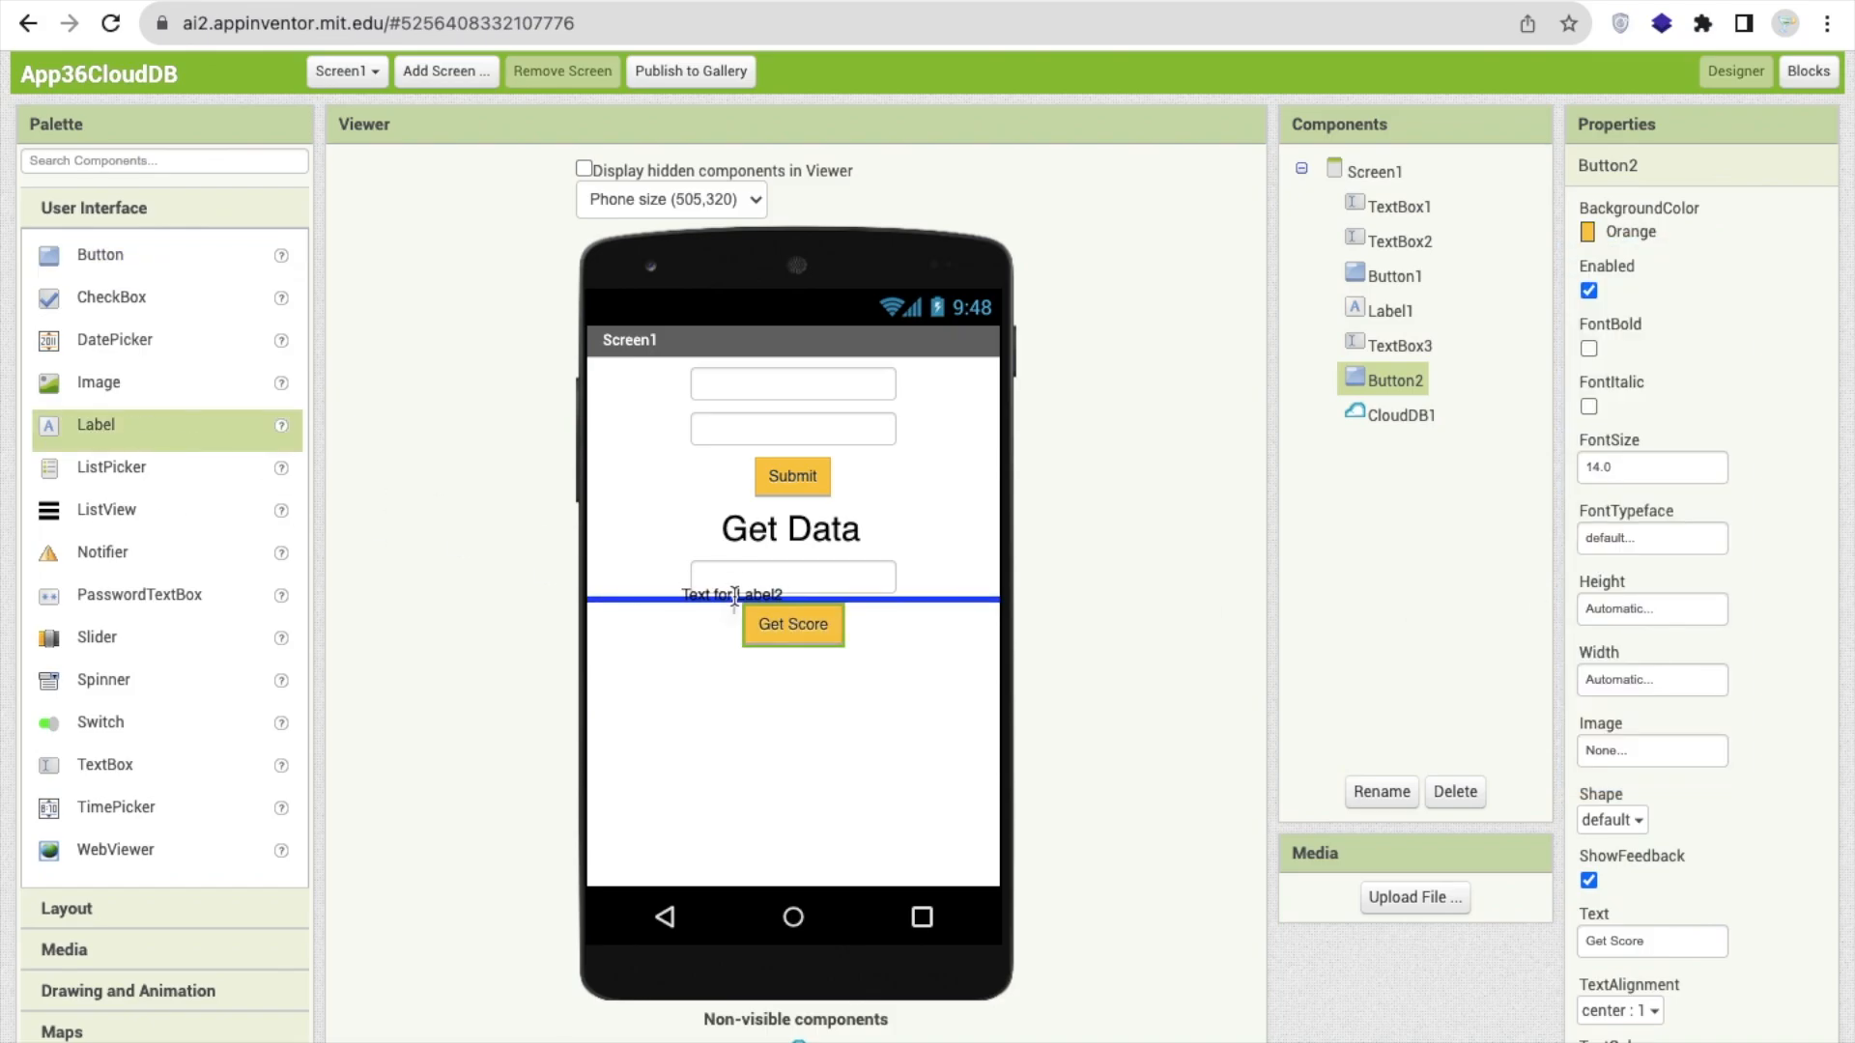
click(730, 595)
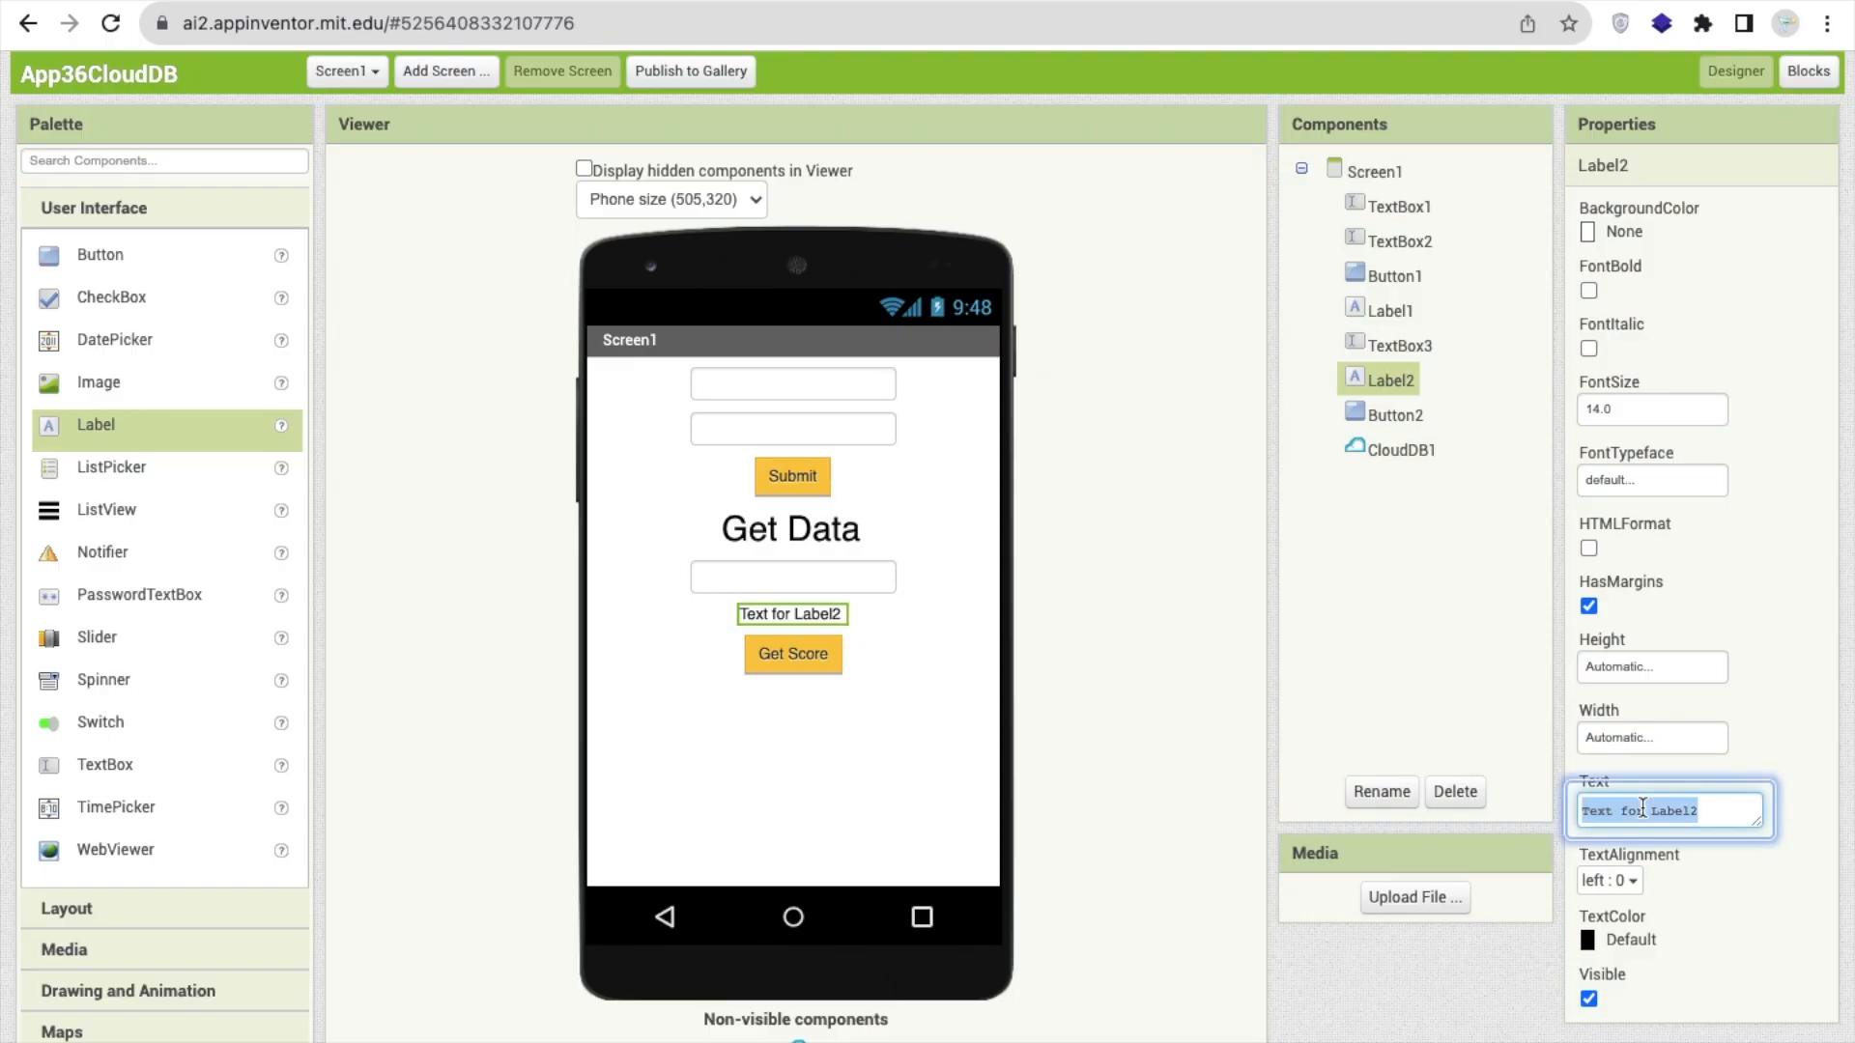
text(Score)
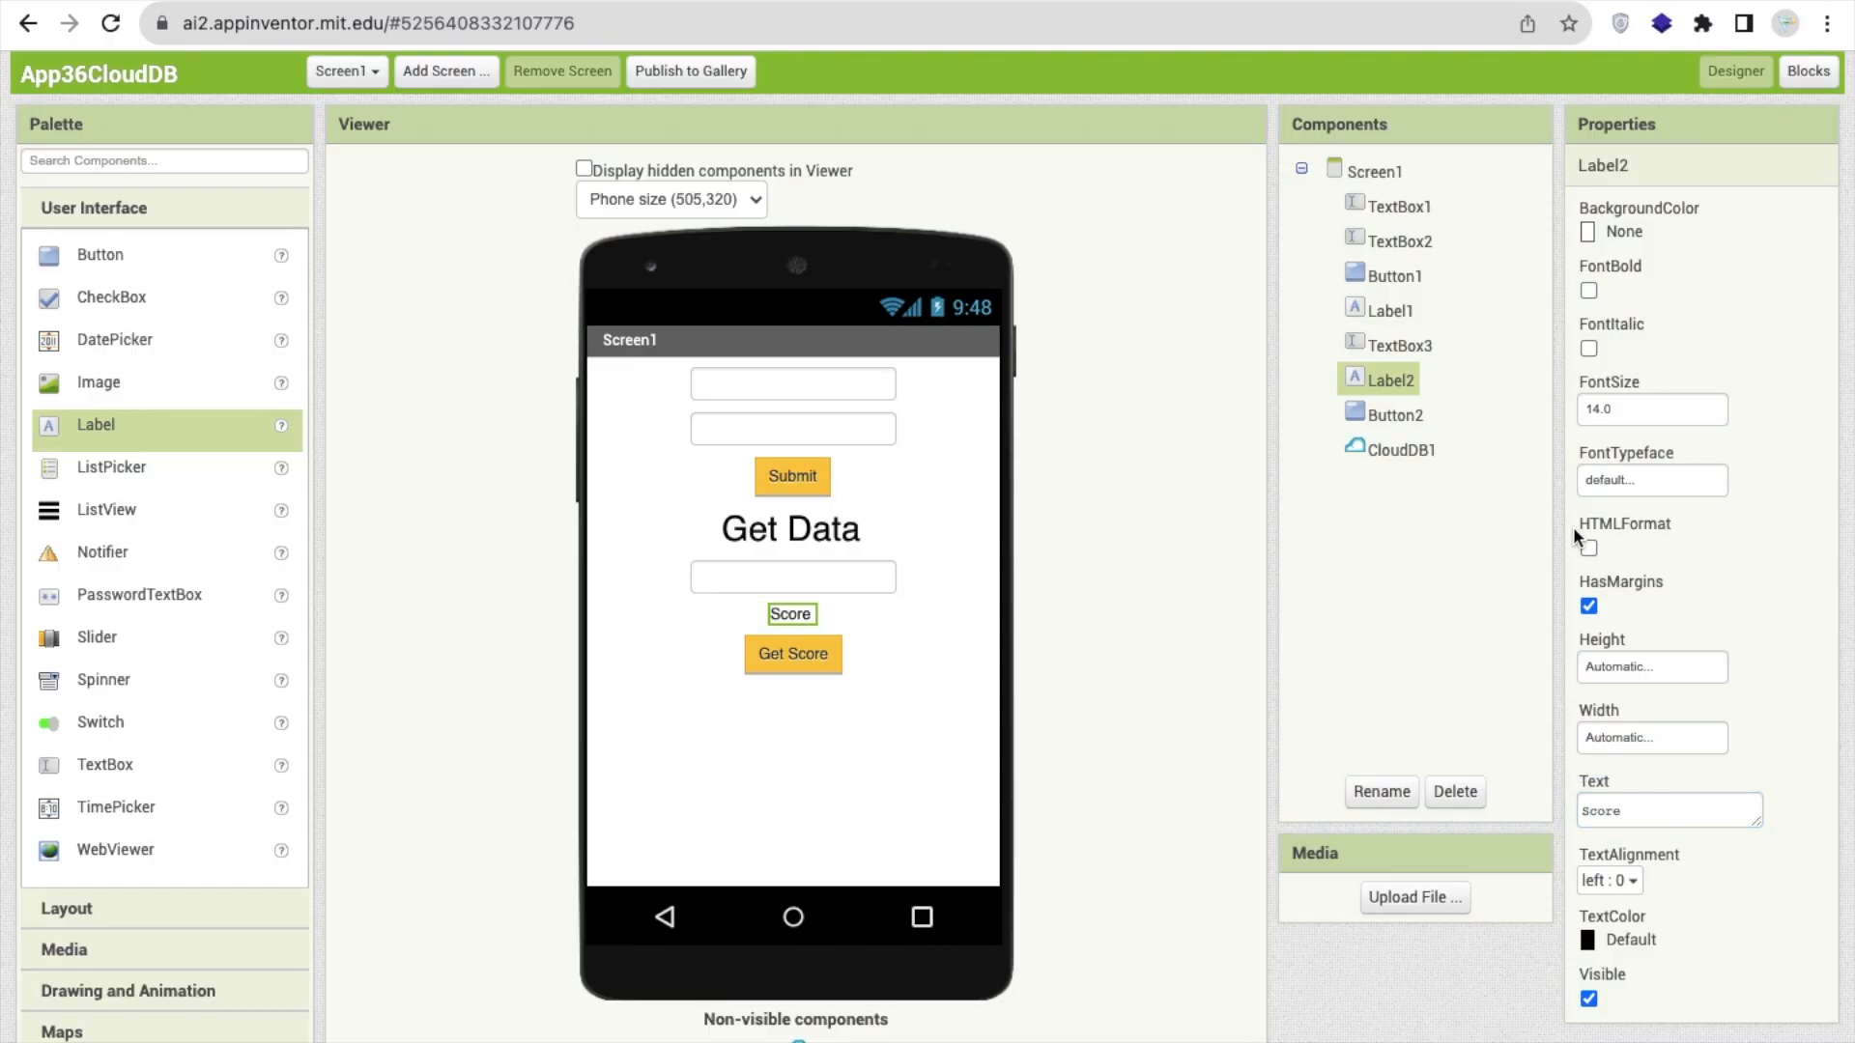
text(20)
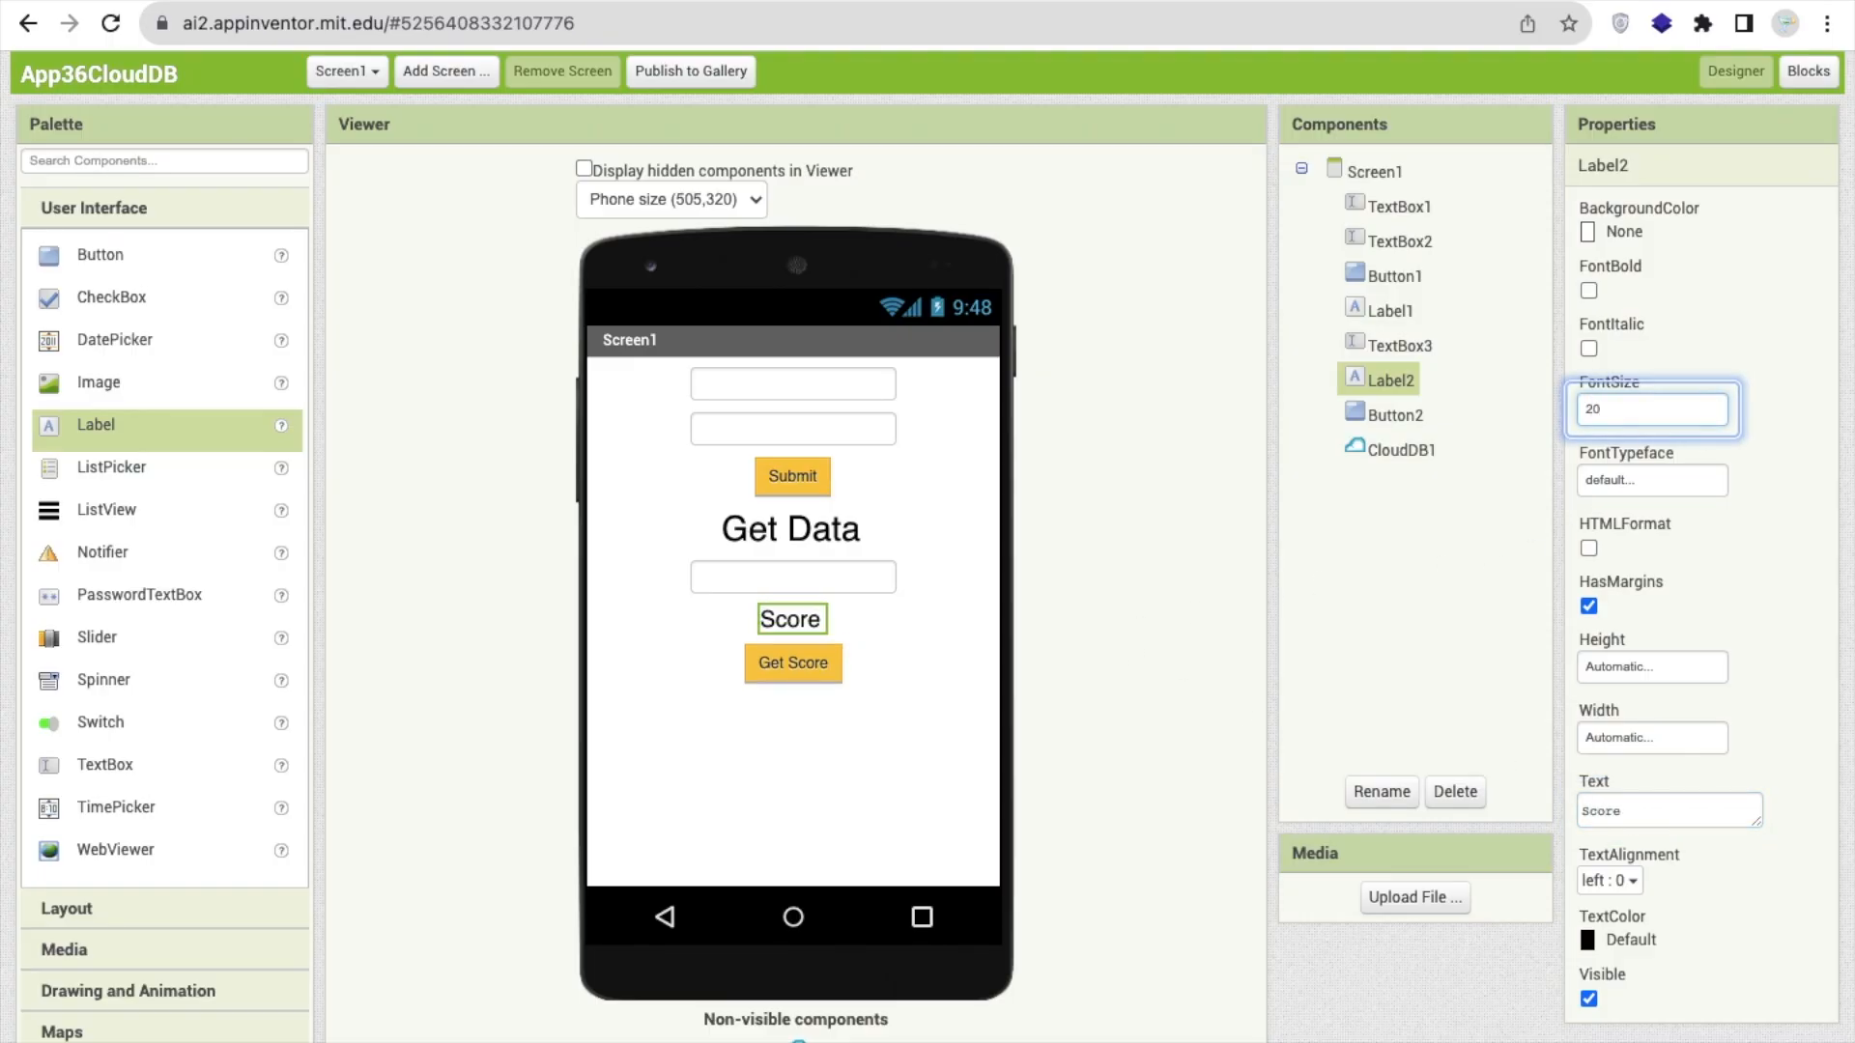
click(1376, 170)
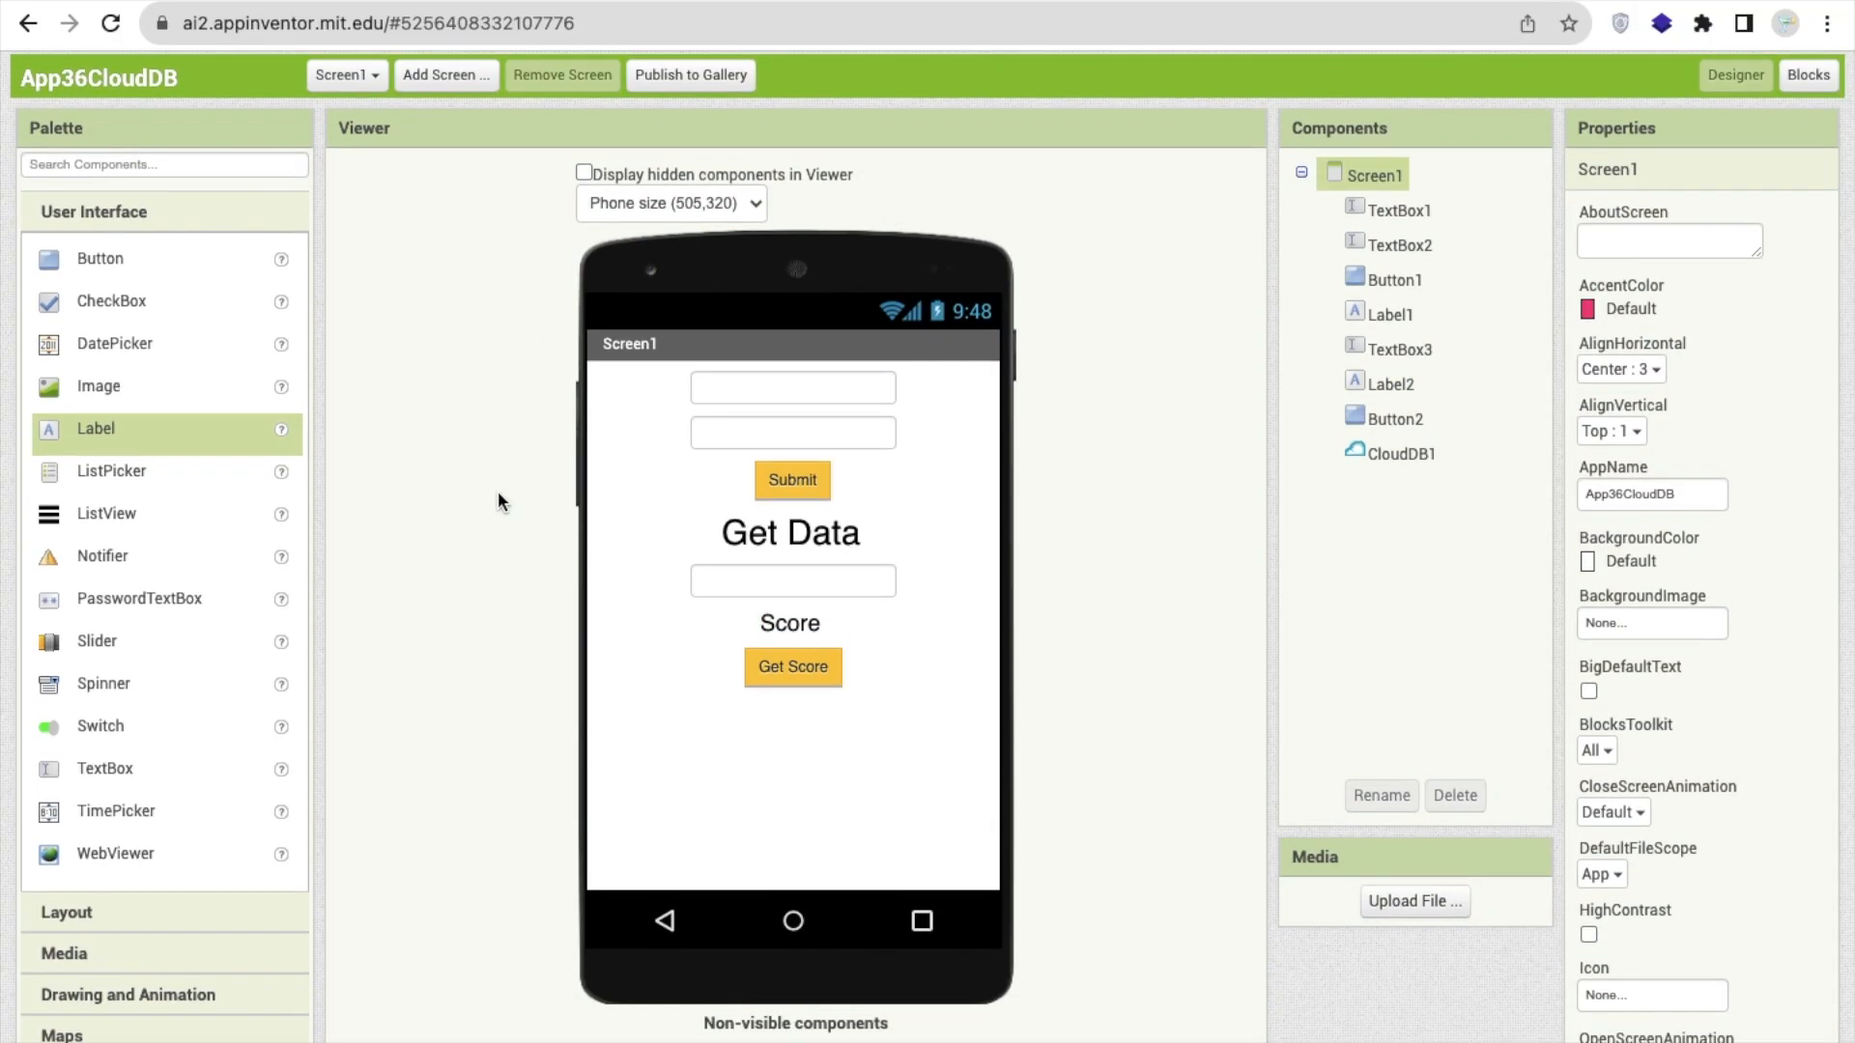
mouse_move(384, 417)
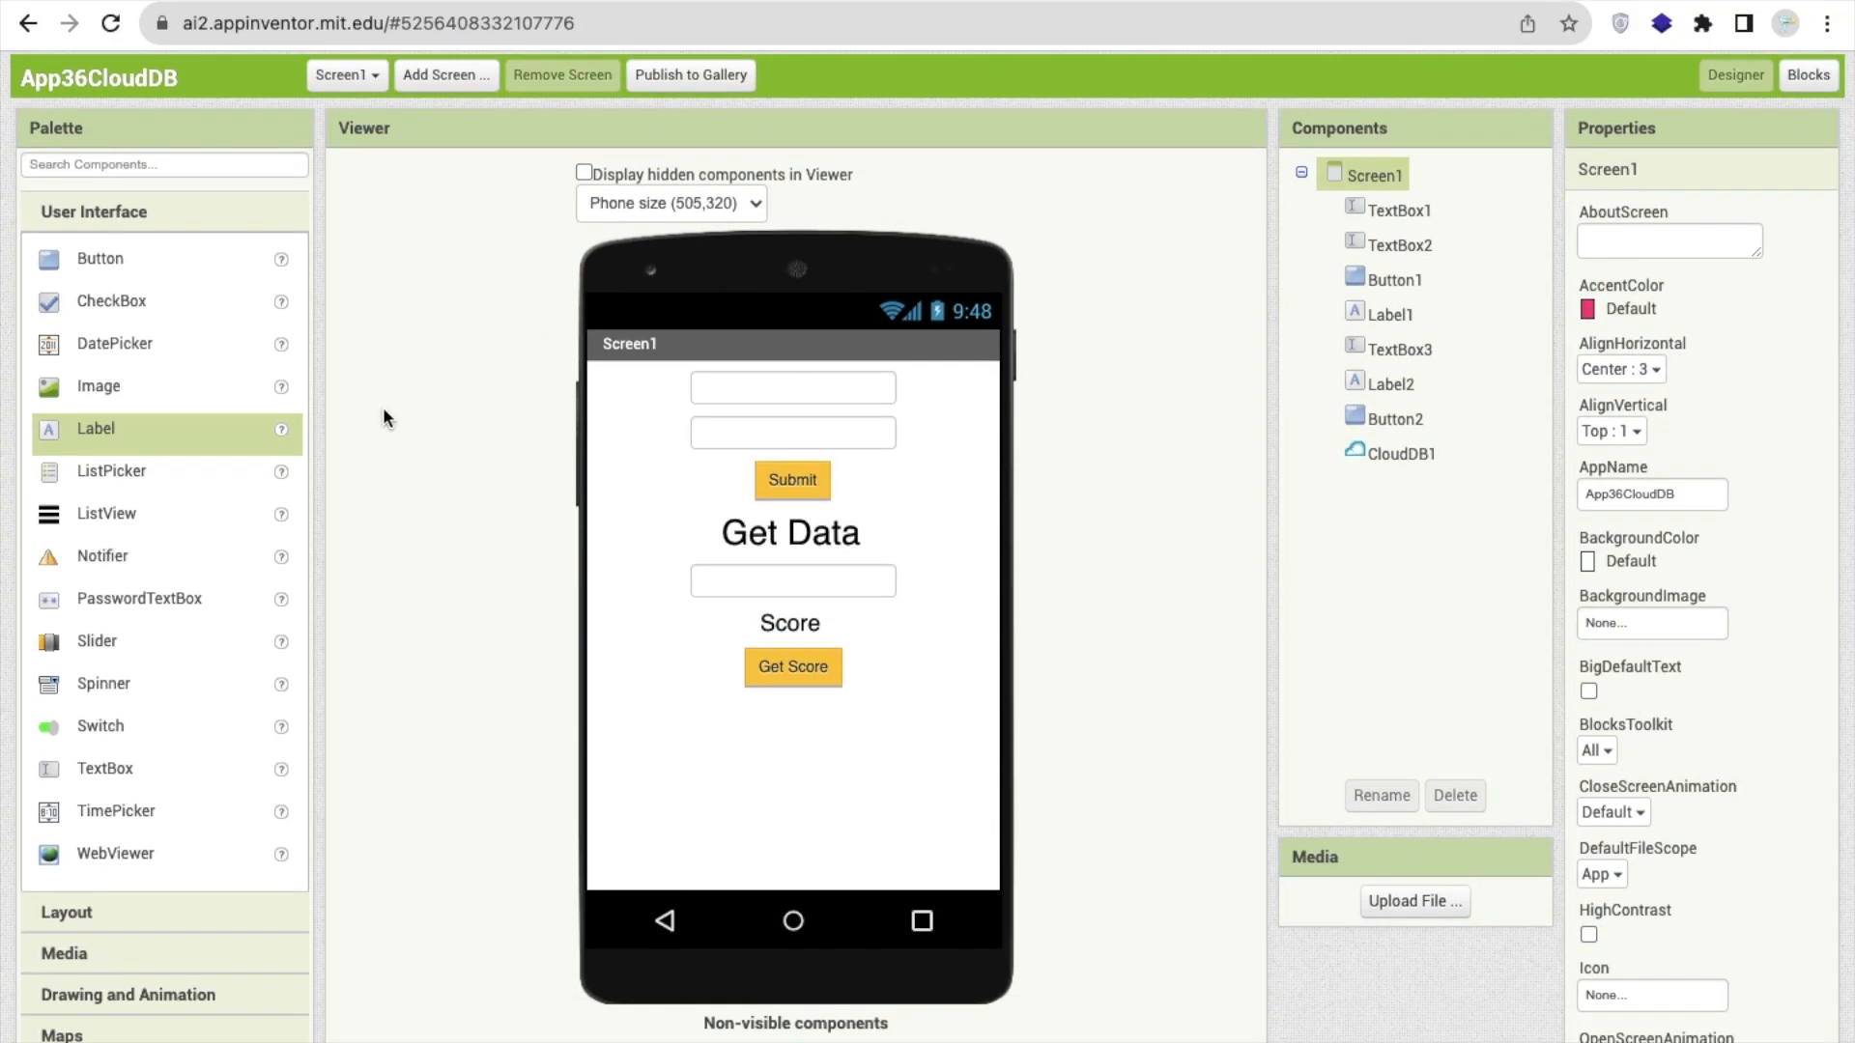
Leave the designer and switch to the Blocks editor for Screen1
scroll(down, 3)
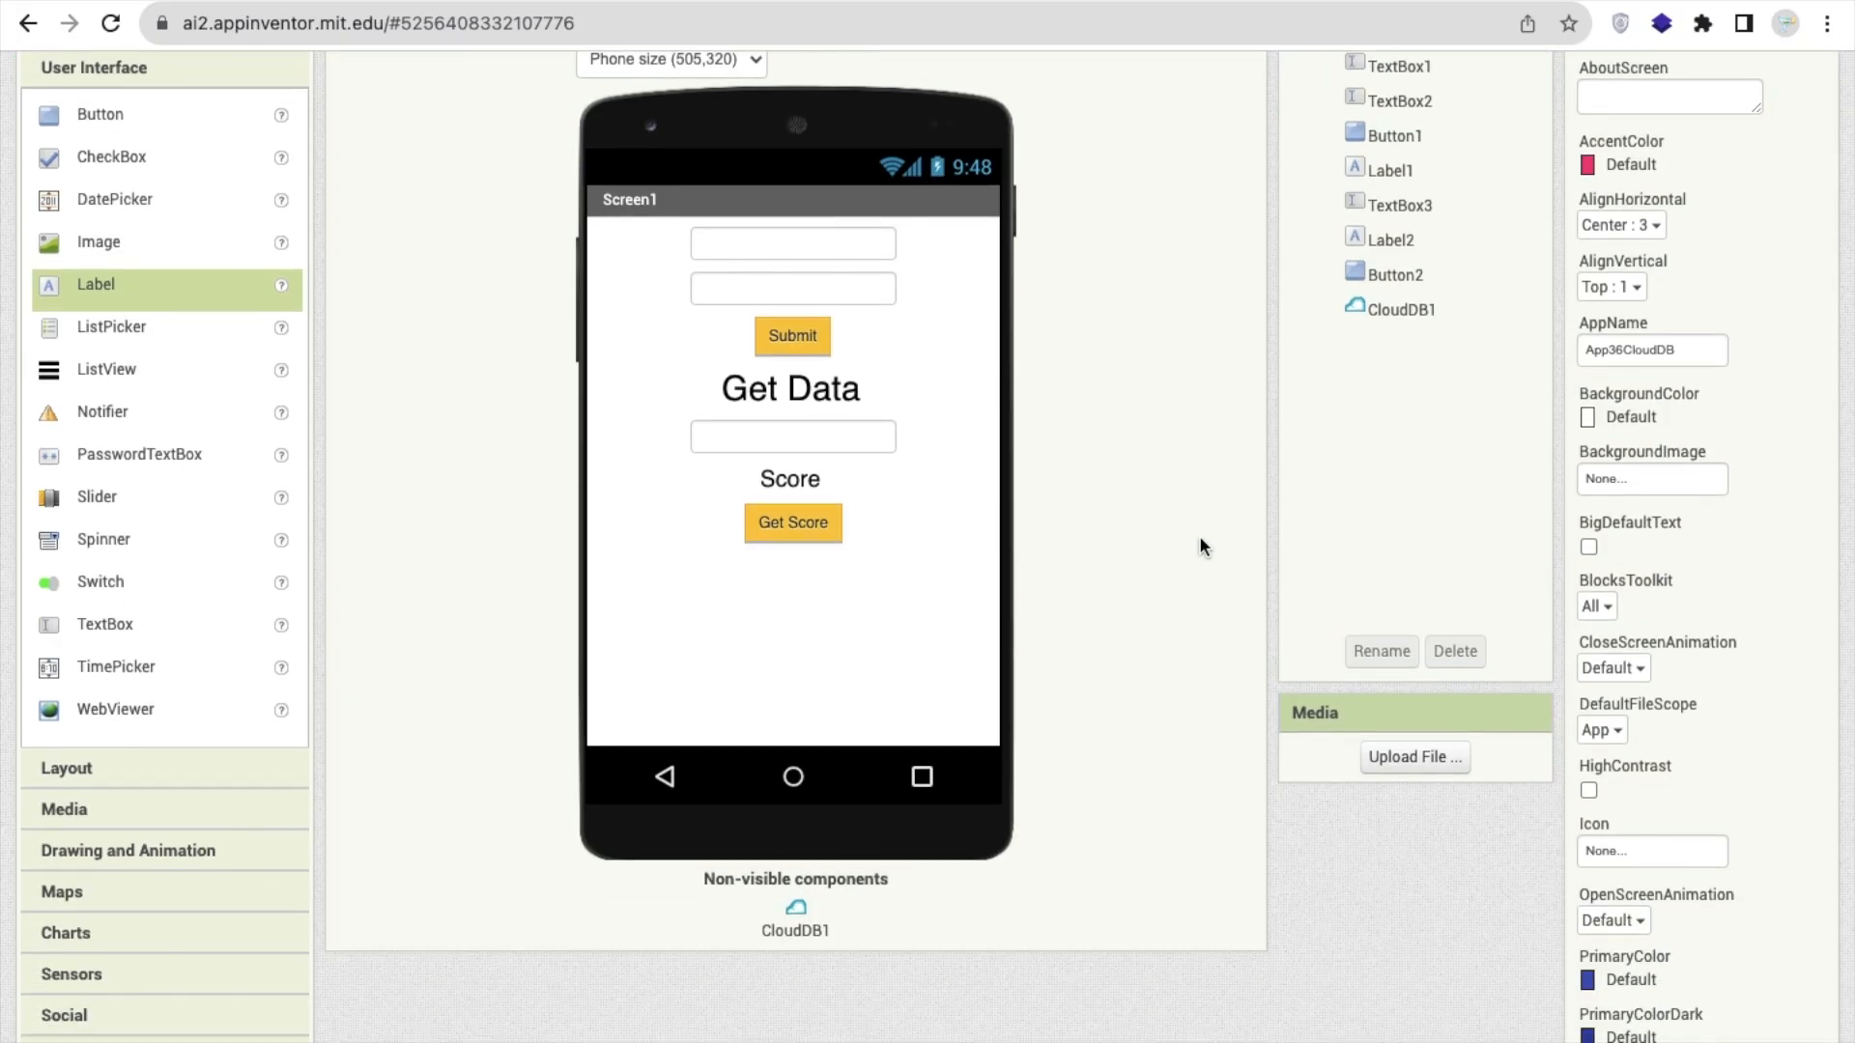
scroll(down, 3)
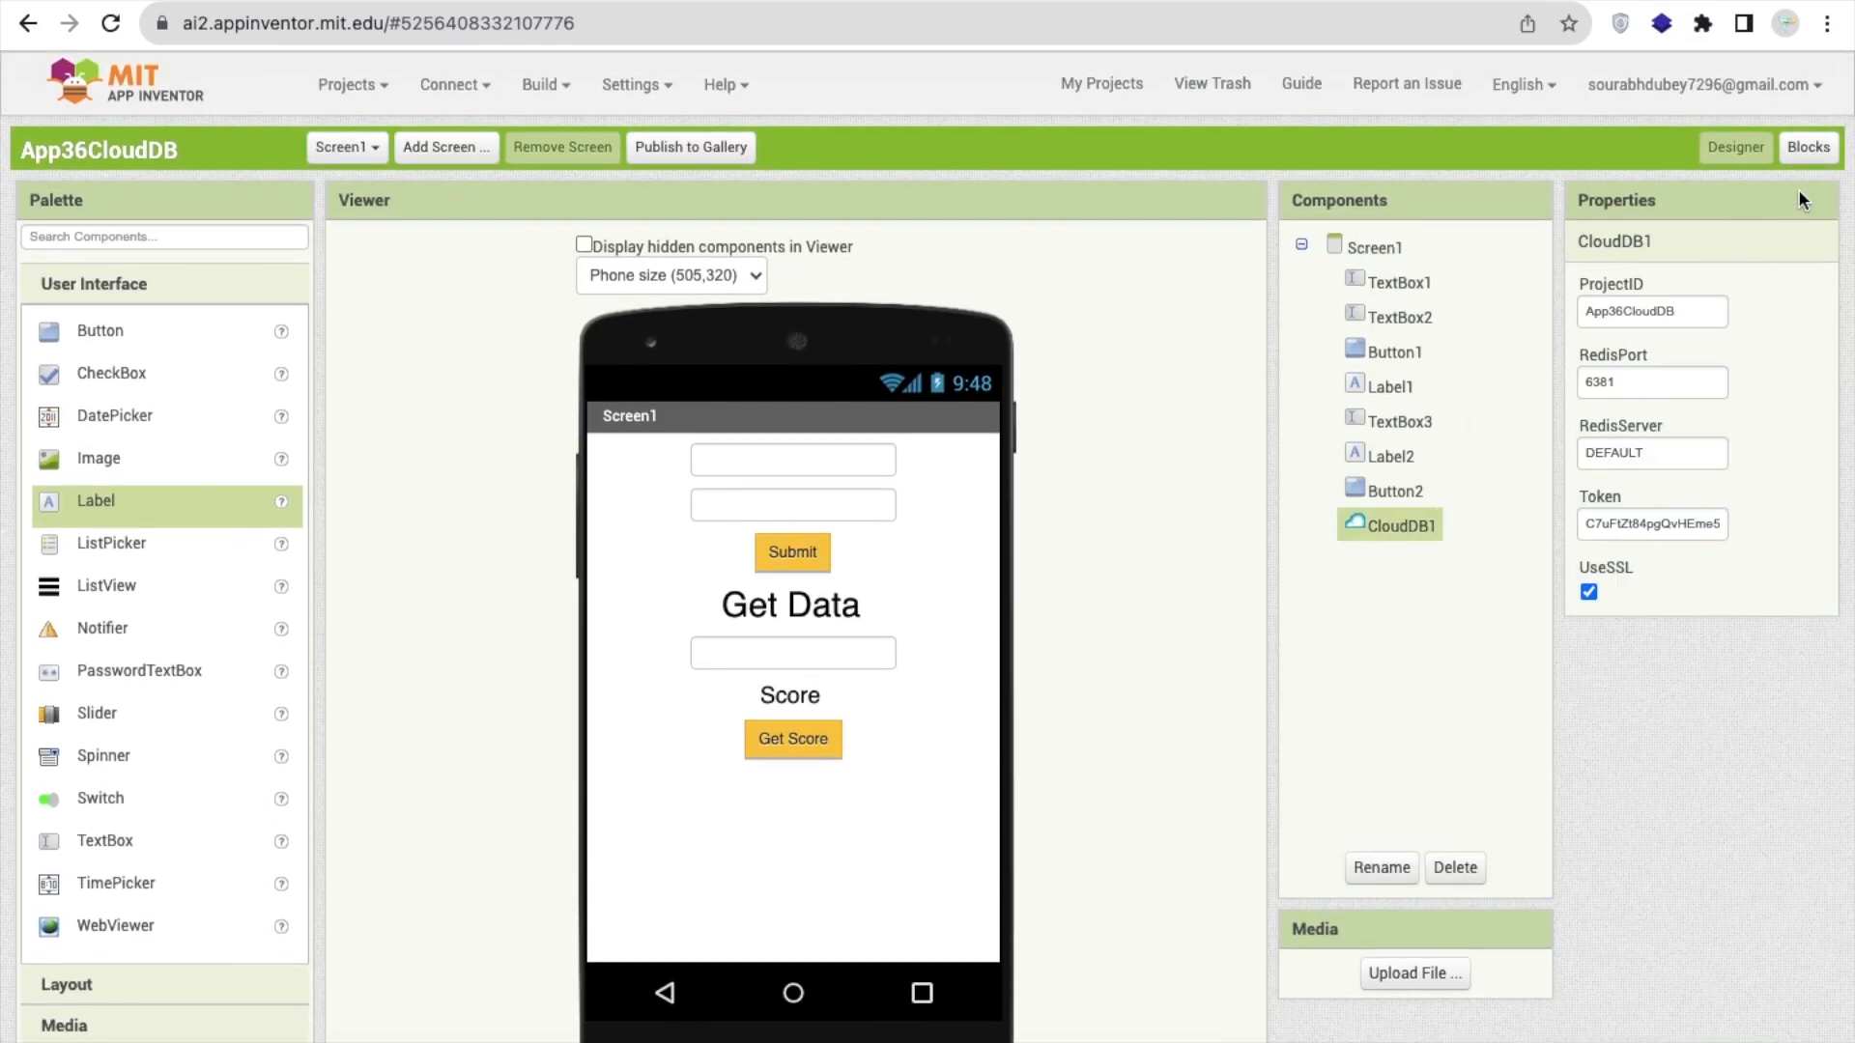
click(1809, 147)
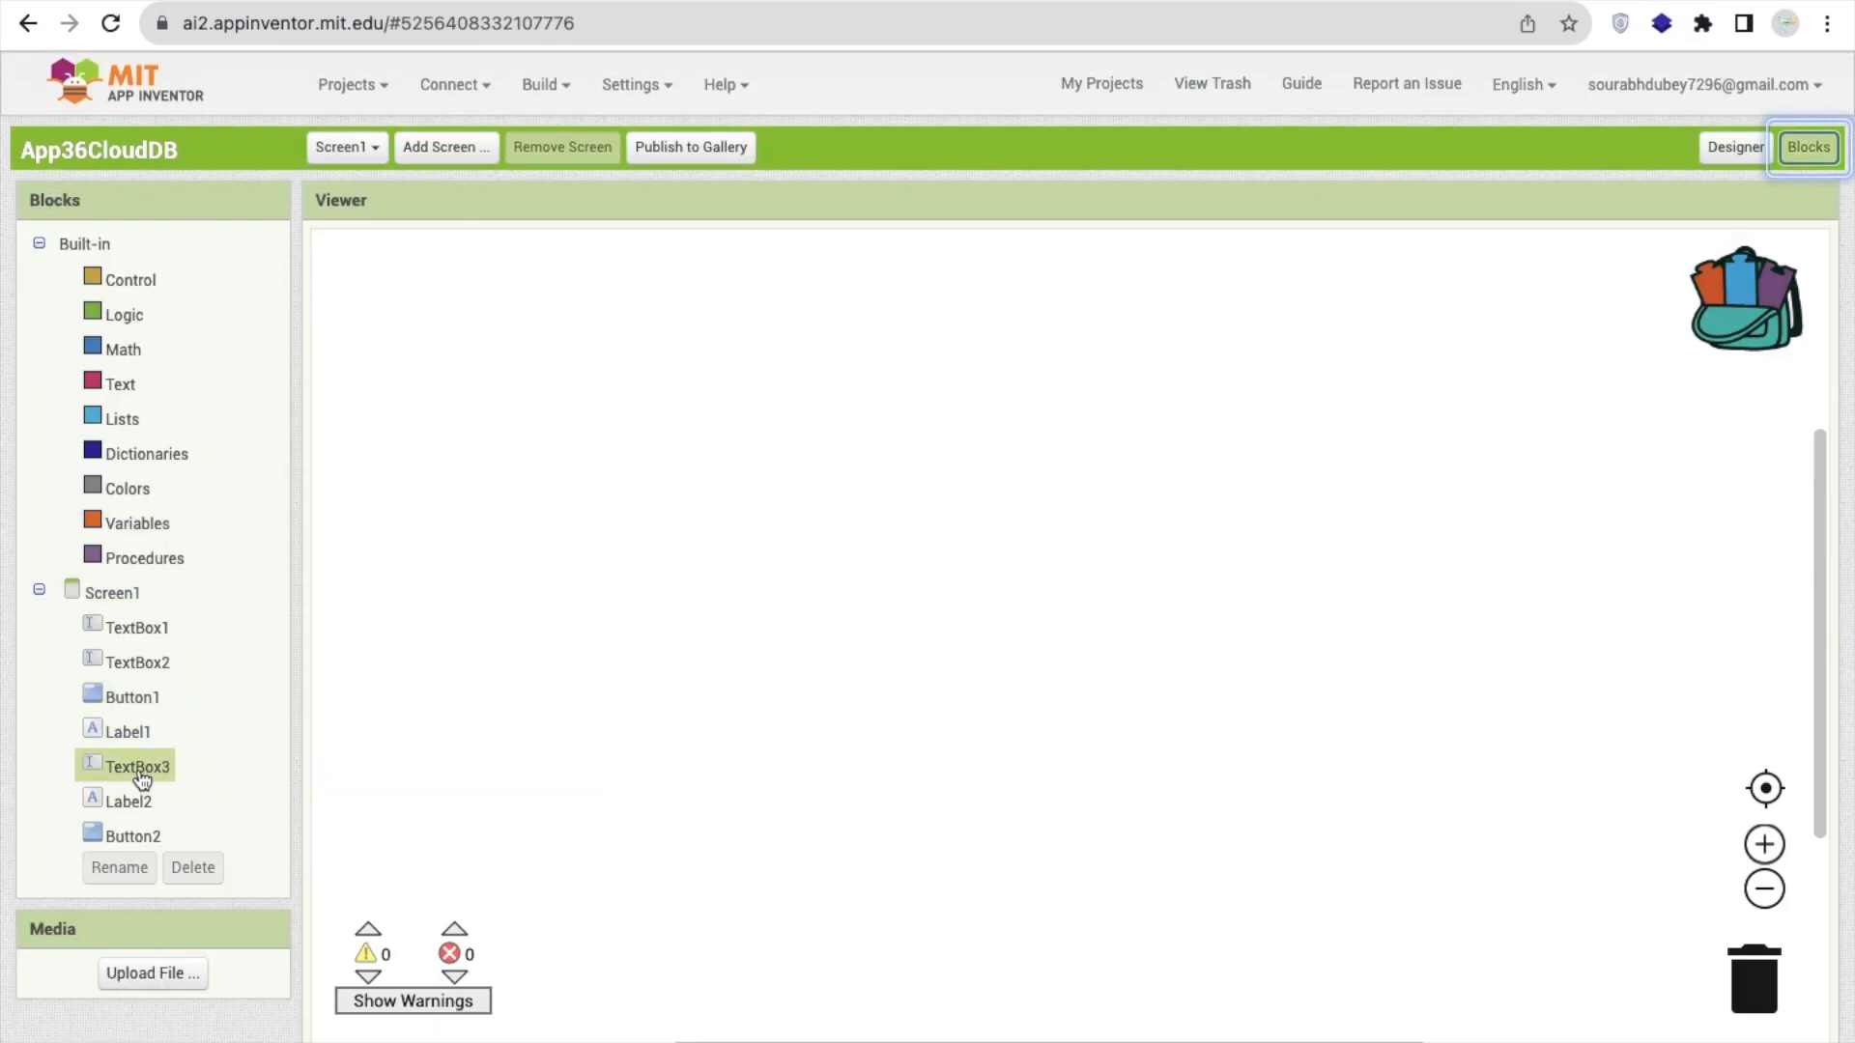
In Button1.Click, call CloudDB1.StoreValue with TextBox1.Text as tag and TextBox2.Text as value
click(132, 696)
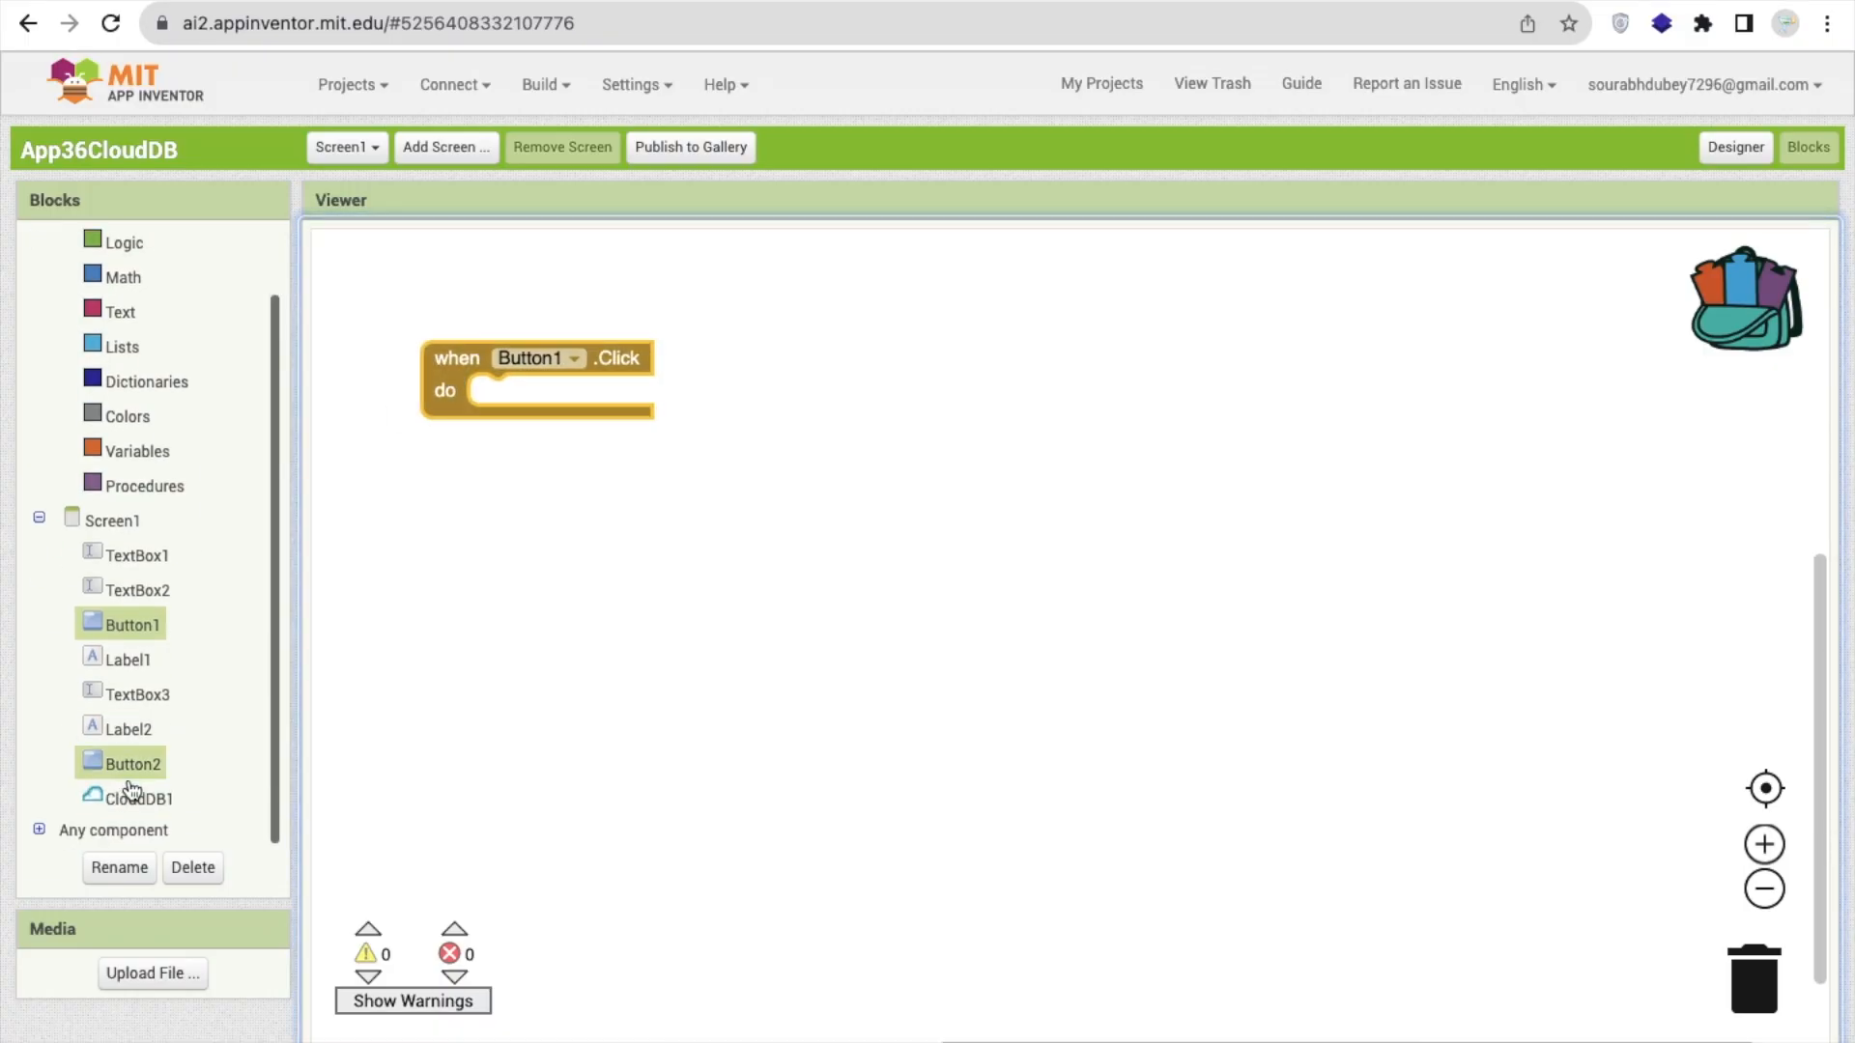
click(130, 798)
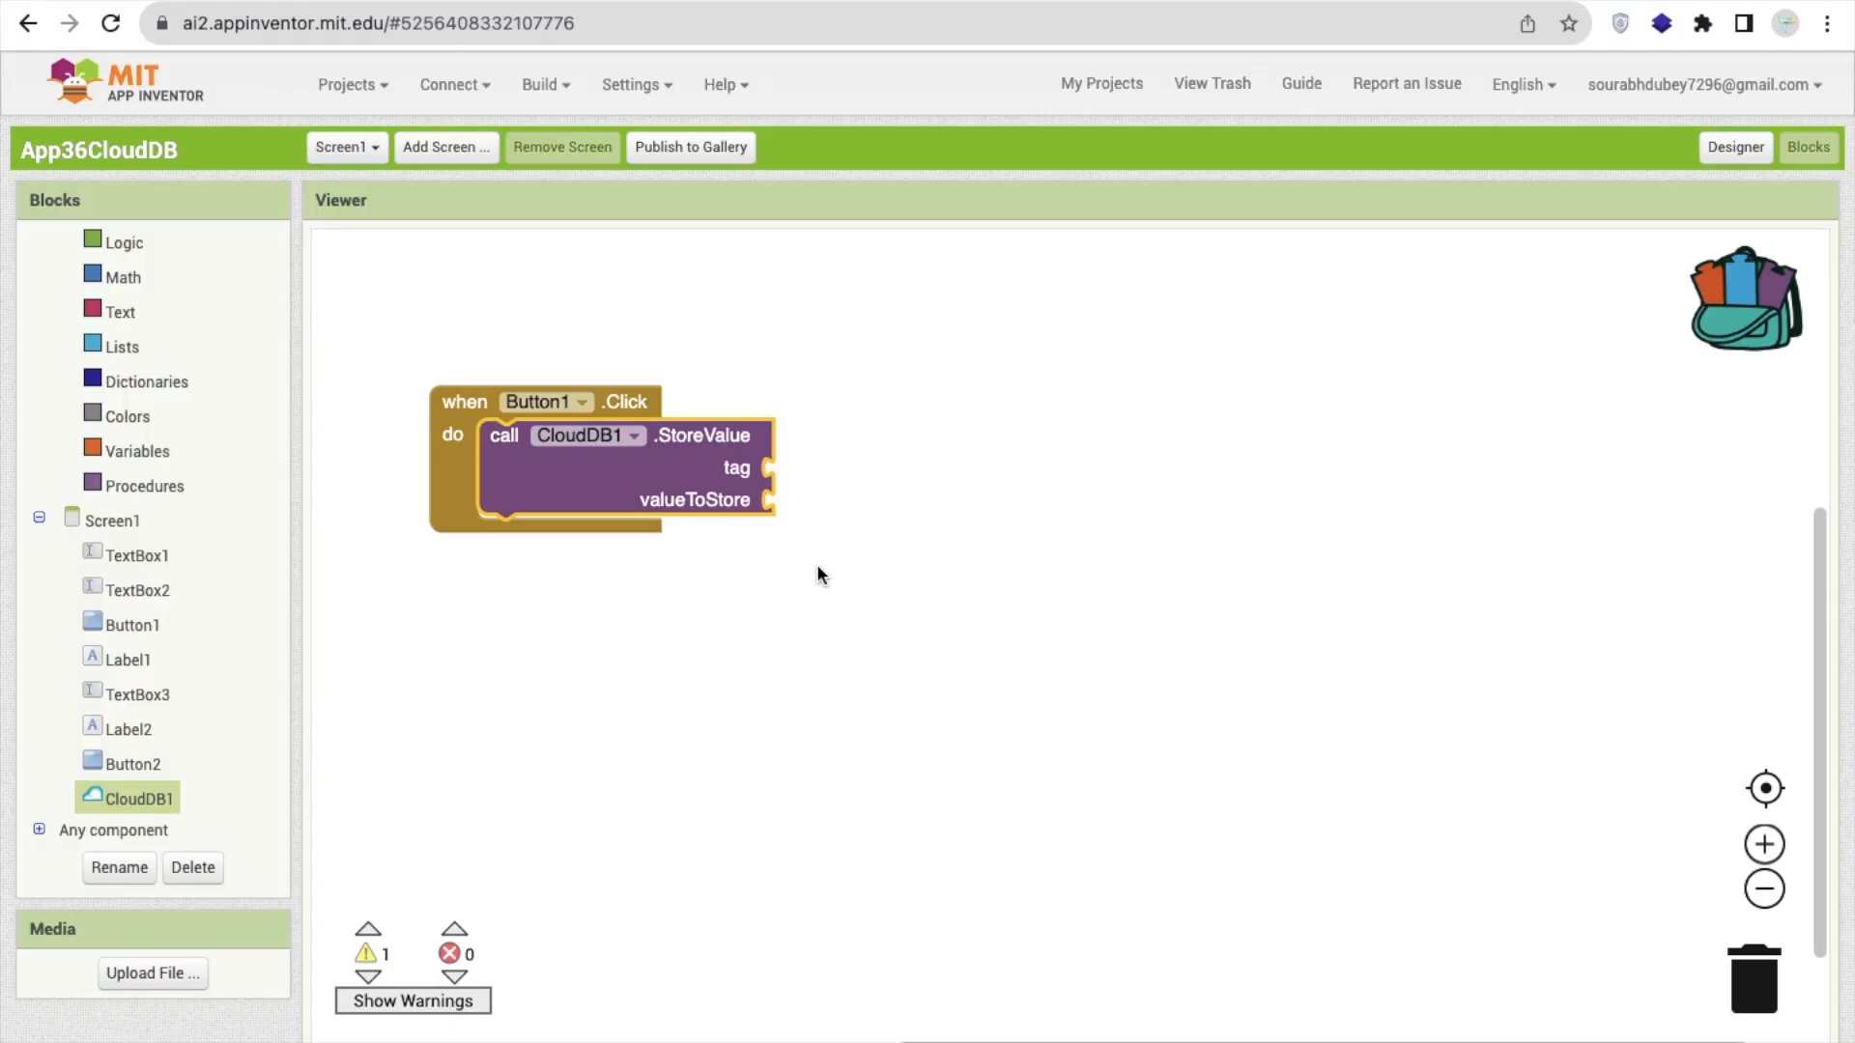
click(136, 554)
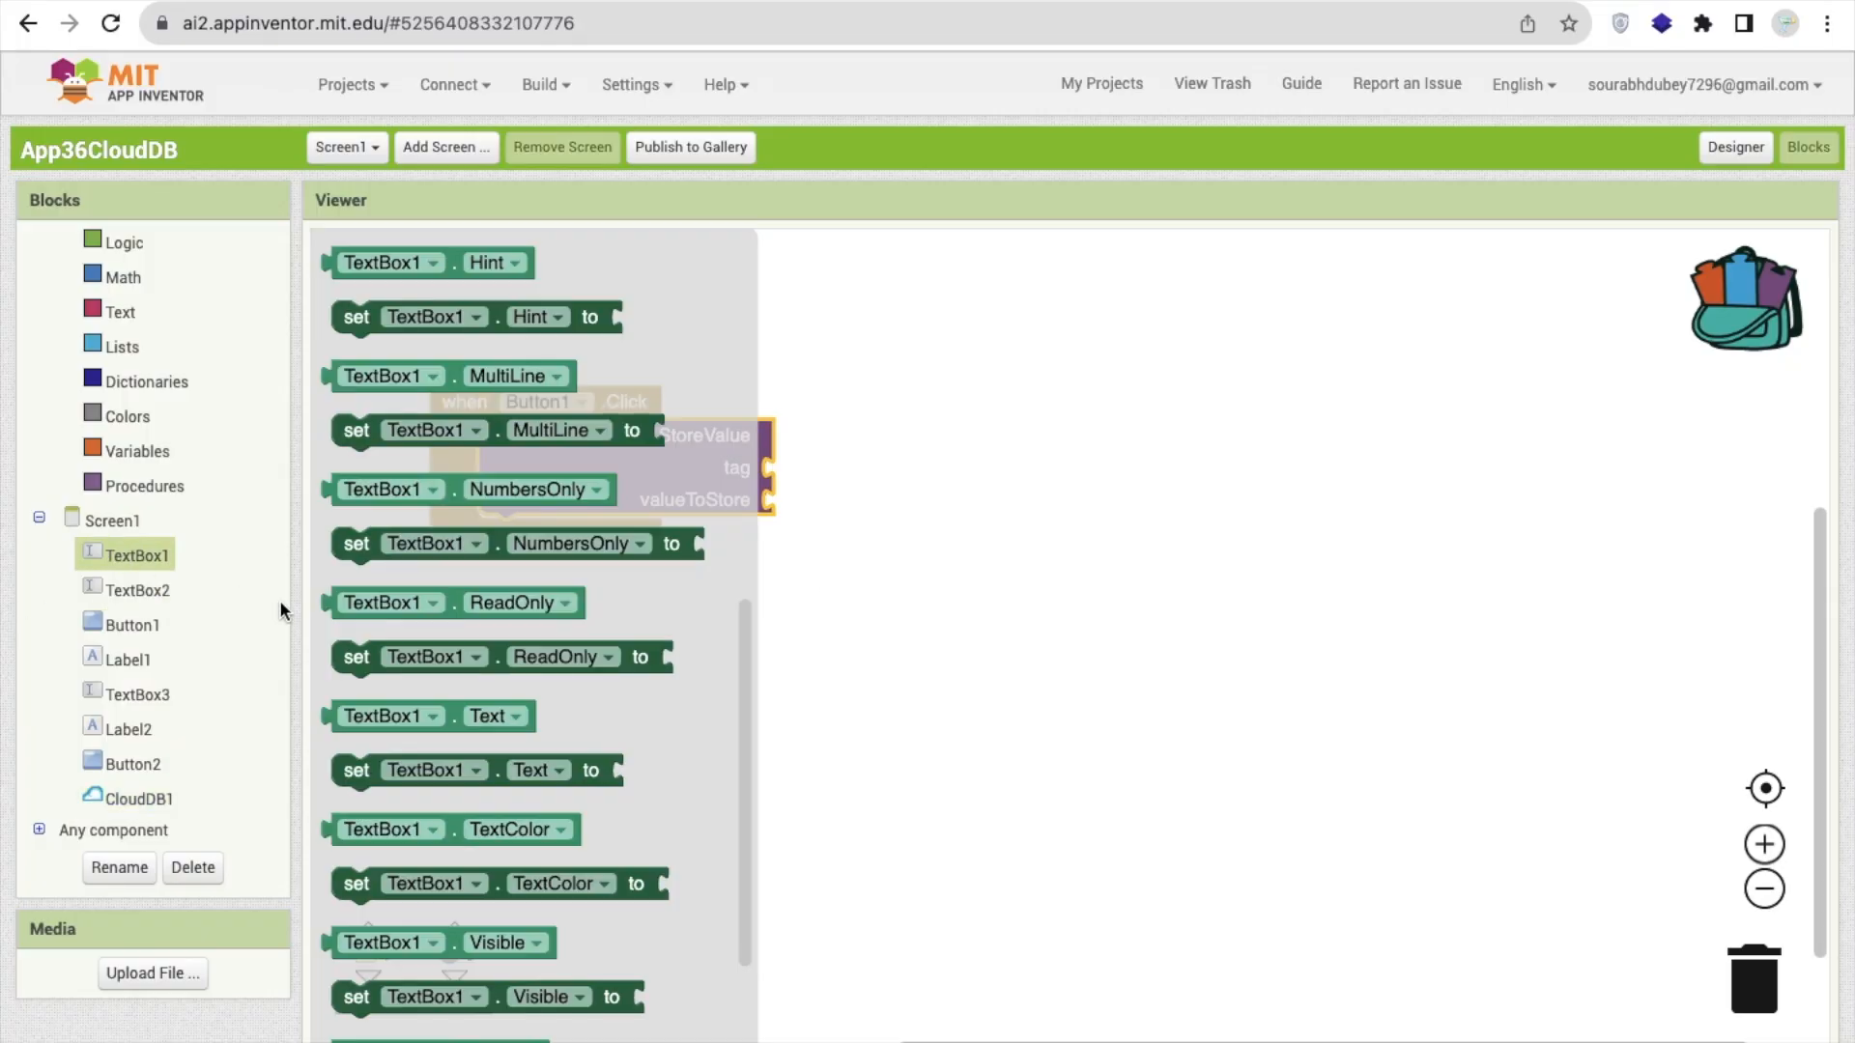
scroll(down, 3)
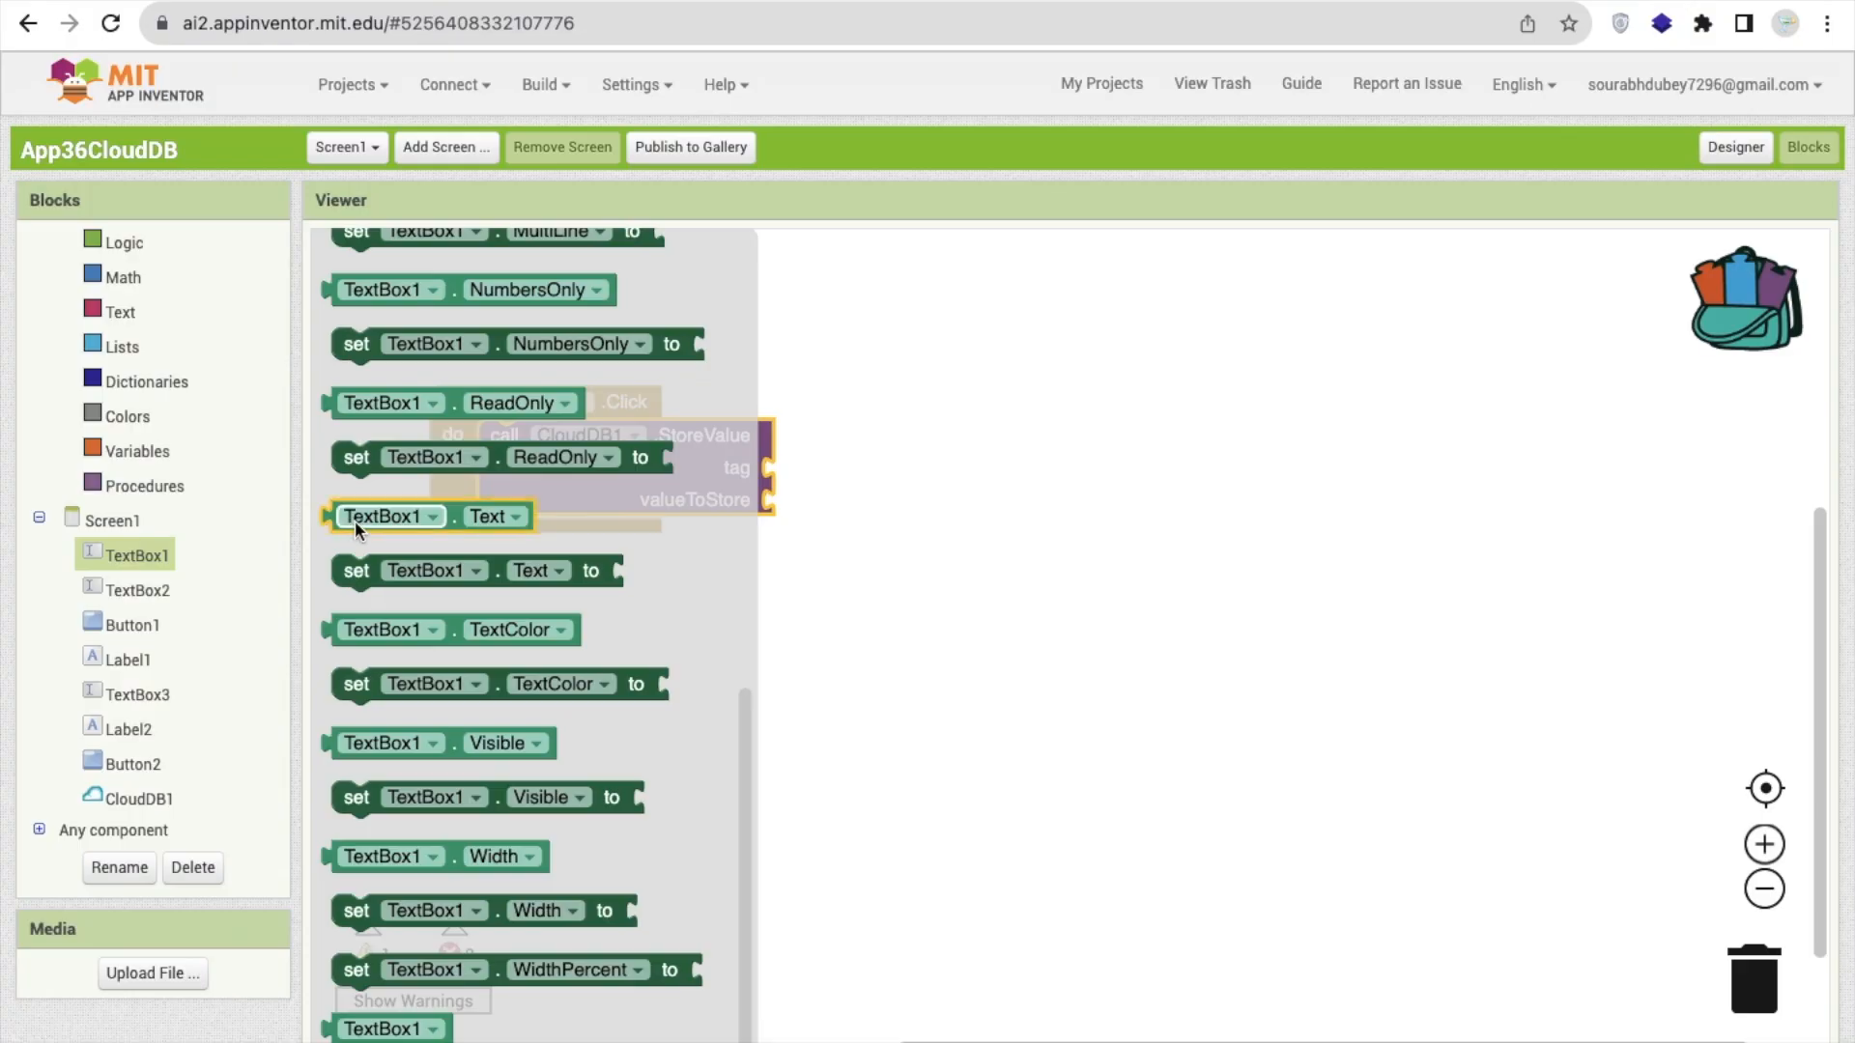
drag(429, 516, 829, 467)
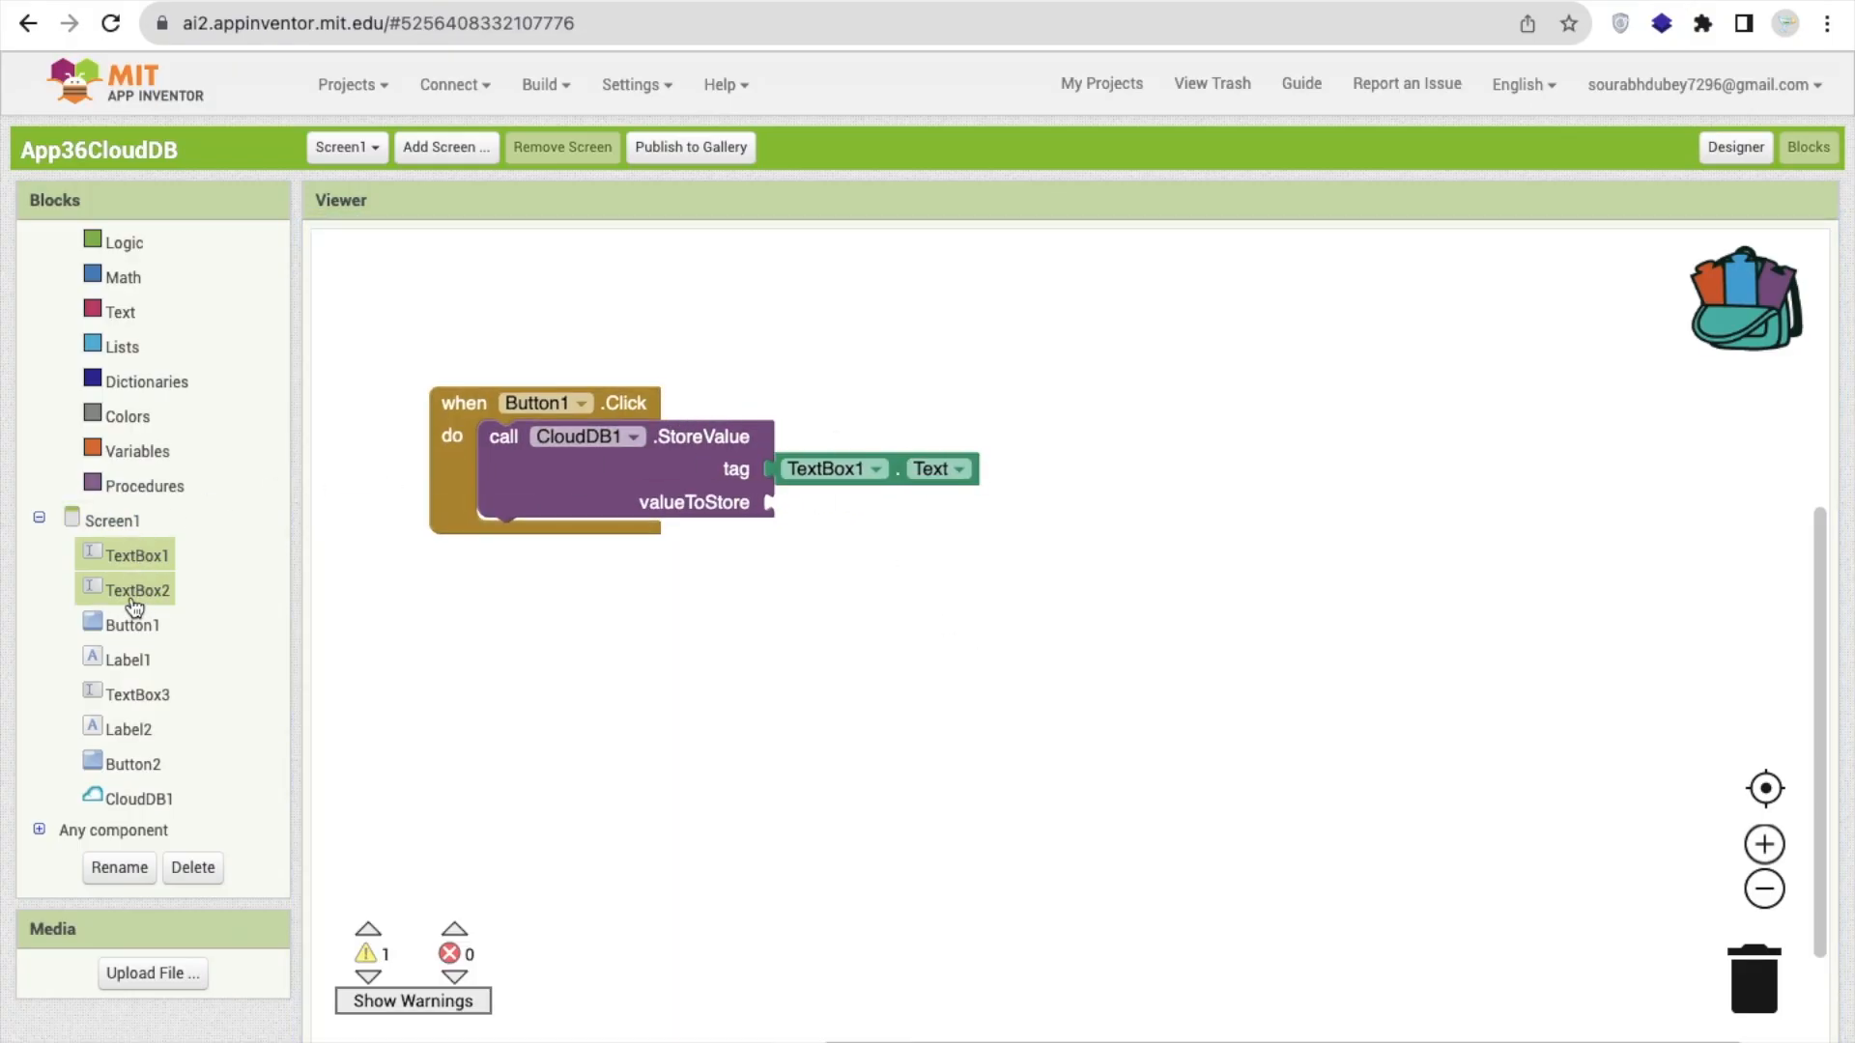
click(132, 589)
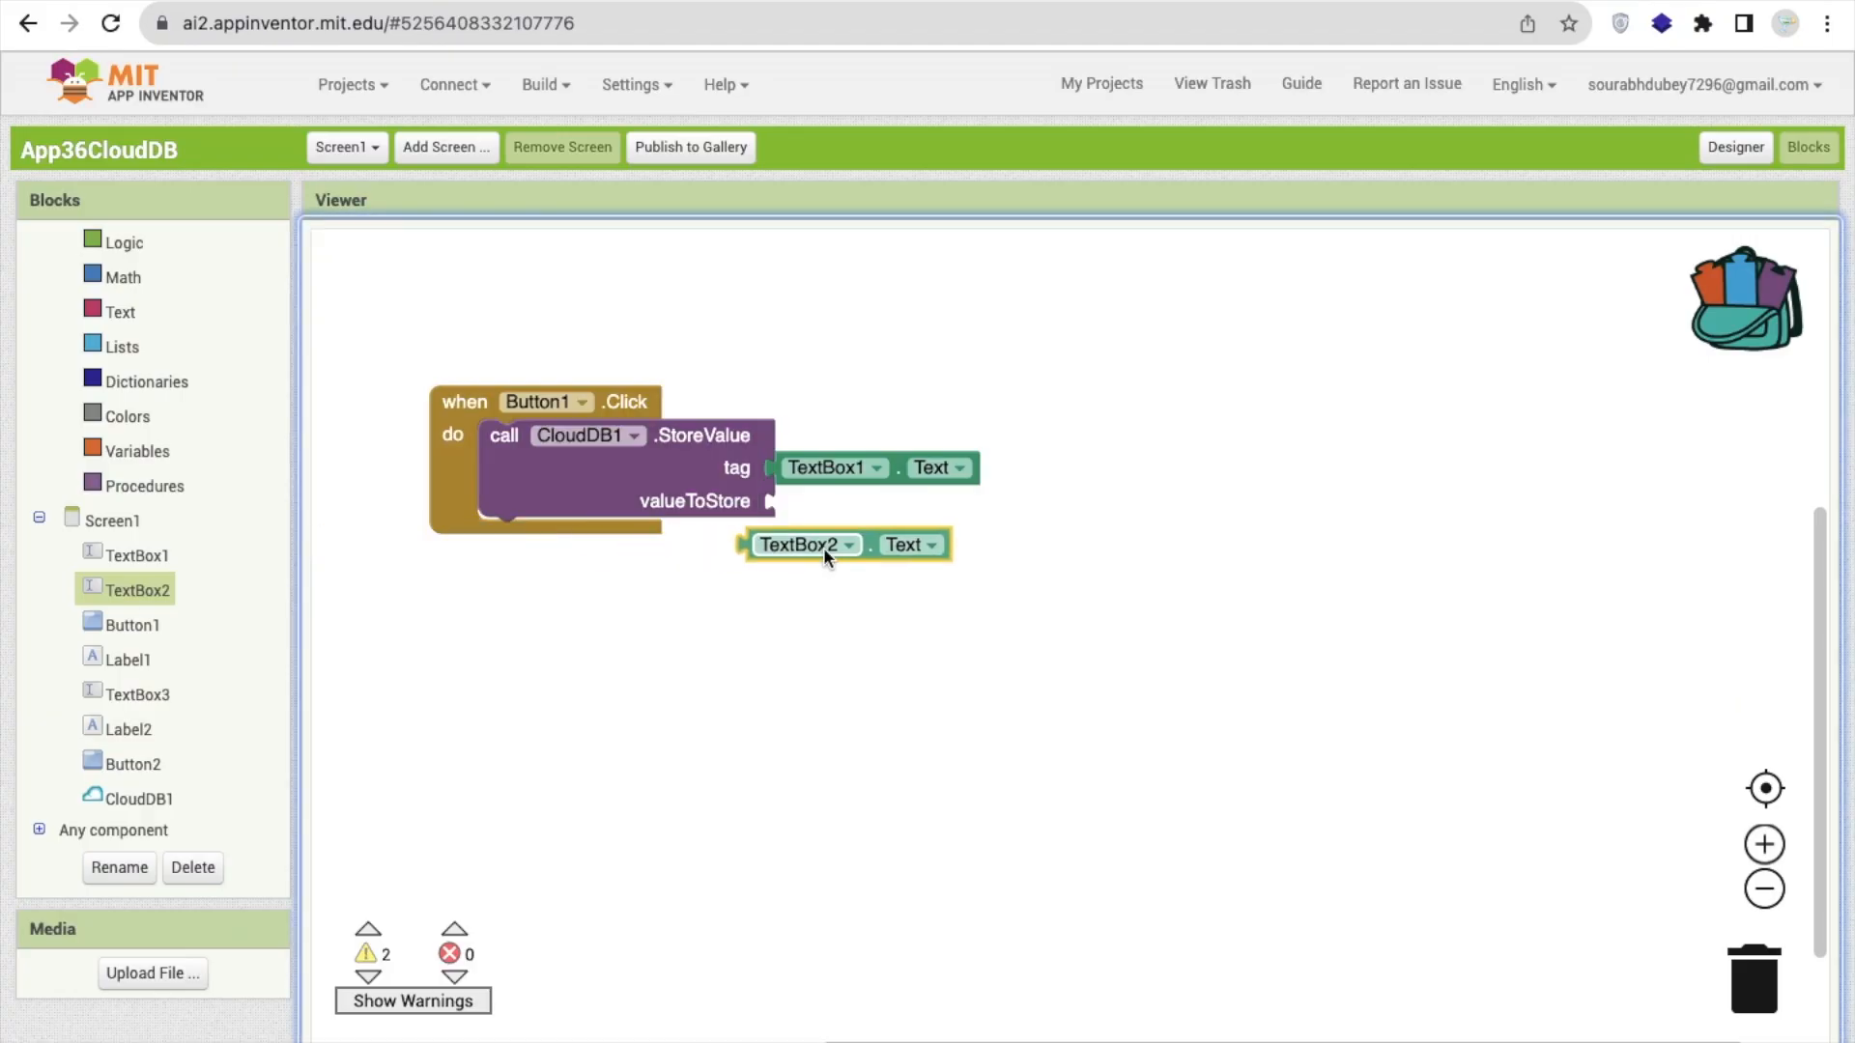
drag(804, 545, 835, 502)
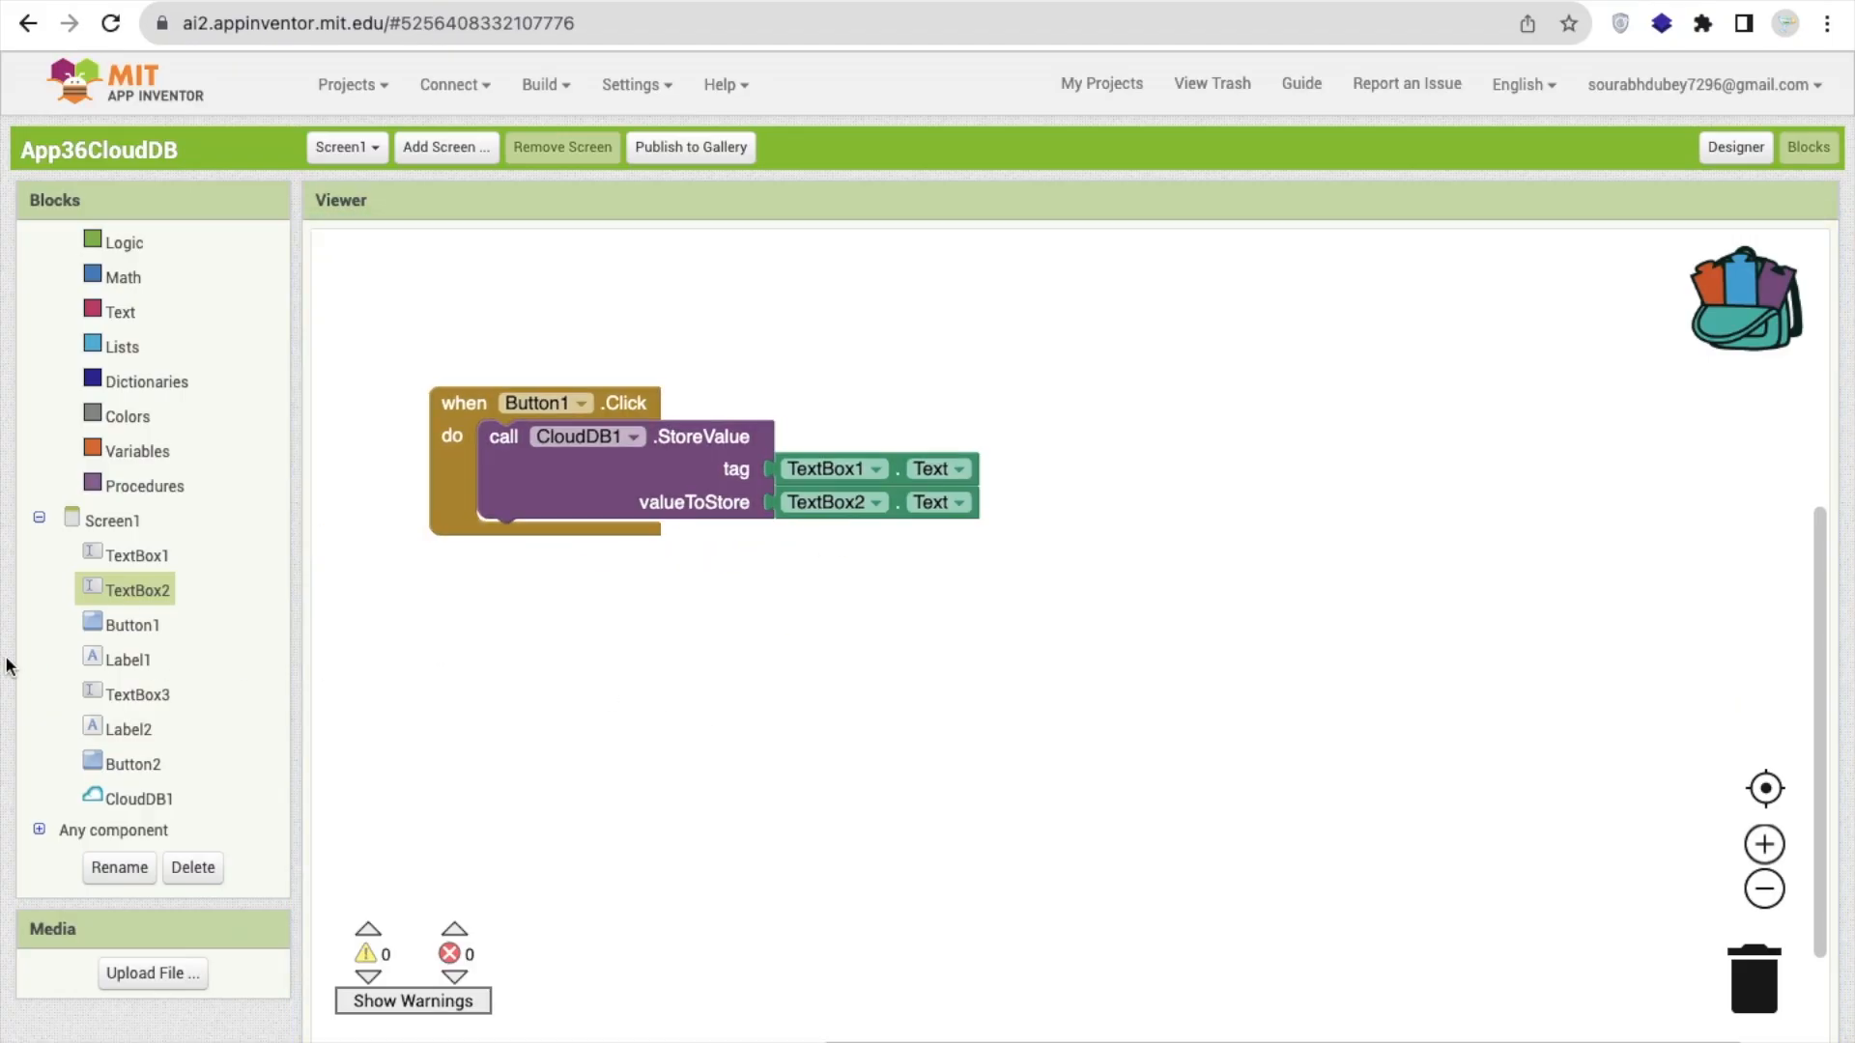
After storing, set TextBox1.Text and TextBox2.Text to empty strings, then start Button2's handler
click(139, 796)
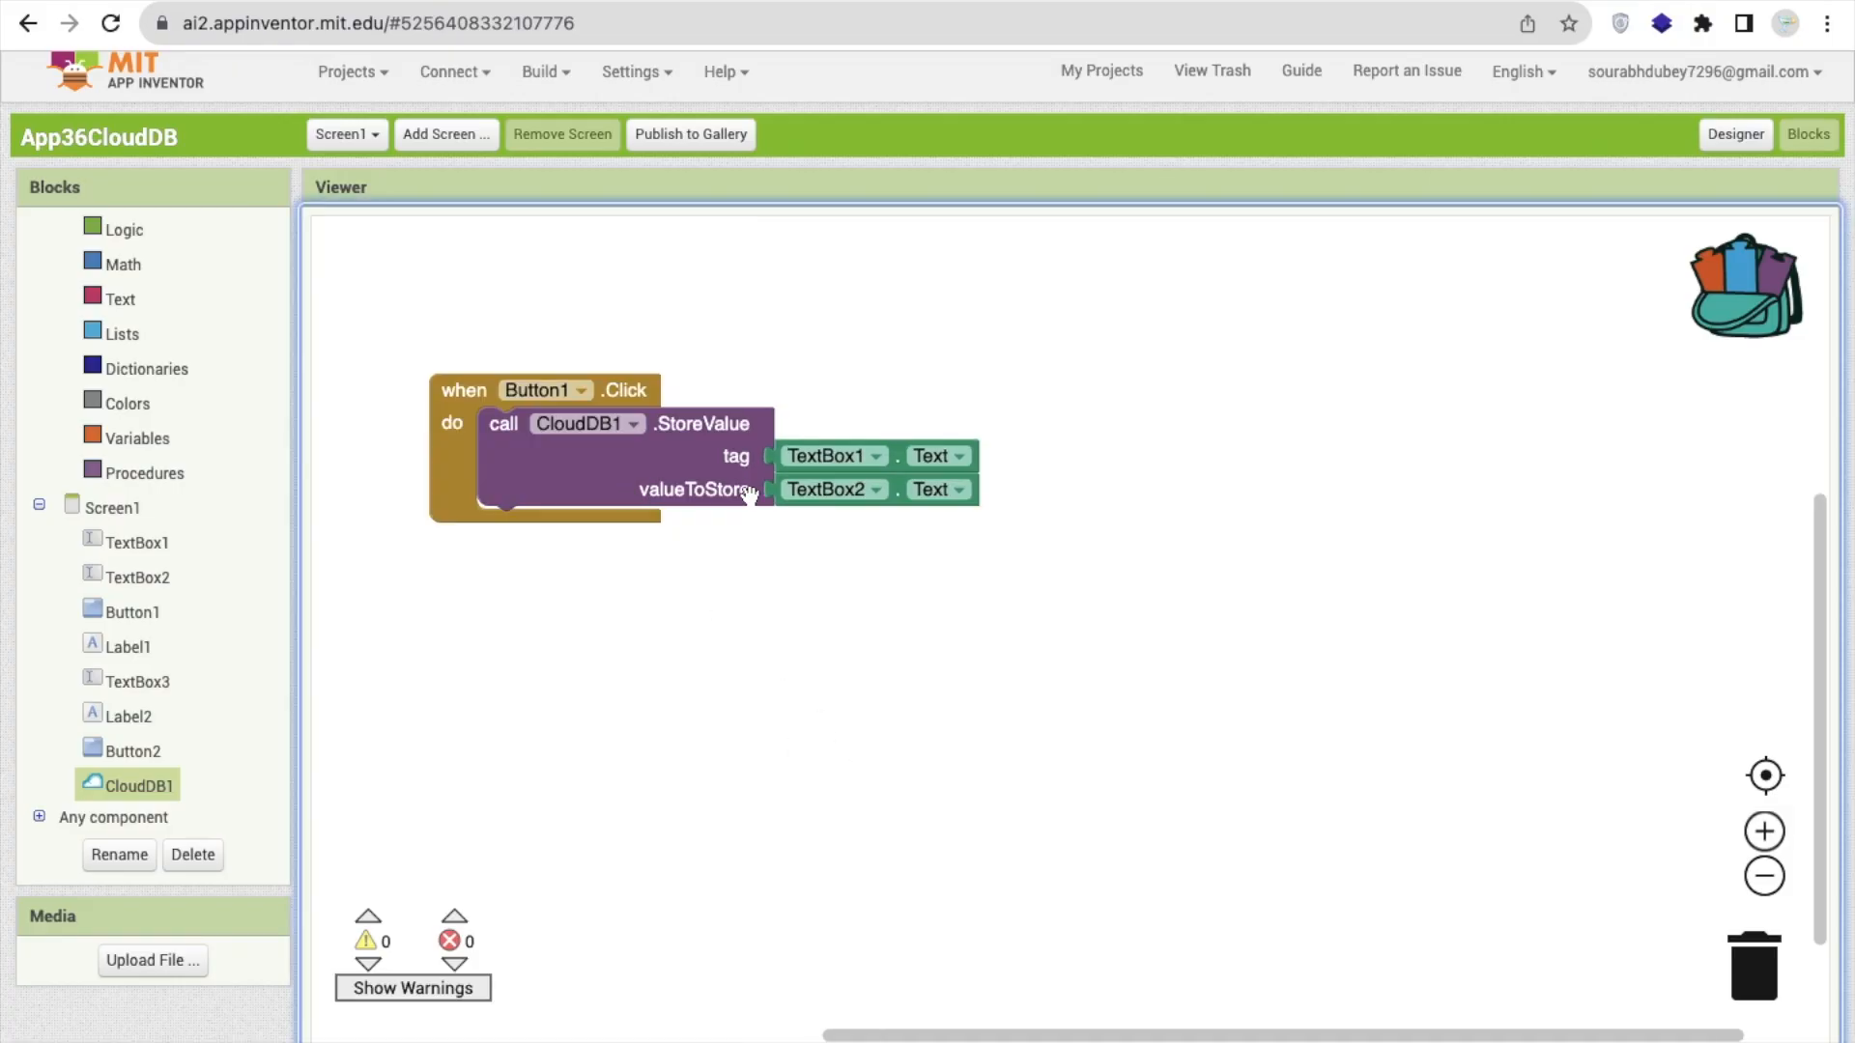
click(133, 541)
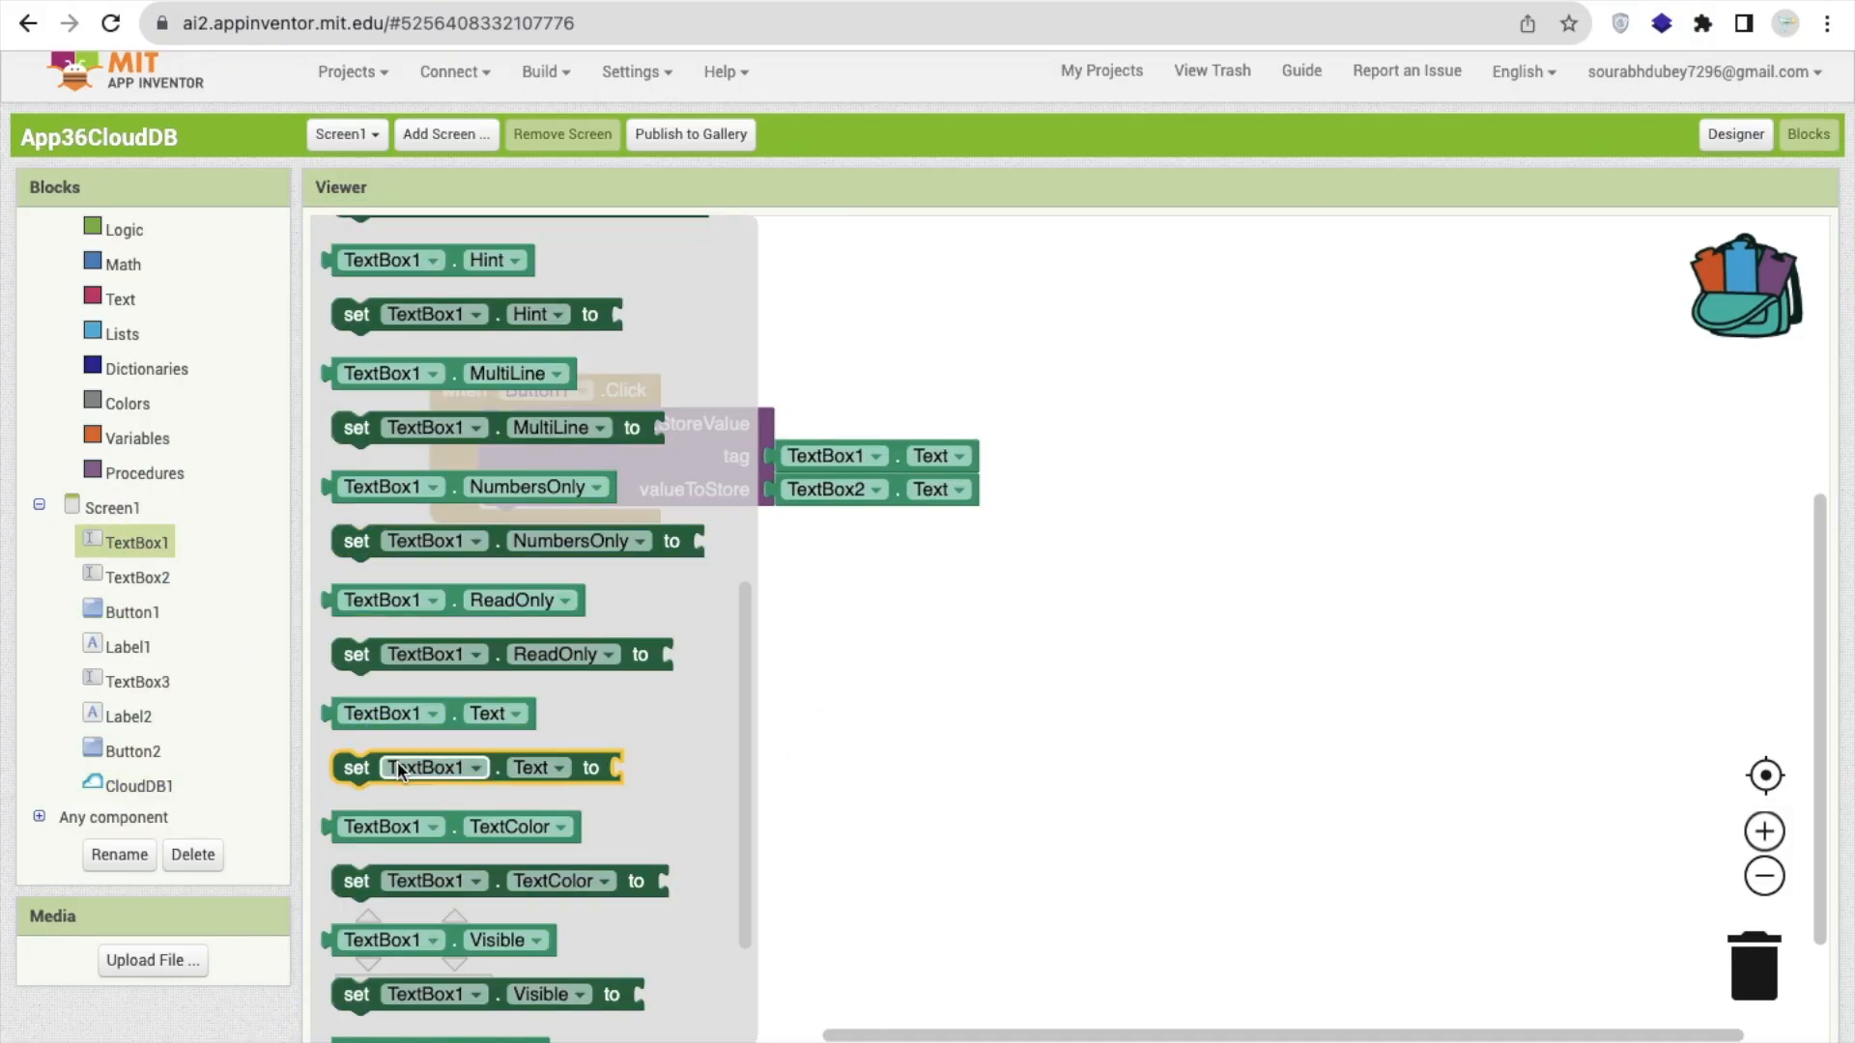
drag(473, 767, 663, 547)
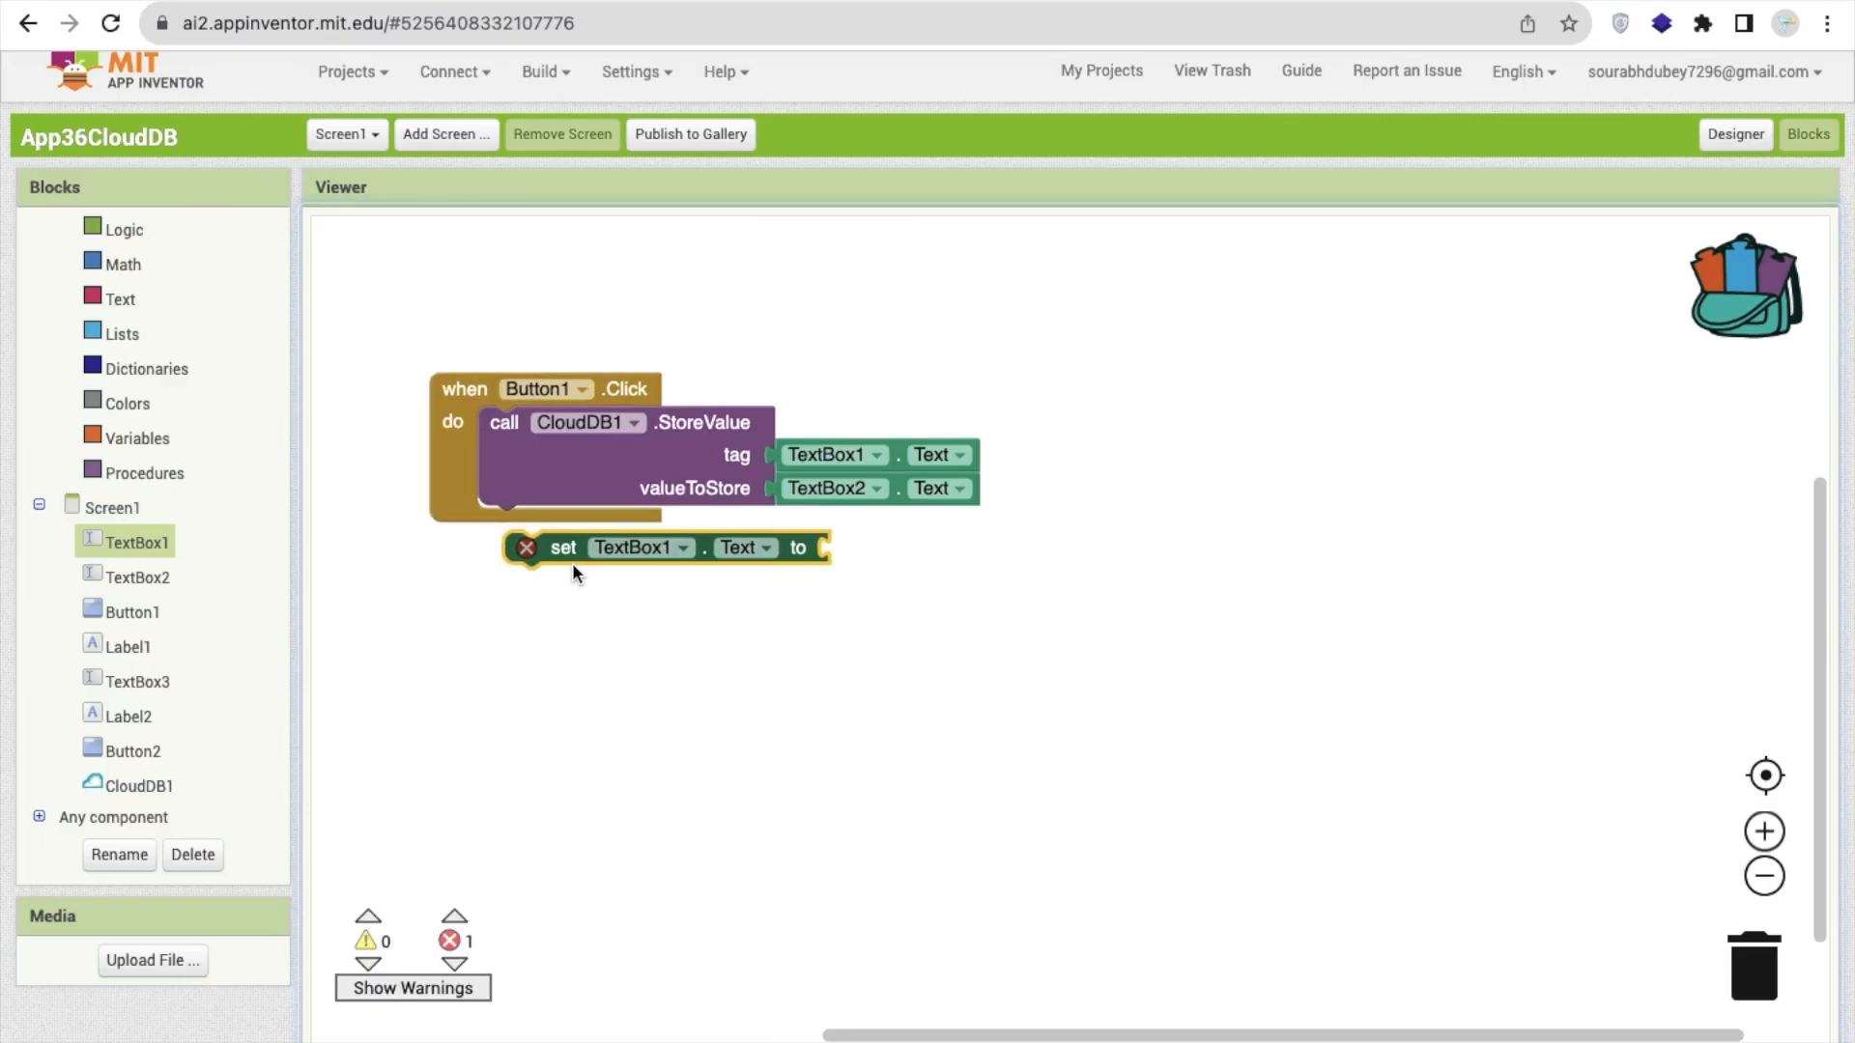
click(122, 298)
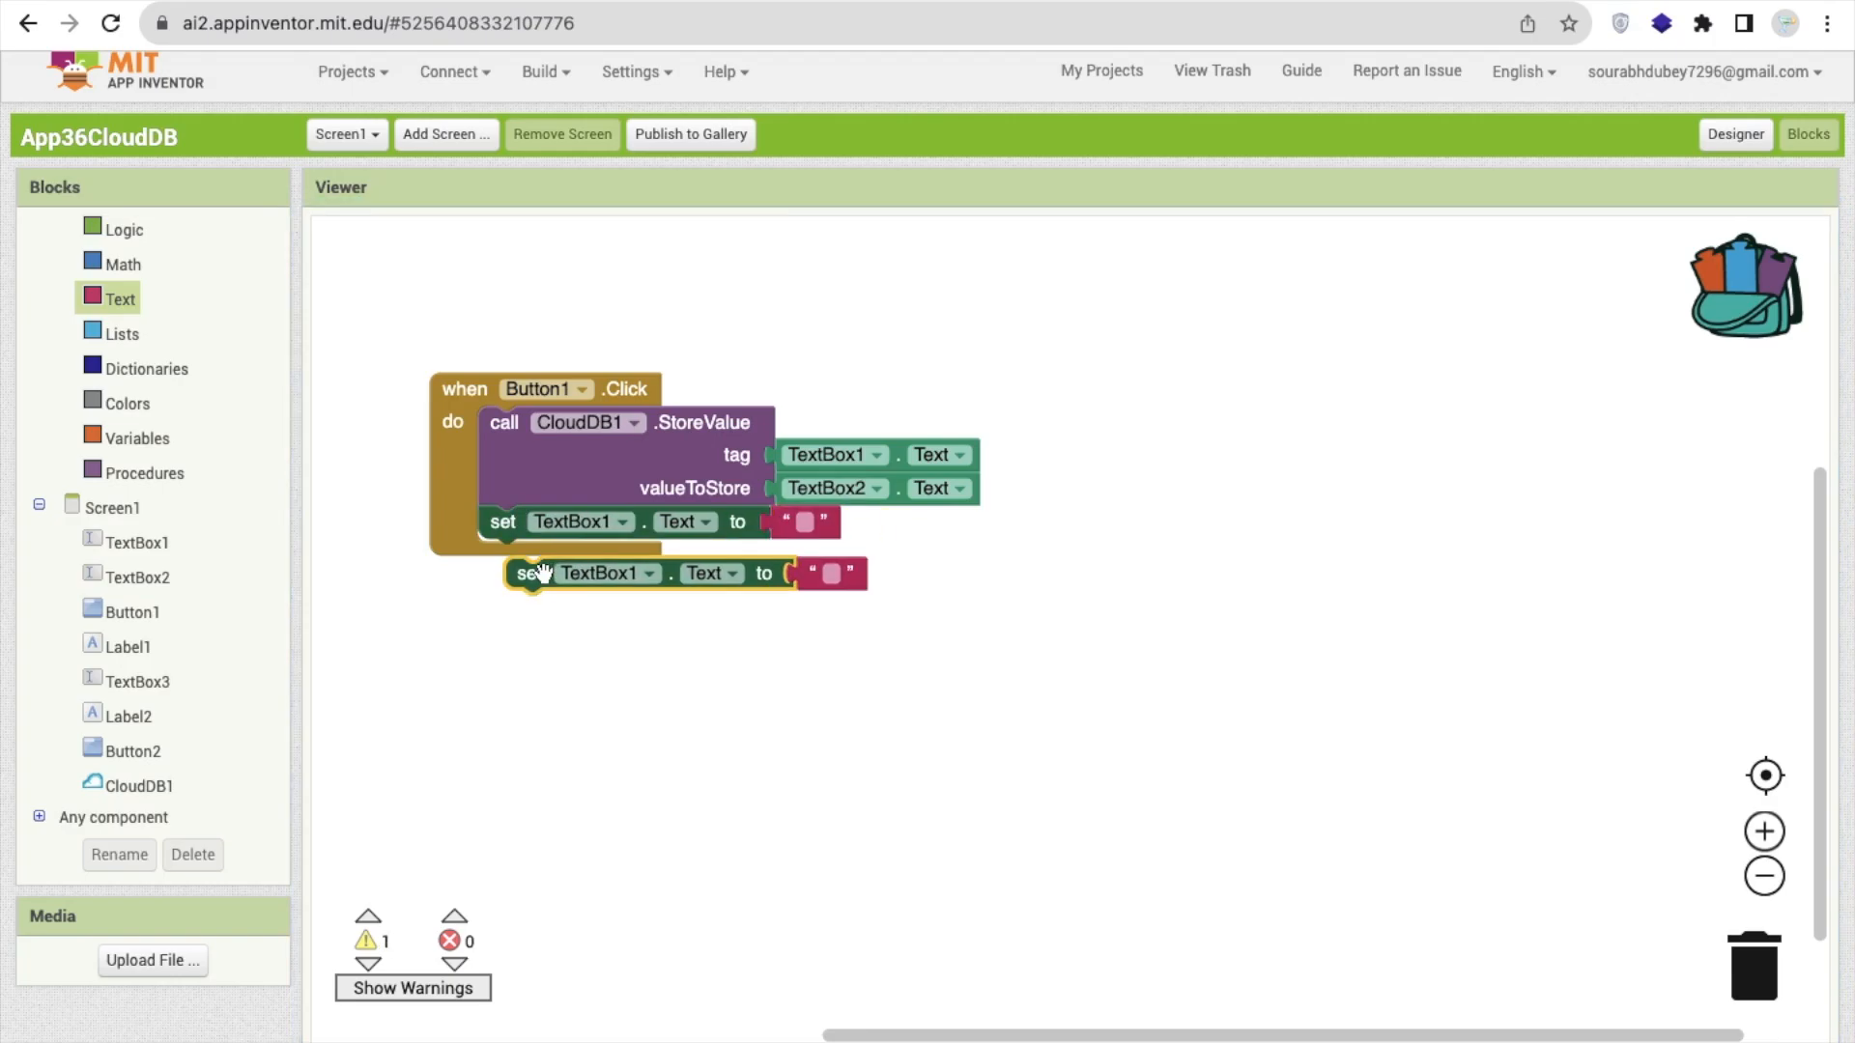
click(643, 572)
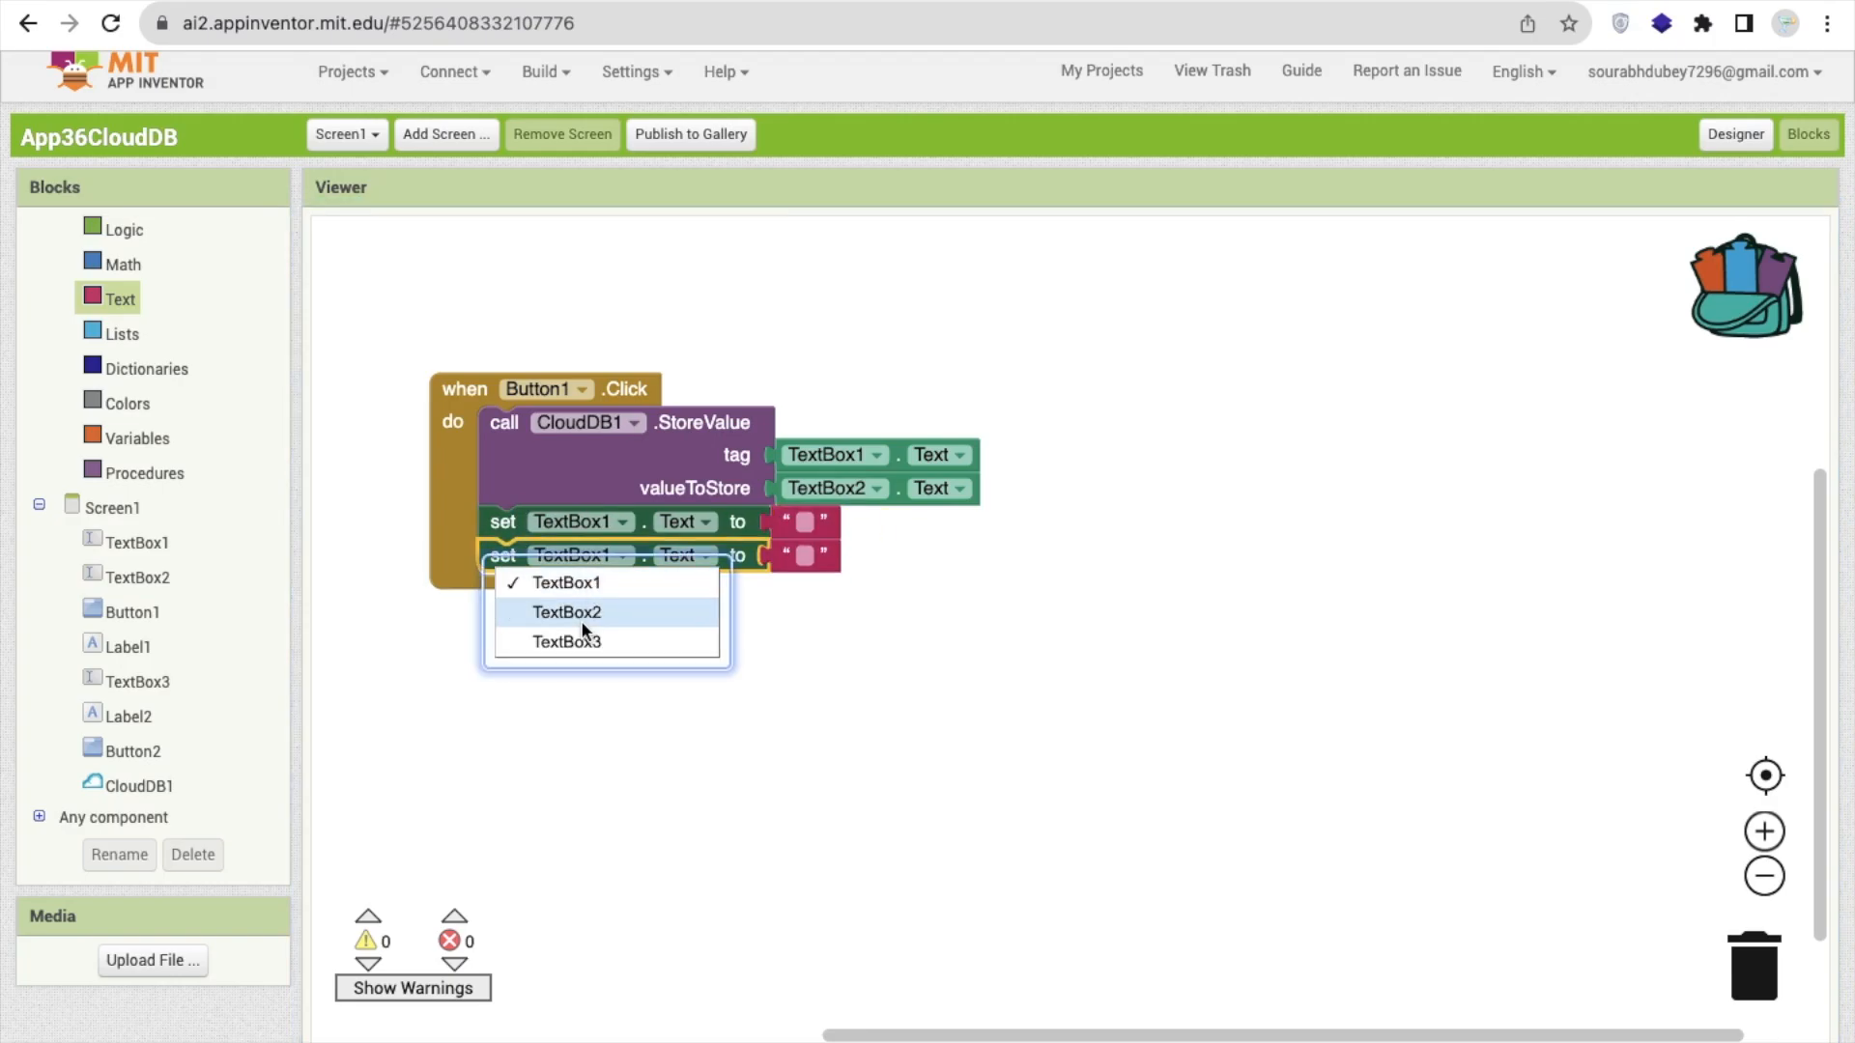
click(566, 611)
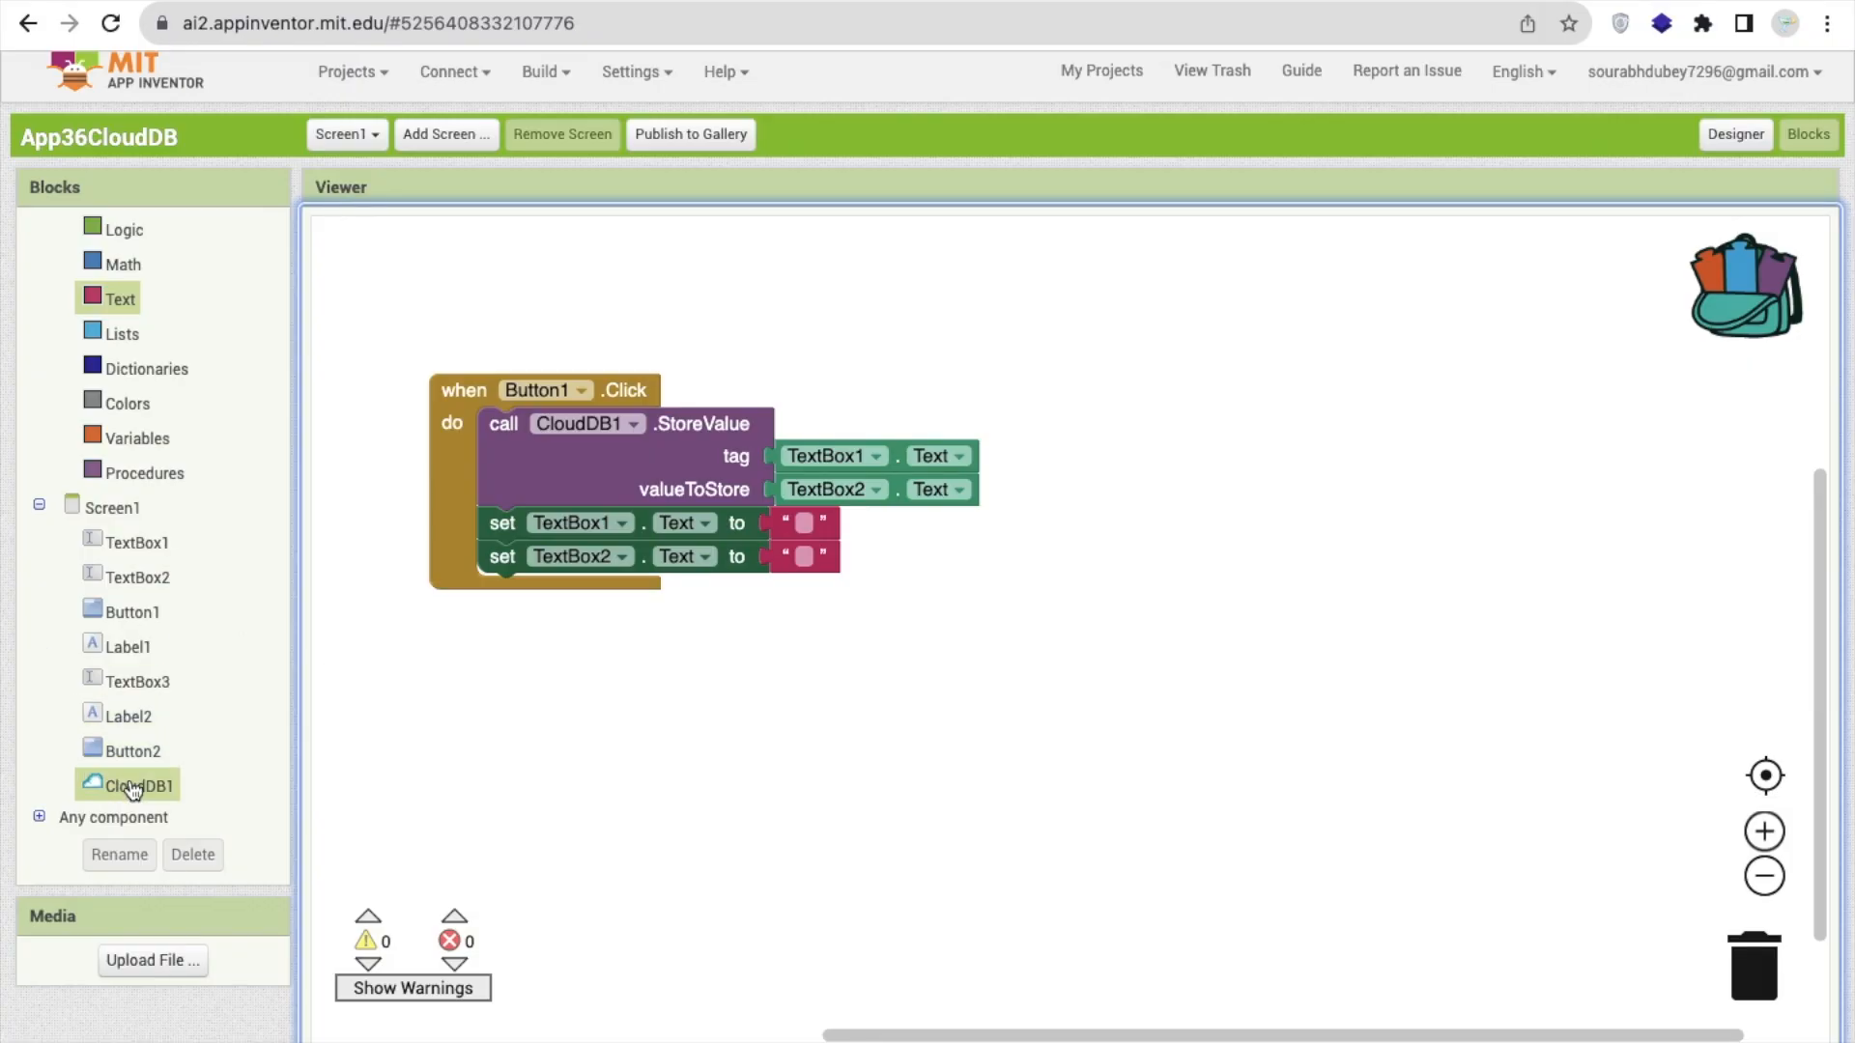
click(131, 750)
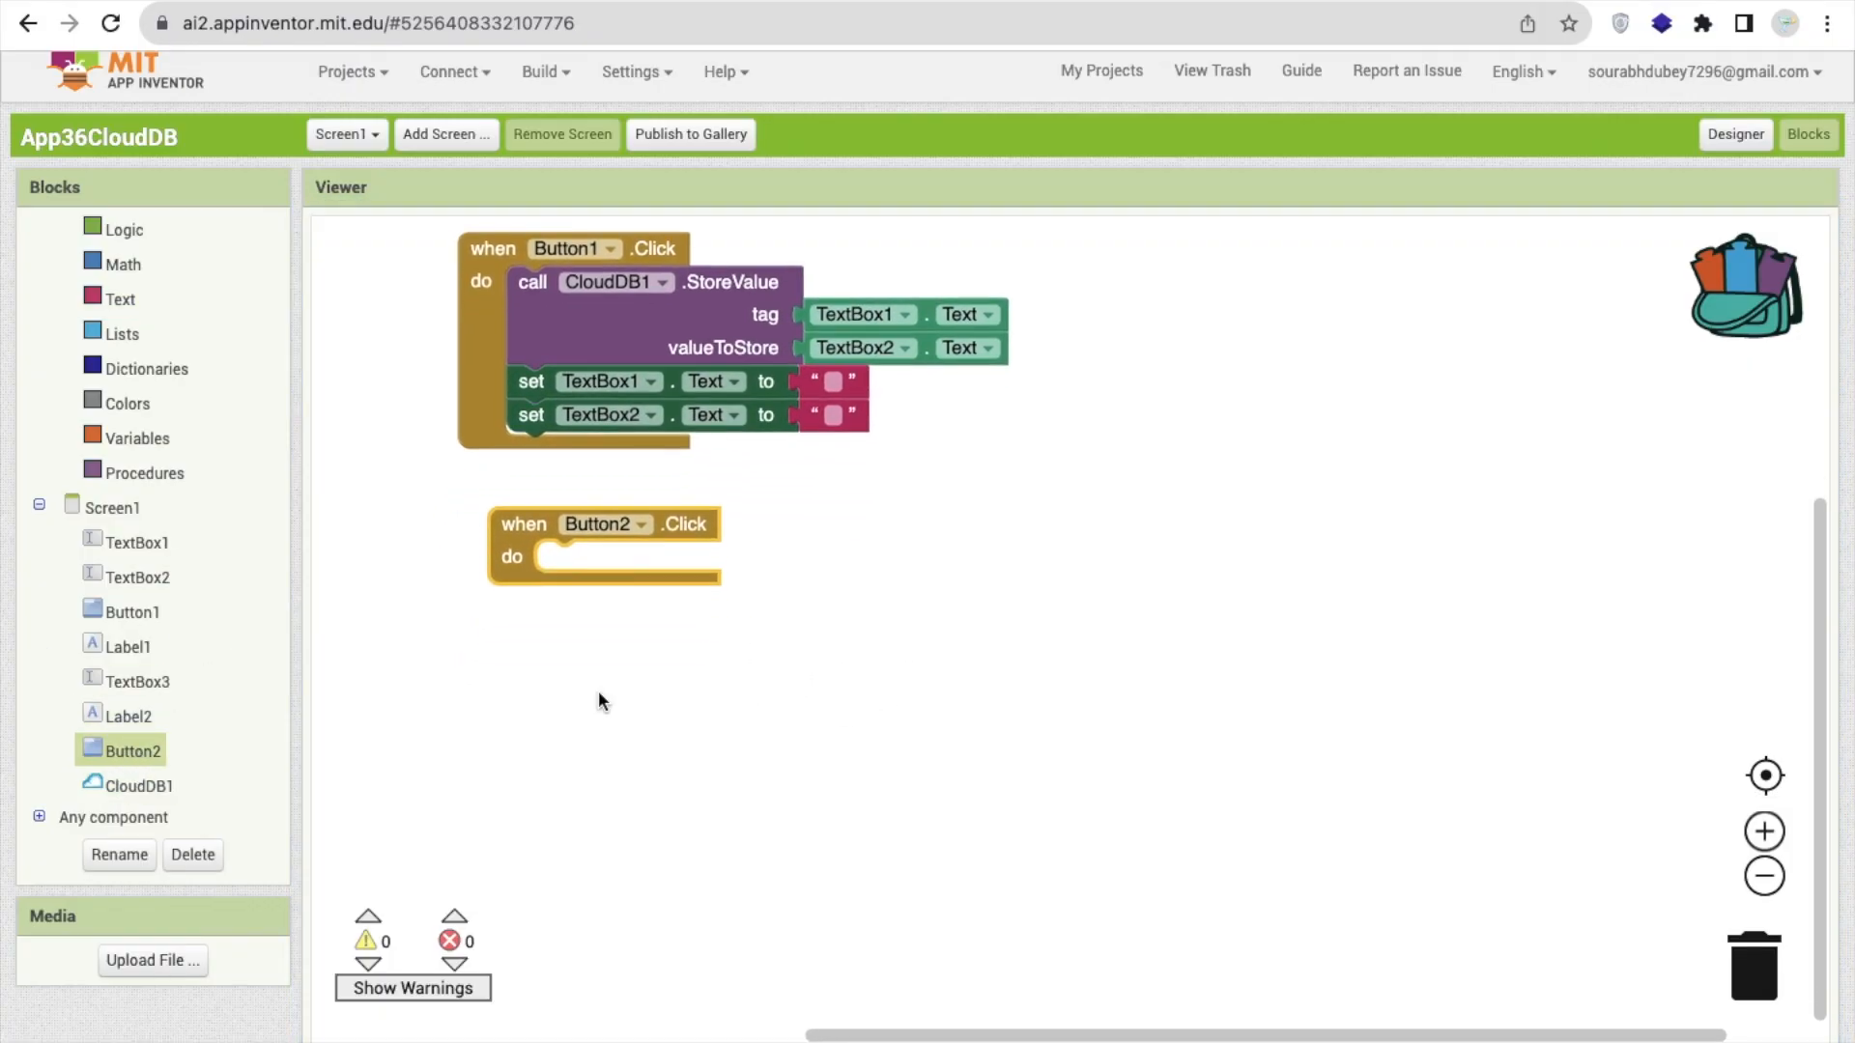
In Button2.Click, call CloudDB1.GetValue with TextBox3.Text as tag and a default text block
click(136, 680)
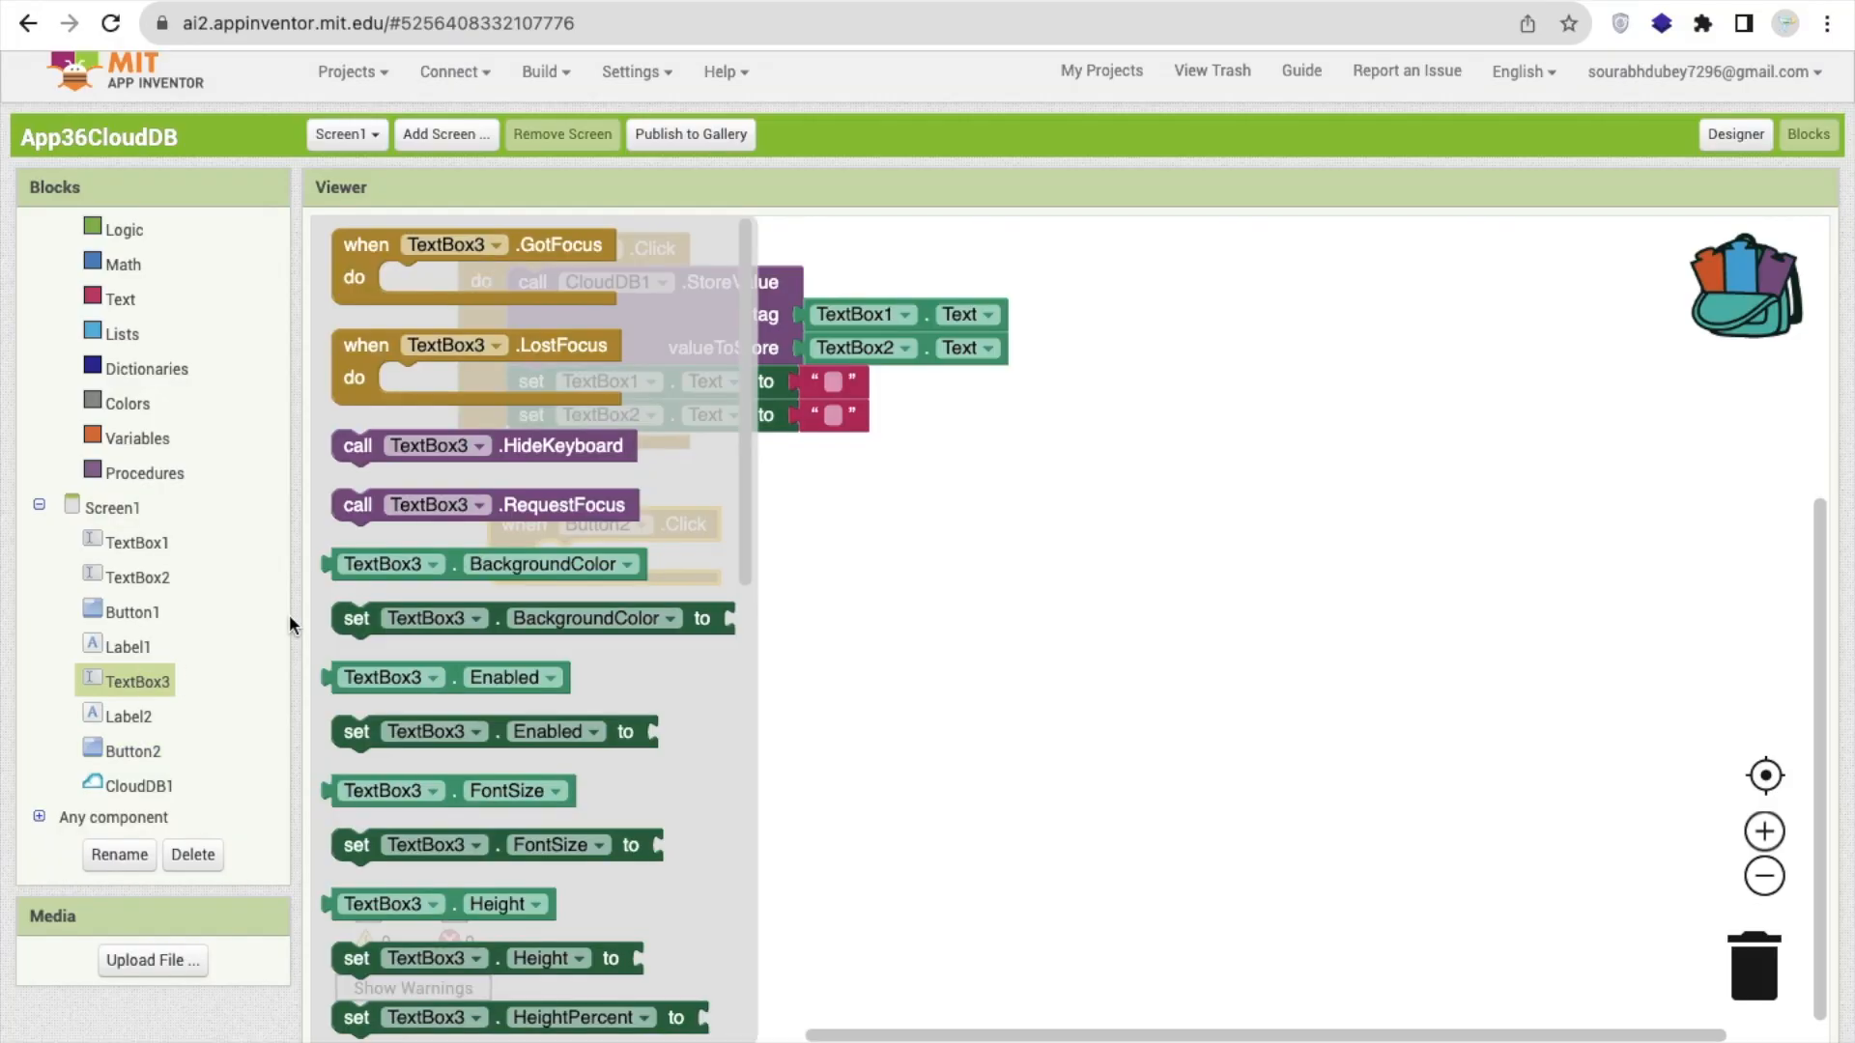
click(122, 784)
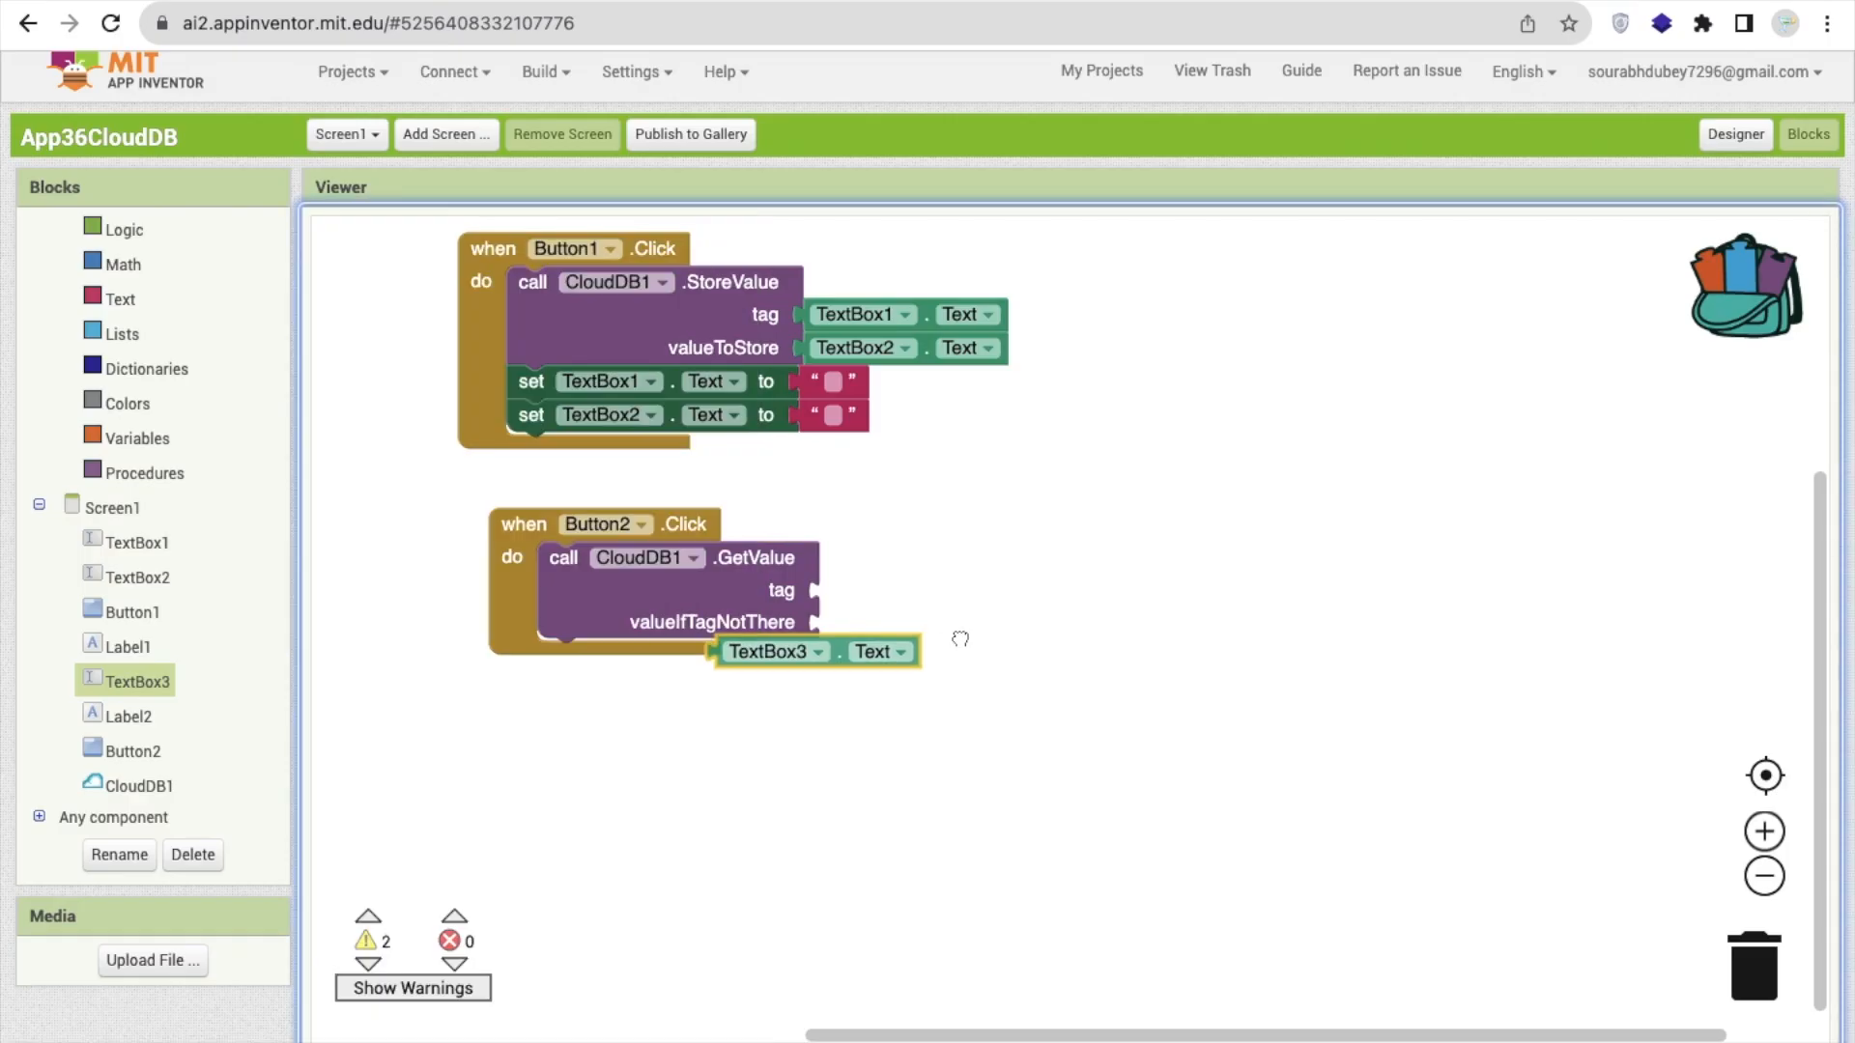
drag(775, 652, 877, 591)
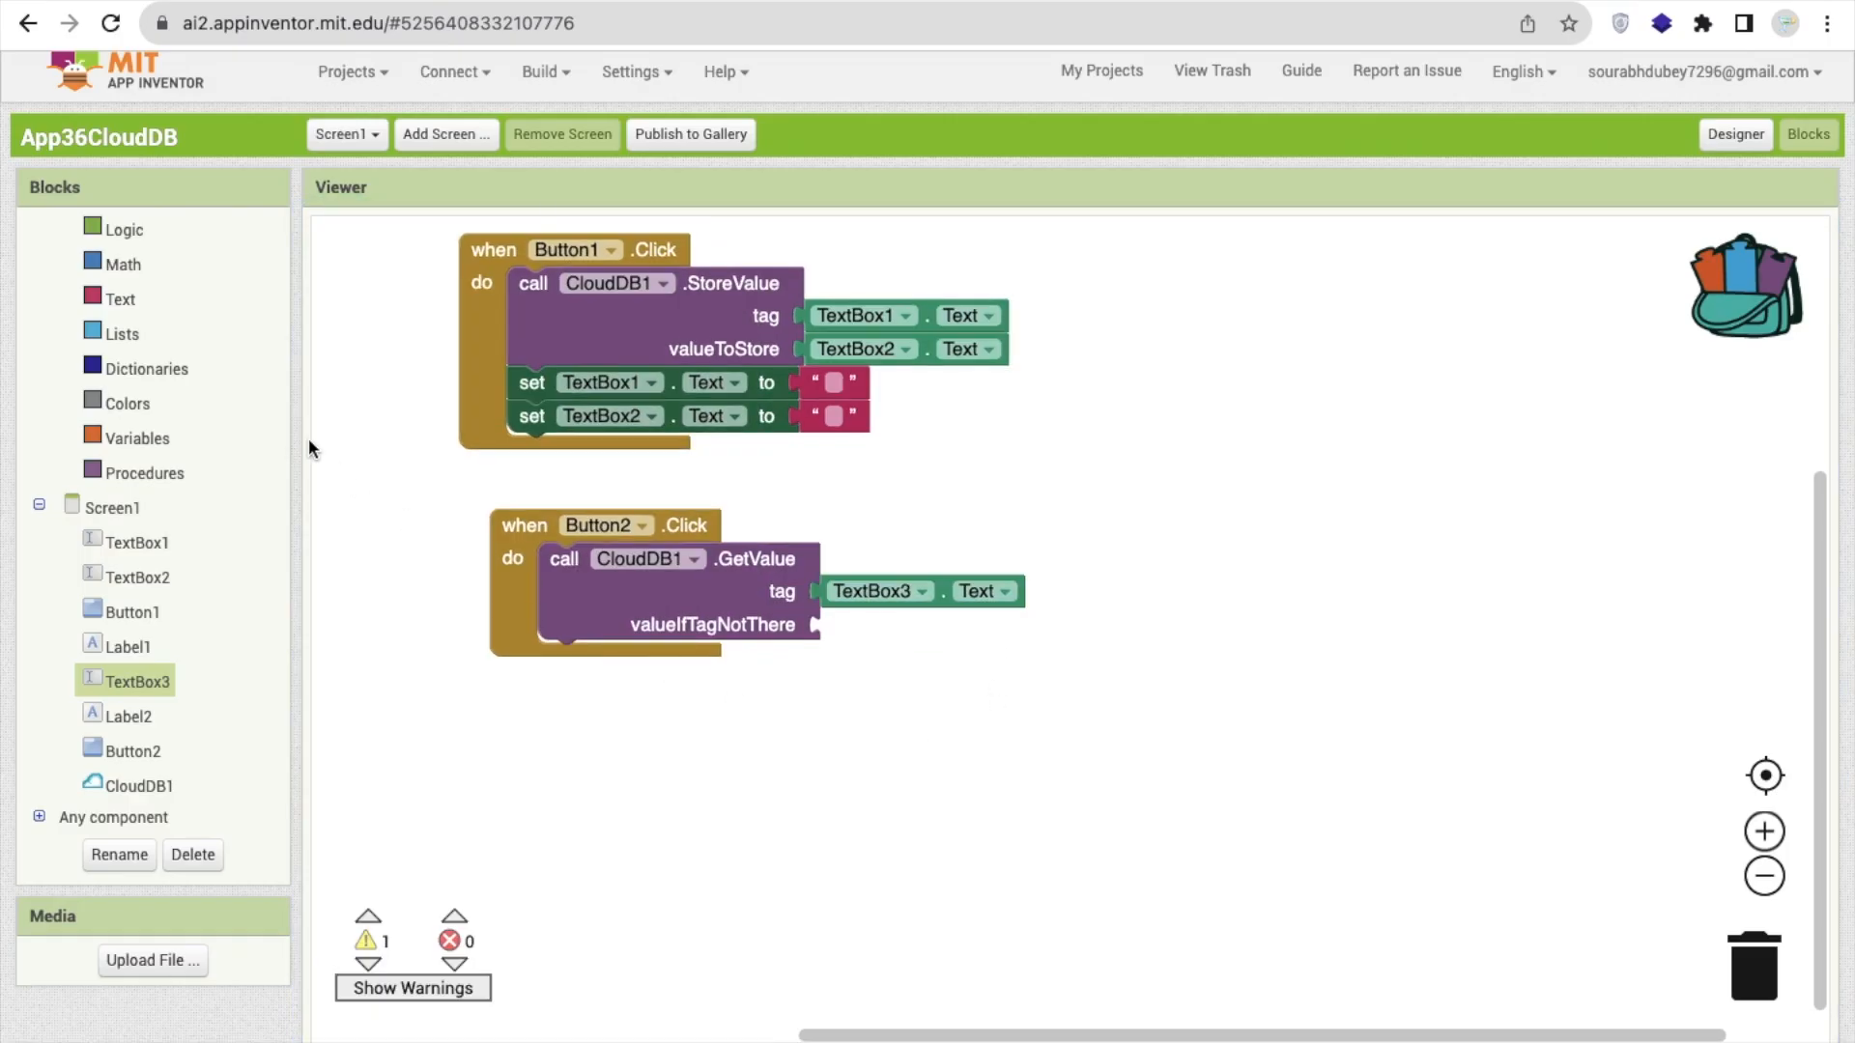
drag(816, 415, 843, 466)
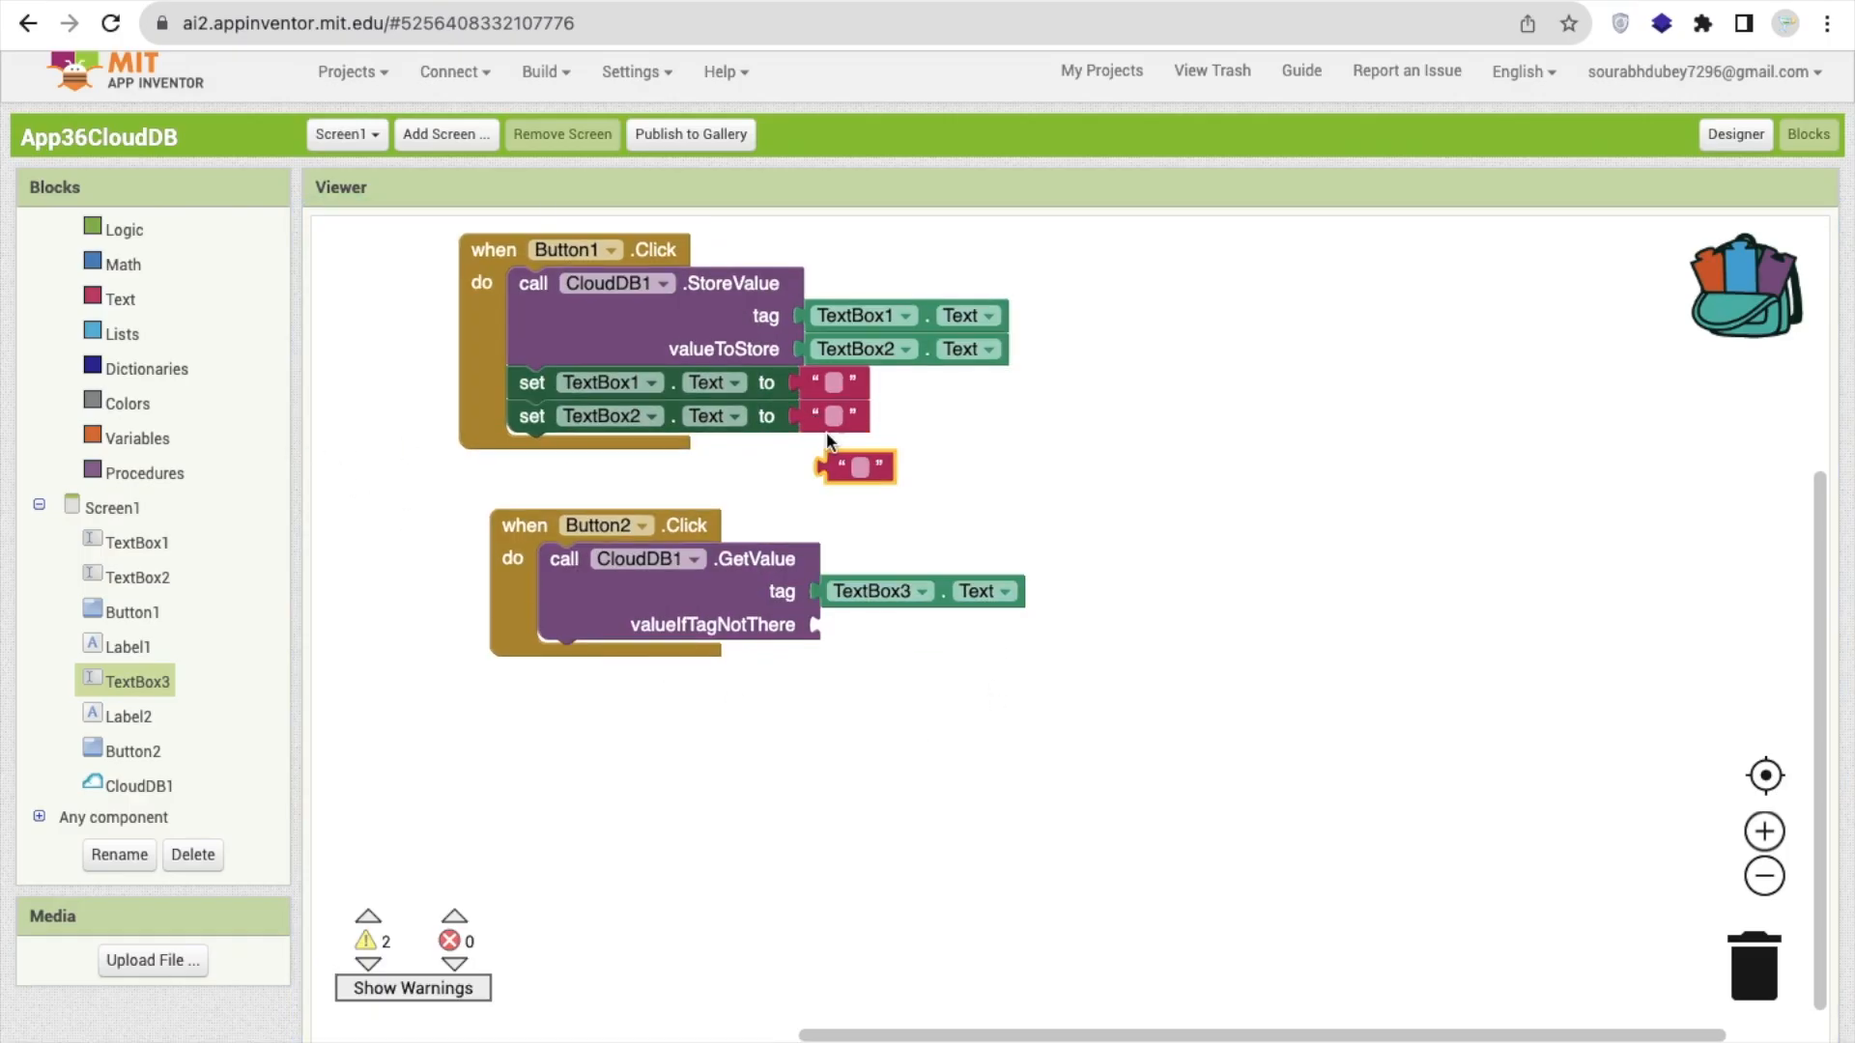
drag(837, 468, 841, 624)
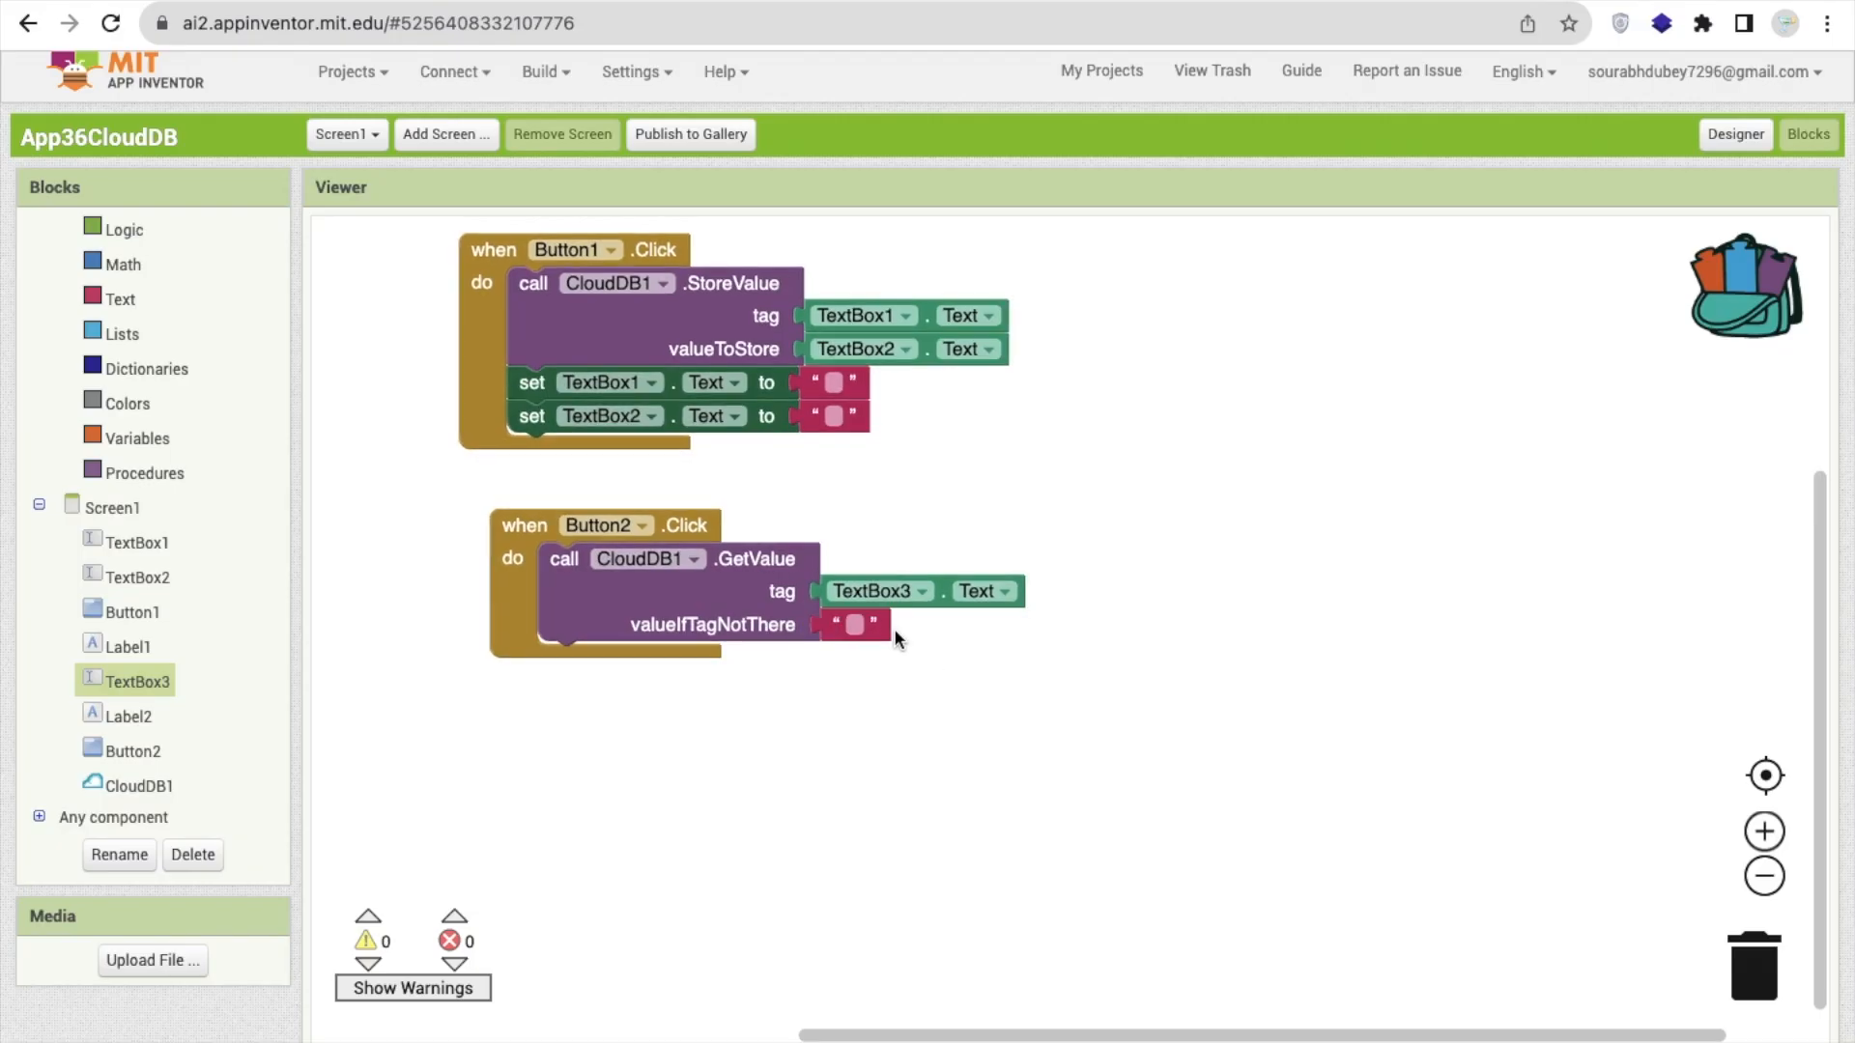
text(no valu)
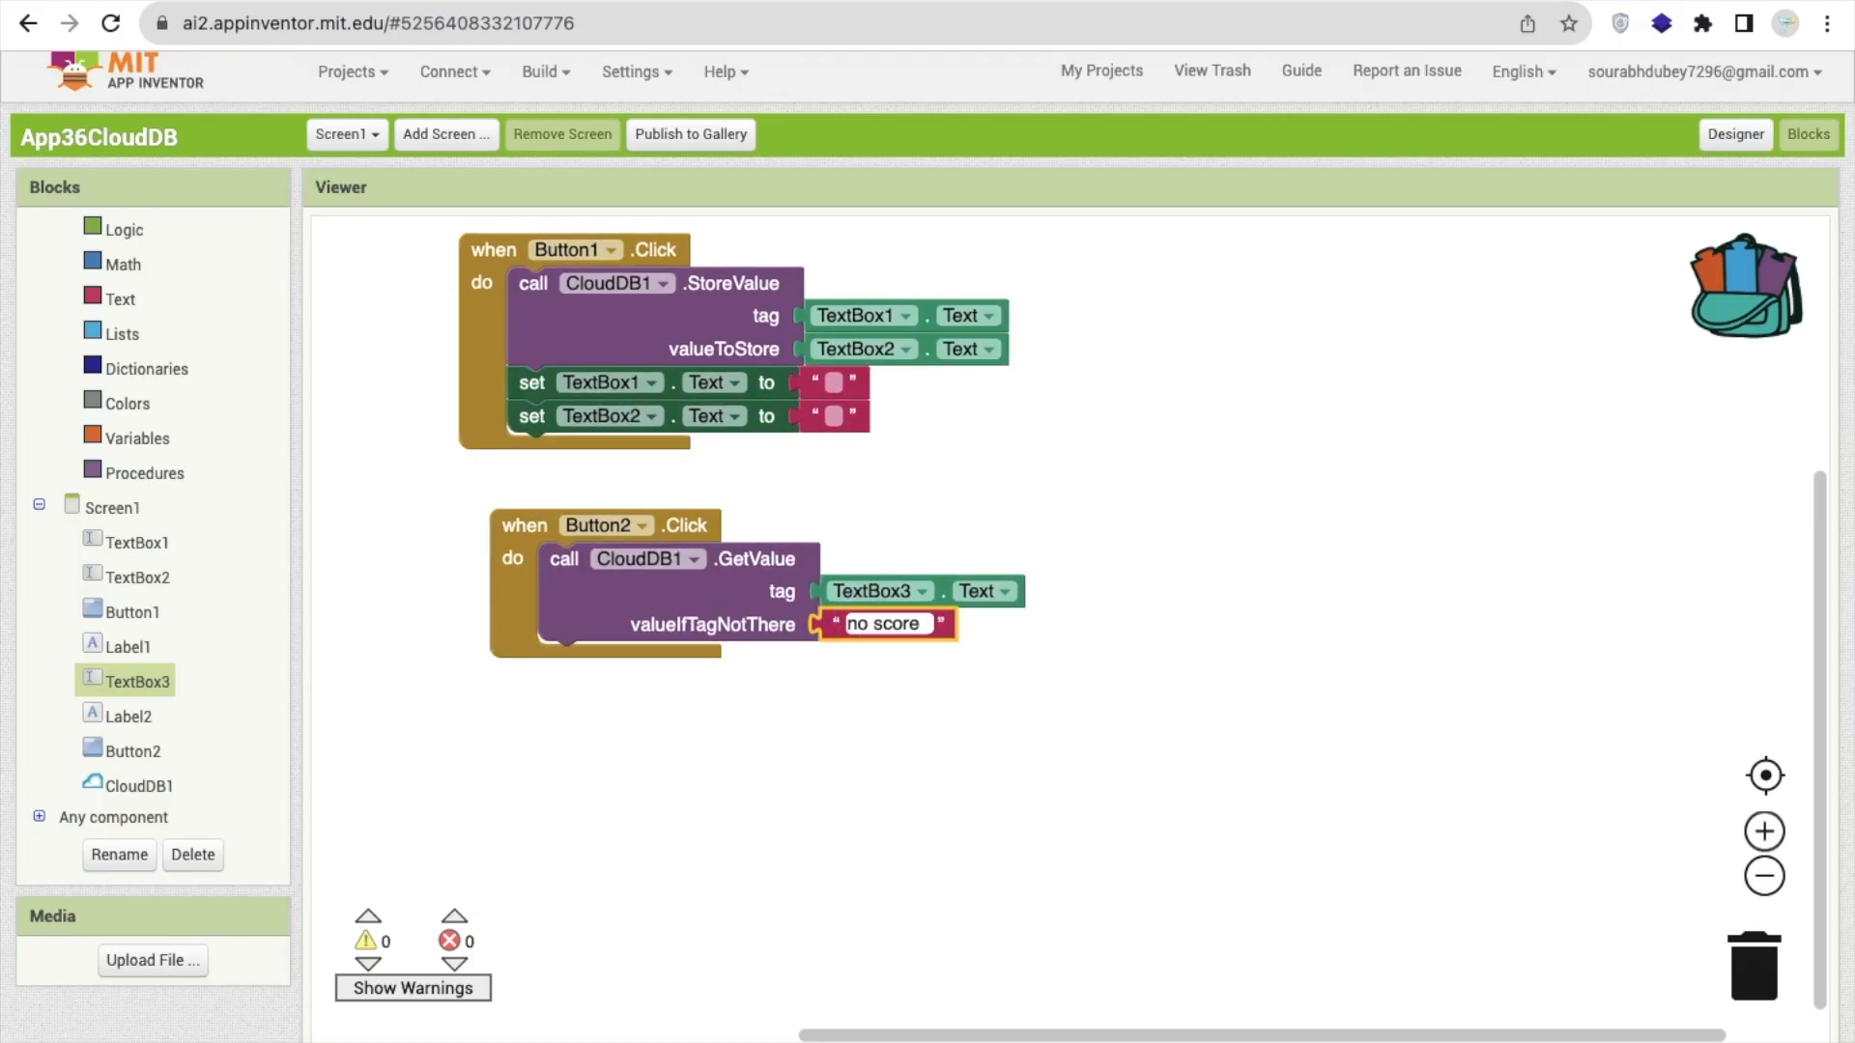
click(135, 785)
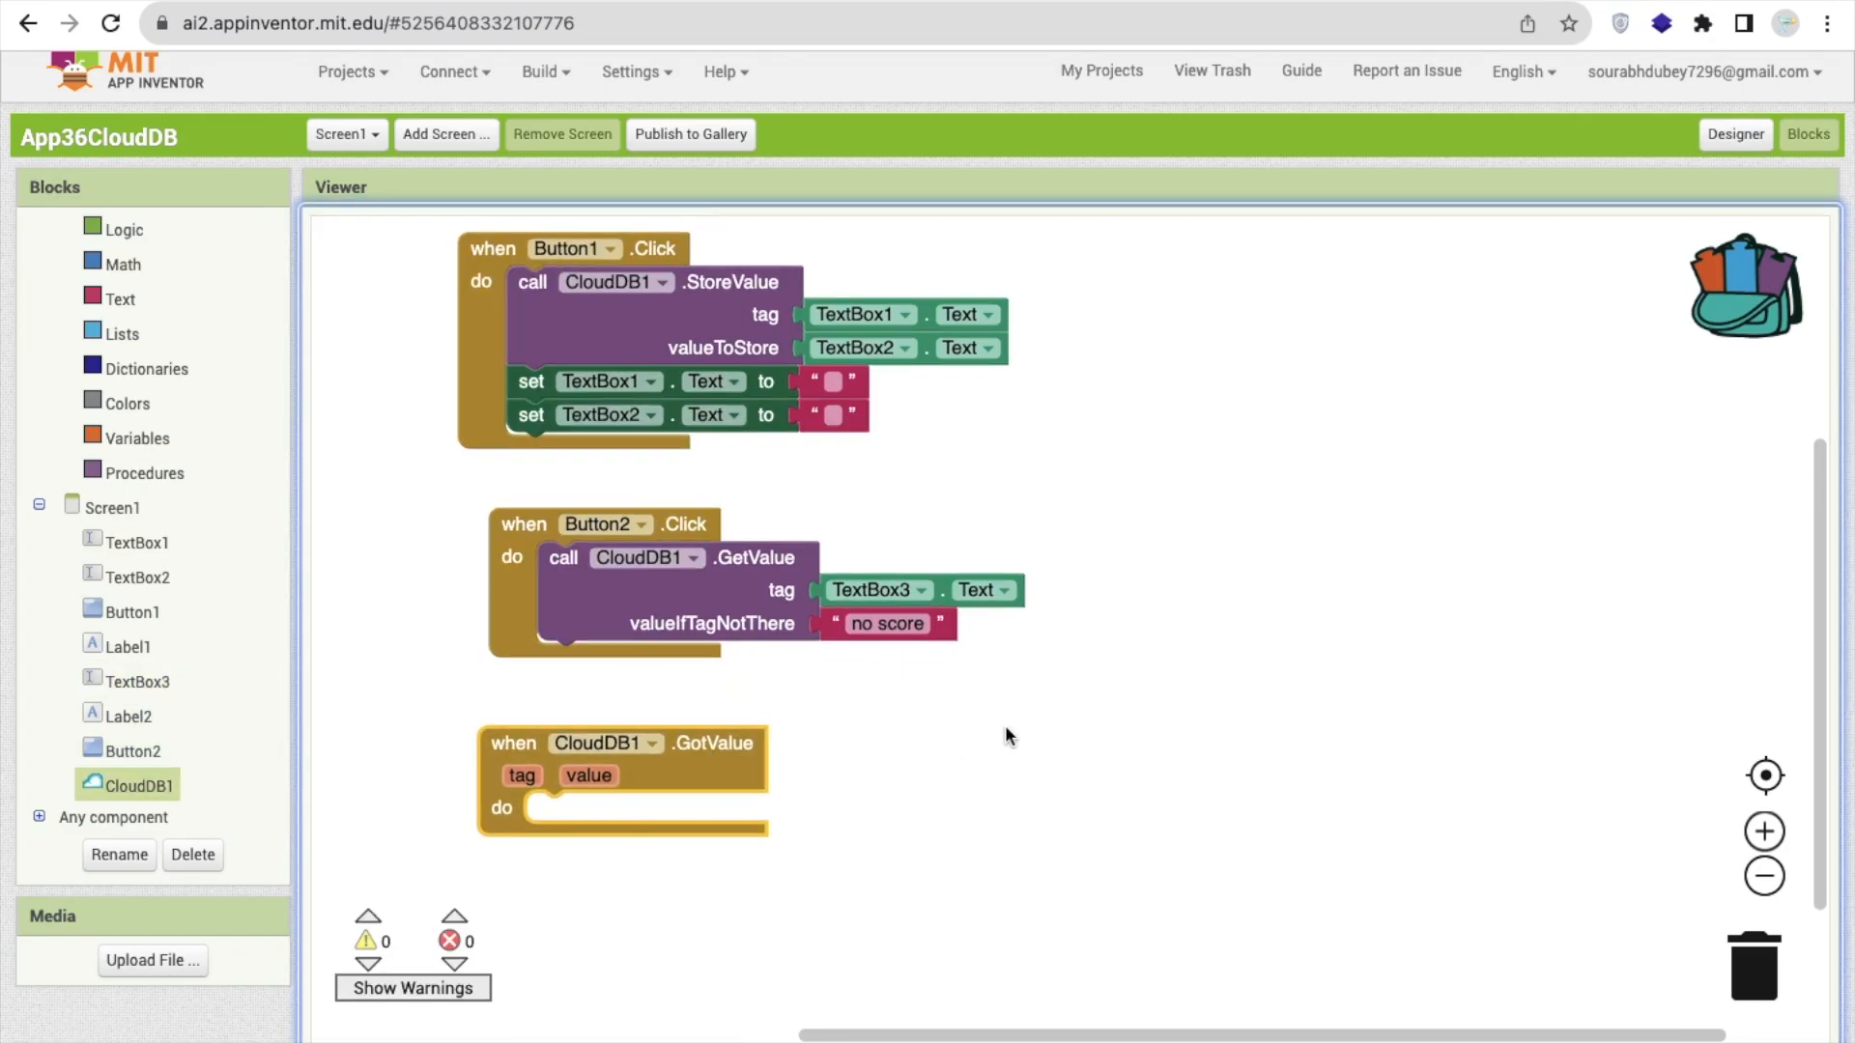
Set Label2.Text to the returned value inside CloudDB1.GotValue and launch the app in the emulator
scroll(down, 3)
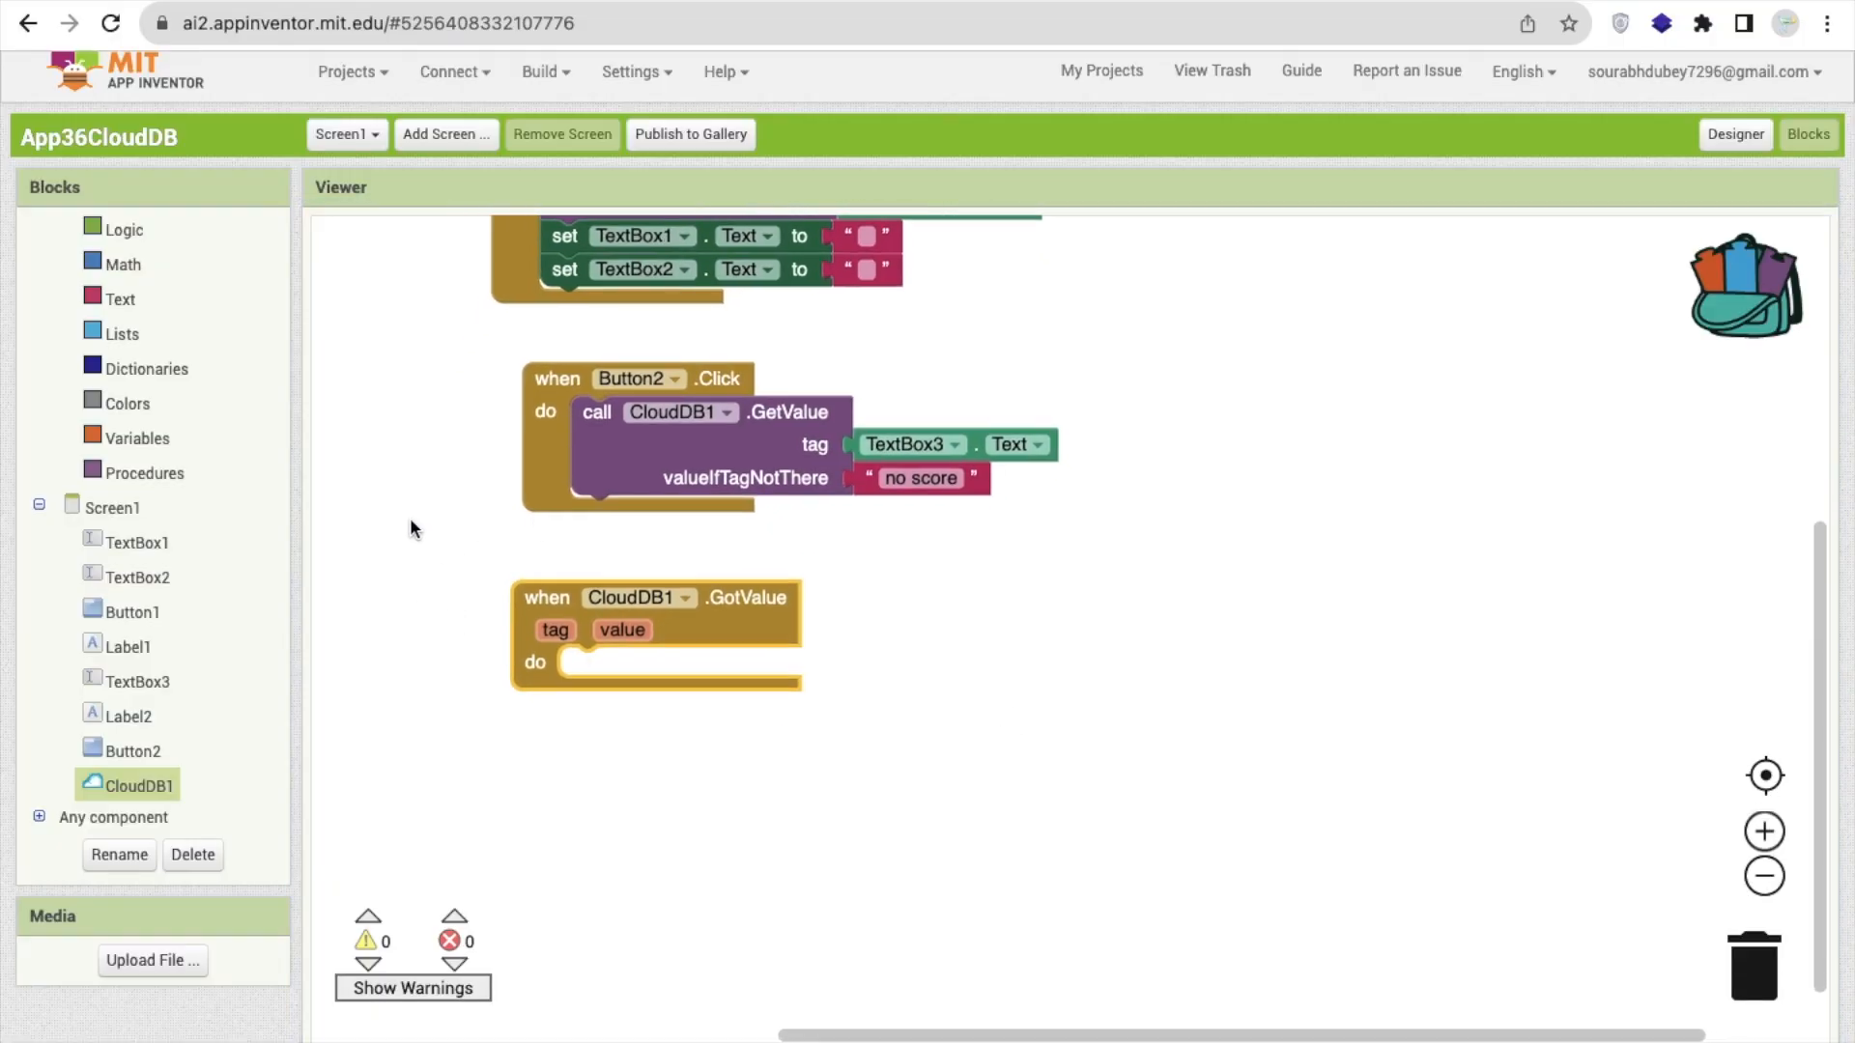
click(128, 715)
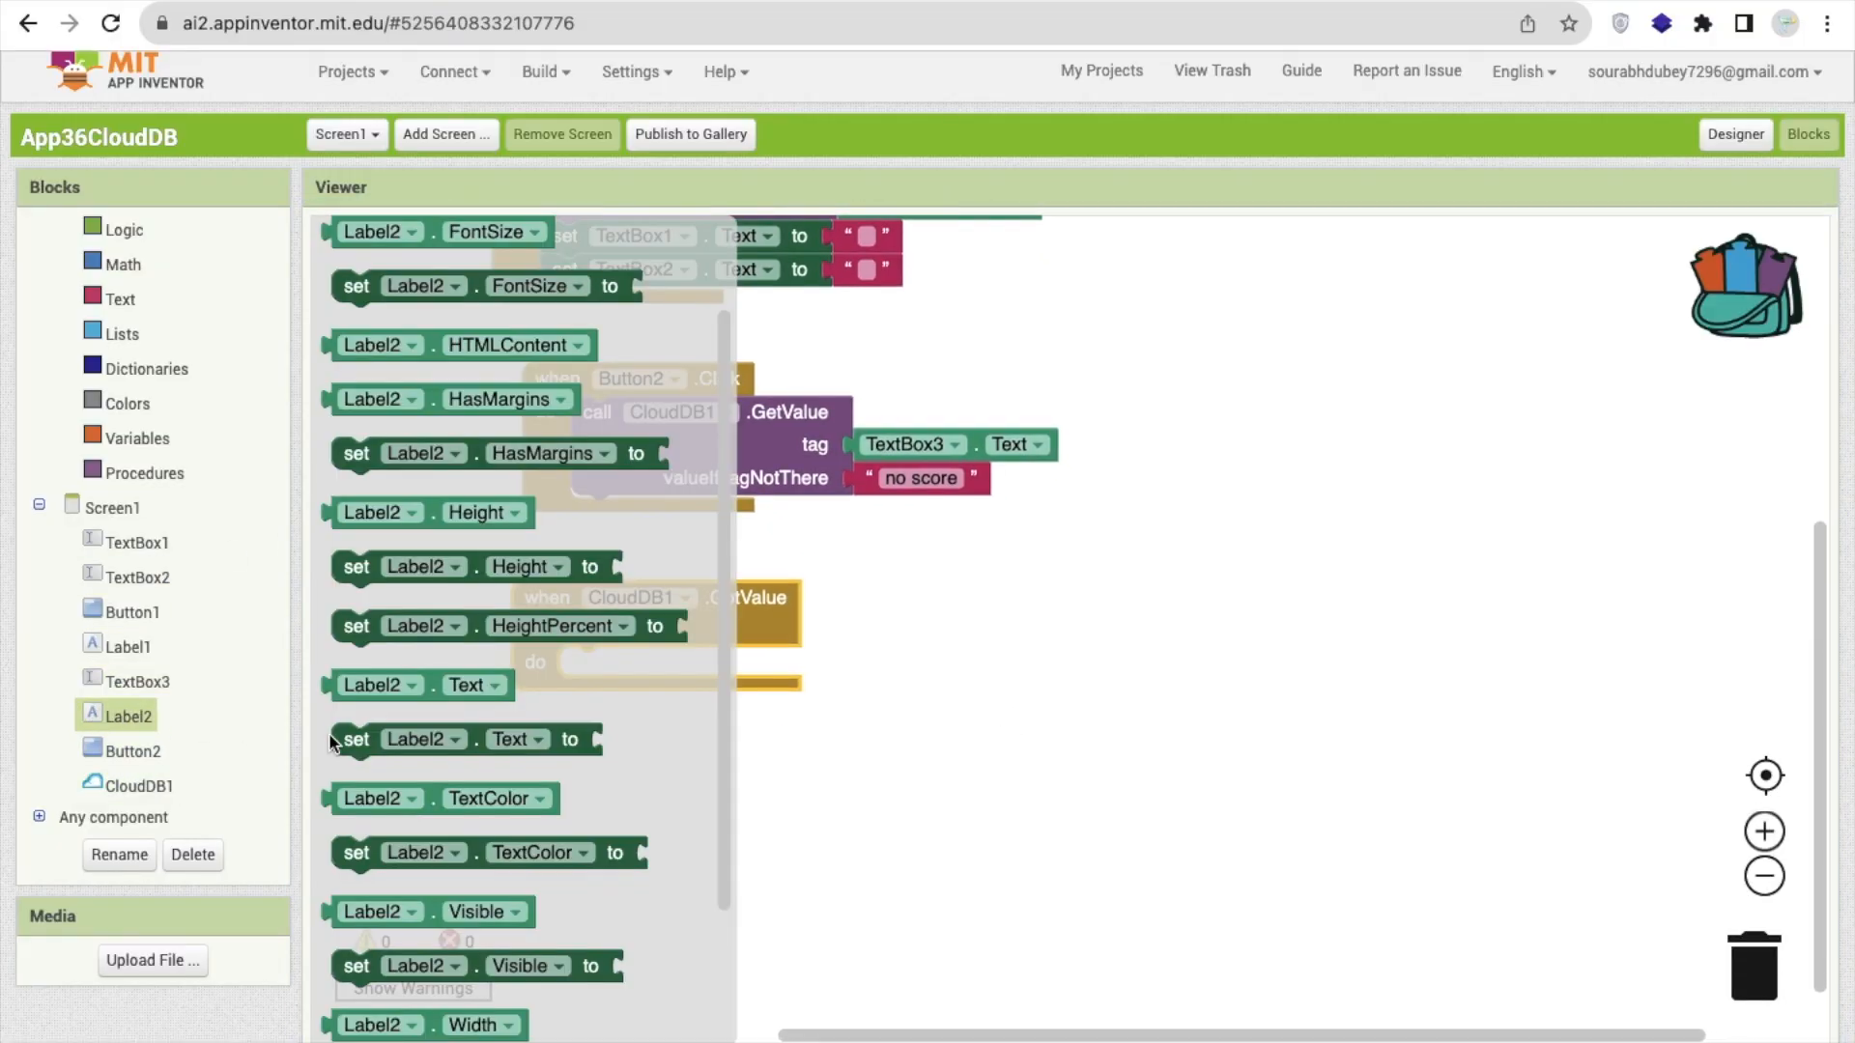
click(419, 740)
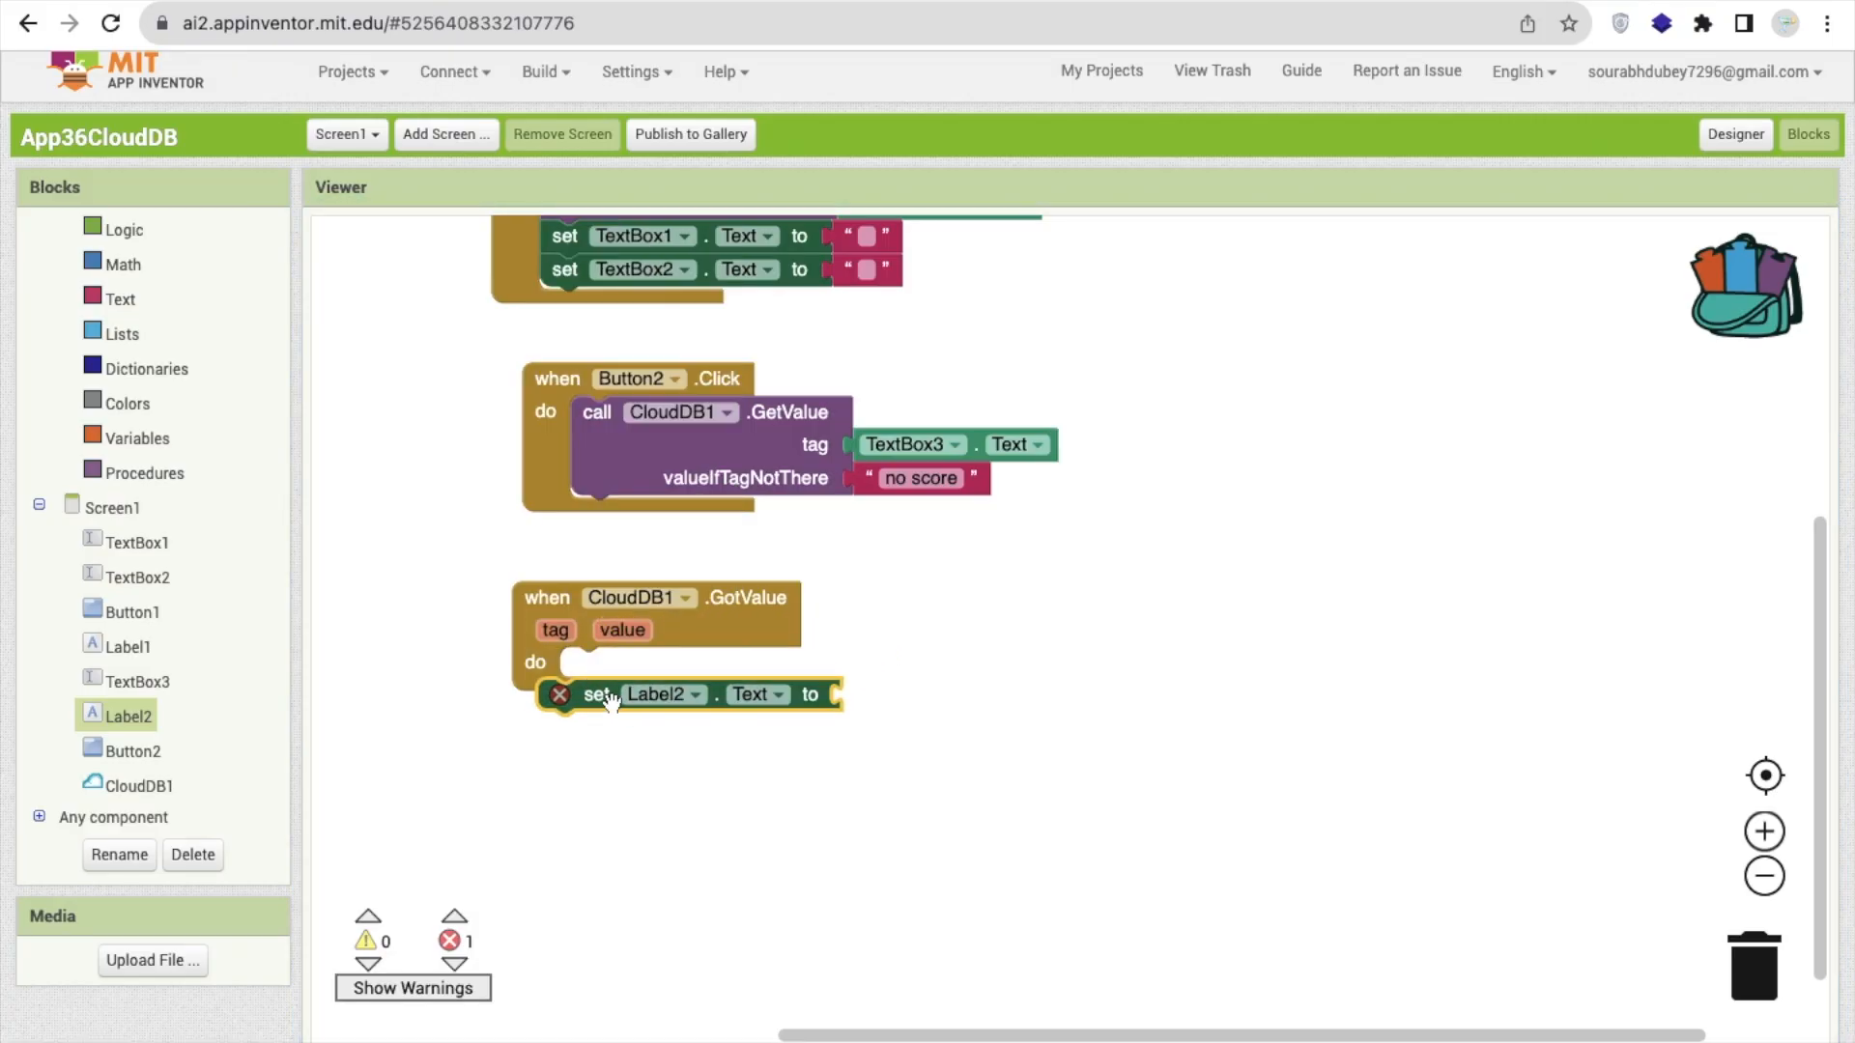
drag(597, 694, 614, 663)
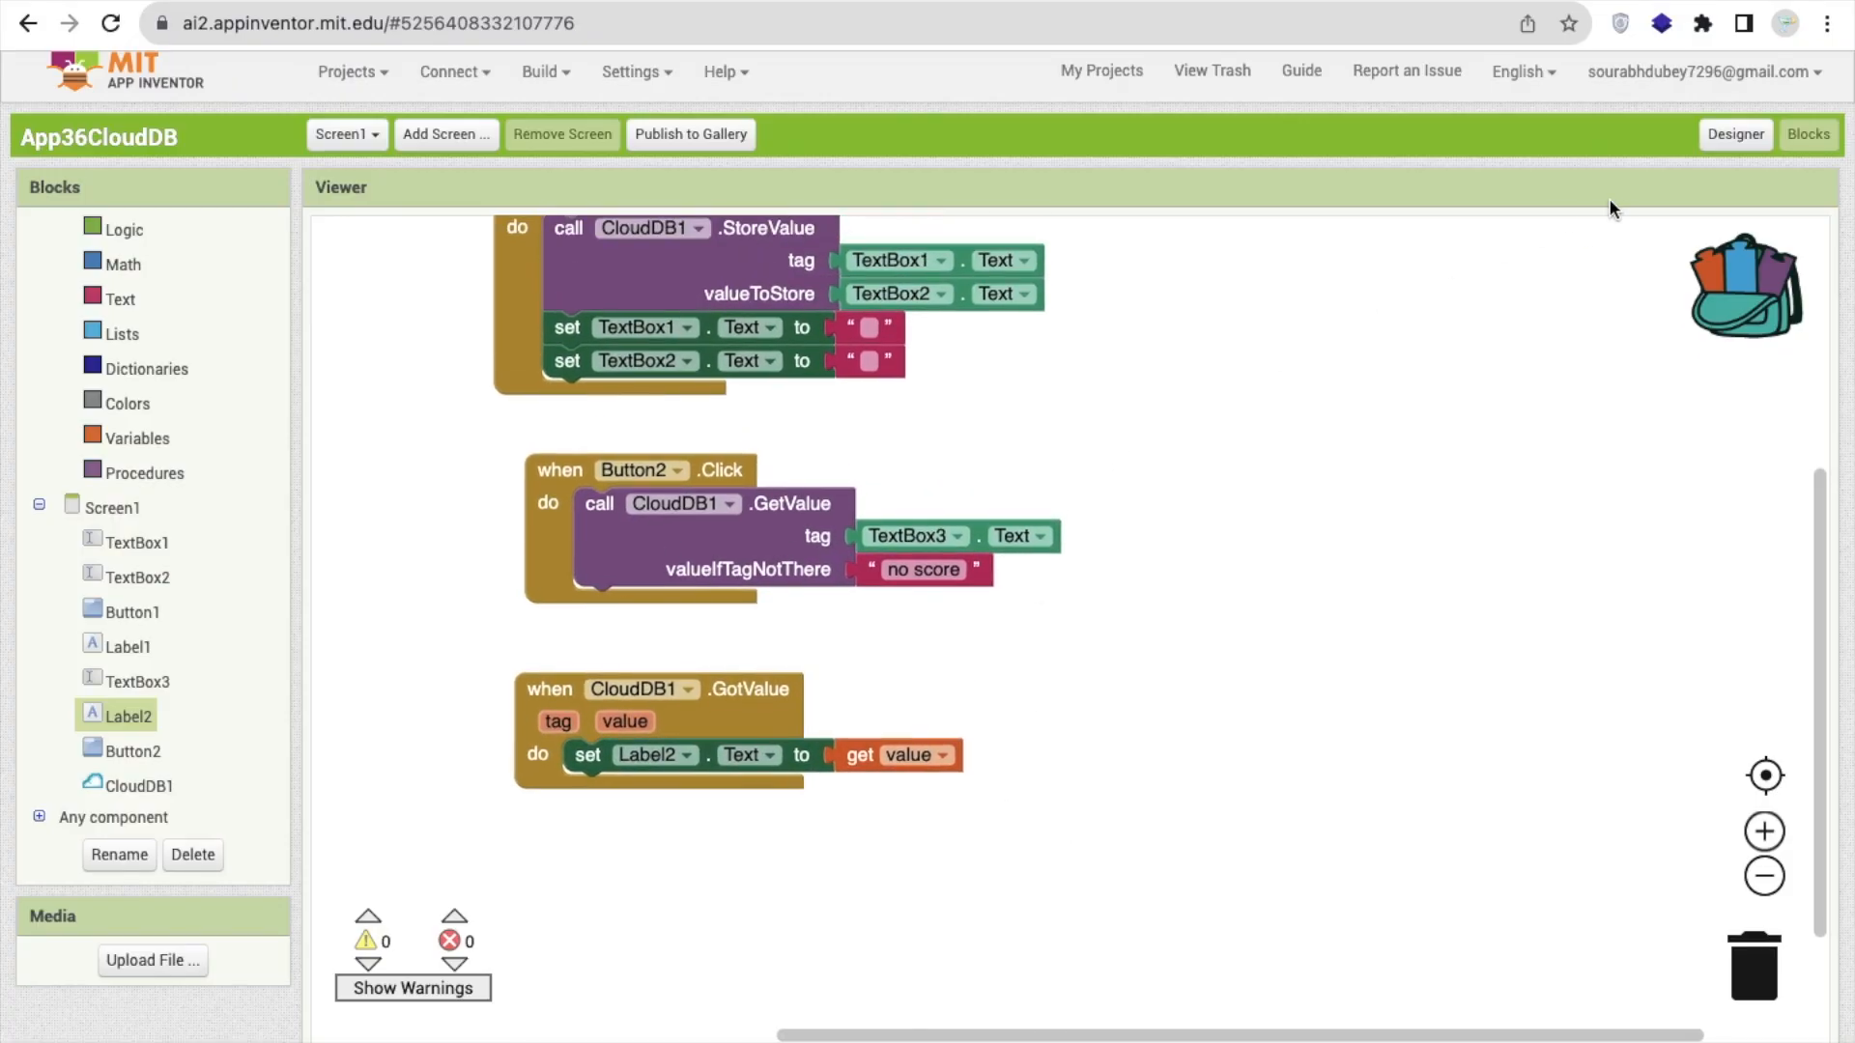
click(1735, 136)
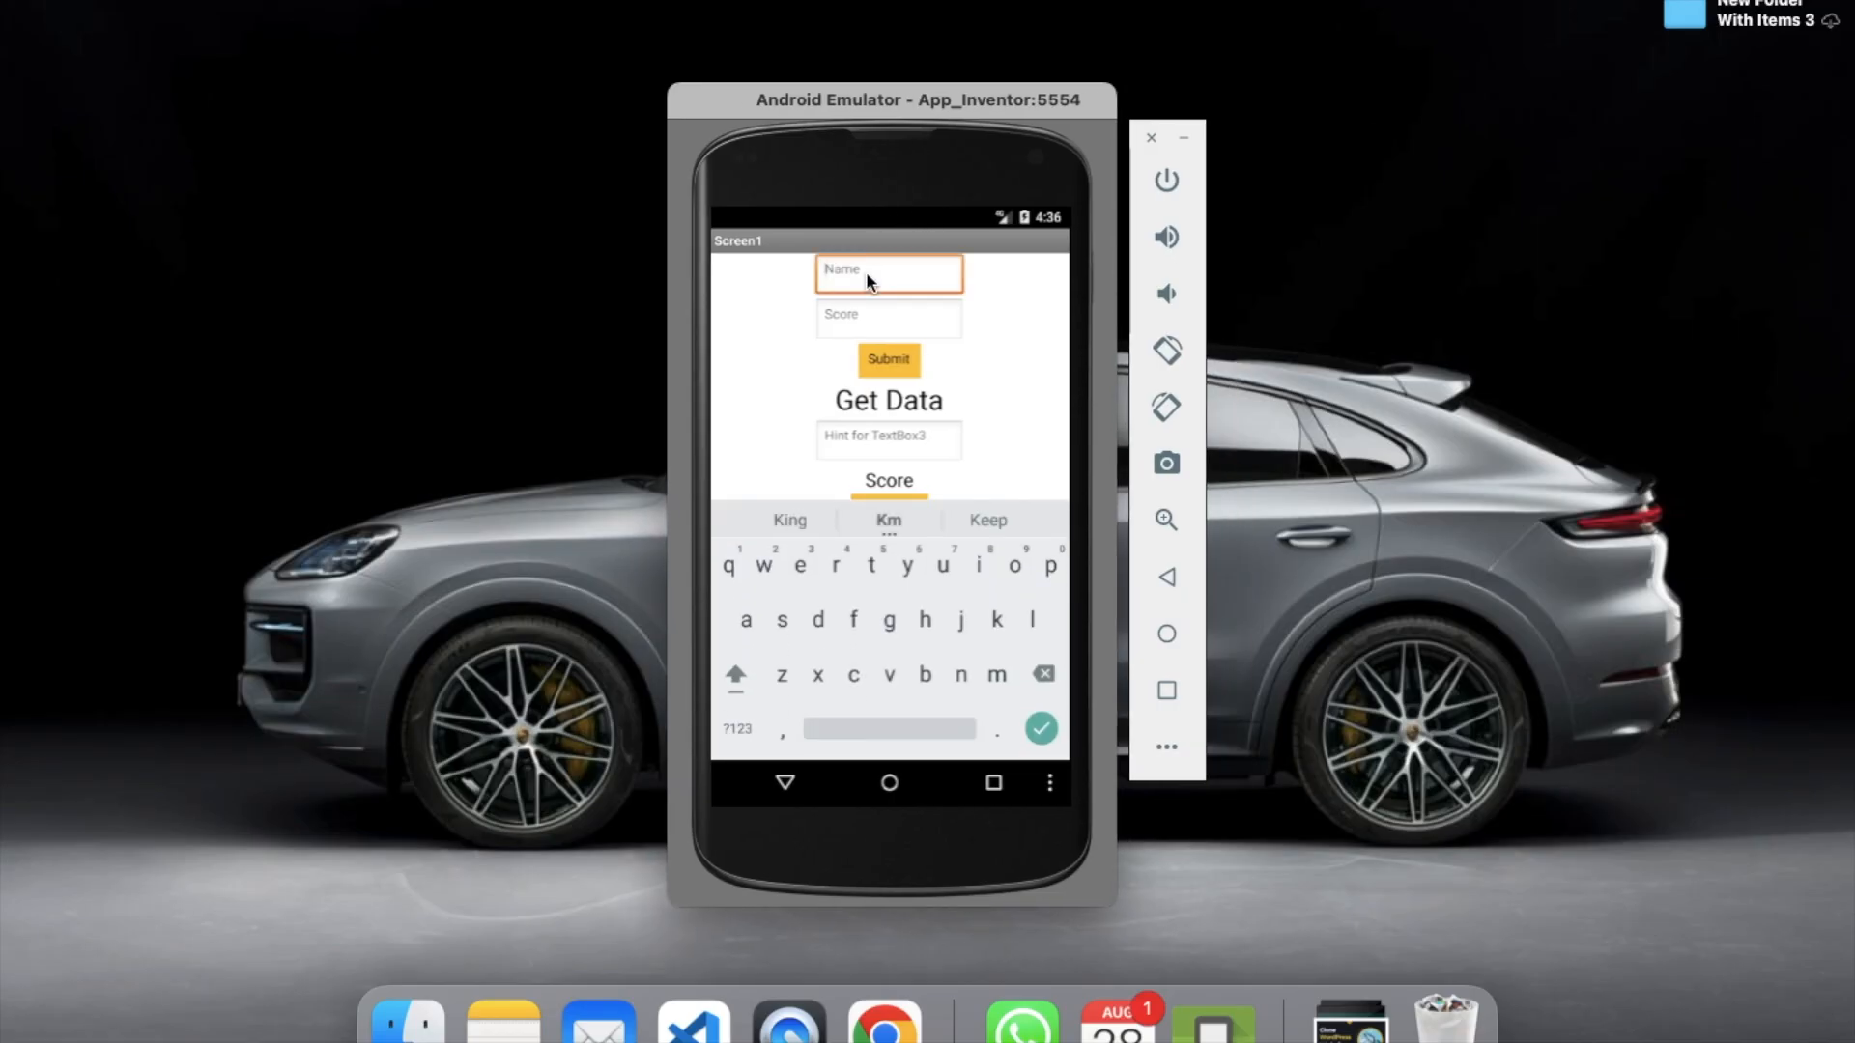
Submit the first entry: name 'krishna' with score 100
text(krishna)
click(889, 315)
text(100)
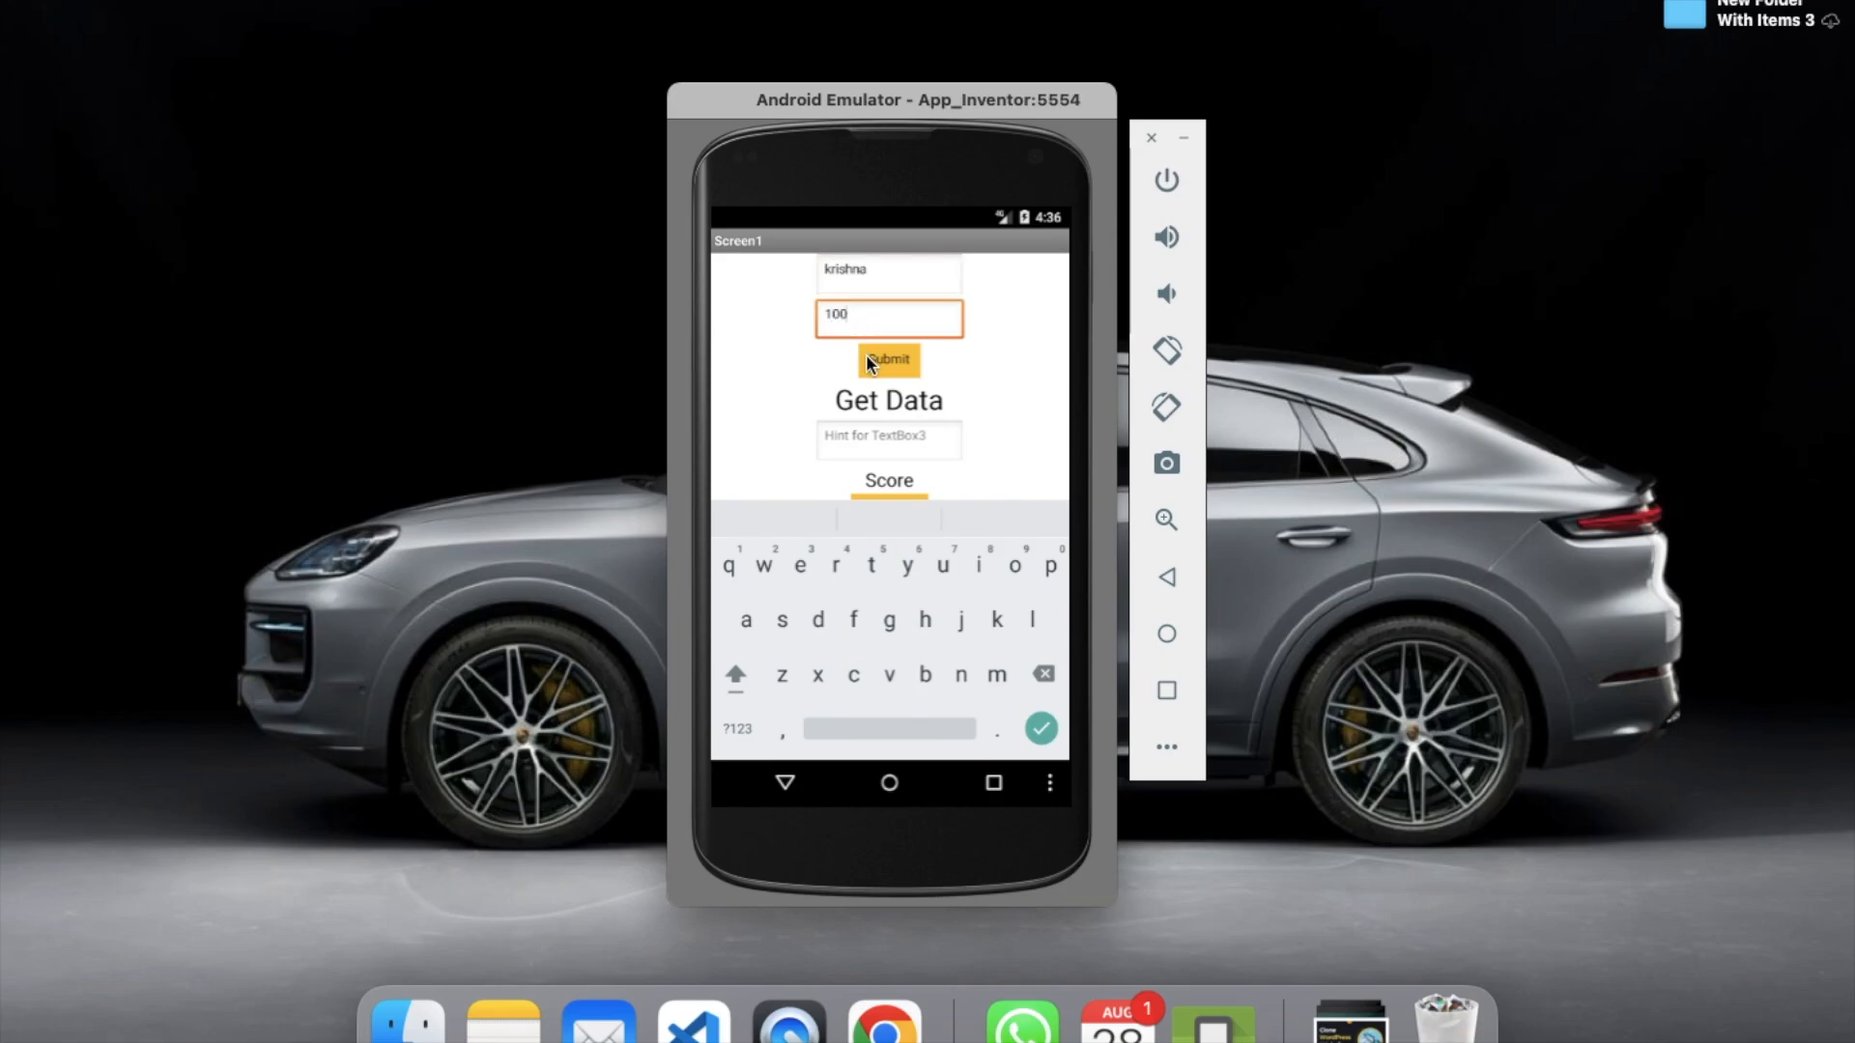
click(889, 360)
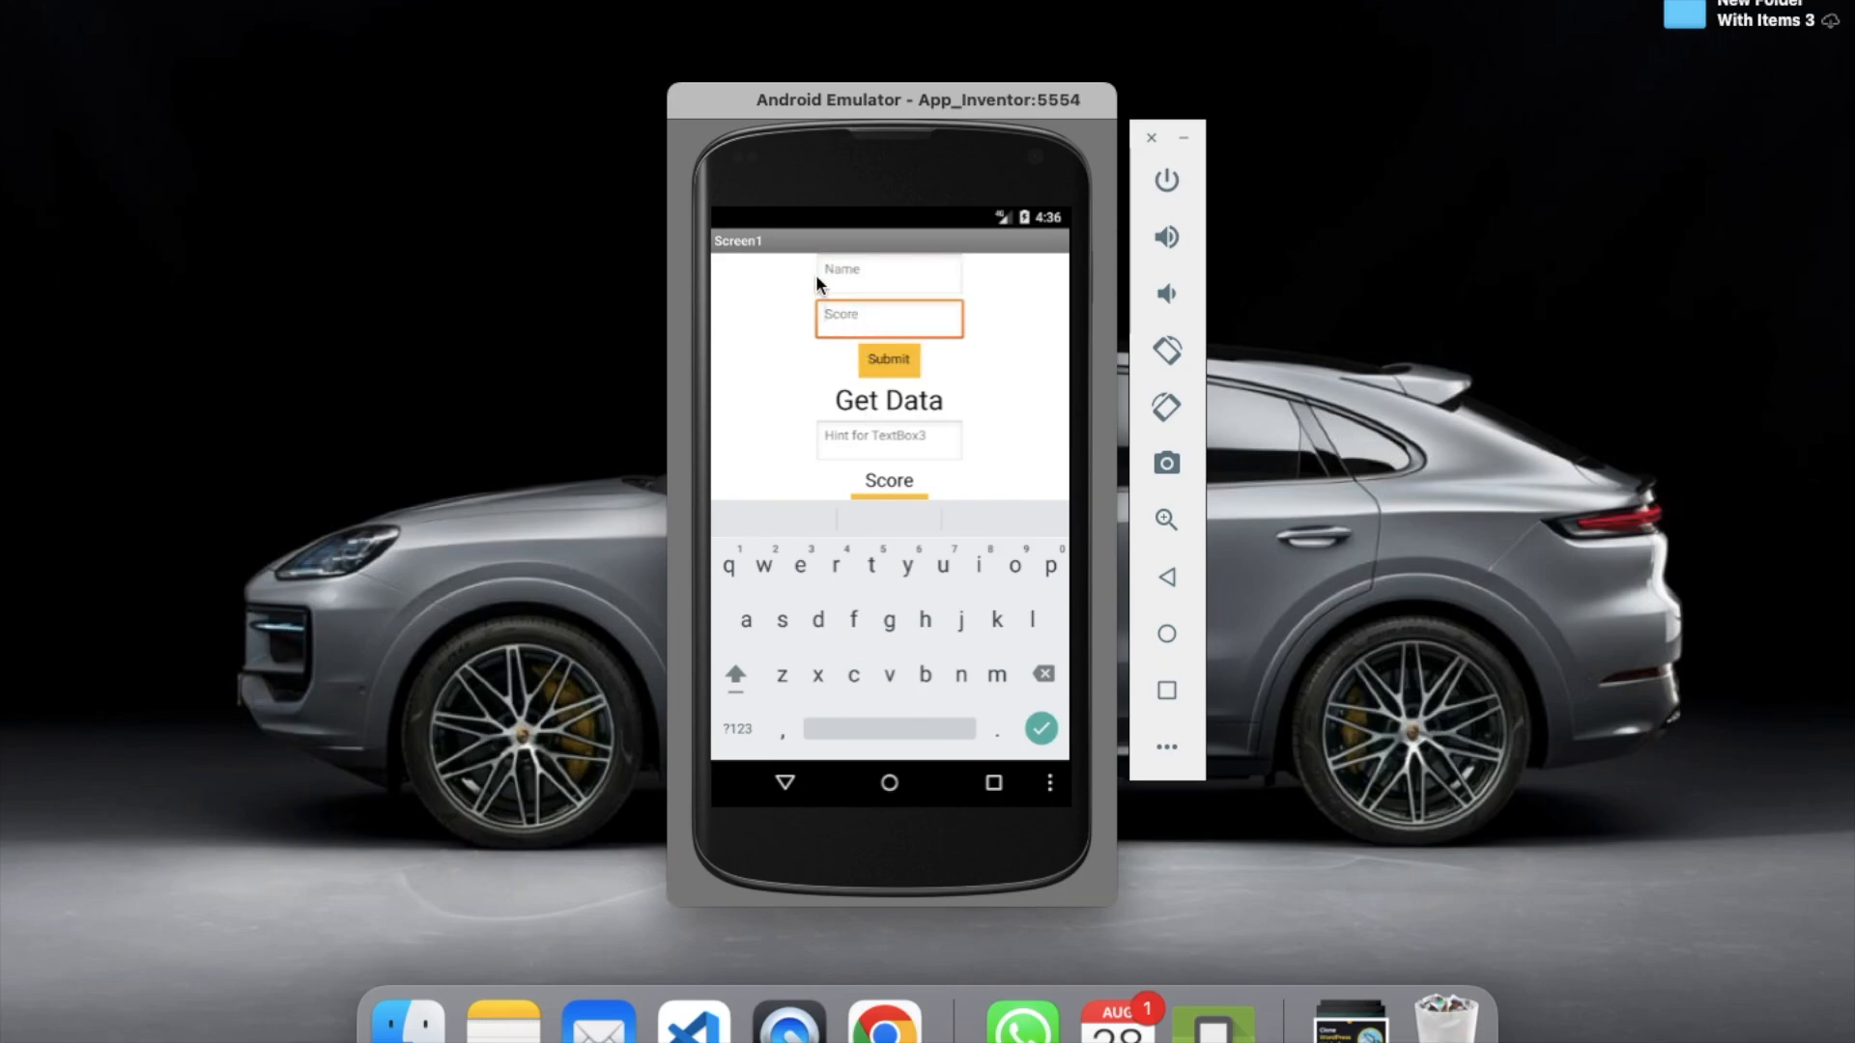
Submit the second entry: name 'sourab' with score 97
text(sourab)
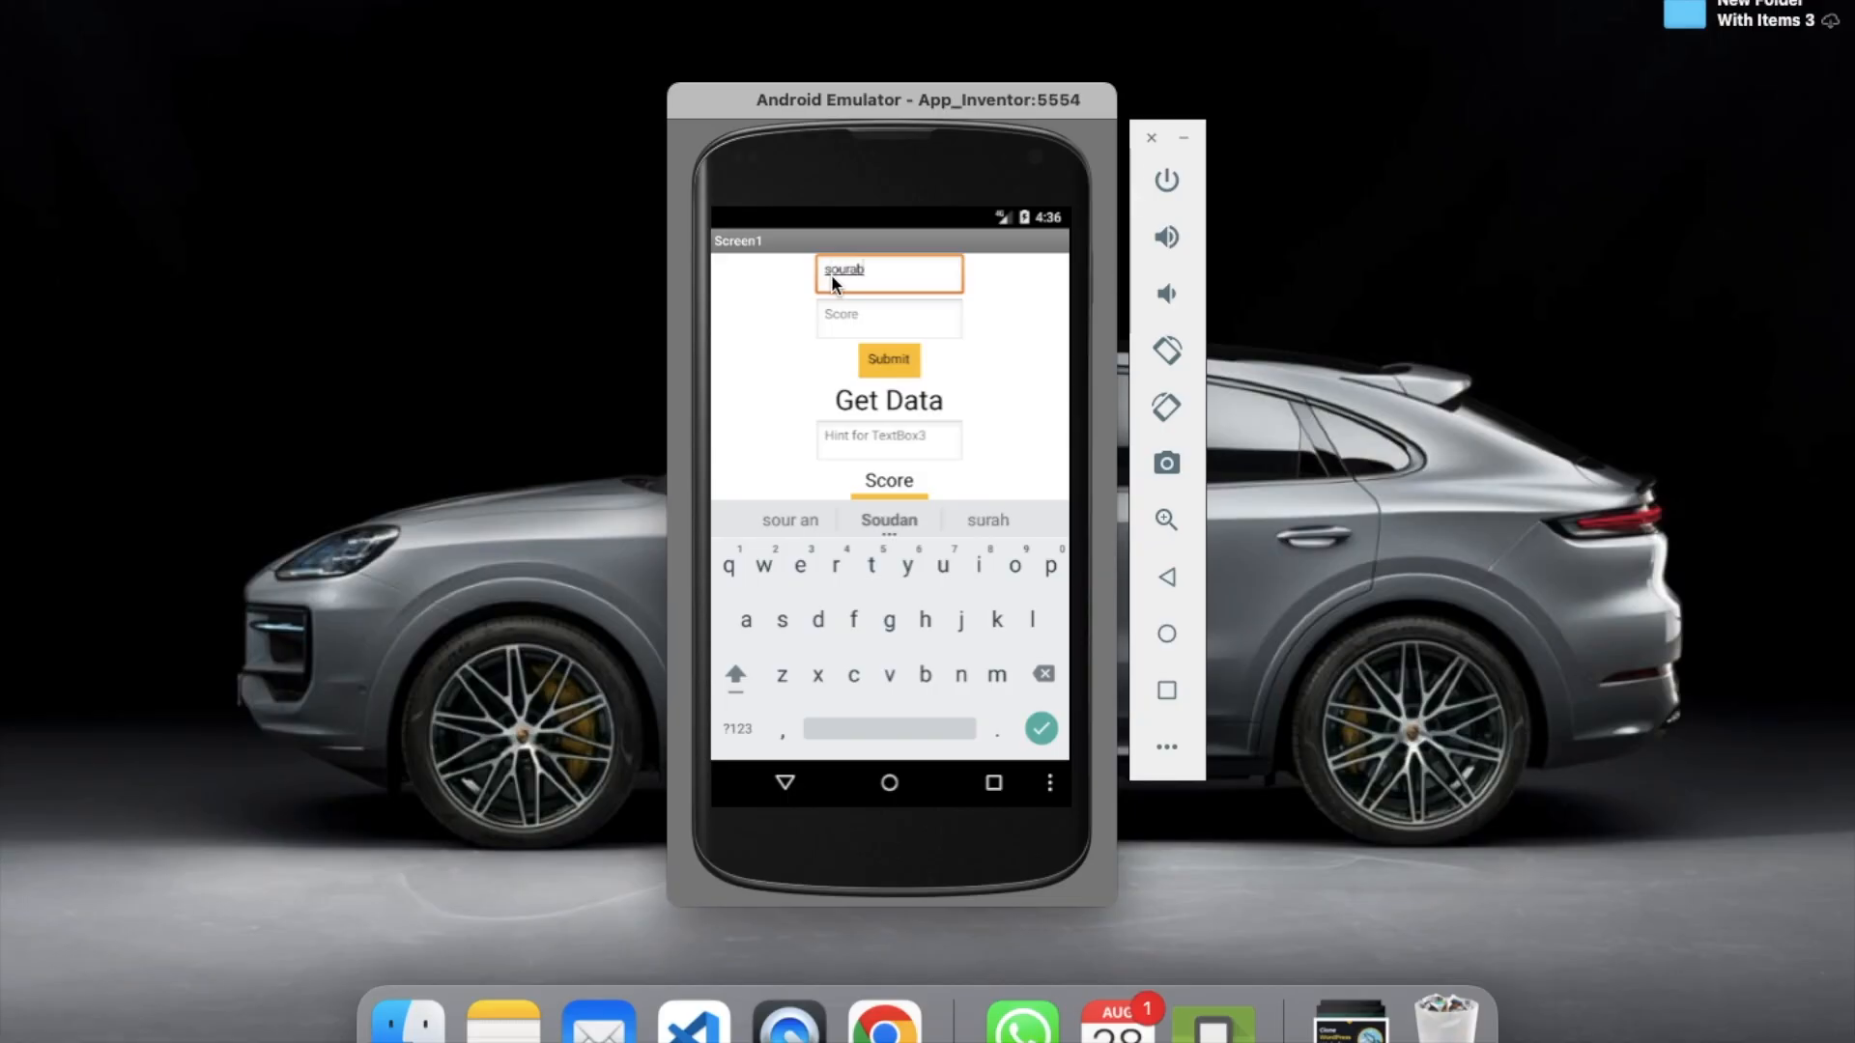
click(889, 319)
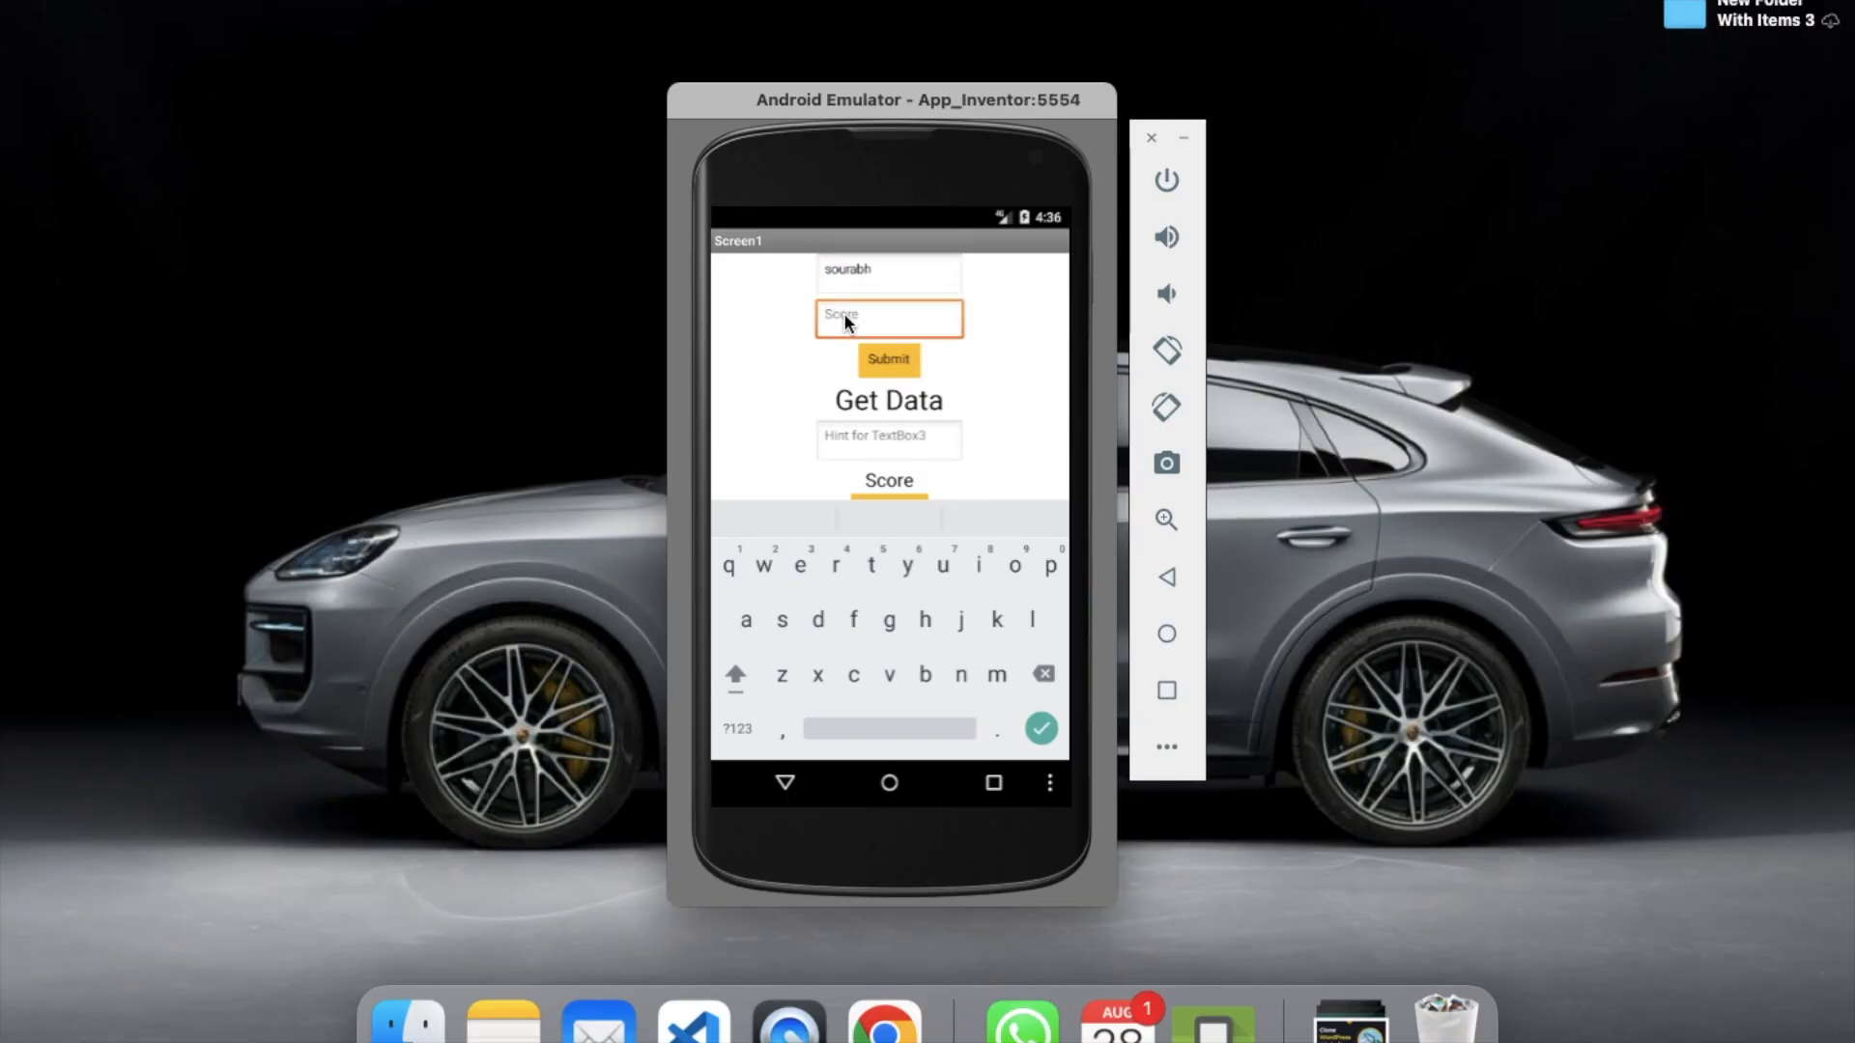
text(97)
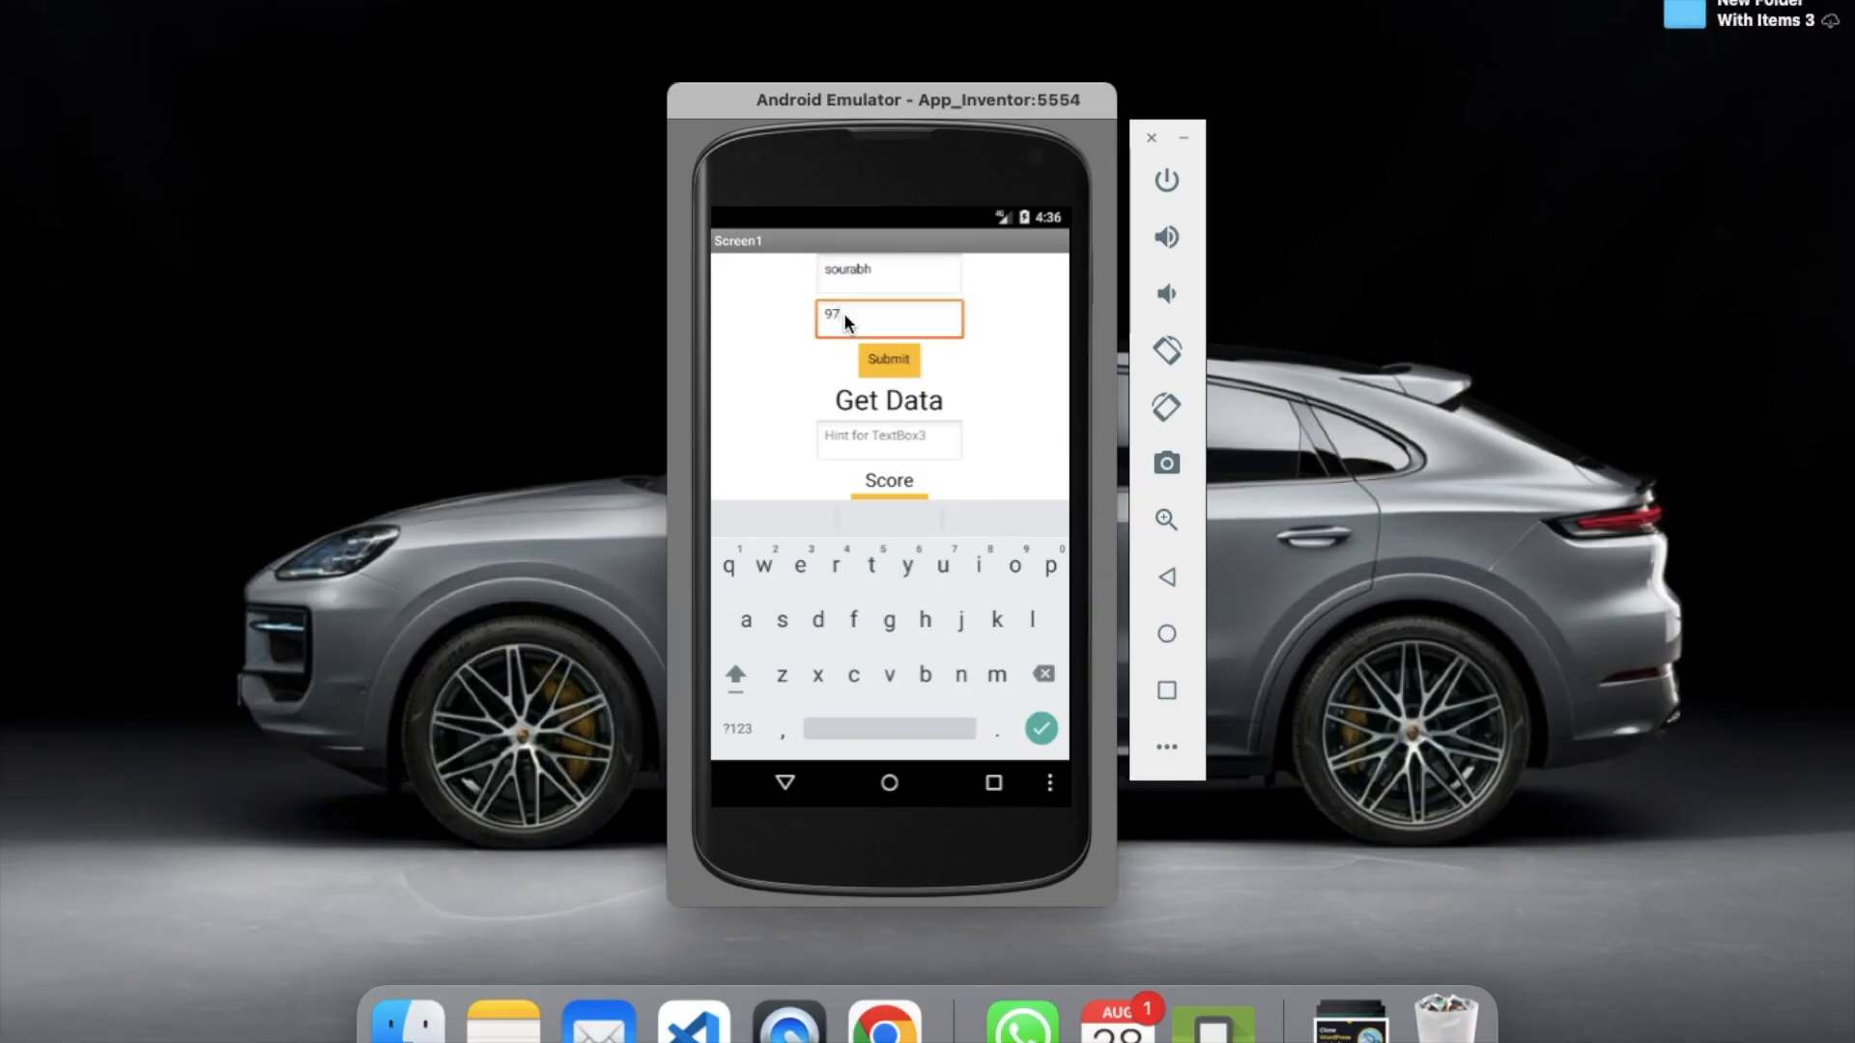
click(889, 360)
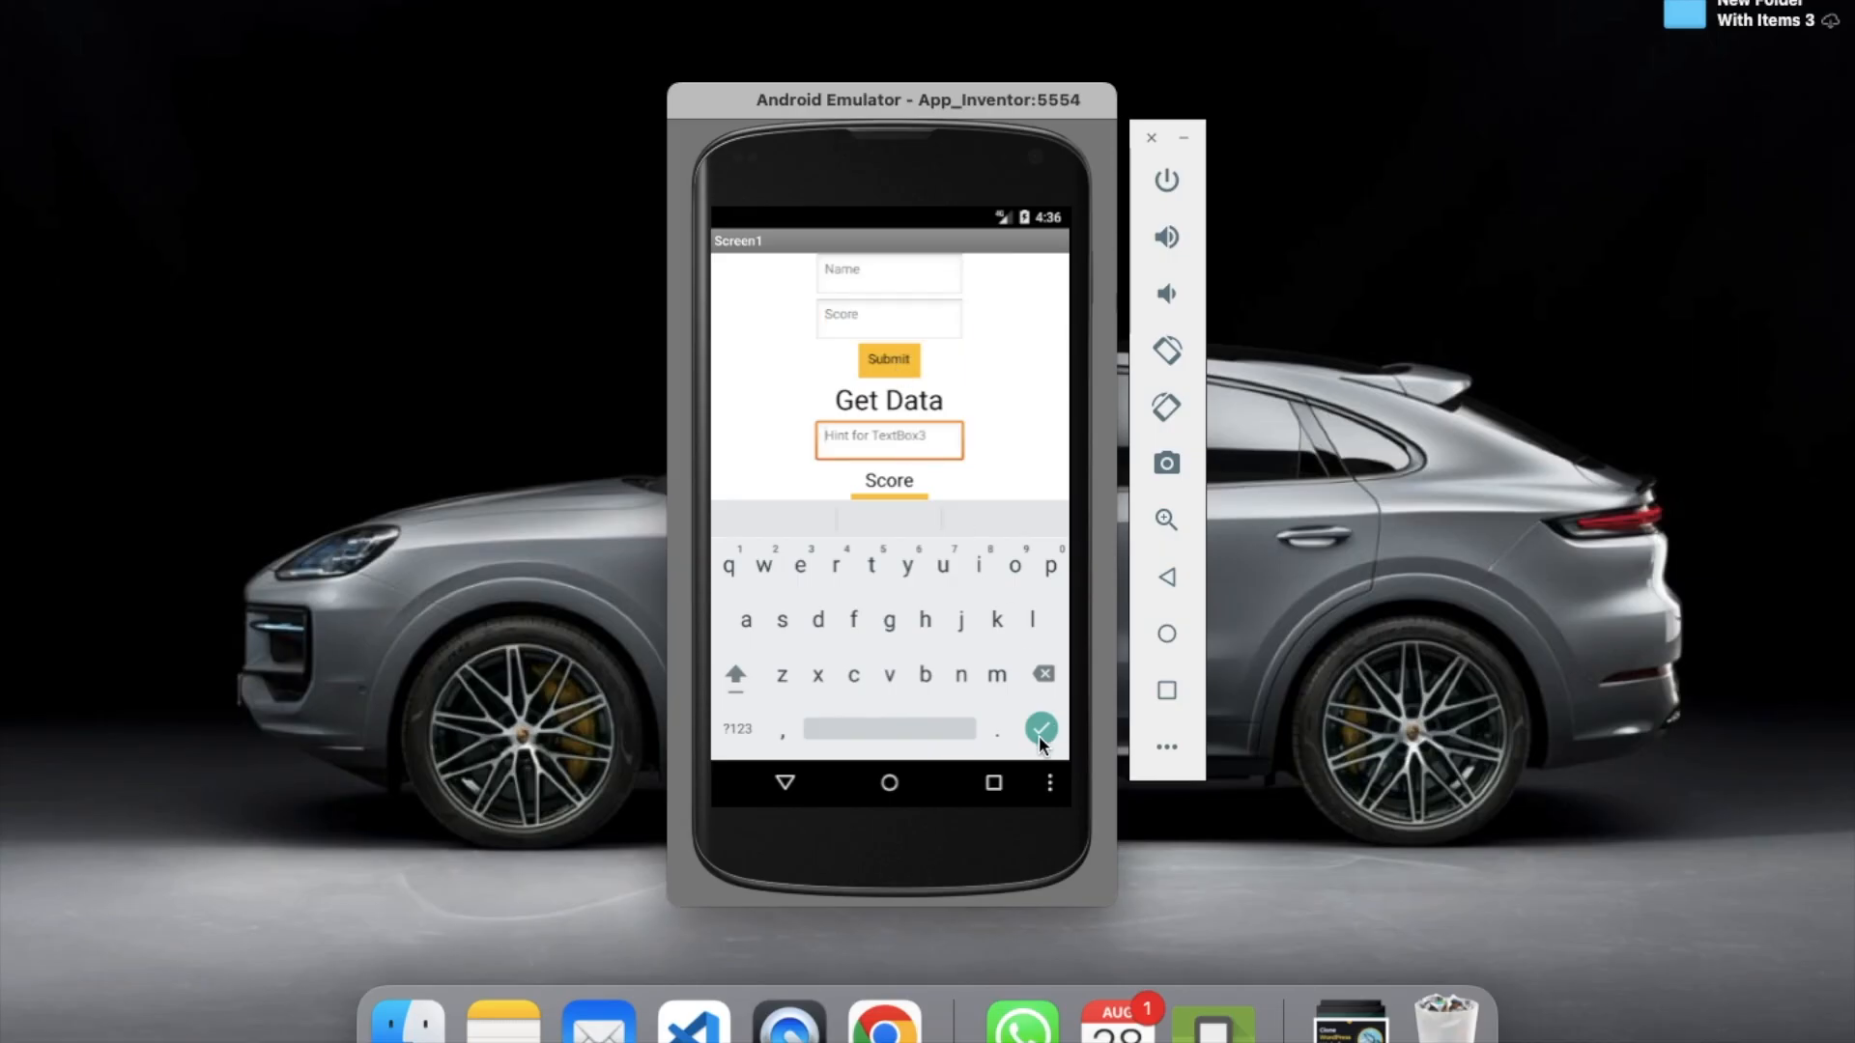
Look up 'krishna' in the Get Data field and retrieve its score of 100
click(1041, 729)
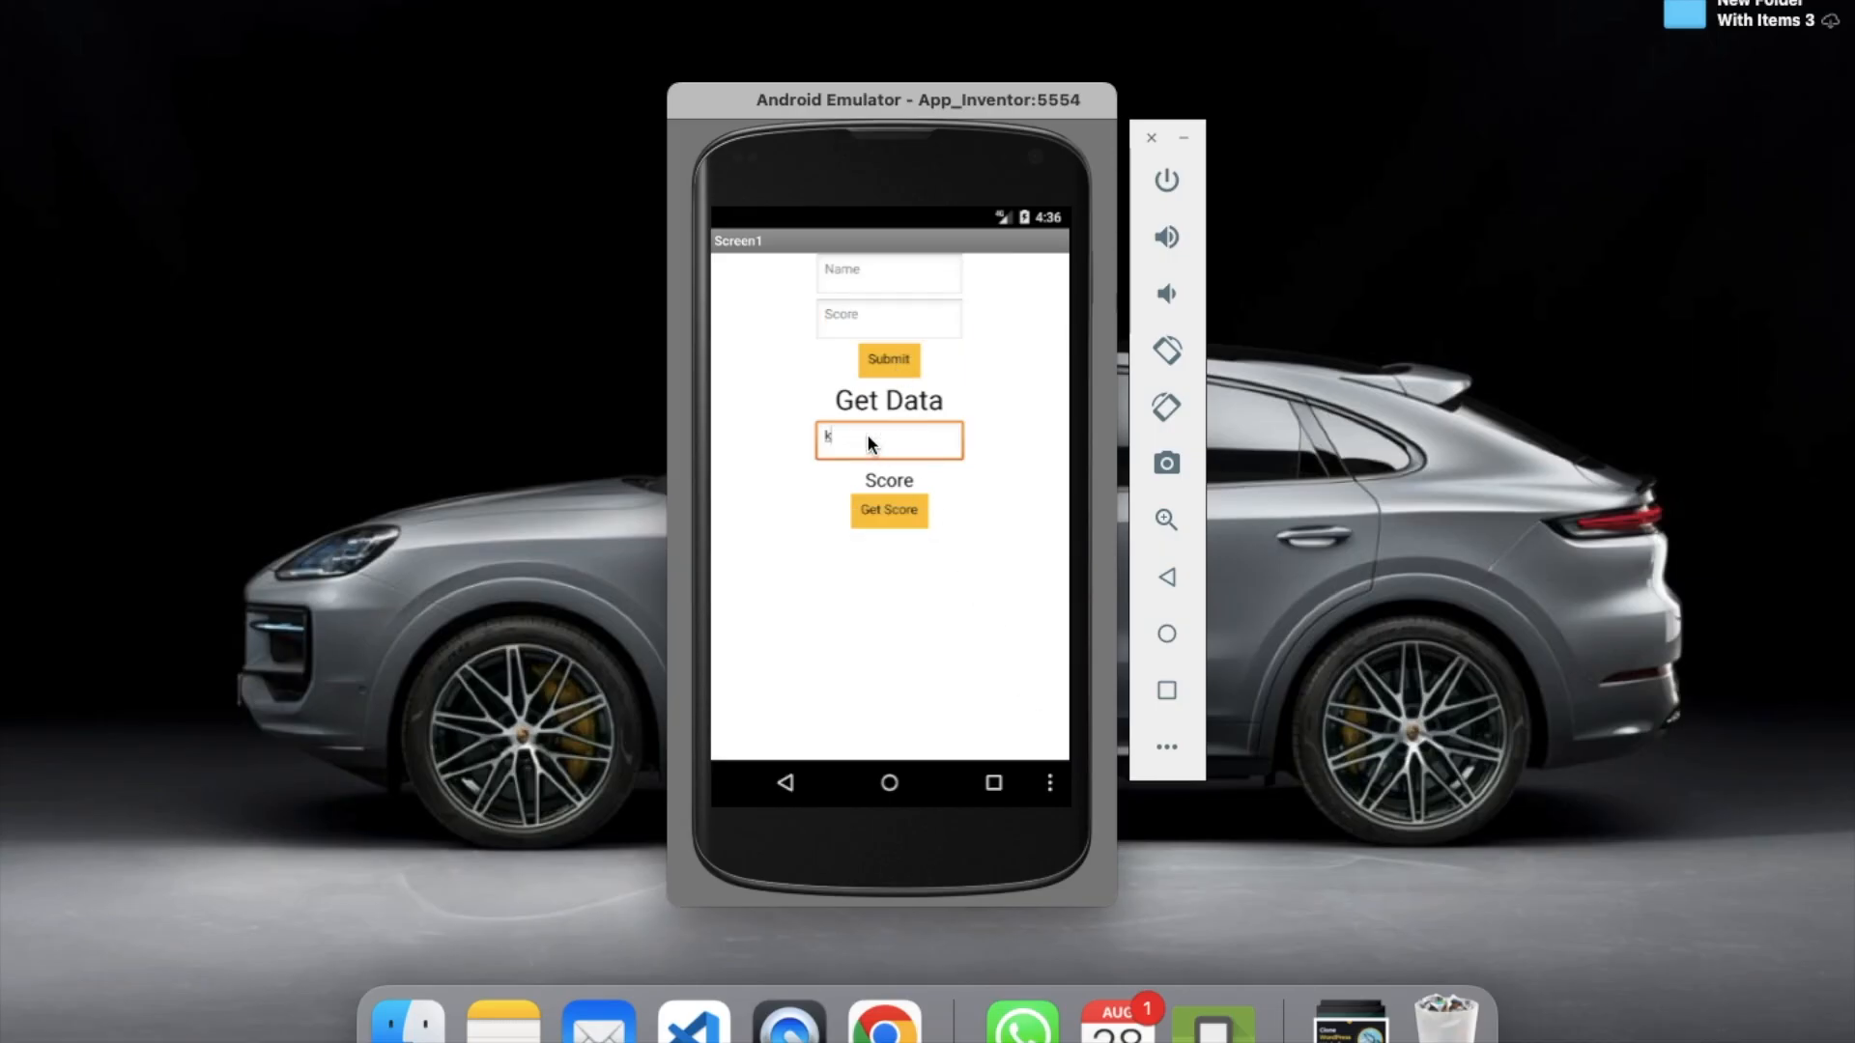
text(krishna)
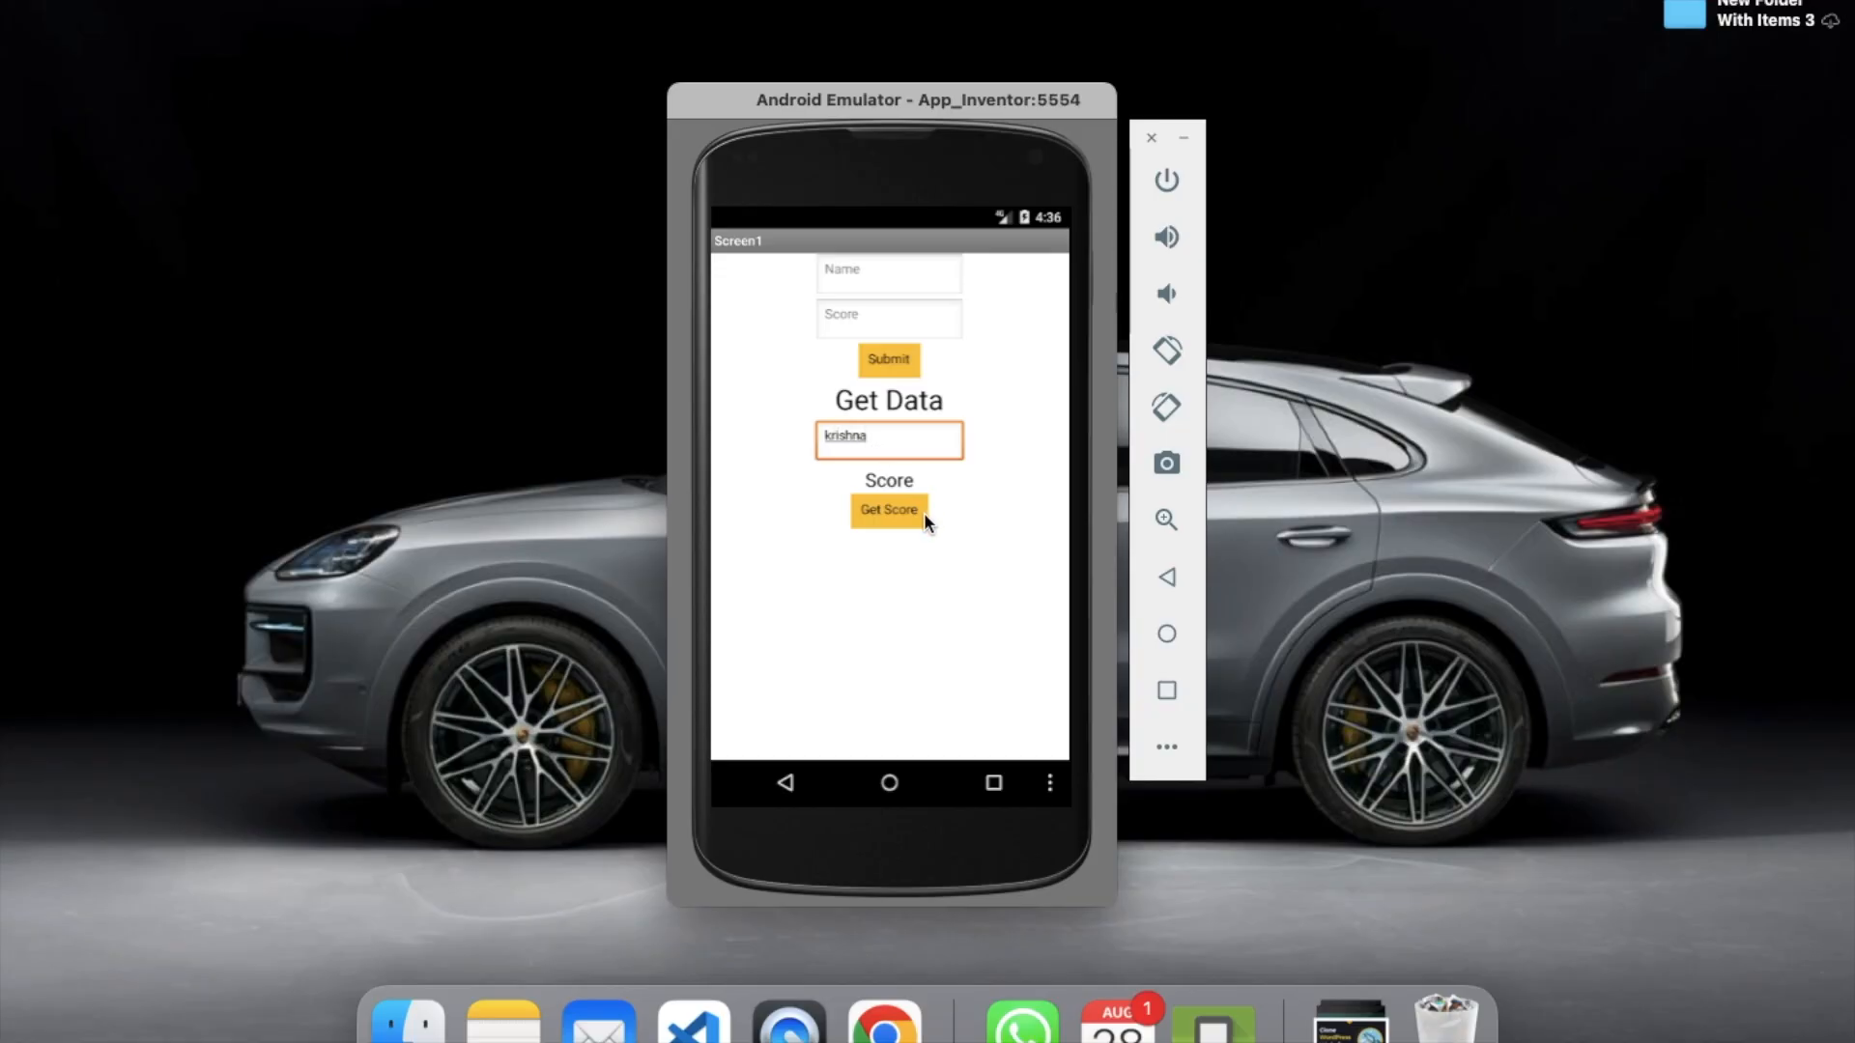
click(889, 511)
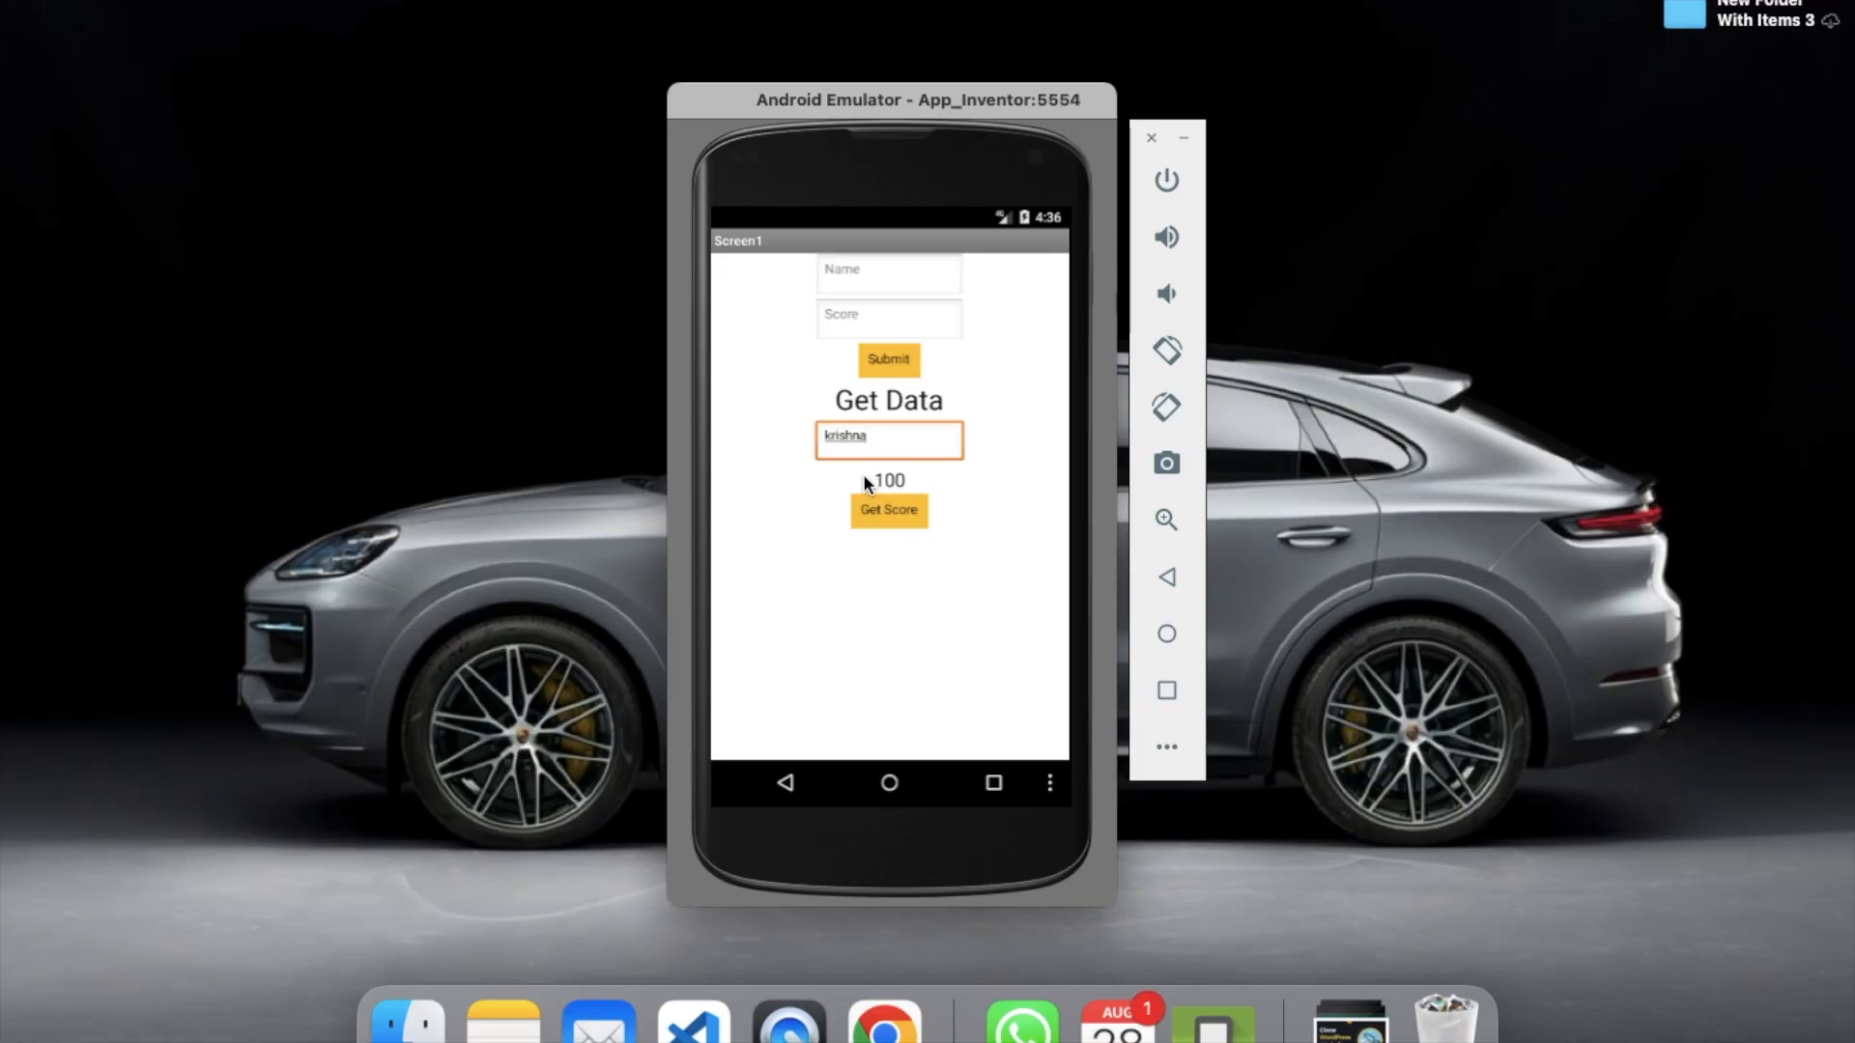
Look up the second saved name and retrieve its score of 97
key(Backspace)
text(sourabh)
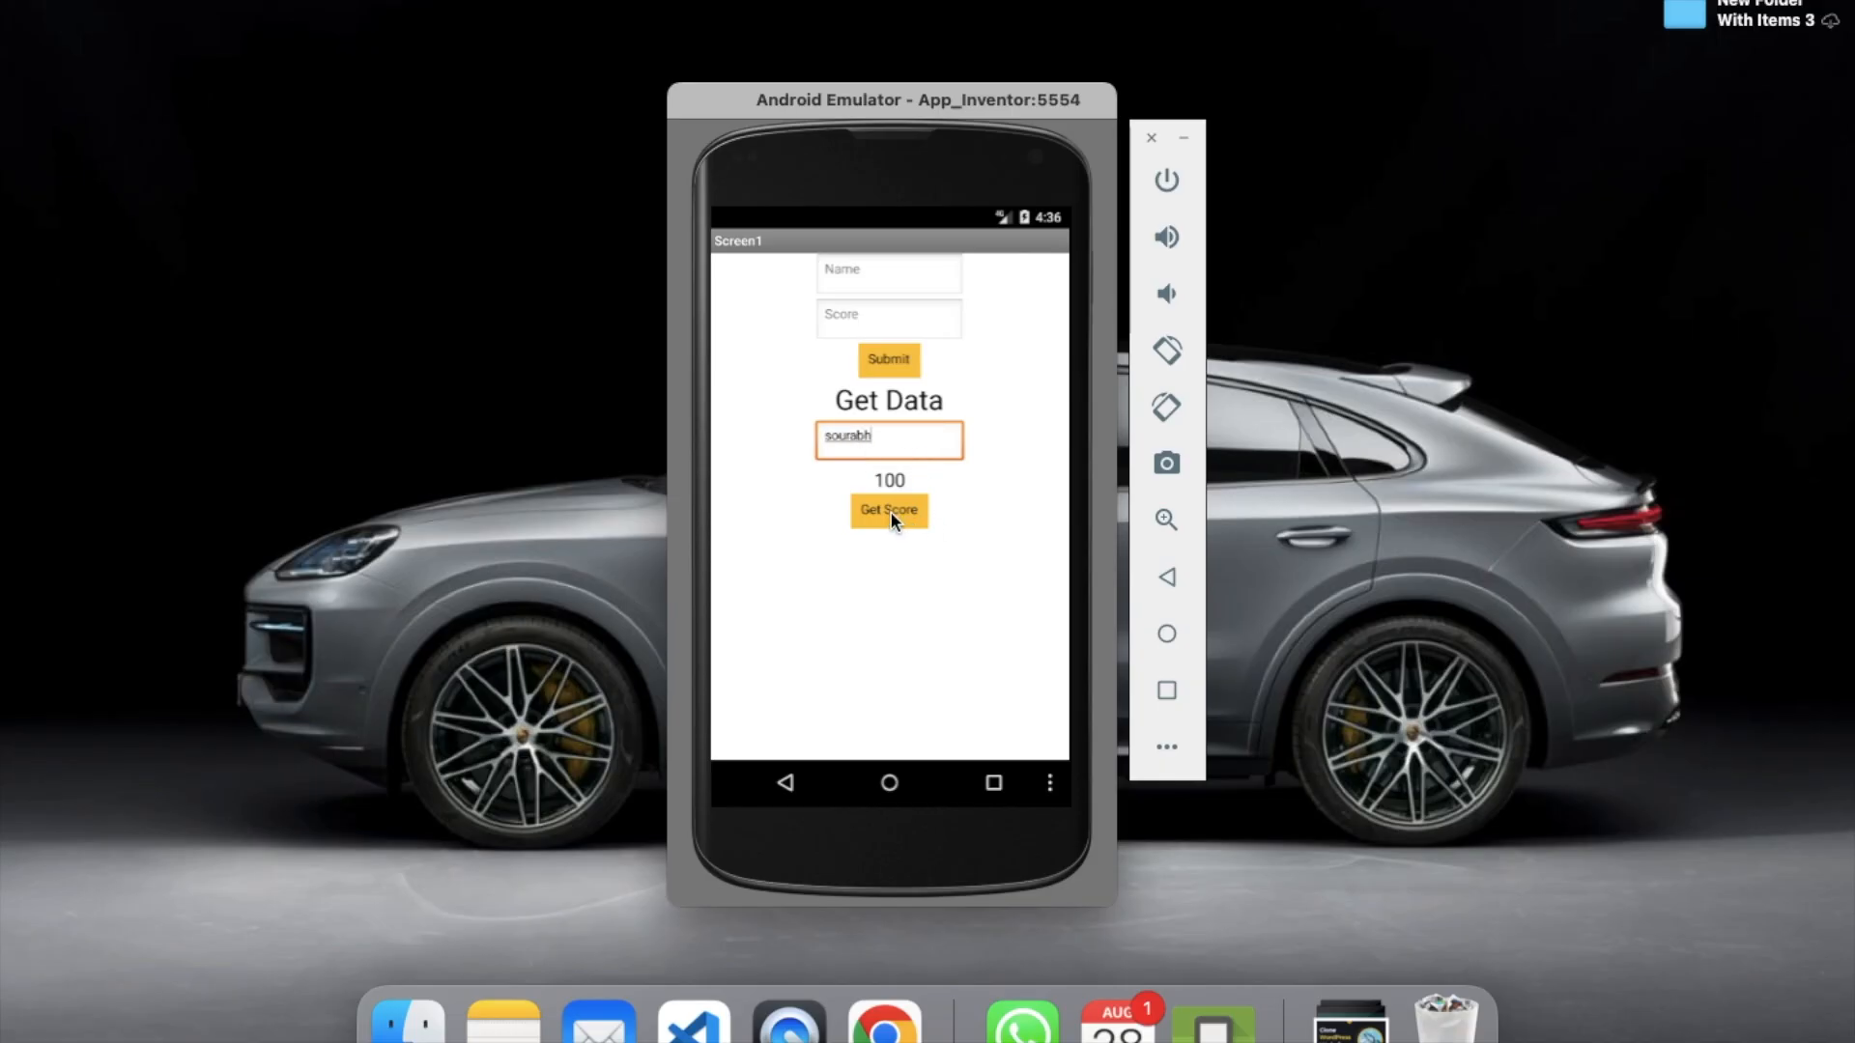
click(889, 510)
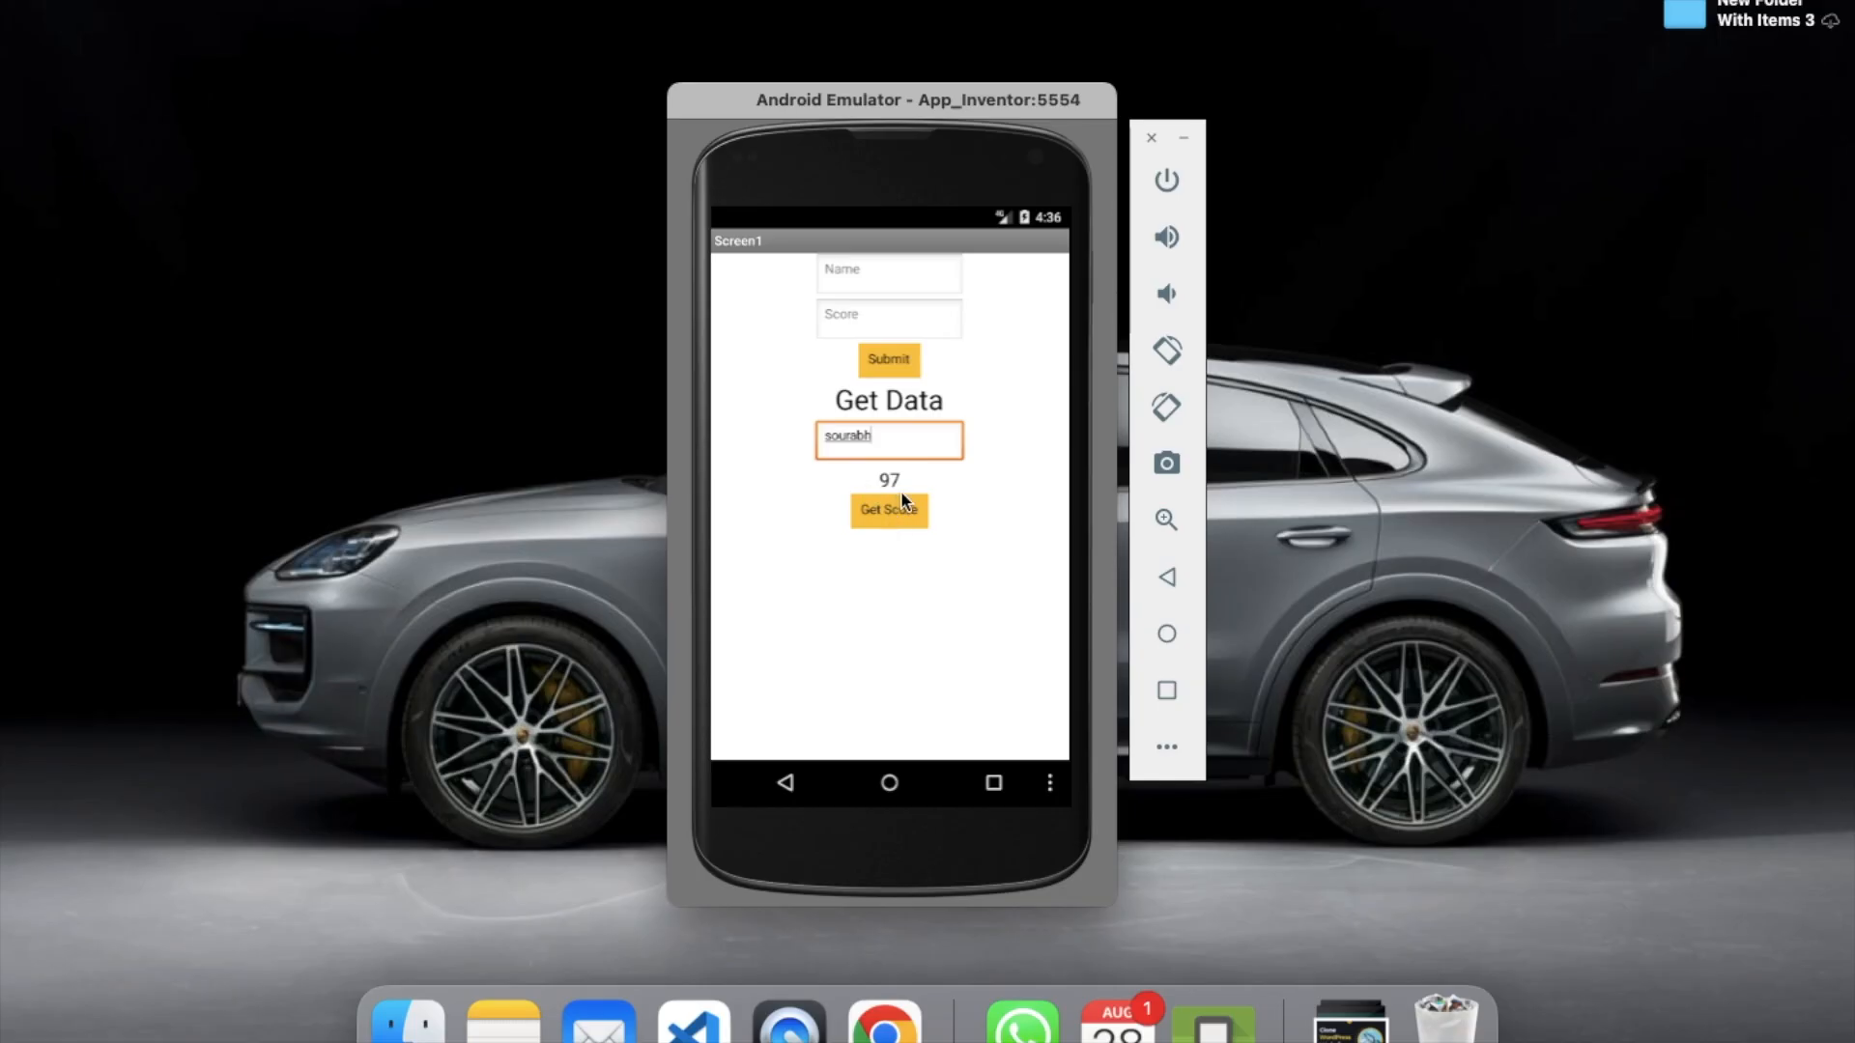
mouse_move(900, 599)
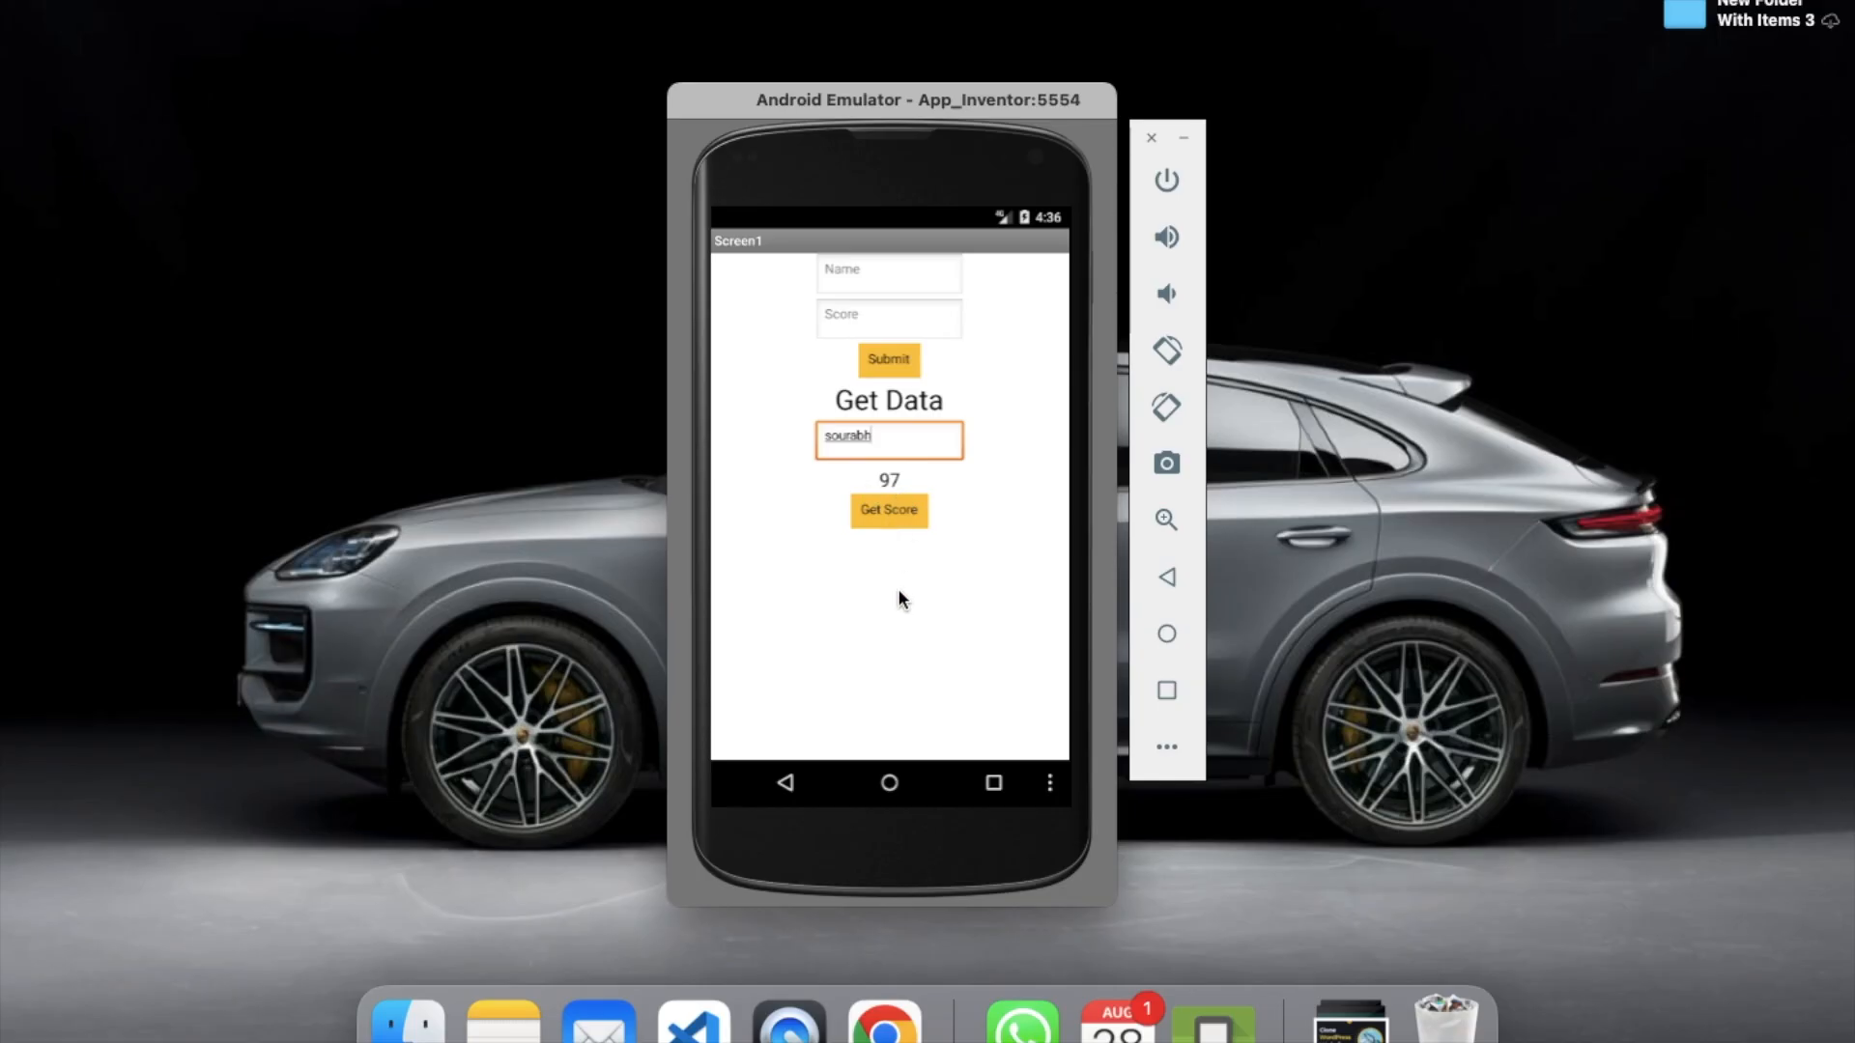